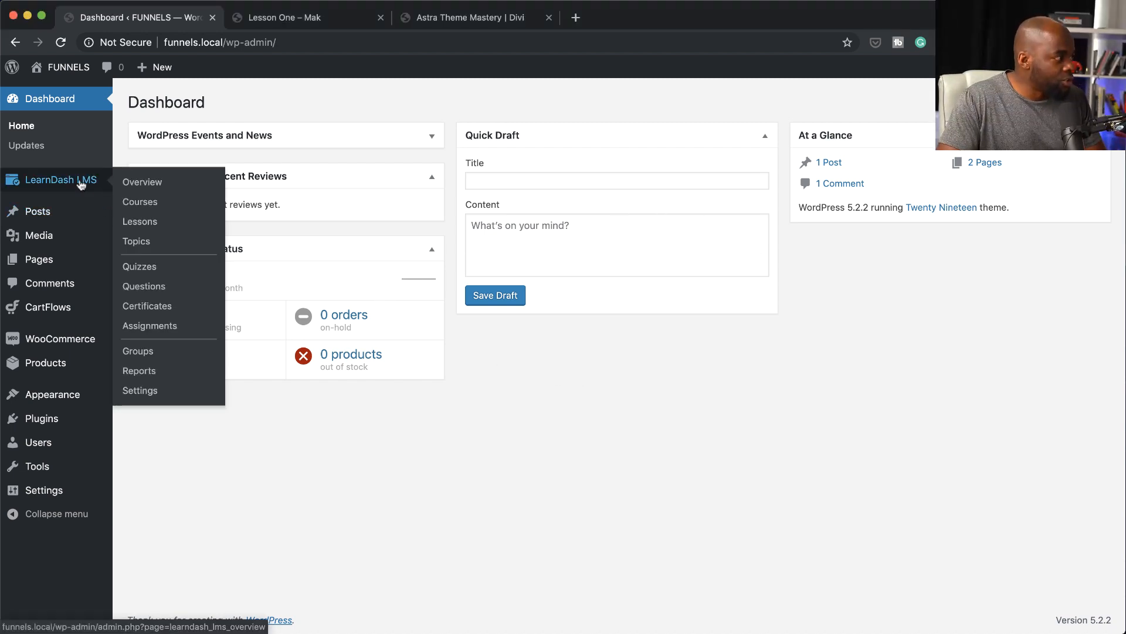
Look over the LearnDash overview, then the Courses and Lessons lists.
{"action": "left_click", "coordinate": [142, 182]}
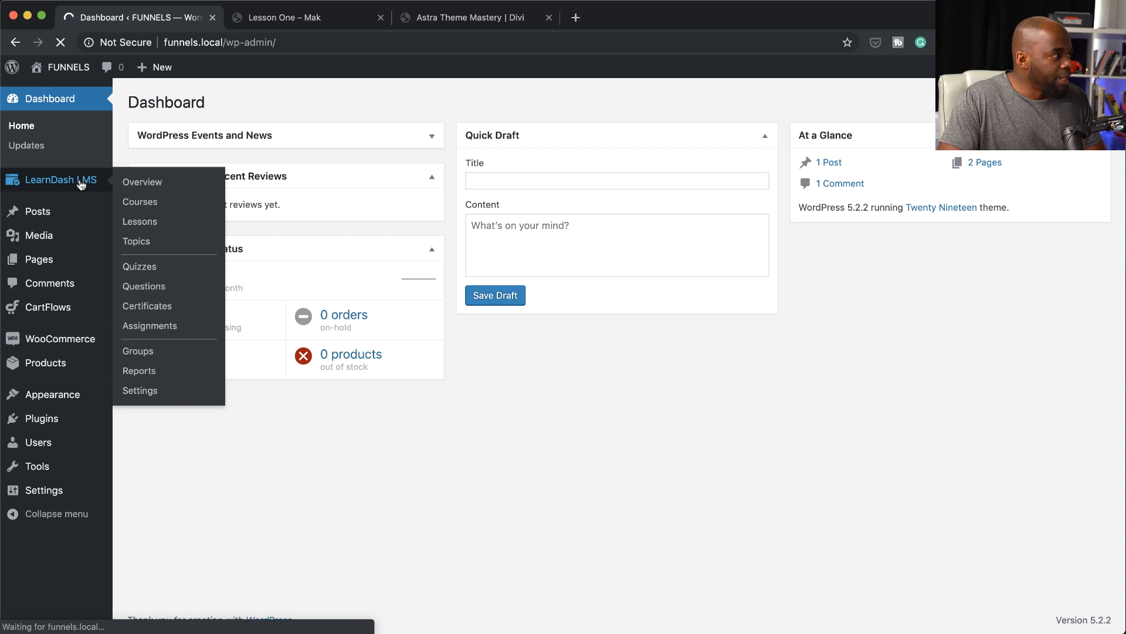
{"action": "left_click", "coordinate": [142, 182]}
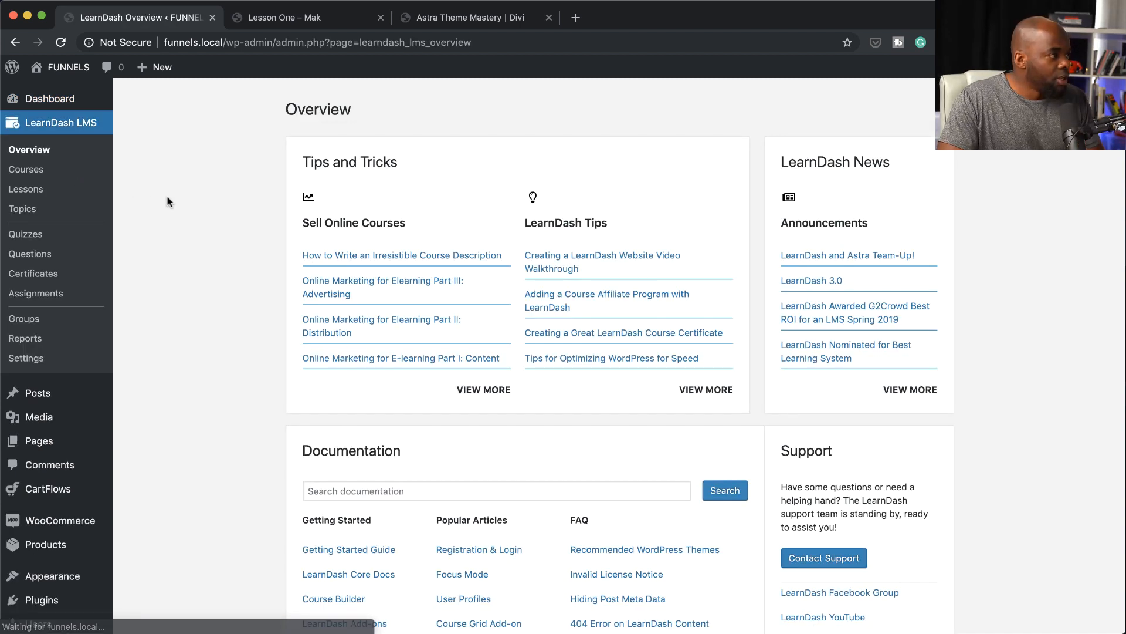
{"action": "scroll", "scroll_direction": "down", "scroll_amount": 3}
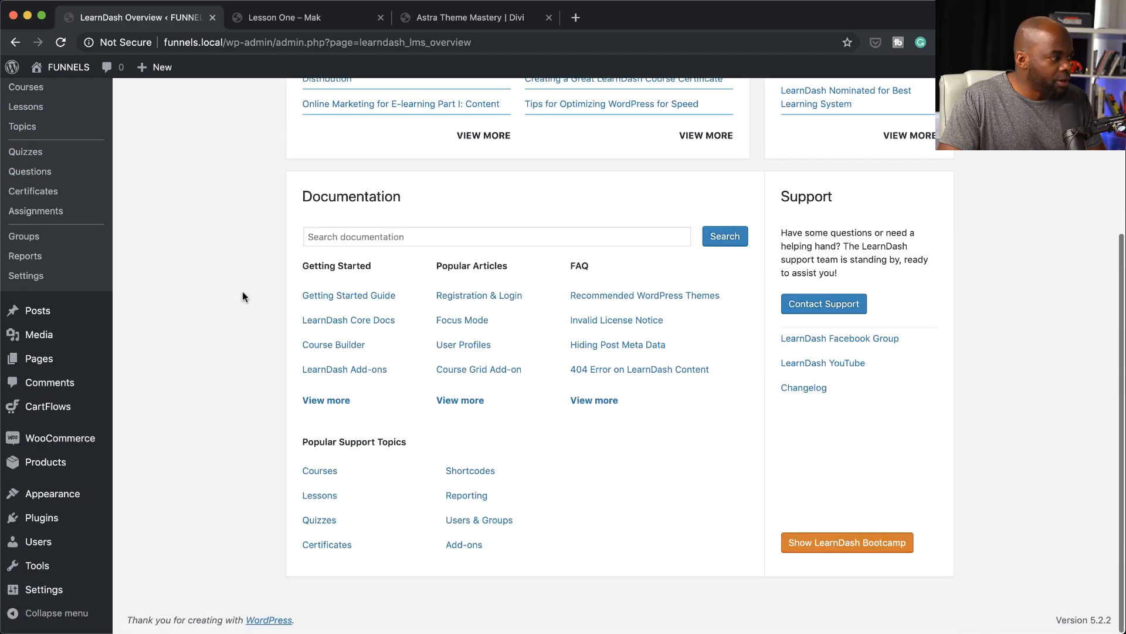
{"action": "left_click", "coordinate": [26, 87]}
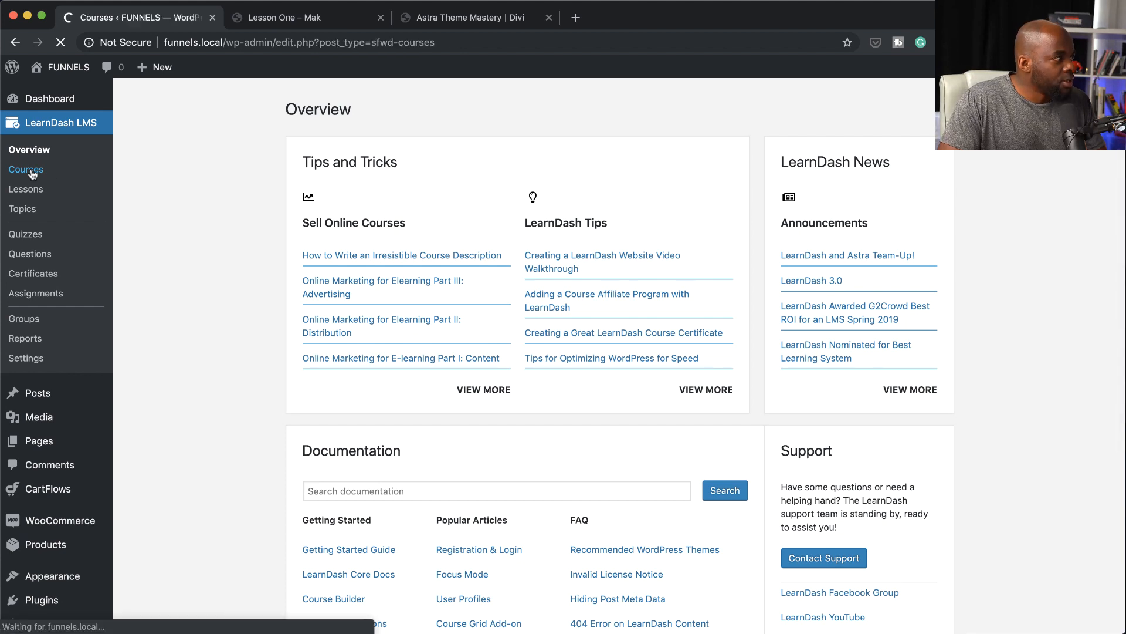
{"action": "left_click", "coordinate": [25, 169]}
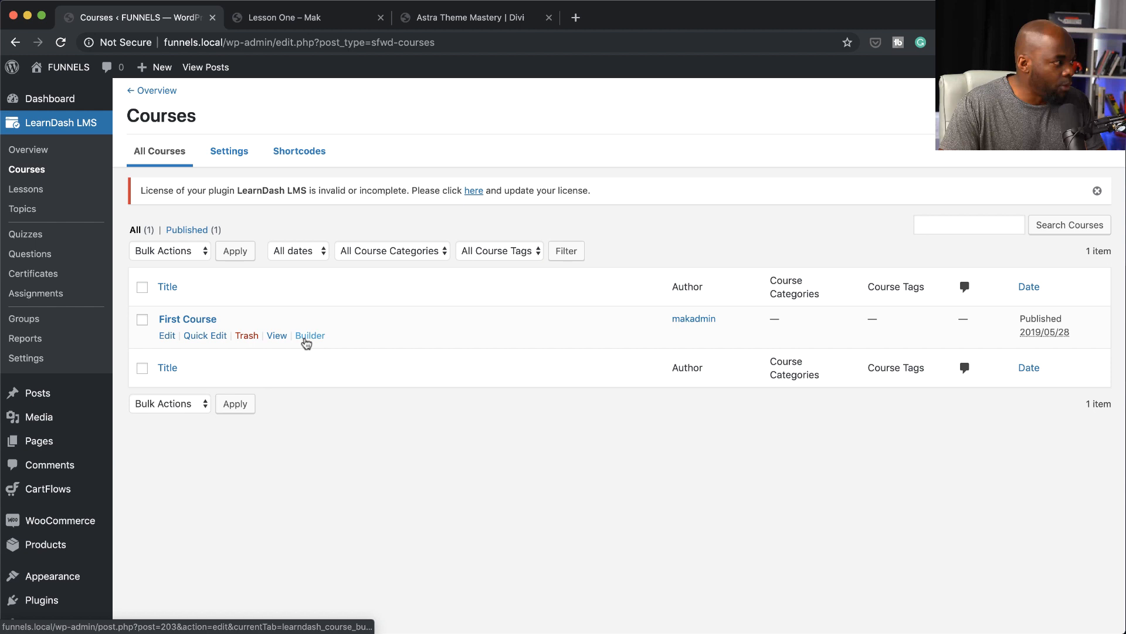
{"action": "left_click", "coordinate": [26, 188]}
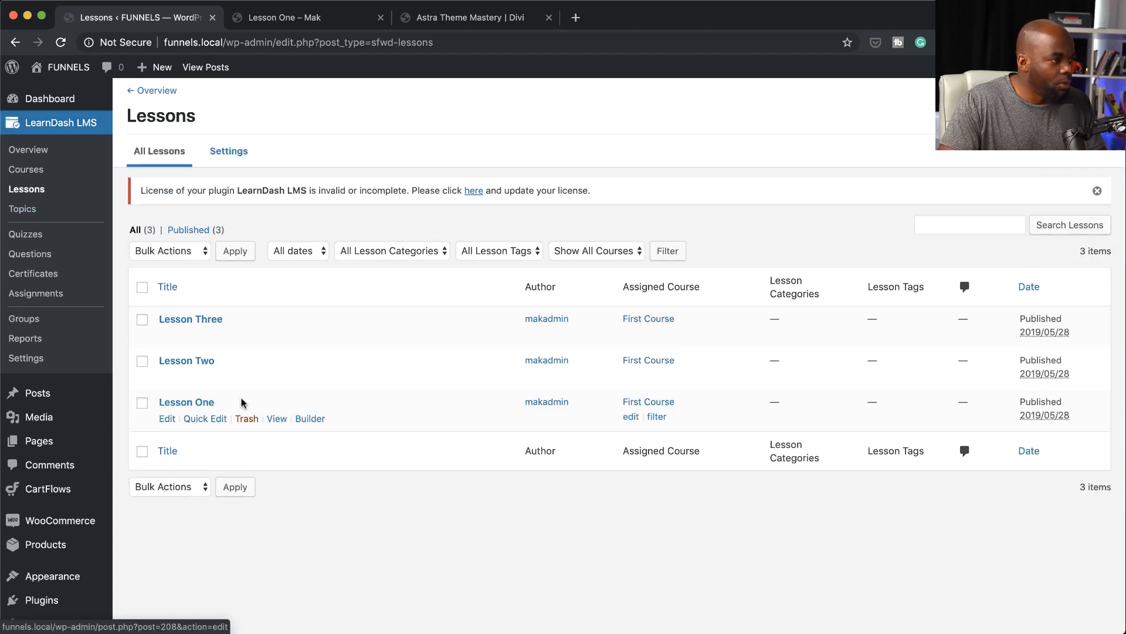
{"action": "mouse_move", "coordinate": [301, 213]}
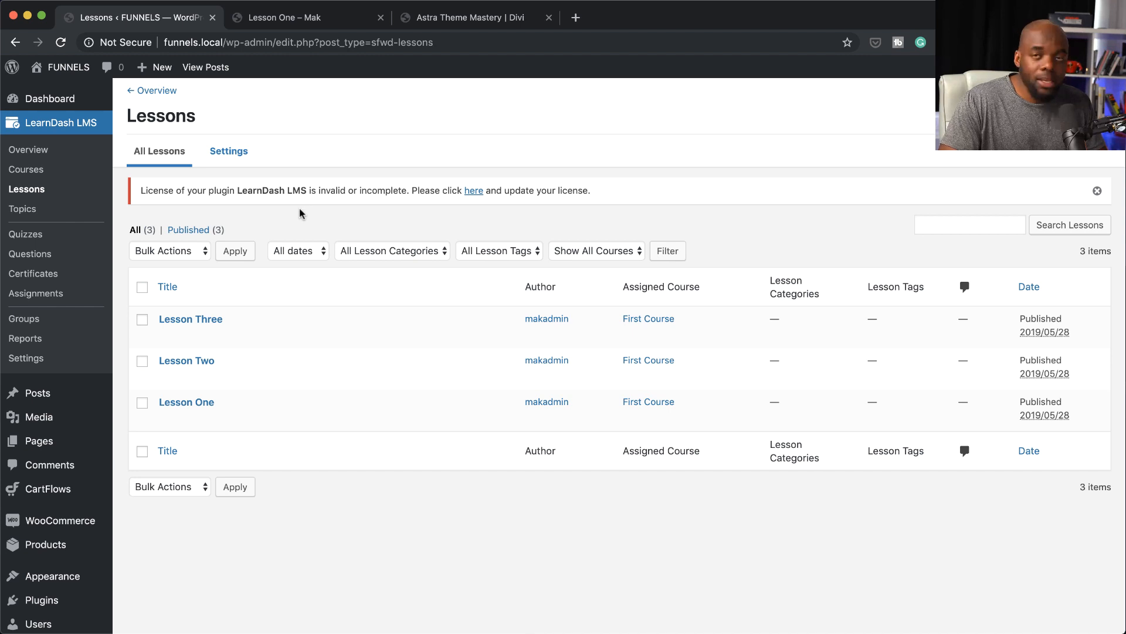
Return to the Courses list and open First Course for editing.
{"action": "left_click", "coordinate": [26, 169]}
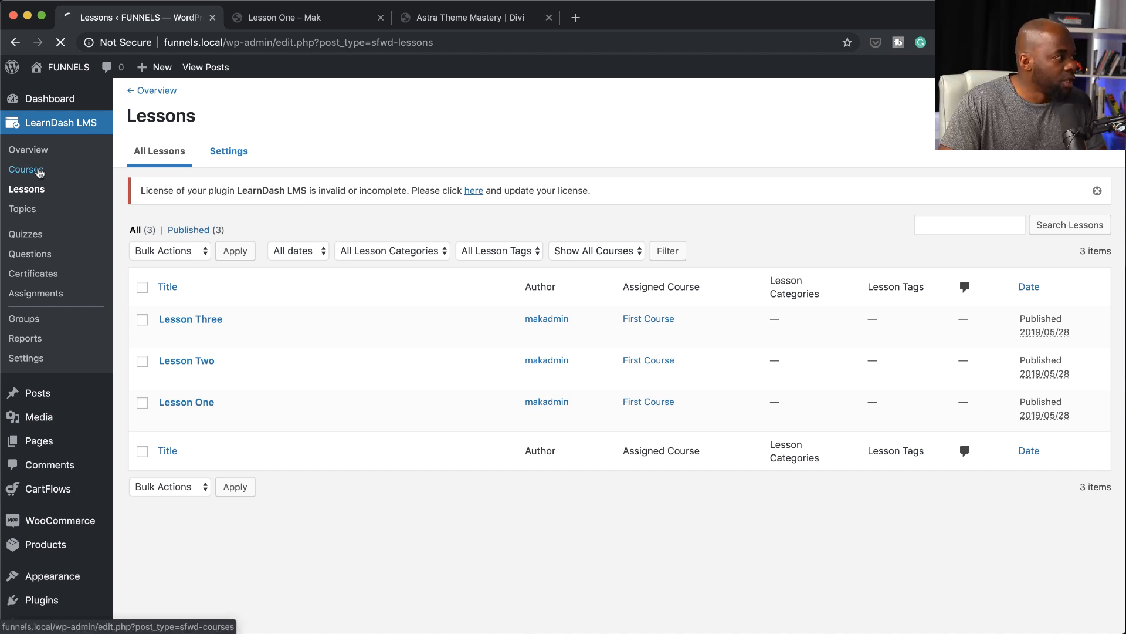
{"action": "left_click", "coordinate": [26, 169]}
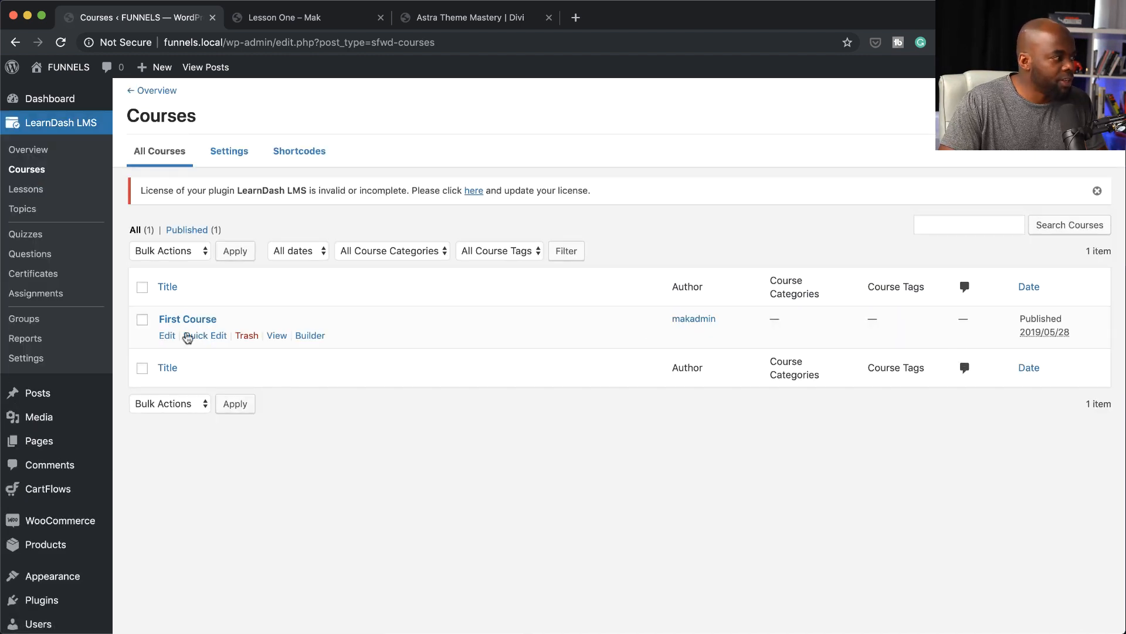
{"action": "left_click", "coordinate": [166, 335]}
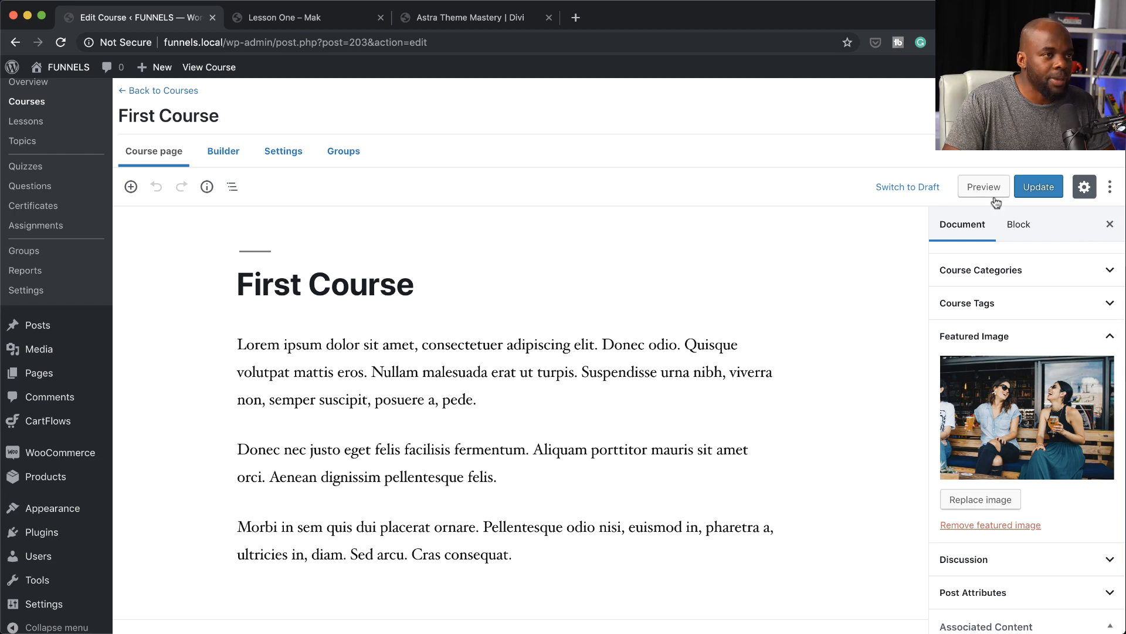
Preview First Course on the site and scroll through its course page.
{"action": "left_click", "coordinate": [984, 187]}
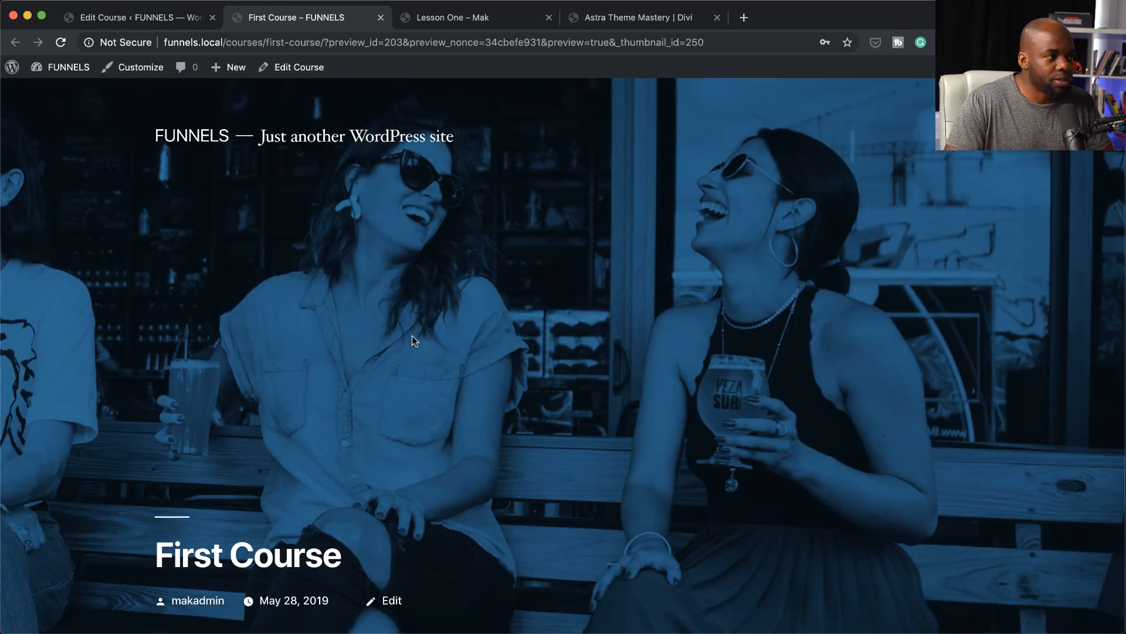
{"action": "scroll", "scroll_direction": "down", "scroll_amount": 3}
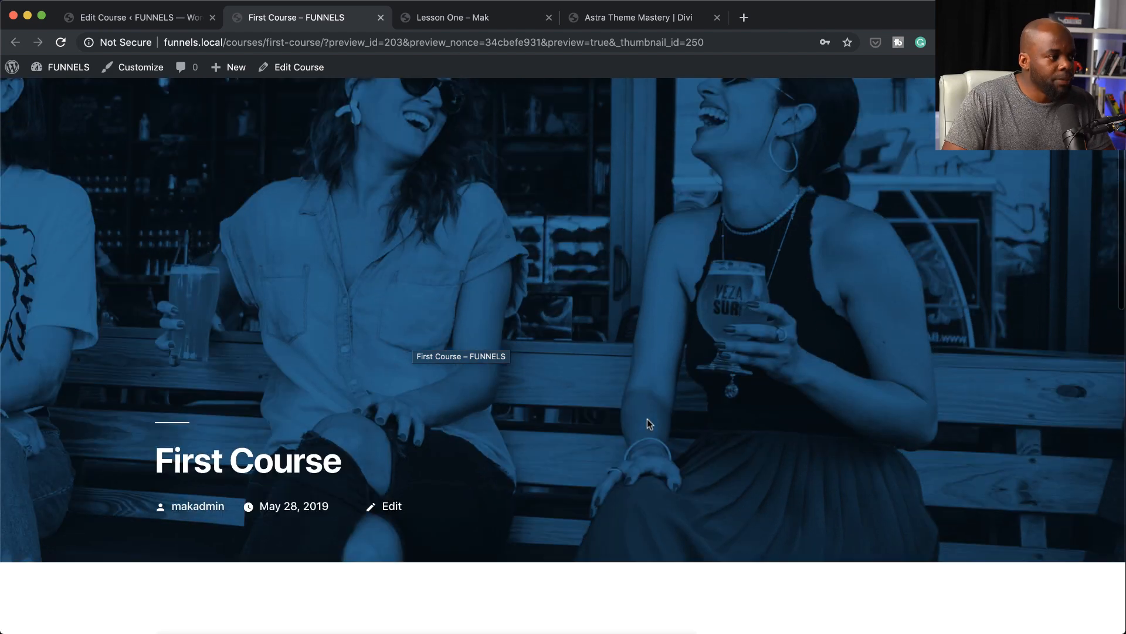
{"action": "scroll", "scroll_direction": "down", "scroll_amount": 3}
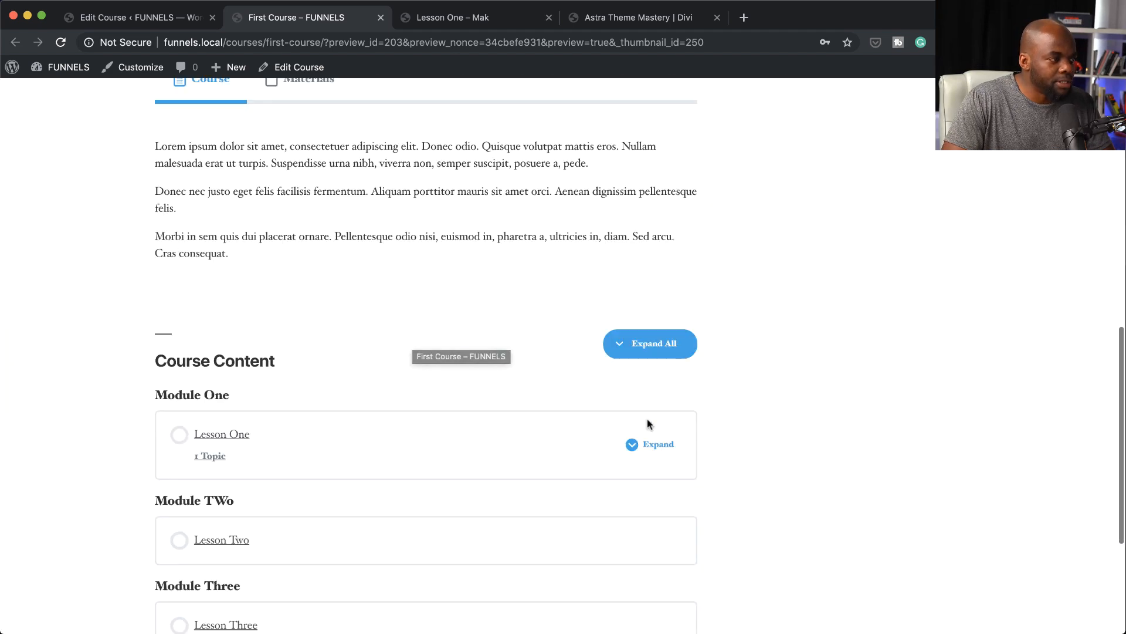
{"action": "scroll", "scroll_direction": "down", "scroll_amount": 3}
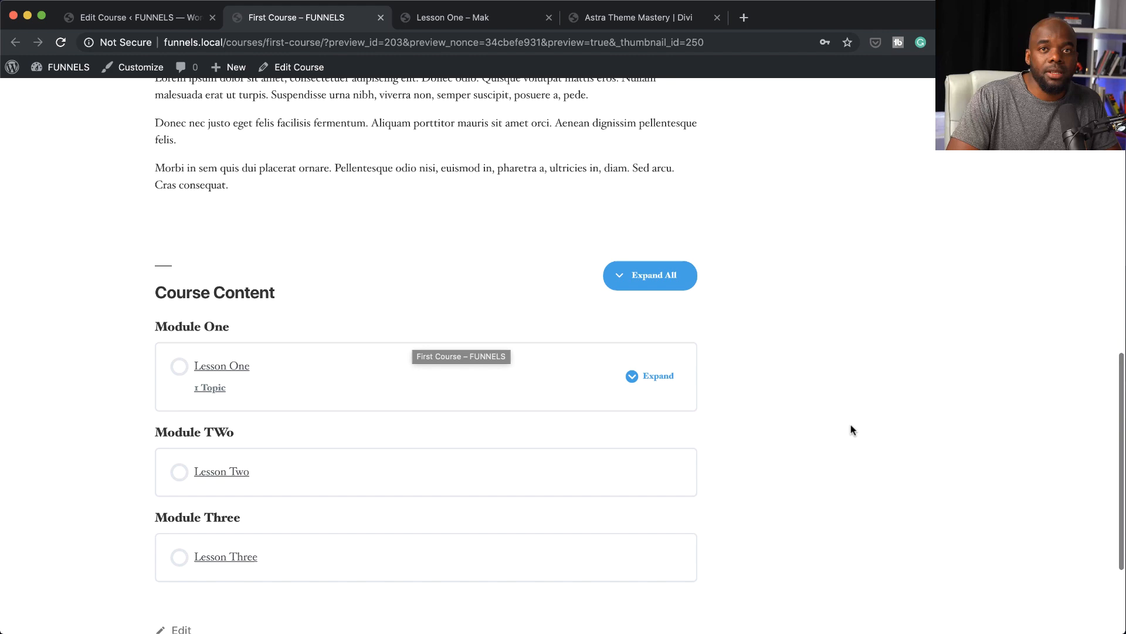
{"action": "scroll", "scroll_direction": "up", "scroll_amount": 3}
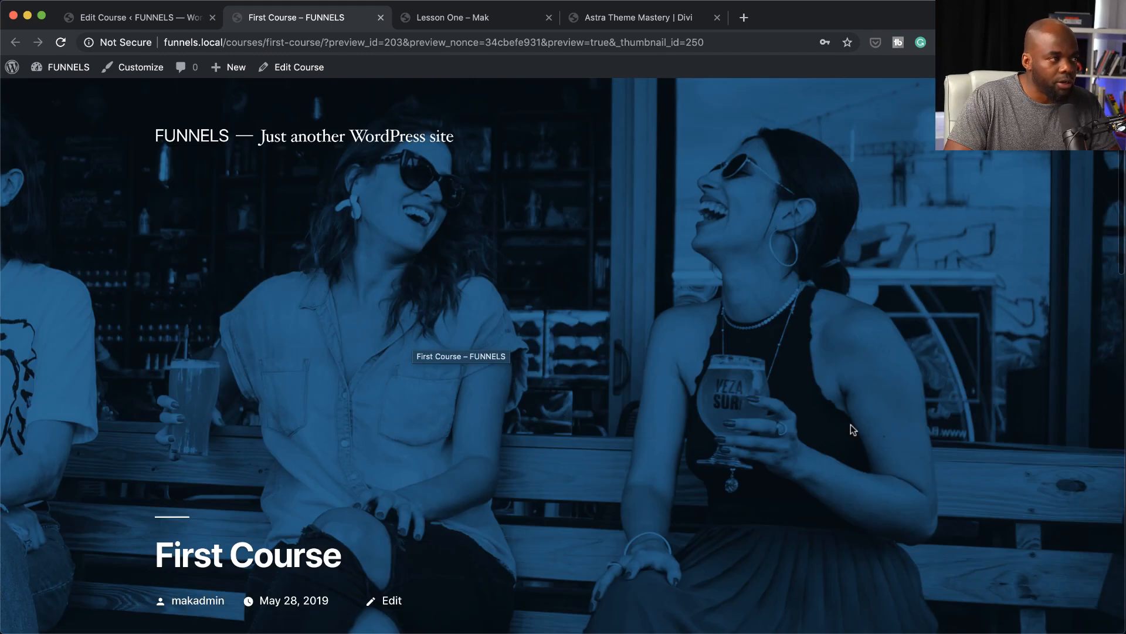
{"action": "mouse_move", "coordinate": [709, 234]}
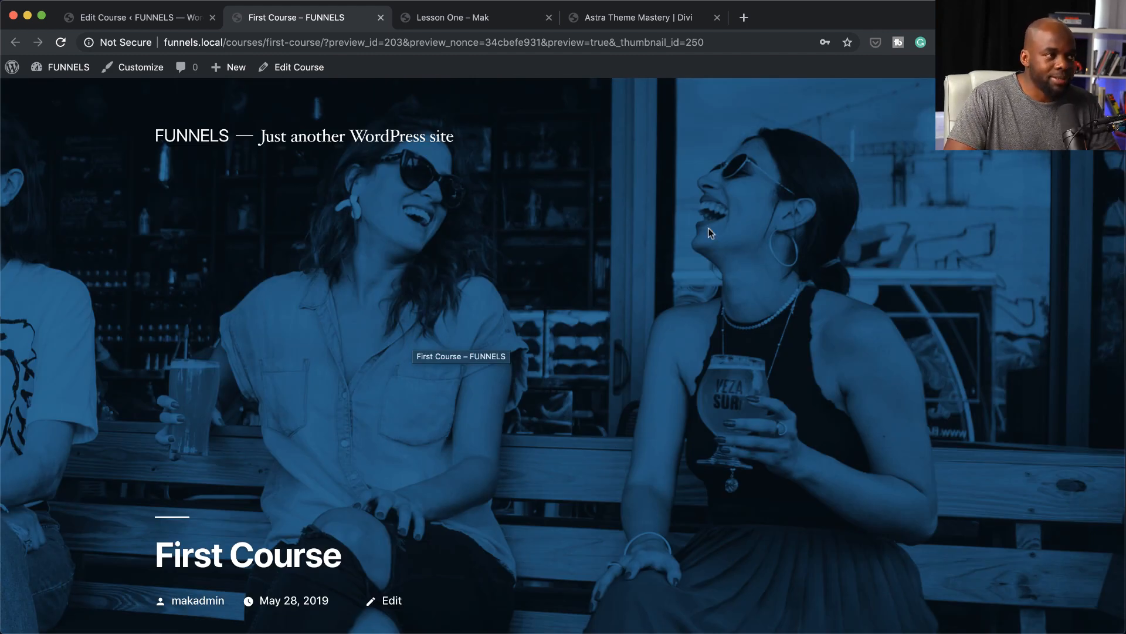
{"action": "mouse_move", "coordinate": [740, 228]}
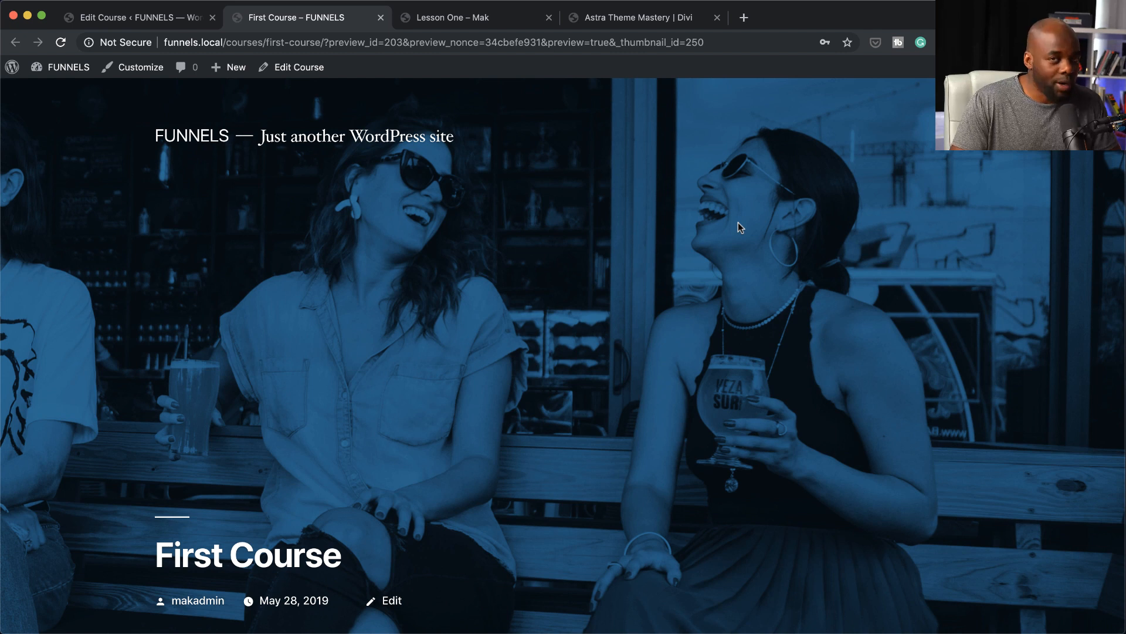
{"action": "mouse_move", "coordinate": [674, 337]}
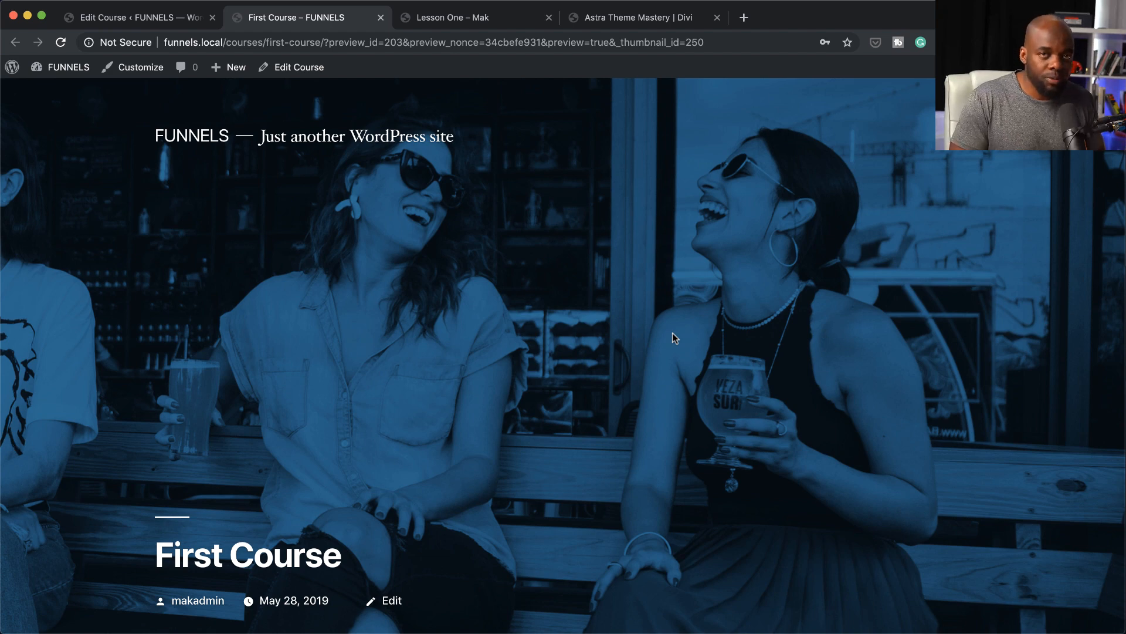
{"action": "scroll", "scroll_direction": "down", "scroll_amount": 3}
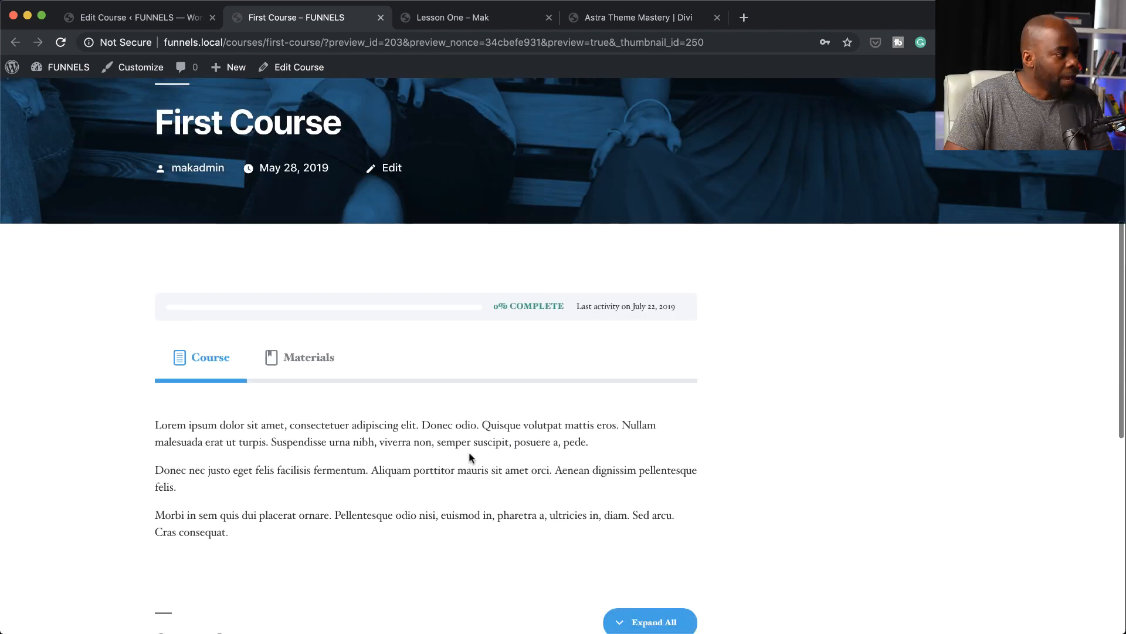
{"action": "scroll", "scroll_direction": "down", "scroll_amount": 3}
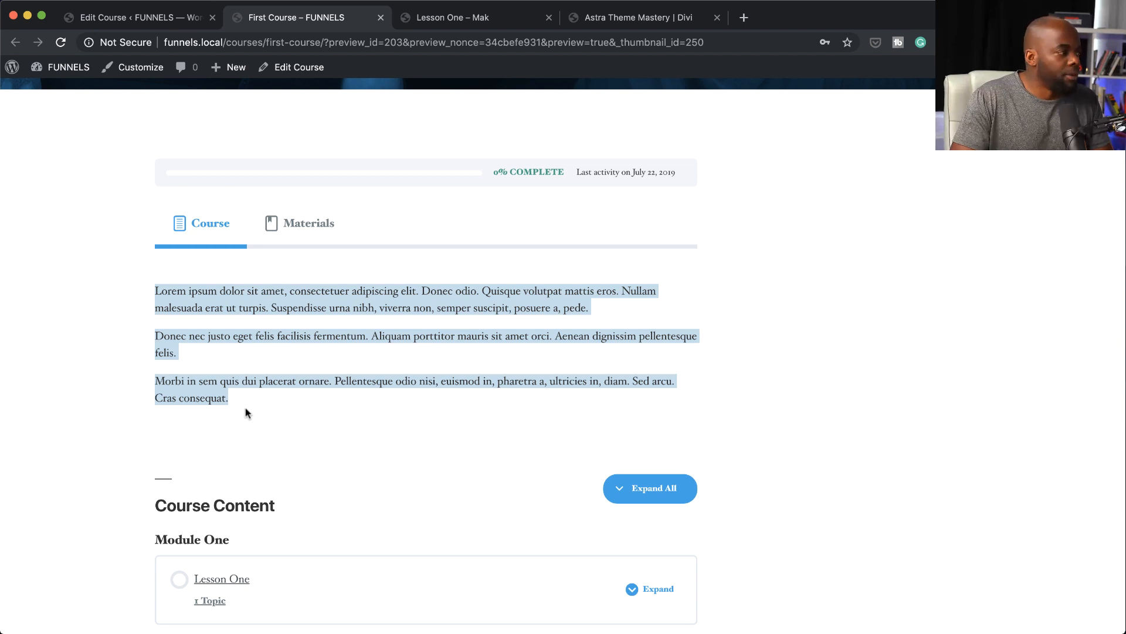
{"action": "scroll", "scroll_direction": "down", "scroll_amount": 3}
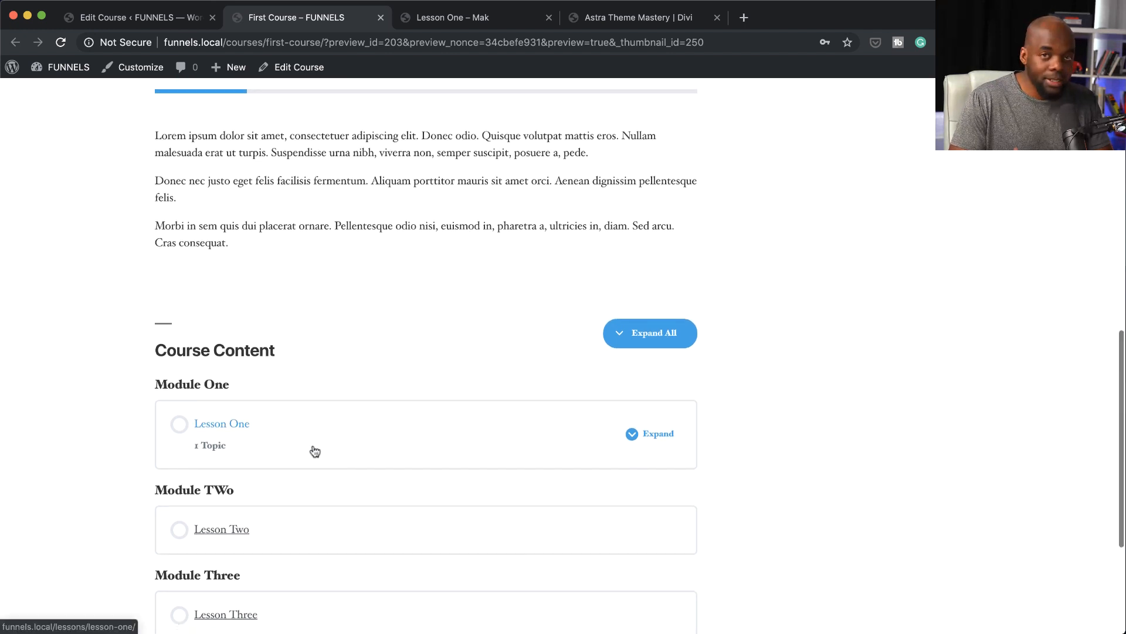
Open Lesson One under Module One from the Course Content list.
{"action": "left_click", "coordinate": [222, 423]}
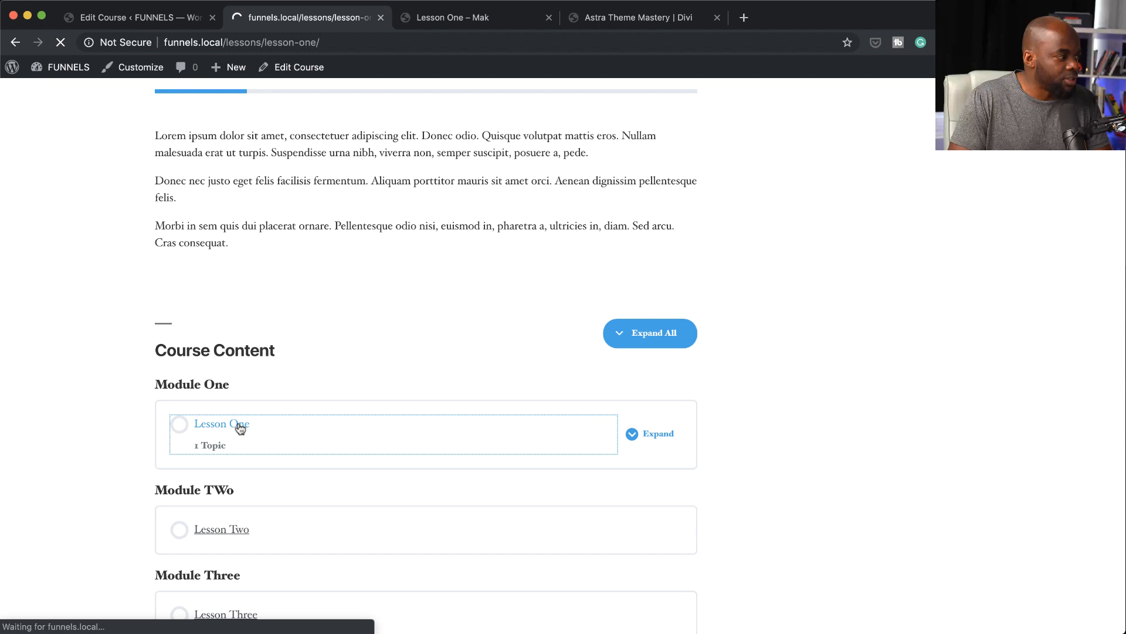
{"action": "left_click", "coordinate": [221, 424]}
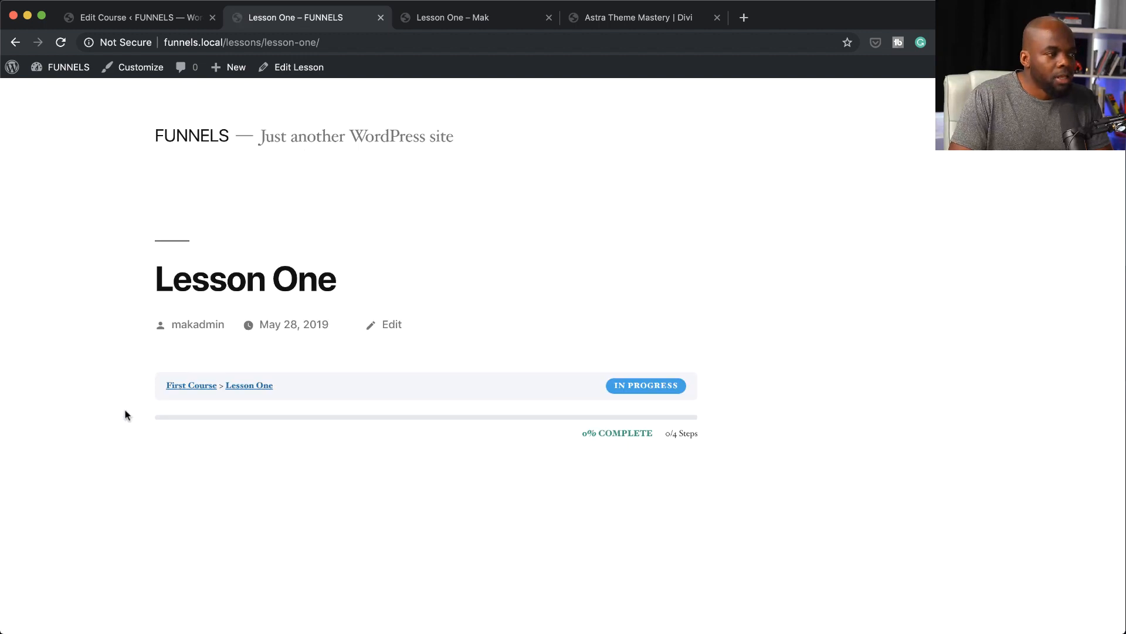
{"action": "mouse_move", "coordinate": [584, 419]}
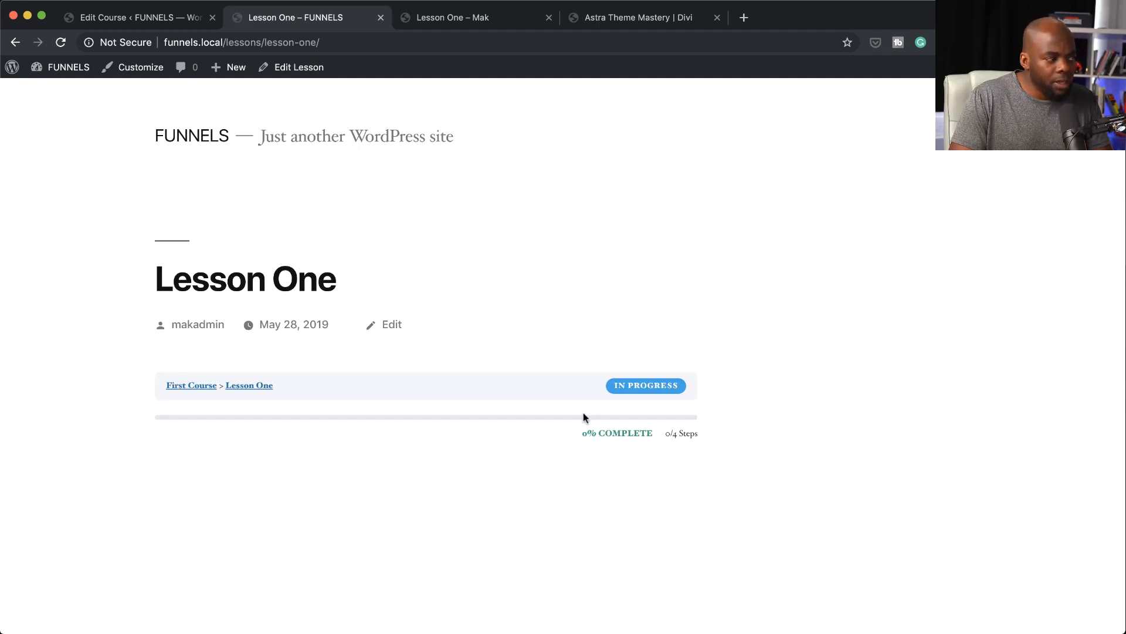
{"action": "mouse_move", "coordinate": [82, 453]}
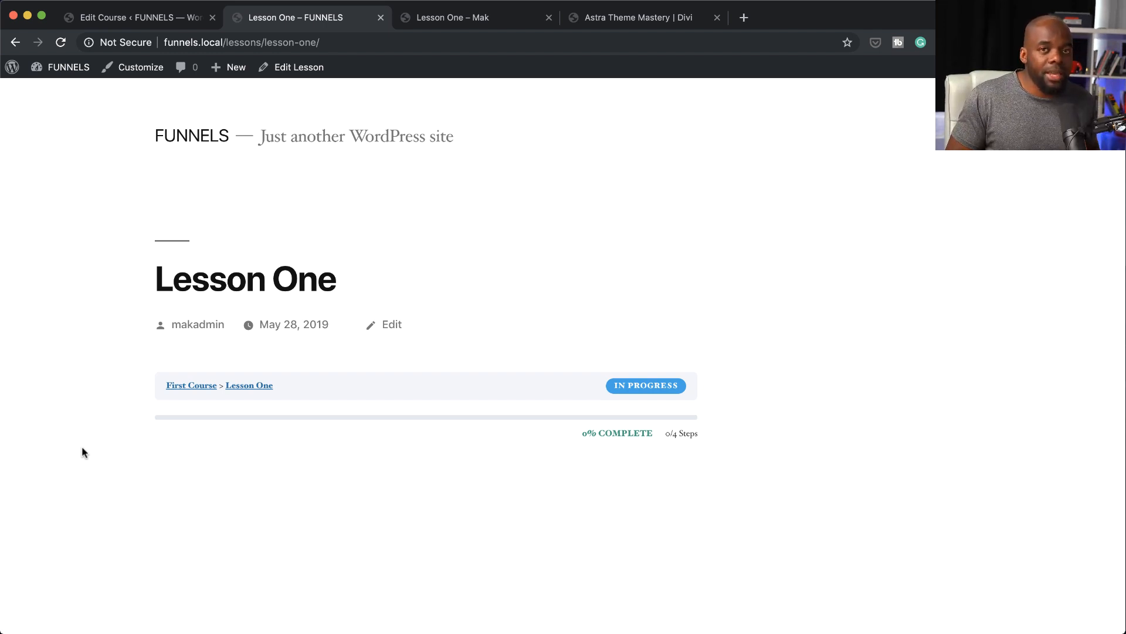
{"action": "mouse_move", "coordinate": [373, 530]}
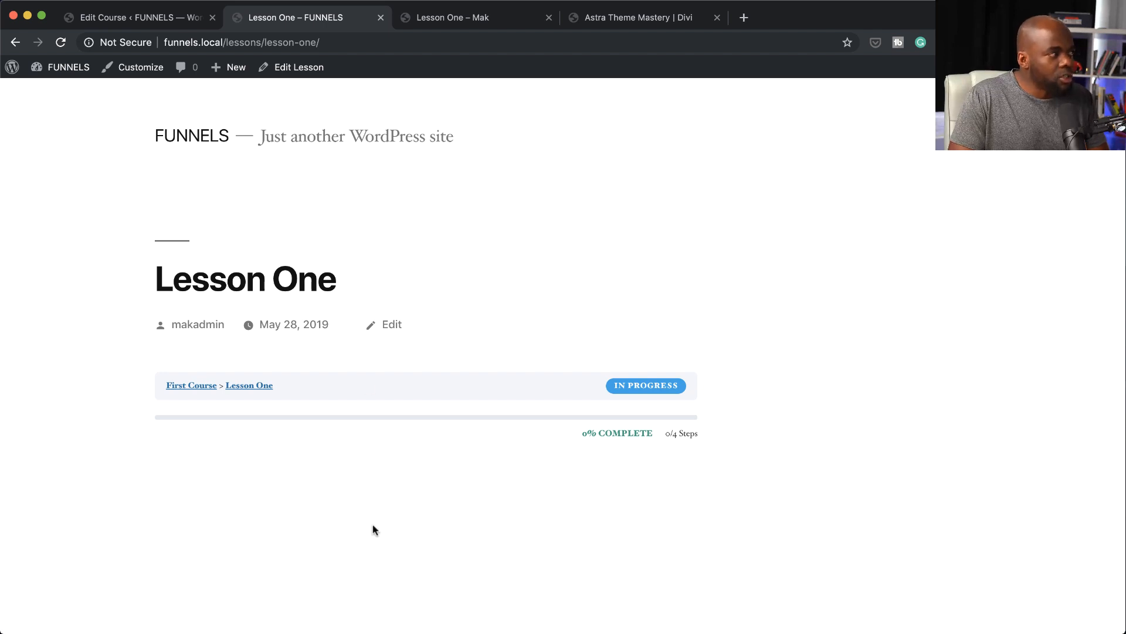
{"action": "mouse_move", "coordinate": [298, 67]}
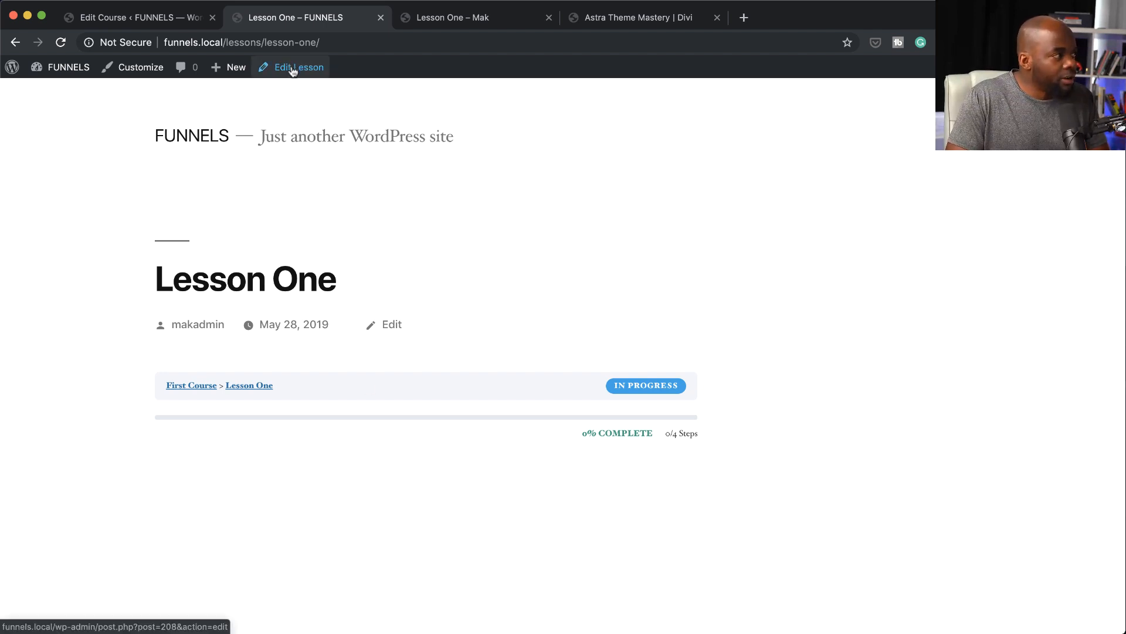
Open Lesson One in the block editor and update it, confirmed by the Lesson Updated notice.
{"action": "left_click", "coordinate": [299, 67]}
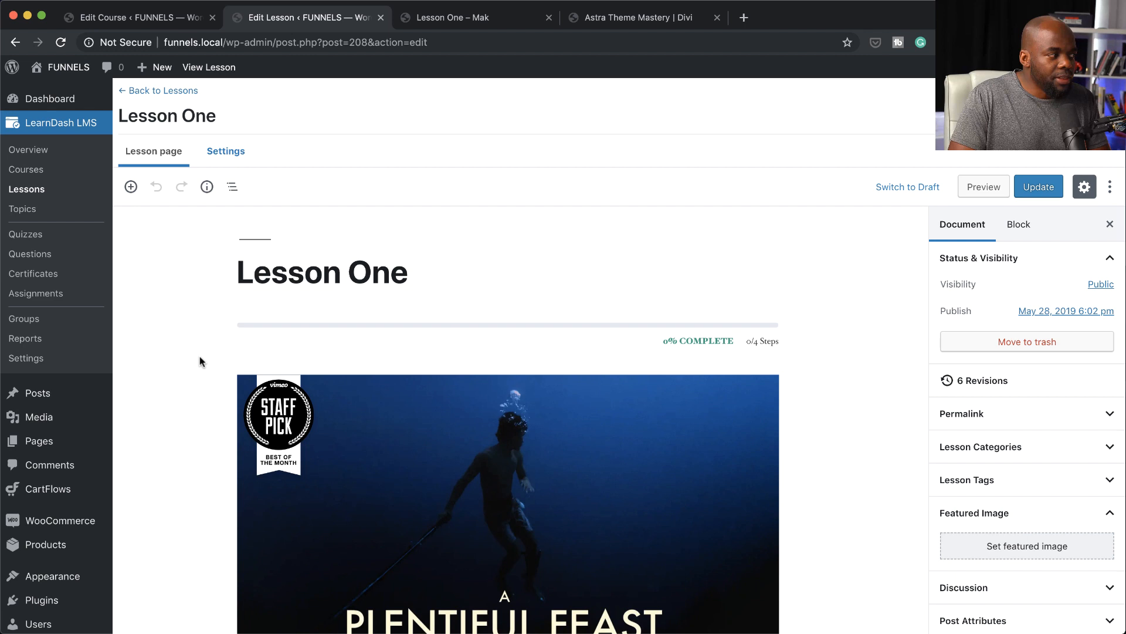
{"action": "scroll", "scroll_direction": "down", "scroll_amount": 3}
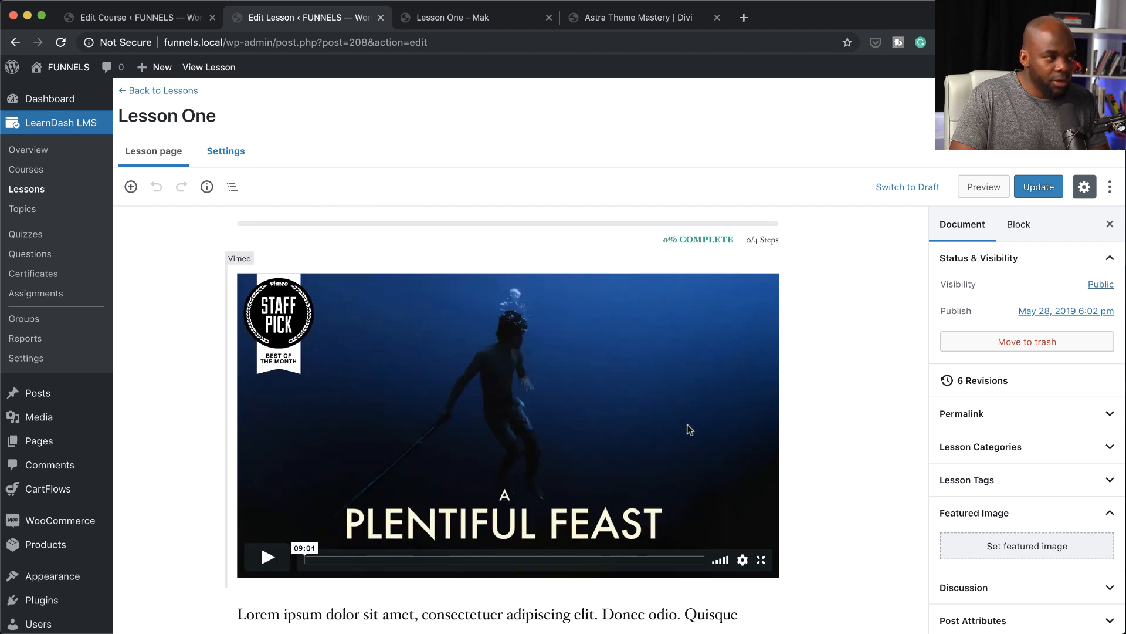
{"action": "scroll", "scroll_direction": "down", "scroll_amount": 3}
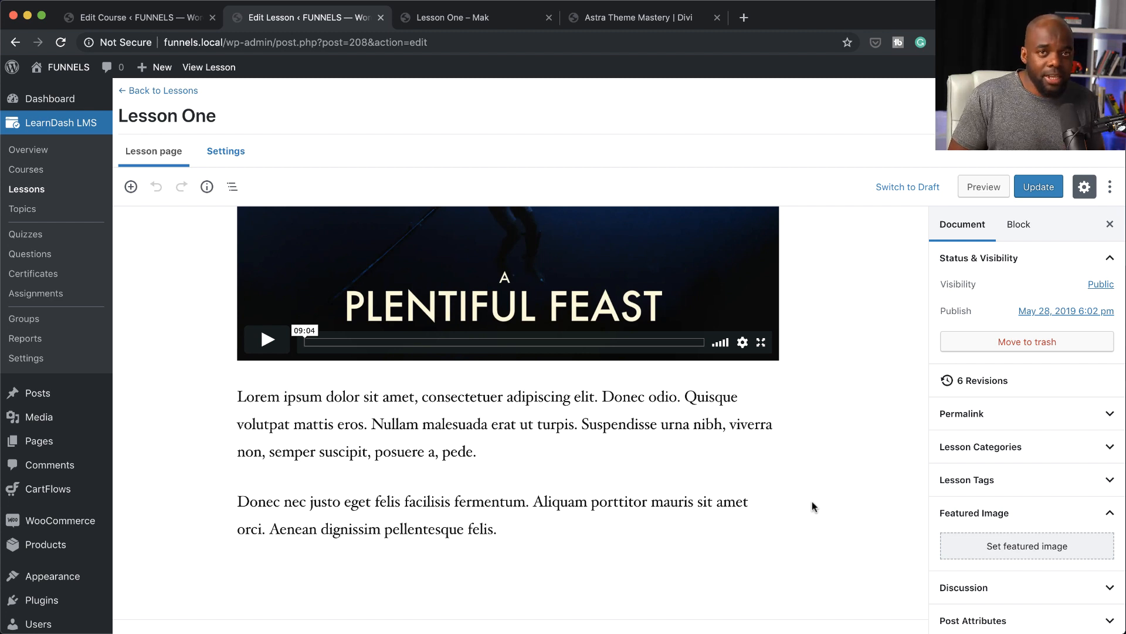
{"action": "scroll", "scroll_direction": "up", "scroll_amount": 3}
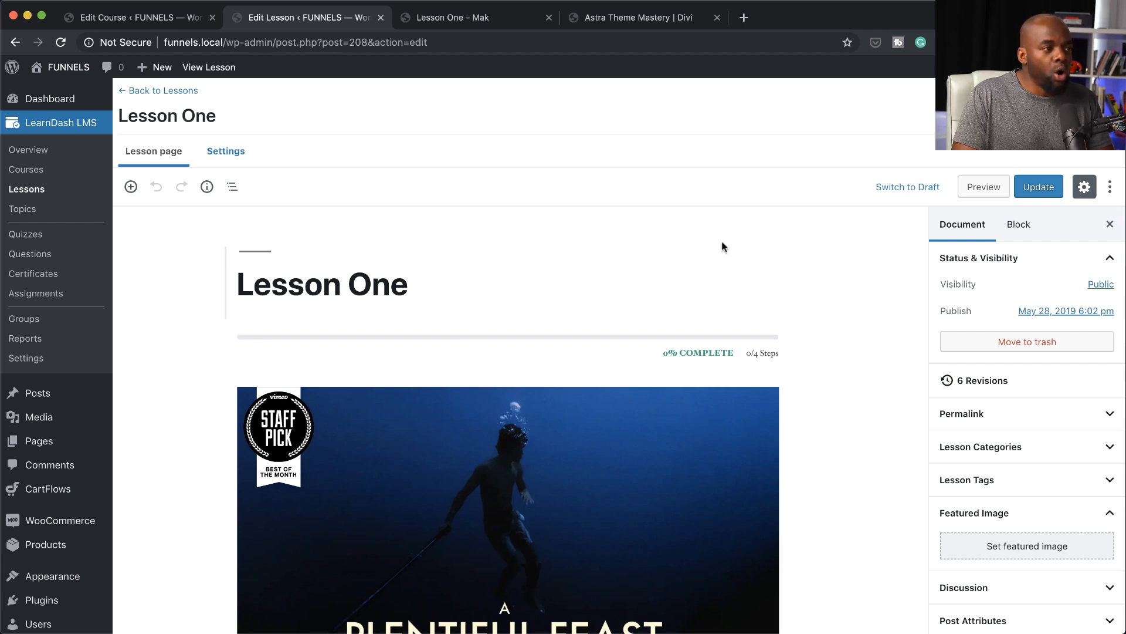
{"action": "left_click", "coordinate": [1037, 187]}
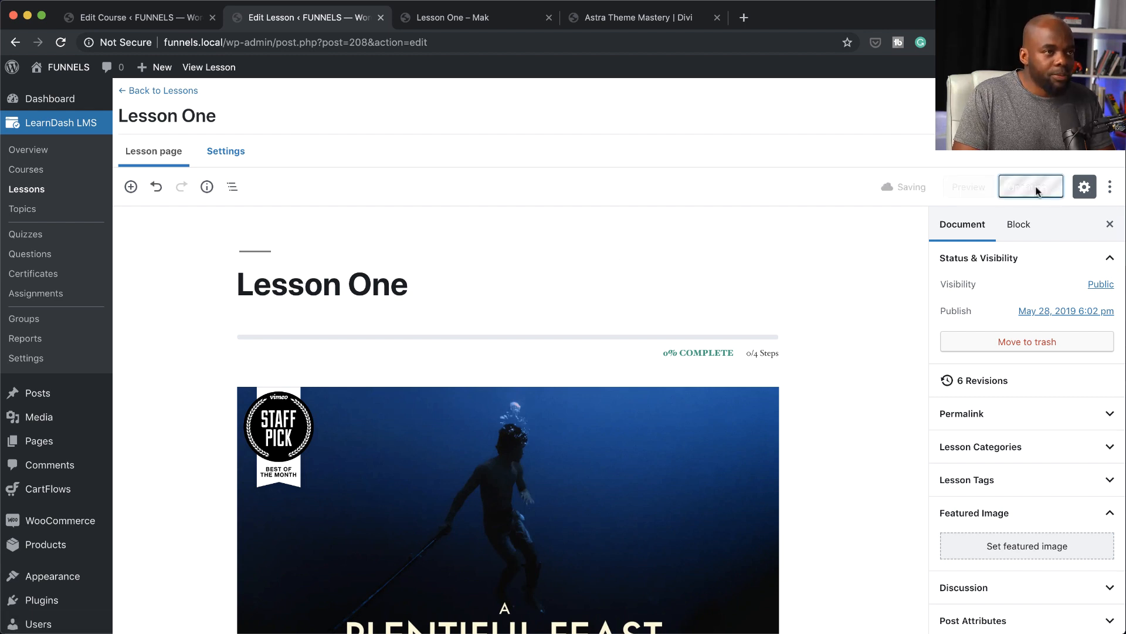
{"action": "left_click", "coordinate": [1030, 187]}
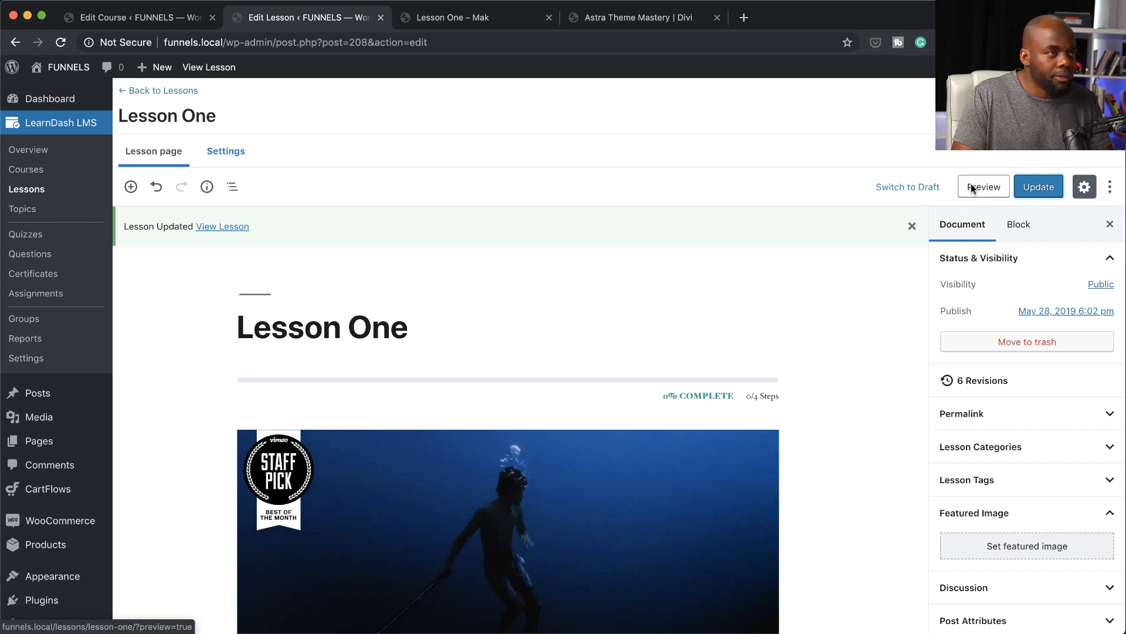
{"action": "mouse_move", "coordinate": [364, 134]}
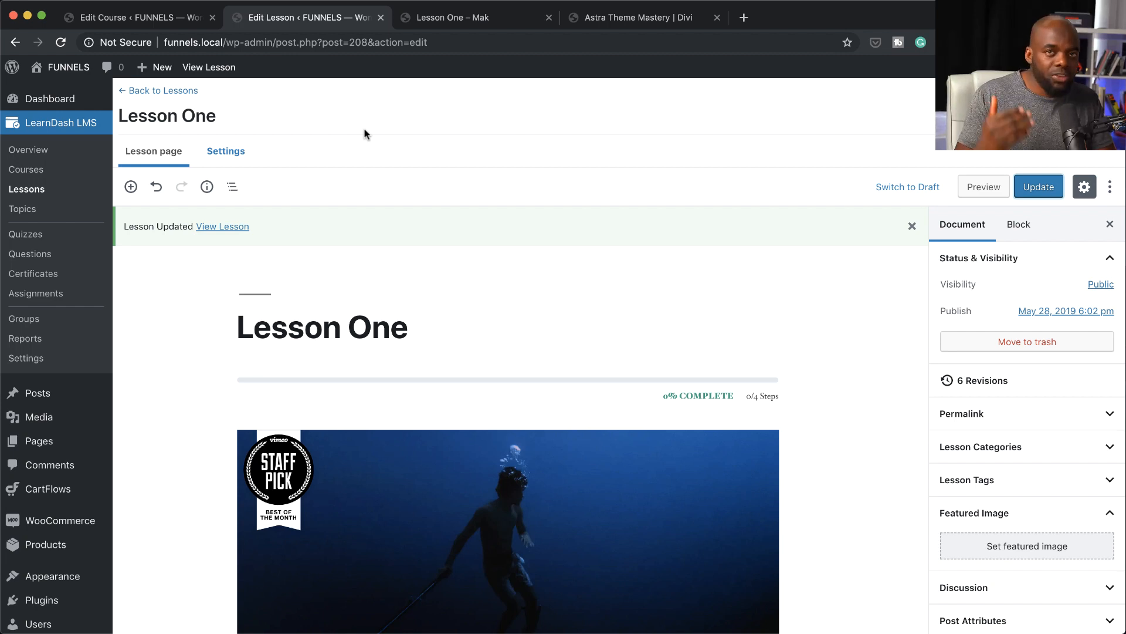
{"action": "mouse_move", "coordinate": [271, 189]}
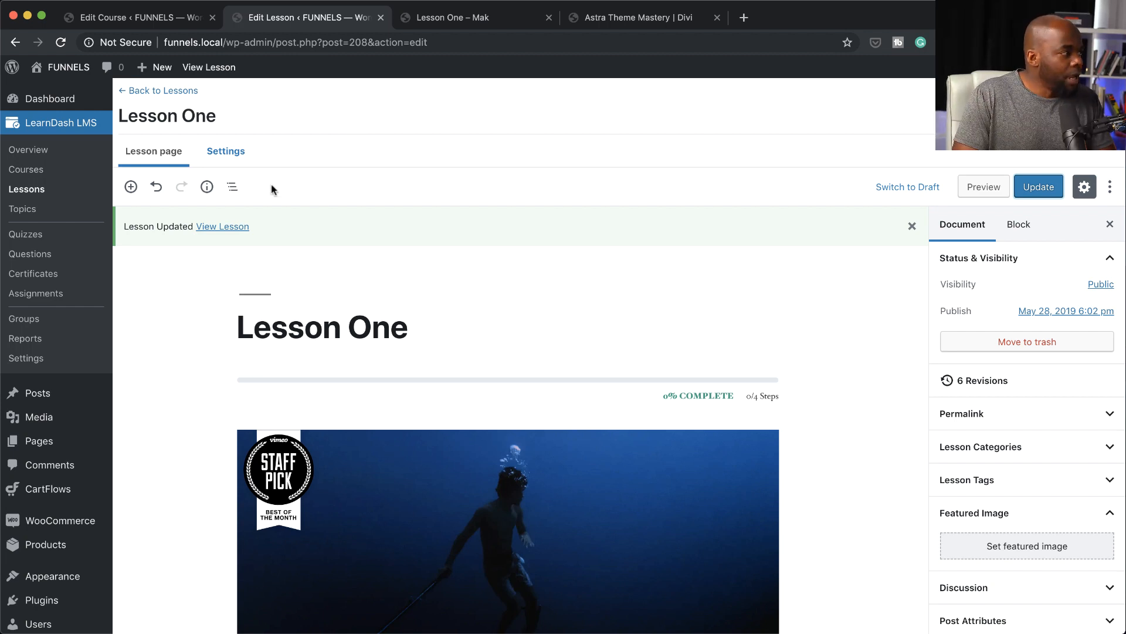
{"action": "mouse_move", "coordinate": [293, 265]}
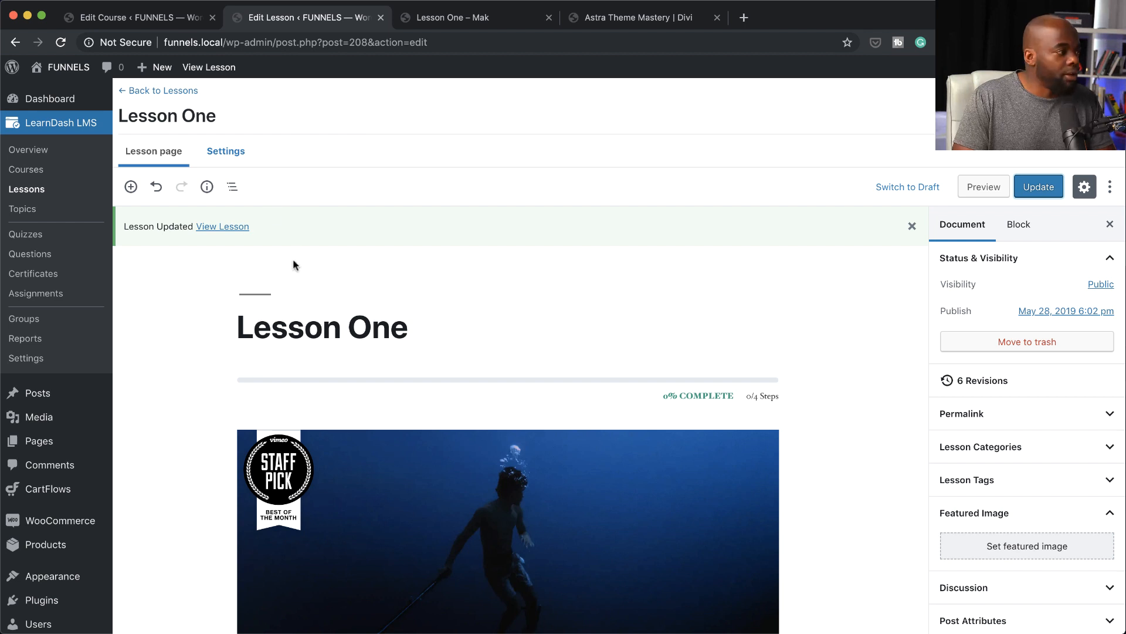
{"action": "scroll", "scroll_direction": "down", "scroll_amount": 3}
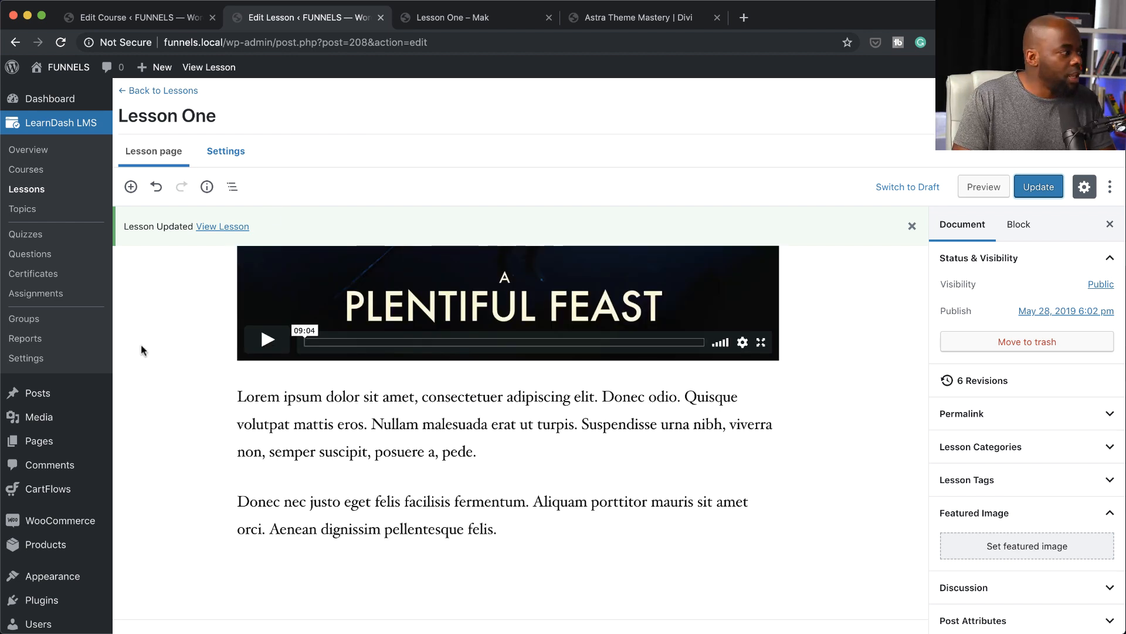
{"action": "mouse_move", "coordinate": [112, 328]}
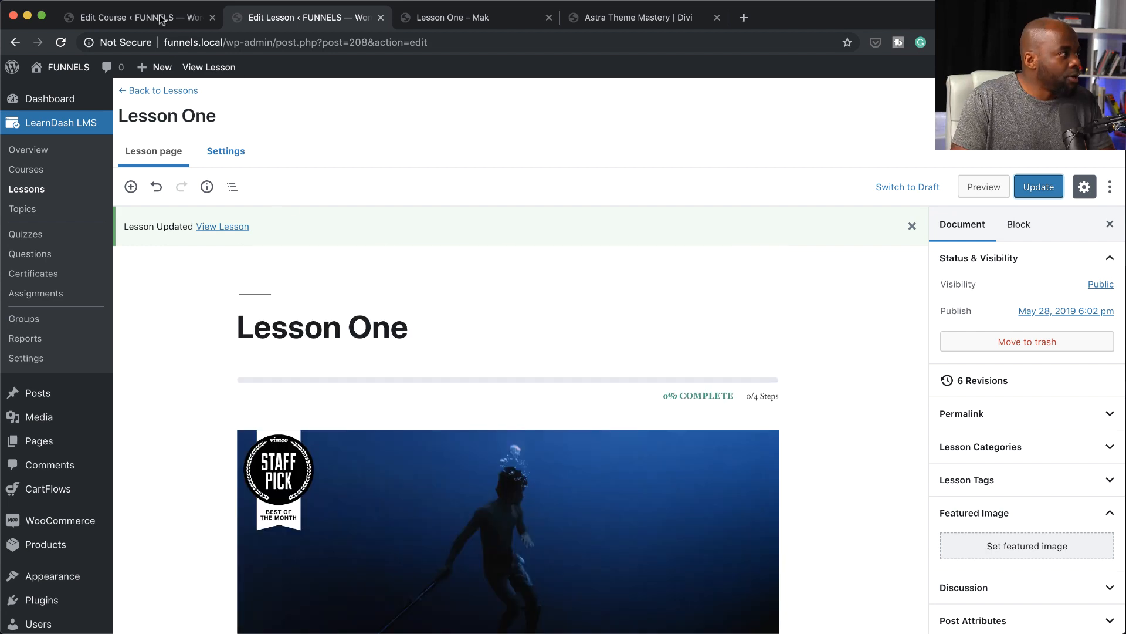
Go to the LearnDash LMS general settings and locate the Focus Mode option.
{"action": "left_click", "coordinate": [136, 17]}
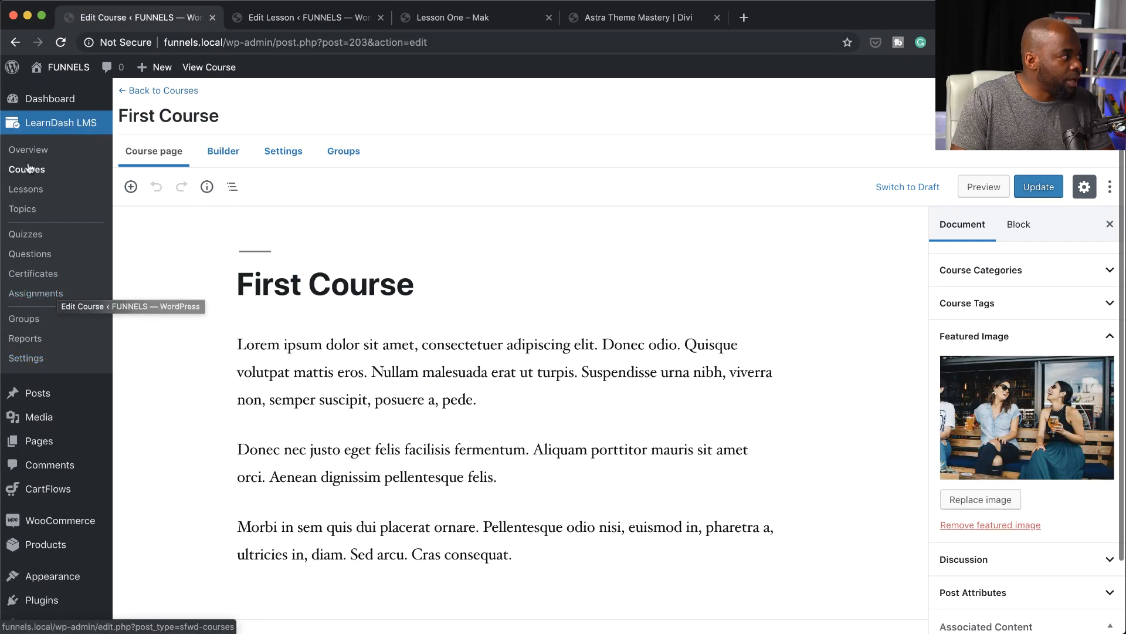
{"action": "left_click", "coordinate": [27, 358]}
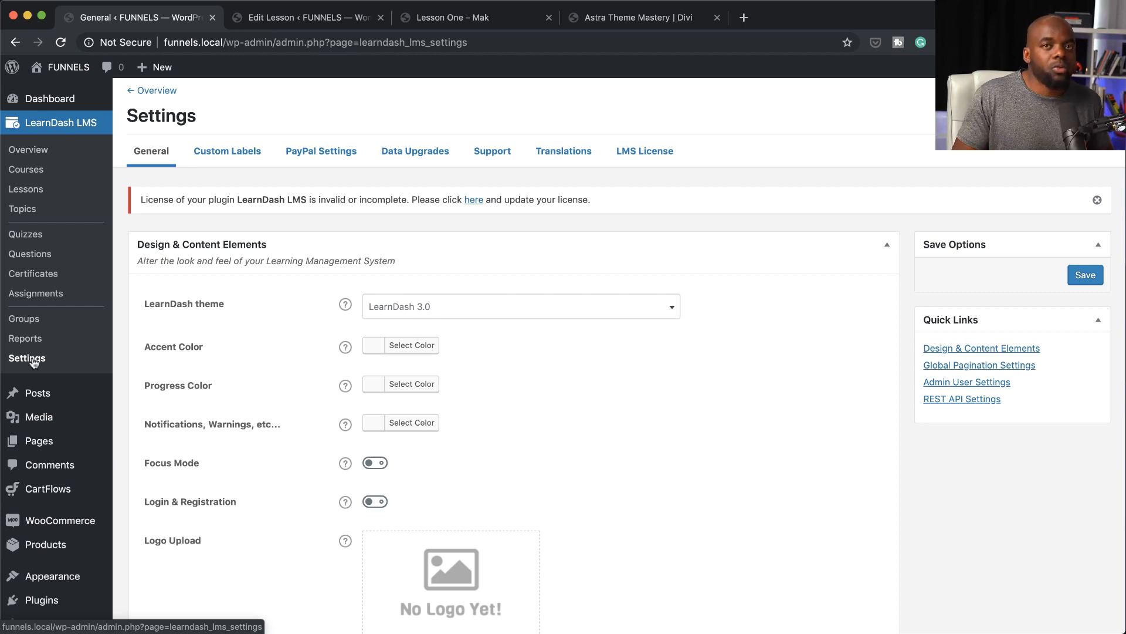
{"action": "scroll", "scroll_direction": "down", "scroll_amount": 3}
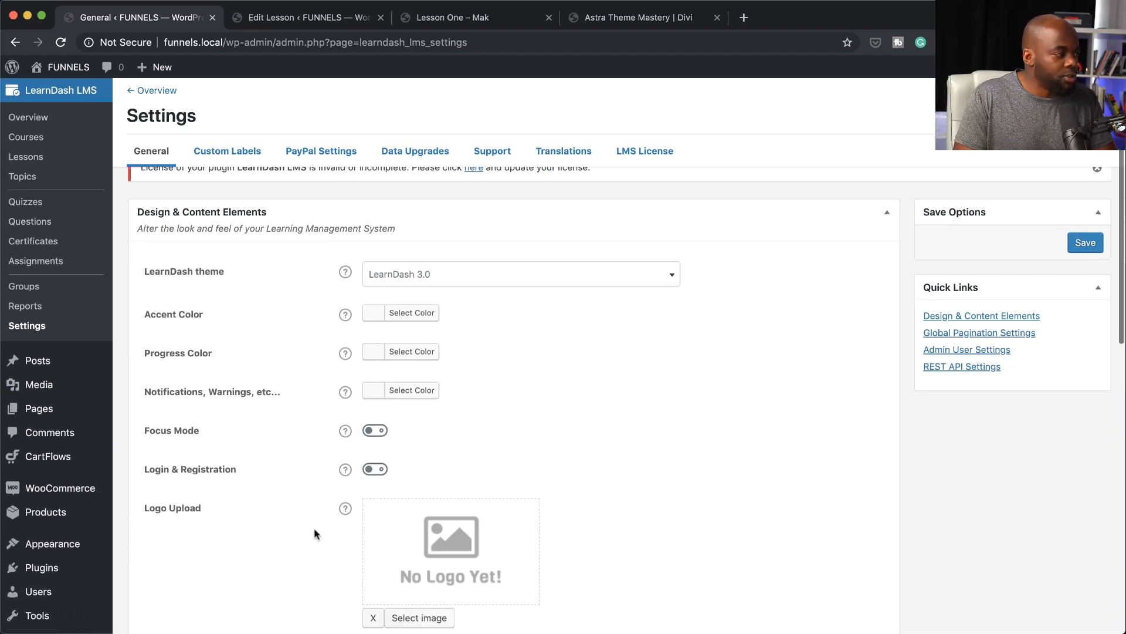
{"action": "scroll", "scroll_direction": "down", "scroll_amount": 3}
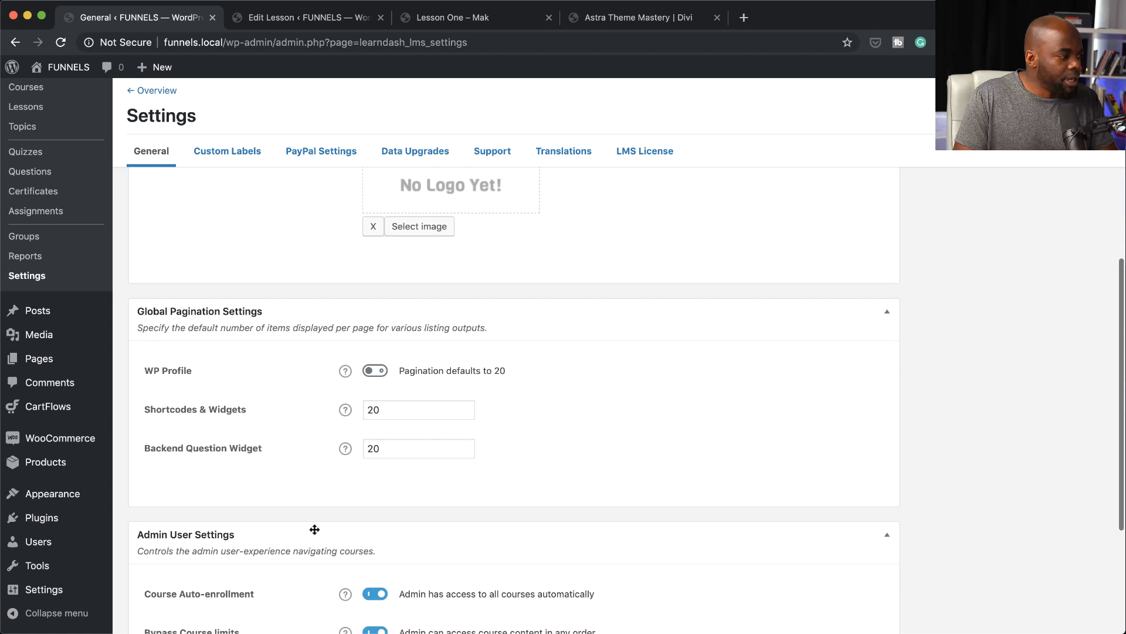
{"action": "scroll", "scroll_direction": "up", "scroll_amount": 3}
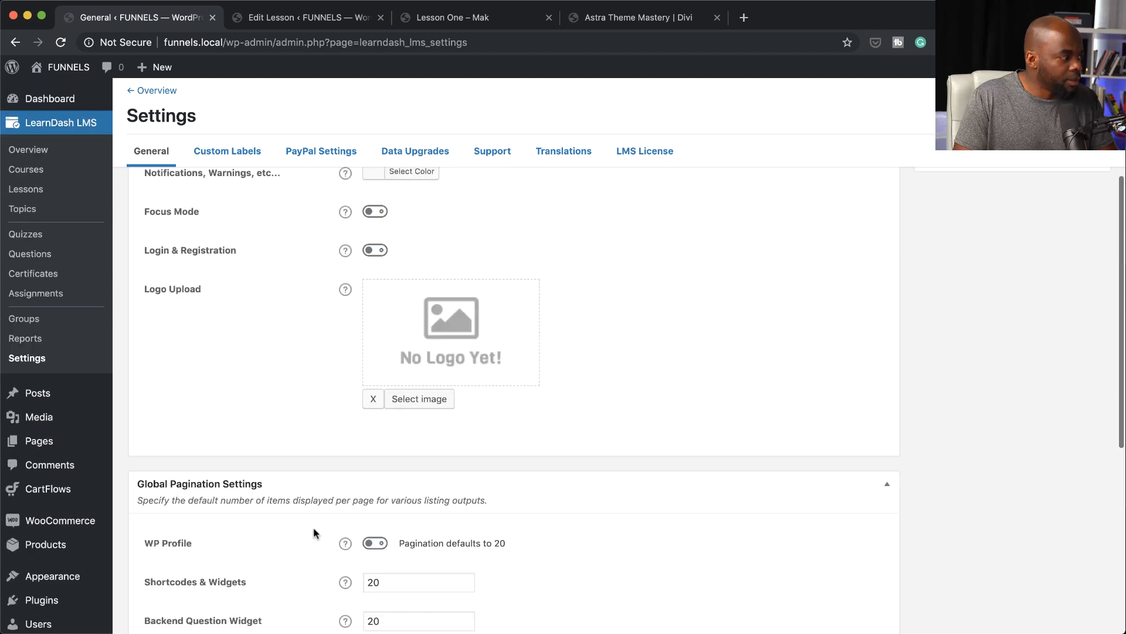
{"action": "scroll", "scroll_direction": "up", "scroll_amount": 3}
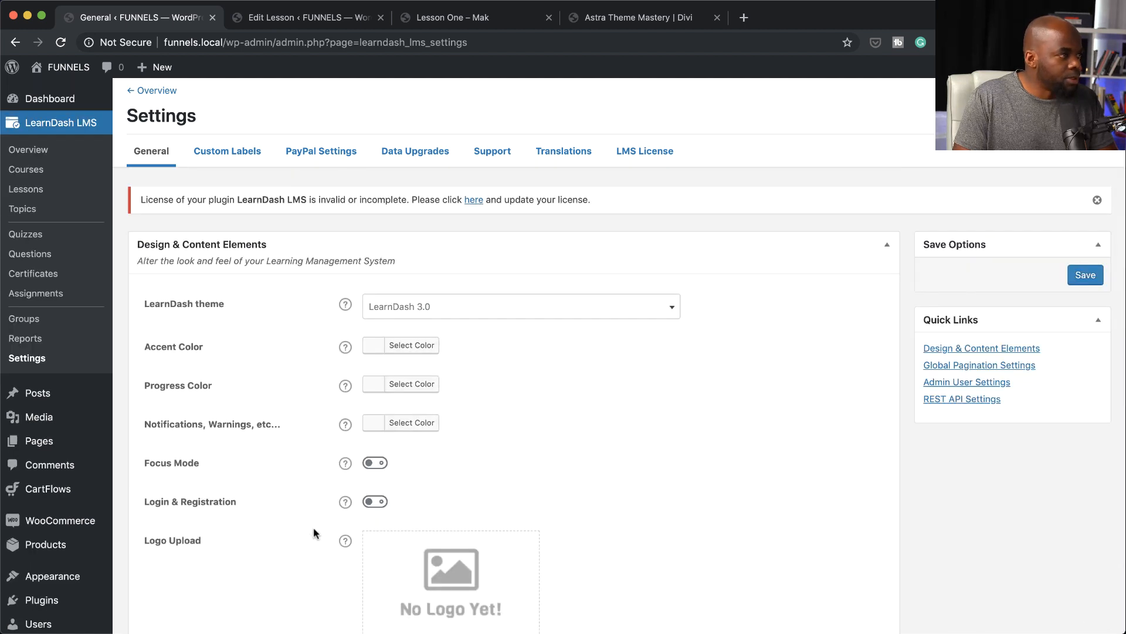
Enable Focus Mode, save the settings, and return to the Lesson One editor.
{"action": "left_click", "coordinate": [375, 463]}
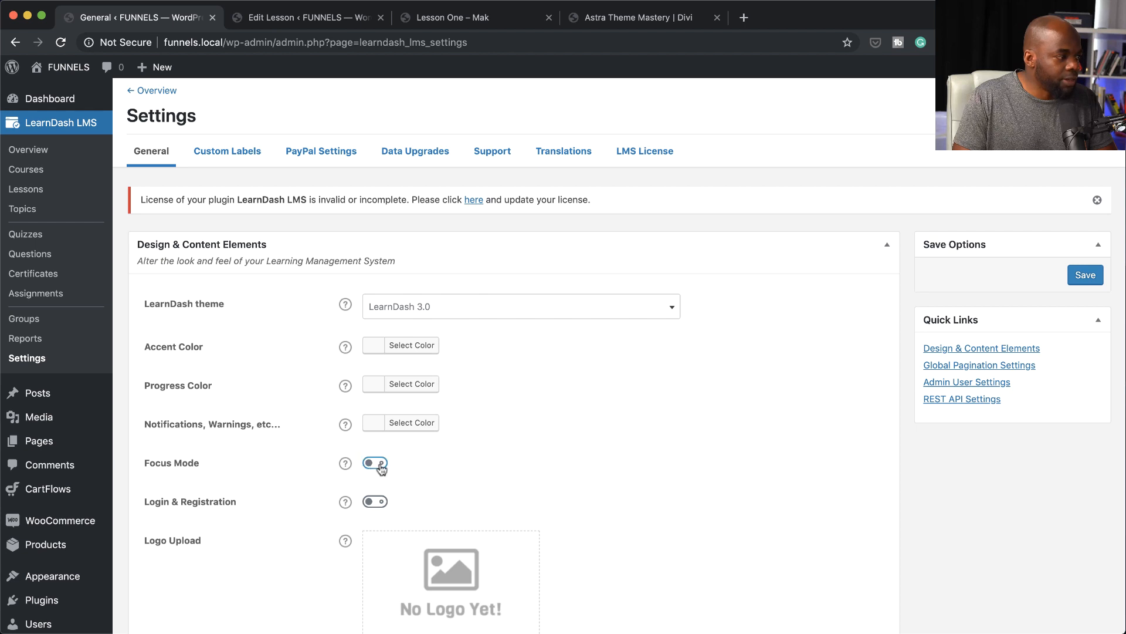
{"action": "left_click", "coordinate": [375, 463]}
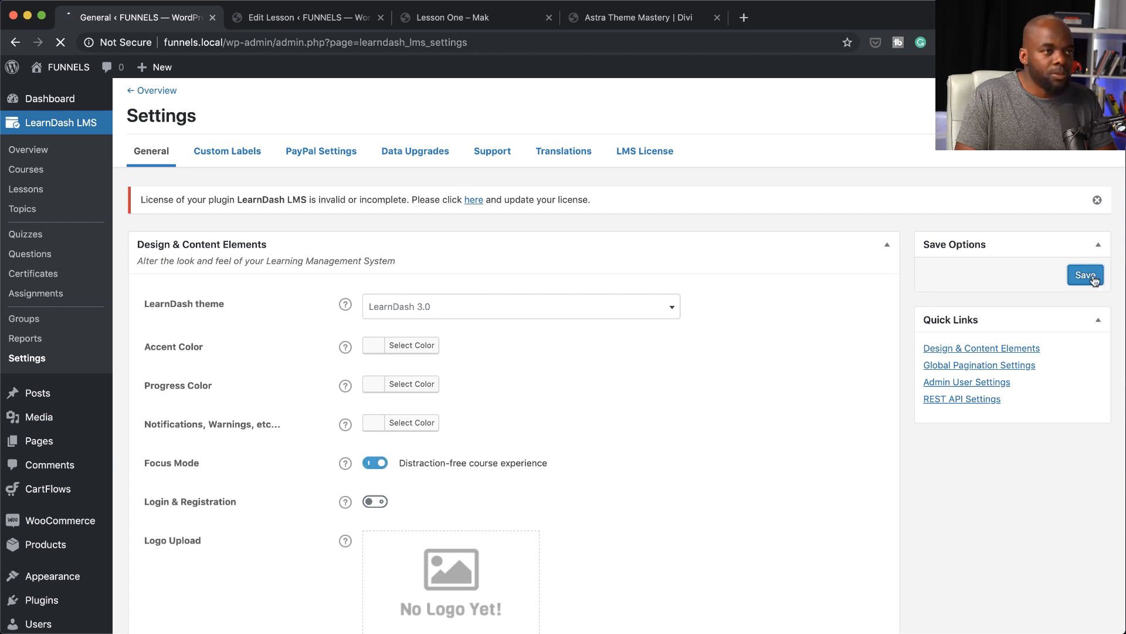
{"action": "left_click", "coordinate": [1084, 275]}
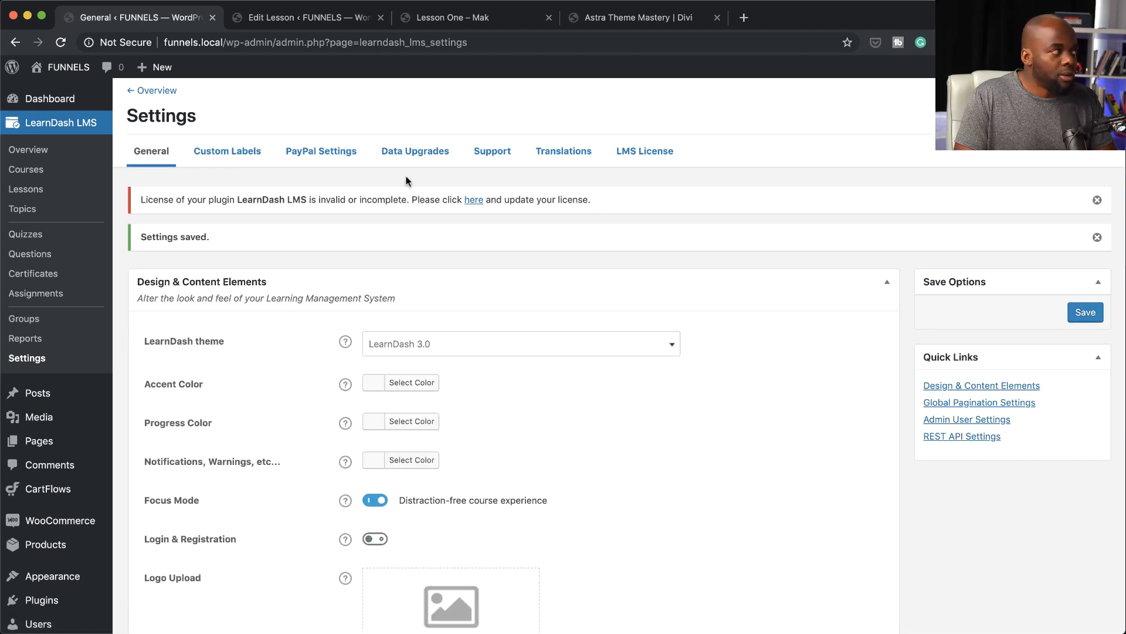
{"action": "left_click", "coordinate": [301, 16]}
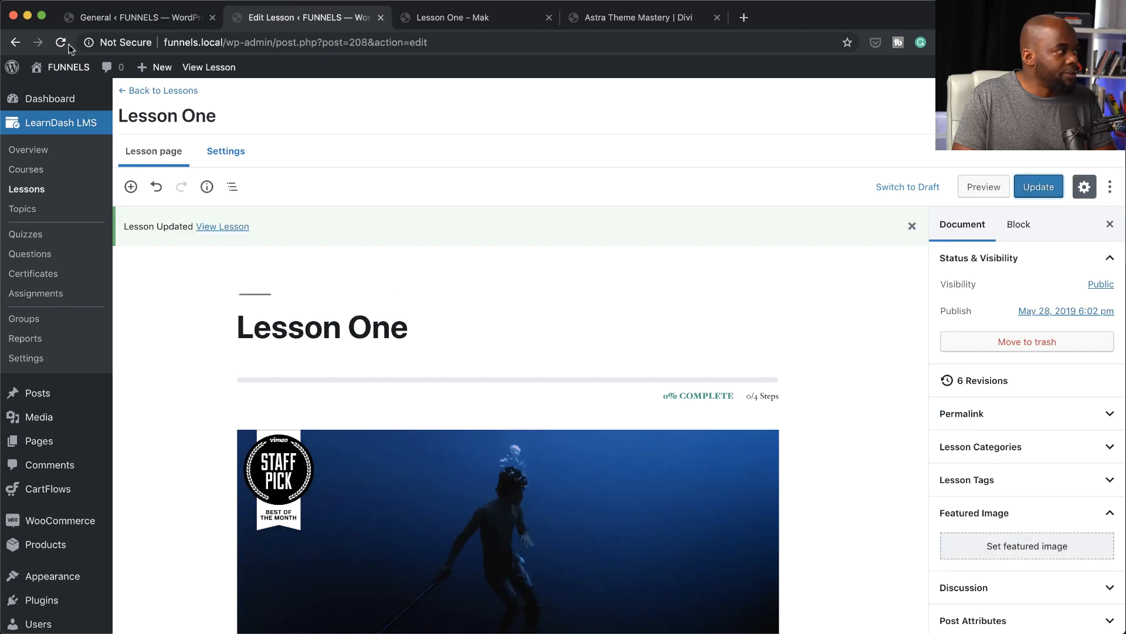
View Lesson One on the live site in the Focus Mode layout with the course outline.
{"action": "left_click", "coordinate": [221, 227]}
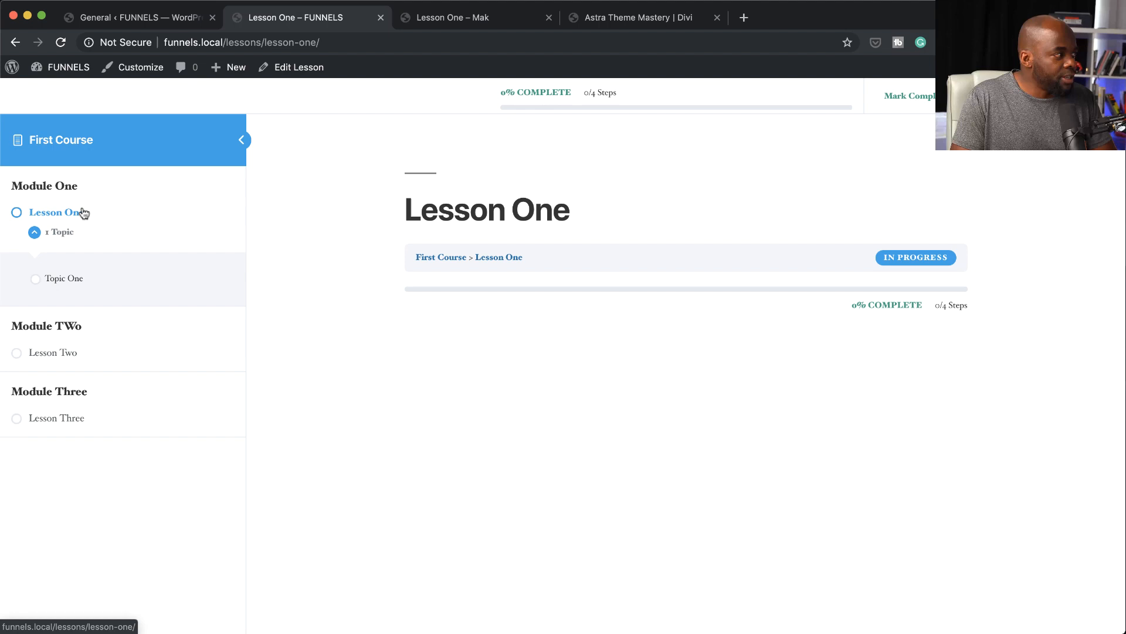
{"action": "mouse_move", "coordinate": [697, 294]}
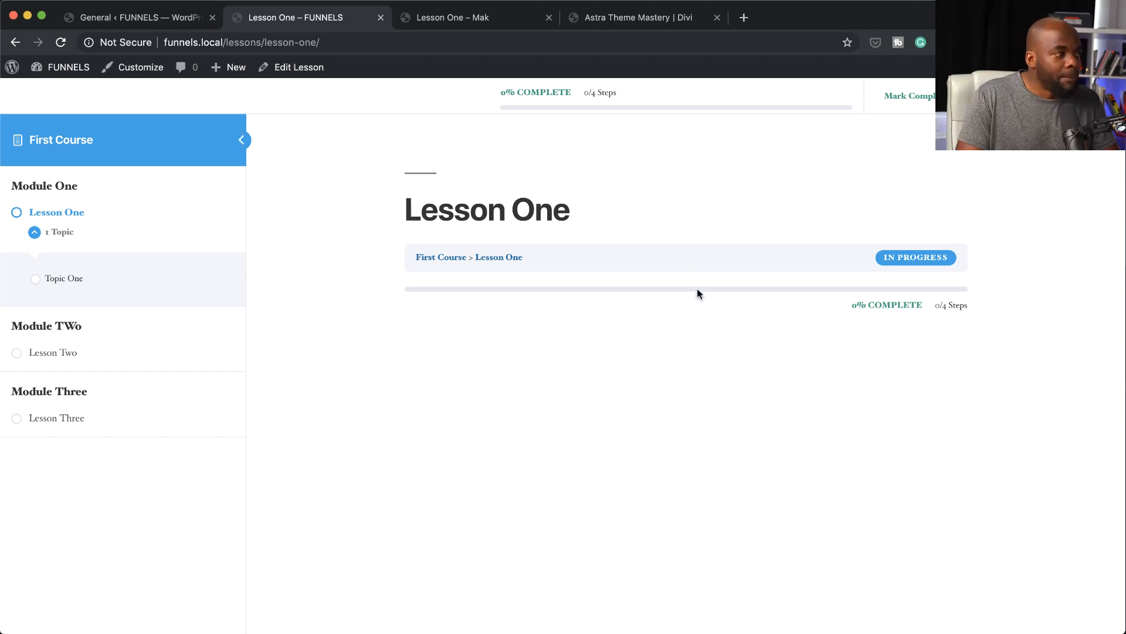
{"action": "mouse_move", "coordinate": [782, 316]}
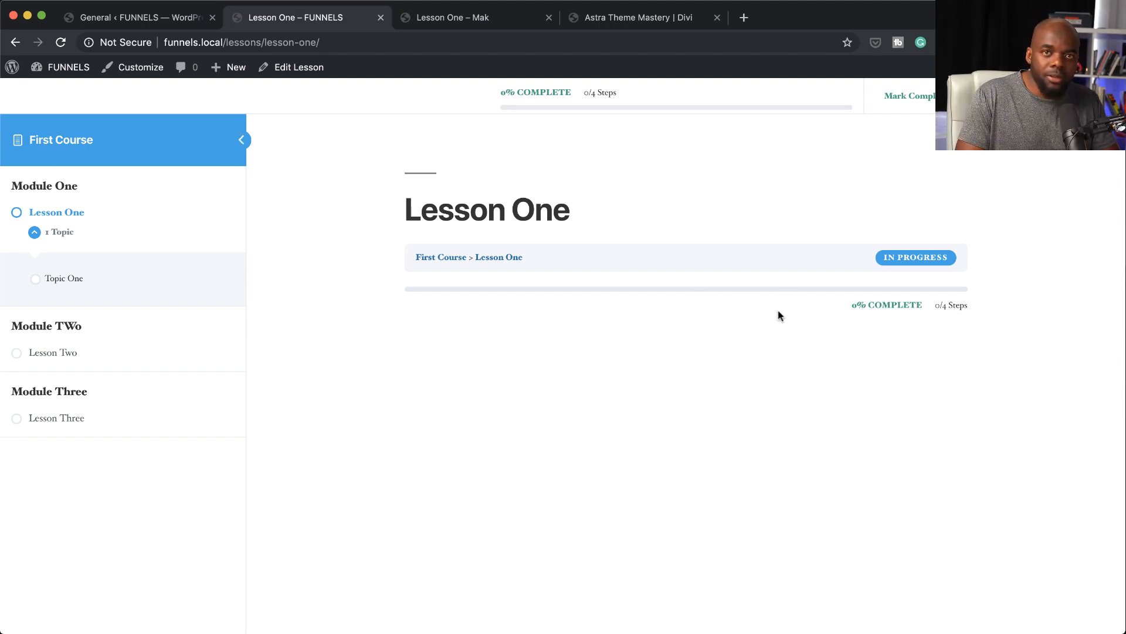
{"action": "mouse_move", "coordinate": [767, 298]}
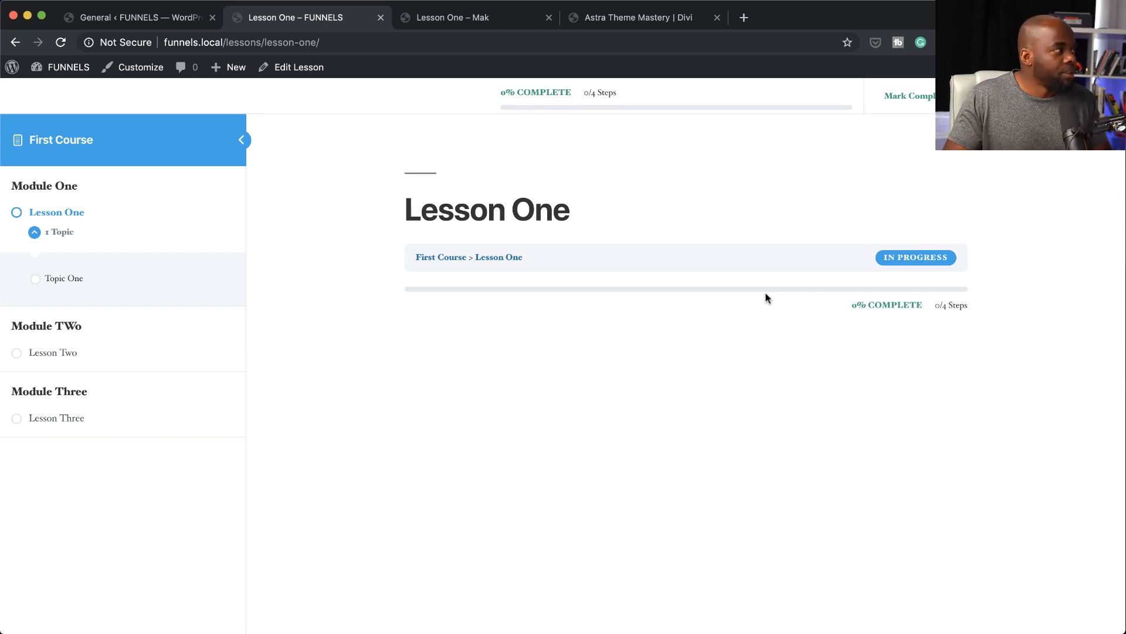
Close the FUNNELS settings and Lesson One tabs, leaving the Mak site's Lesson One showing.
{"action": "left_click", "coordinate": [137, 16]}
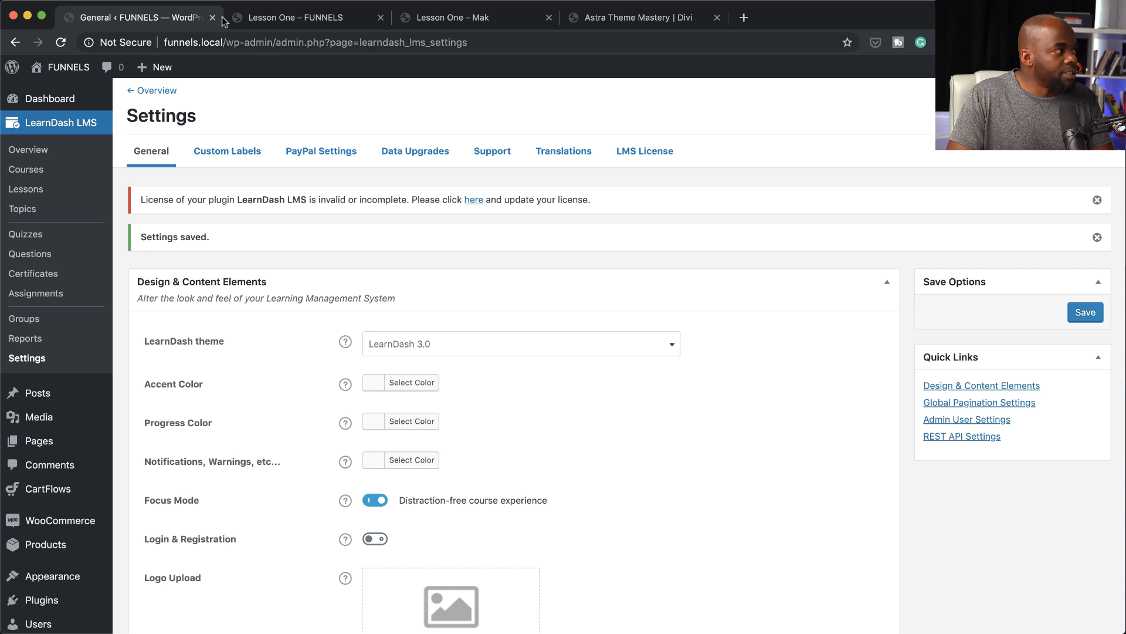
{"action": "left_click", "coordinate": [213, 17]}
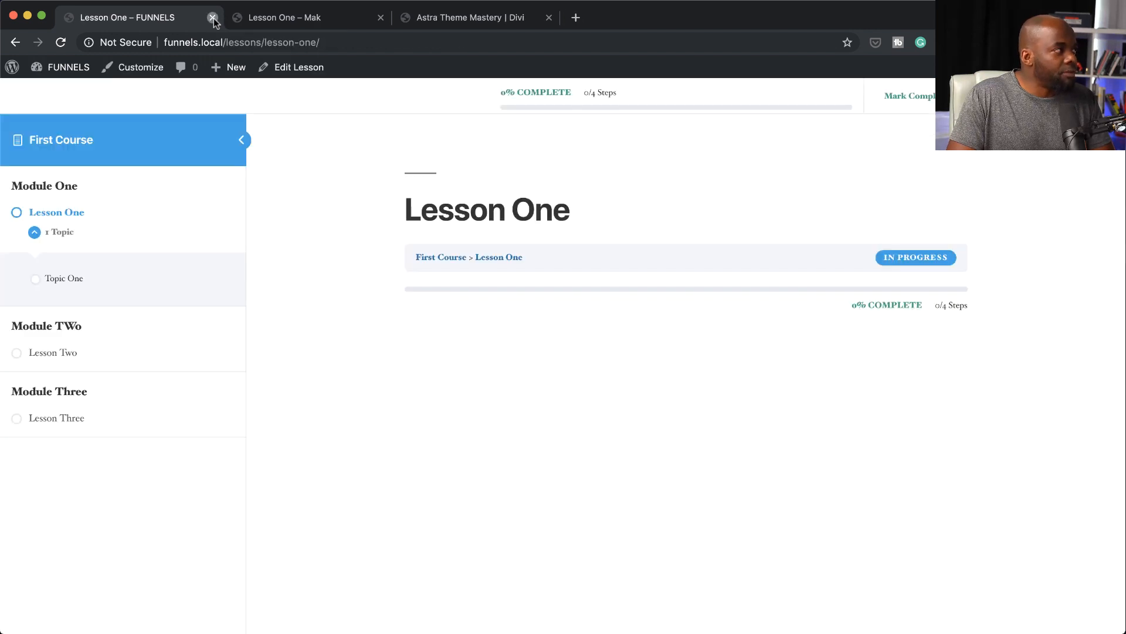
{"action": "left_click", "coordinate": [212, 17]}
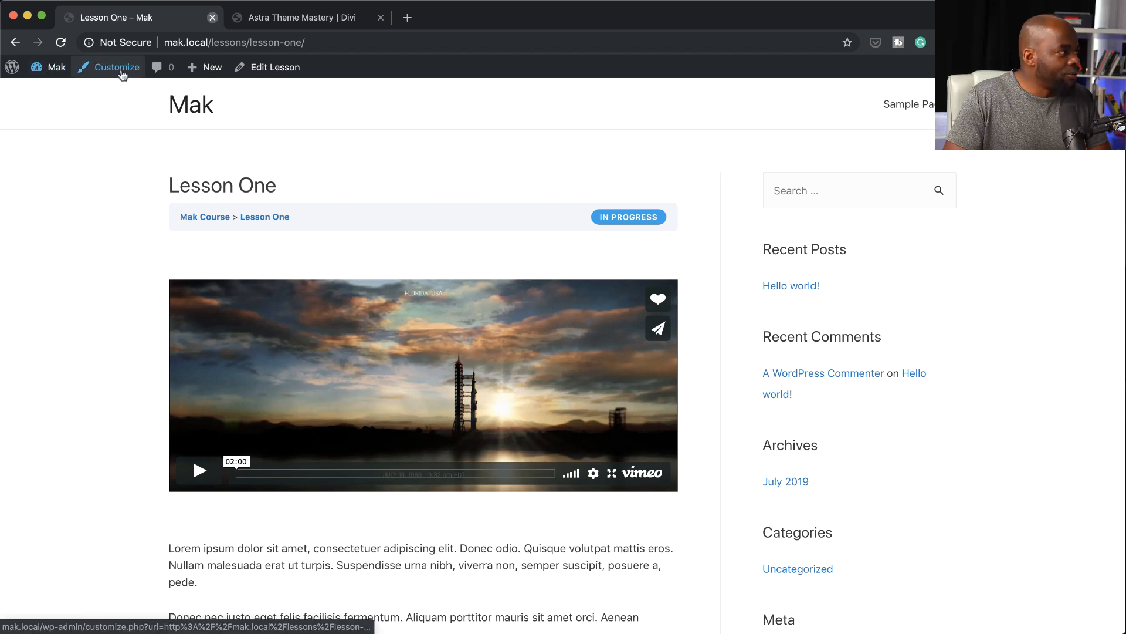
From the Mak site dashboard, go to LearnDash Courses and open Mak Course in the editor.
{"action": "left_click", "coordinate": [56, 67]}
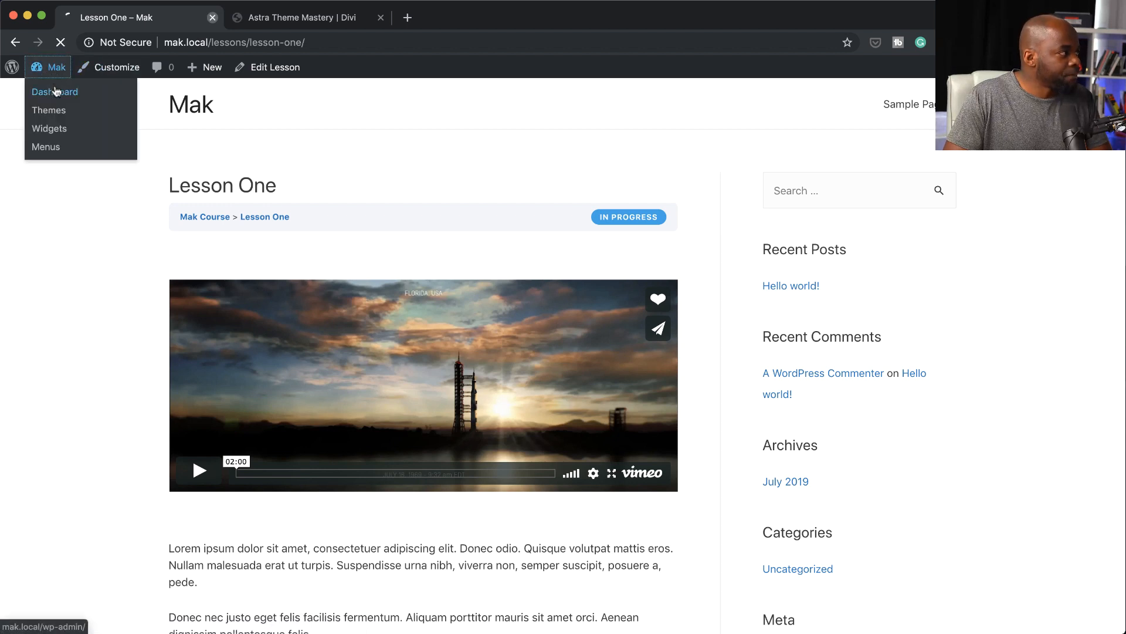
{"action": "left_click", "coordinate": [56, 92]}
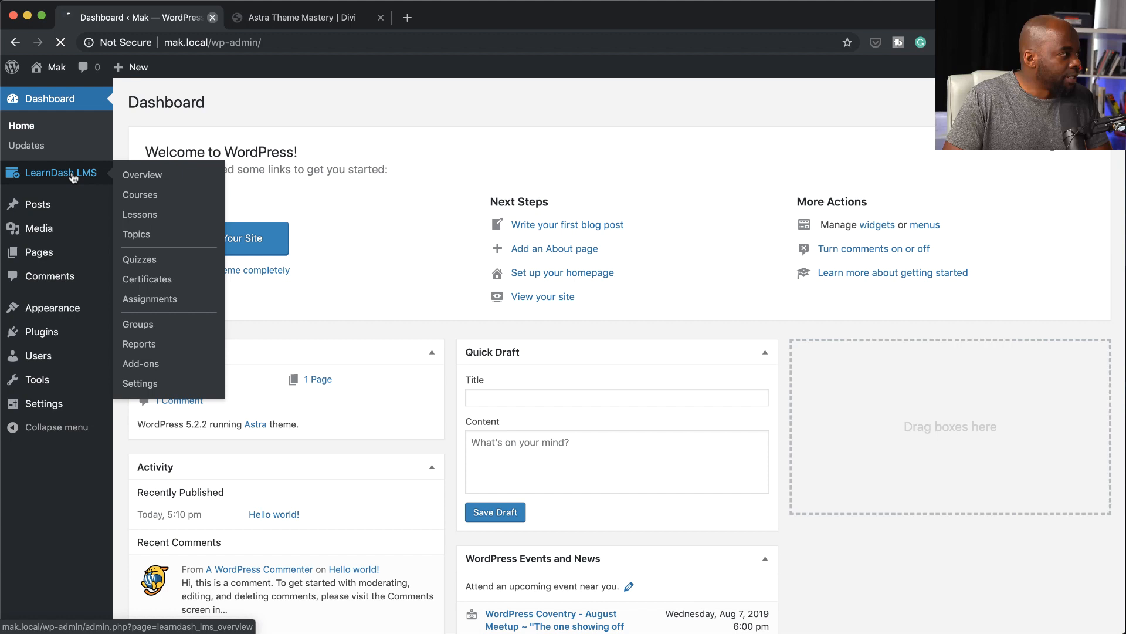
{"action": "left_click", "coordinate": [142, 175]}
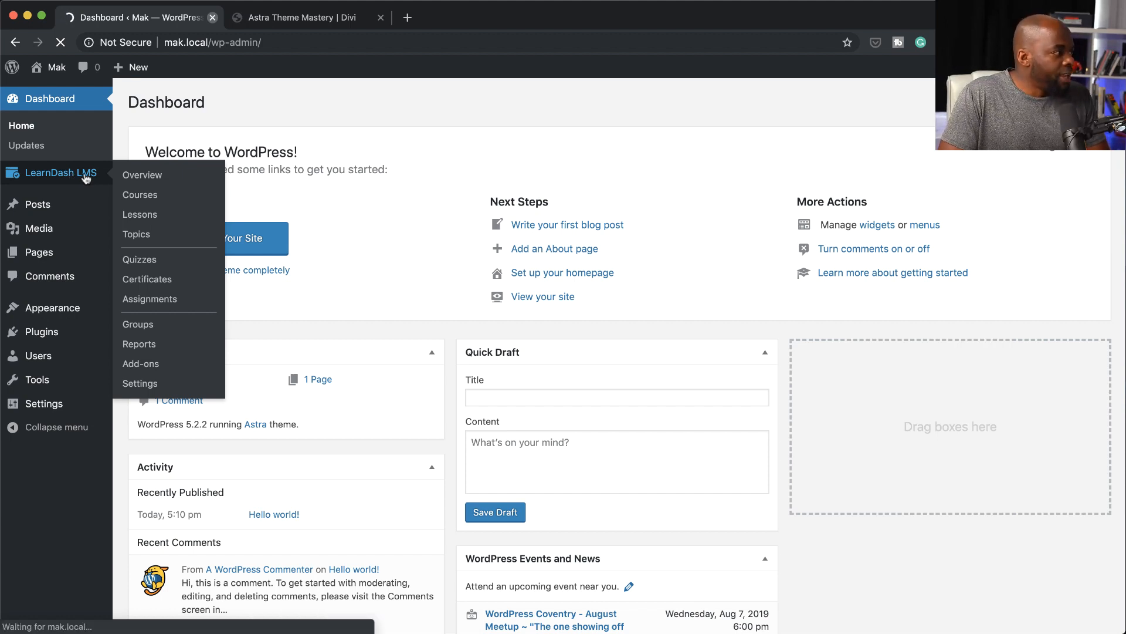
{"action": "left_click", "coordinate": [140, 195]}
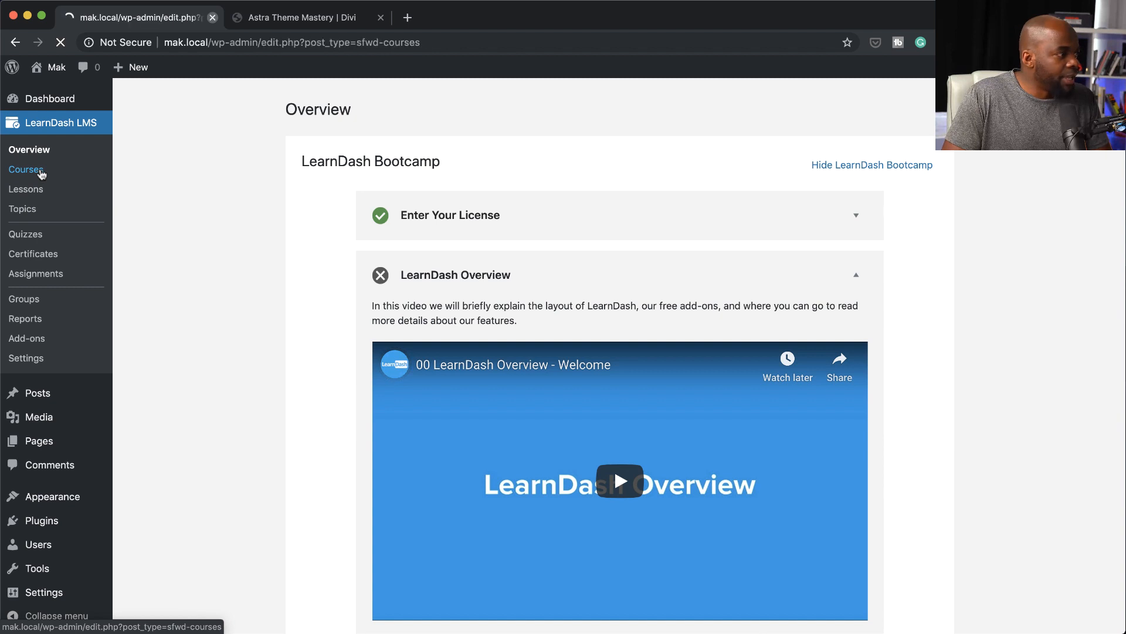
{"action": "left_click", "coordinate": [24, 169]}
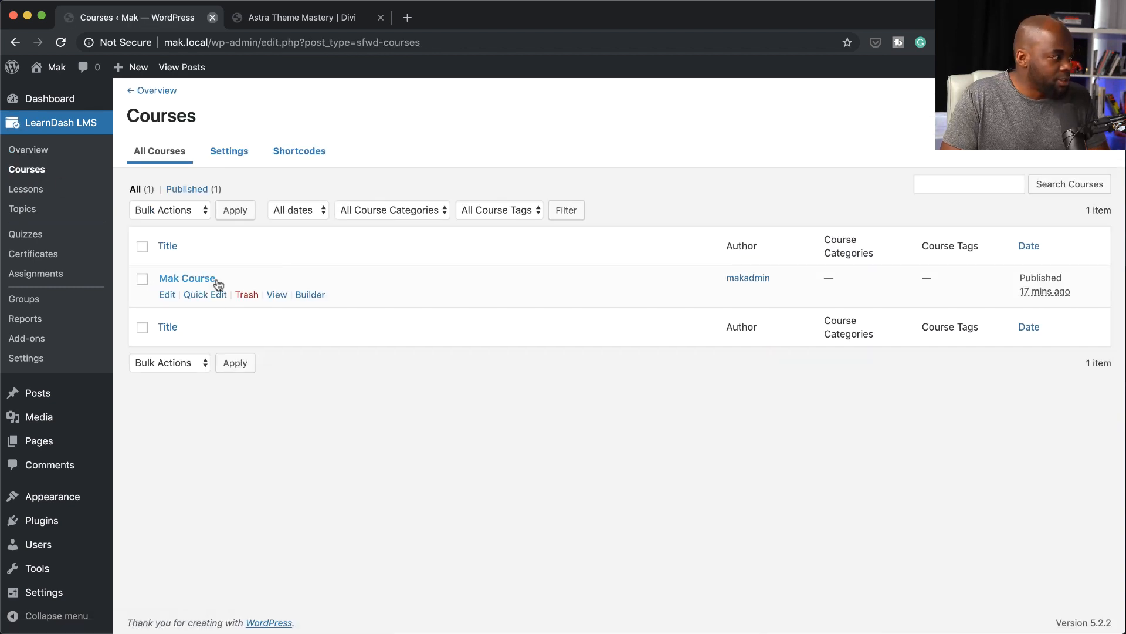
{"action": "mouse_move", "coordinate": [194, 278]}
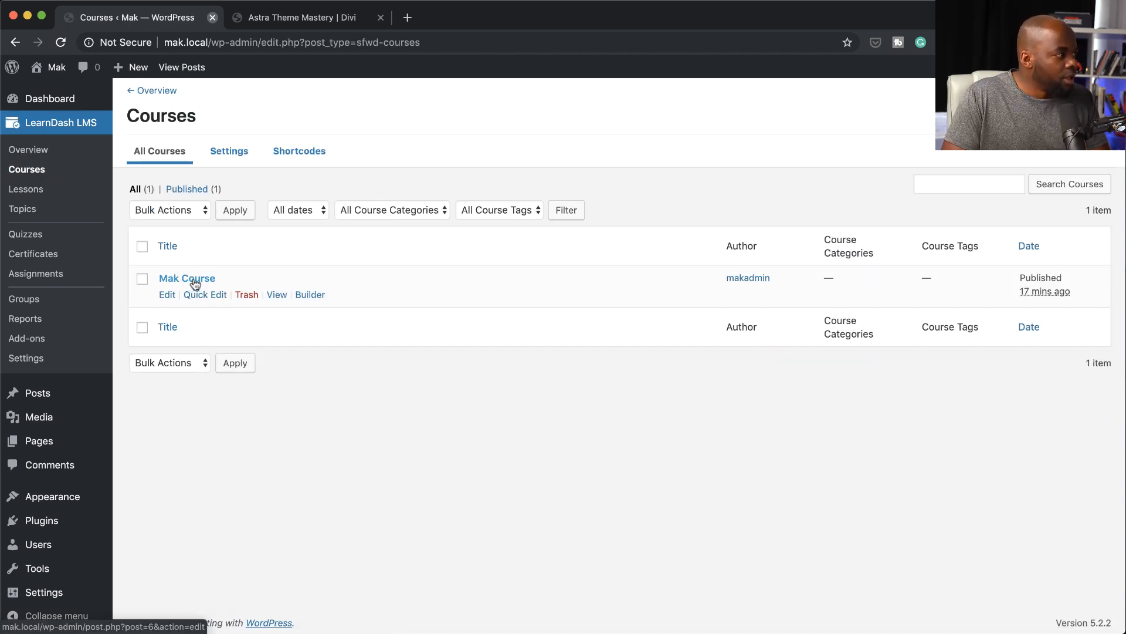
{"action": "left_click", "coordinate": [186, 278]}
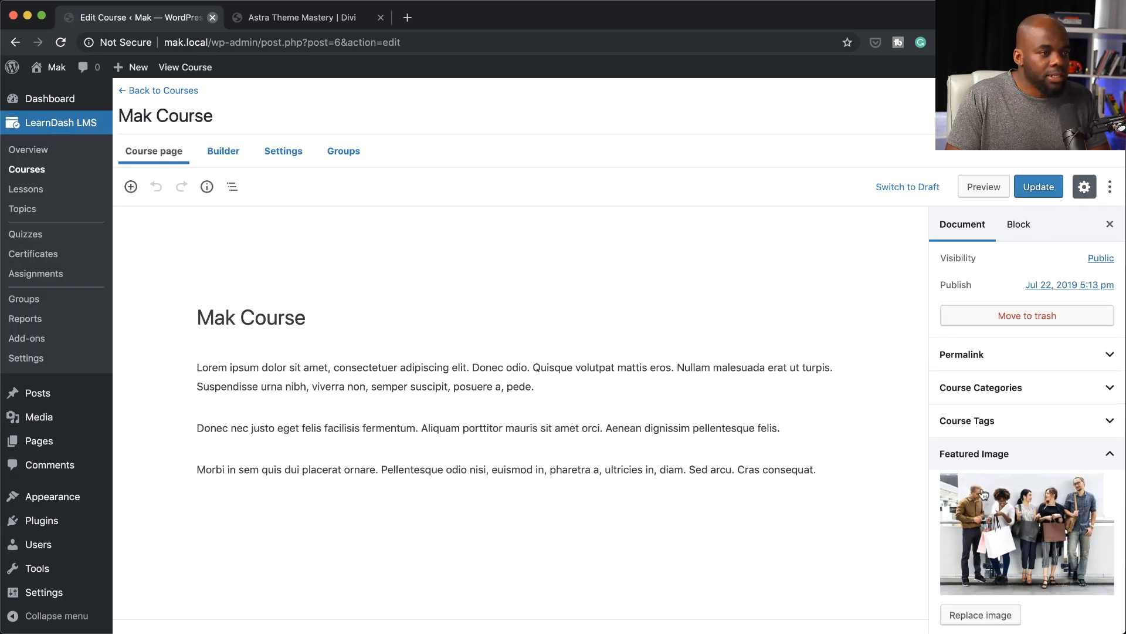
Merge Mak Course's last paragraph into the one above, update the course, and preview it.
{"action": "scroll", "scroll_direction": "down", "scroll_amount": 3}
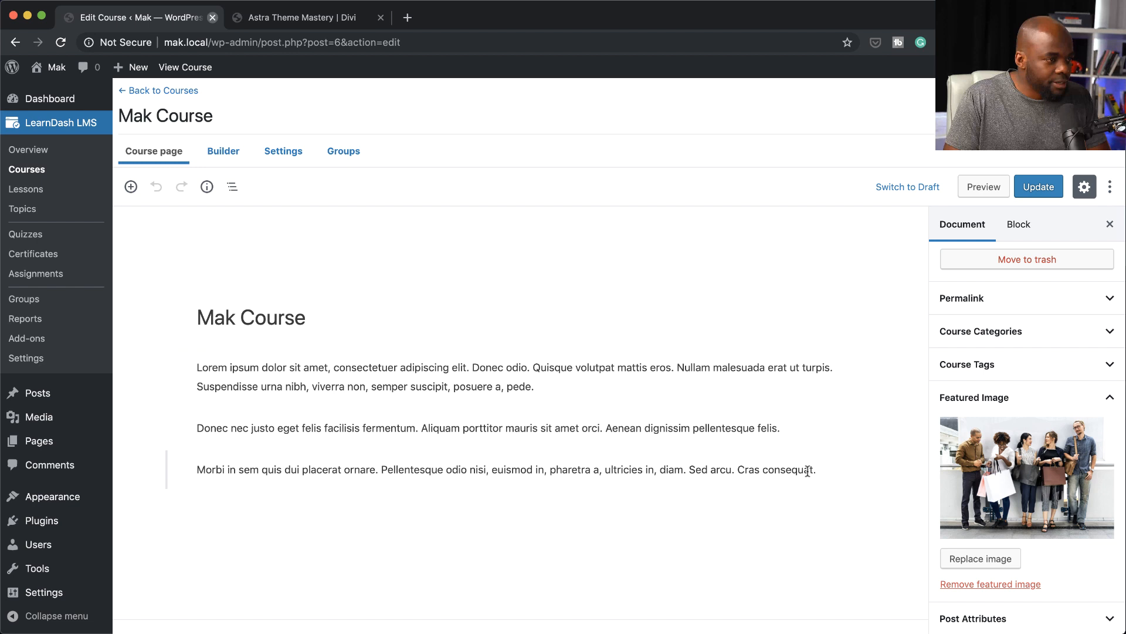
{"action": "left_click", "coordinate": [503, 469]}
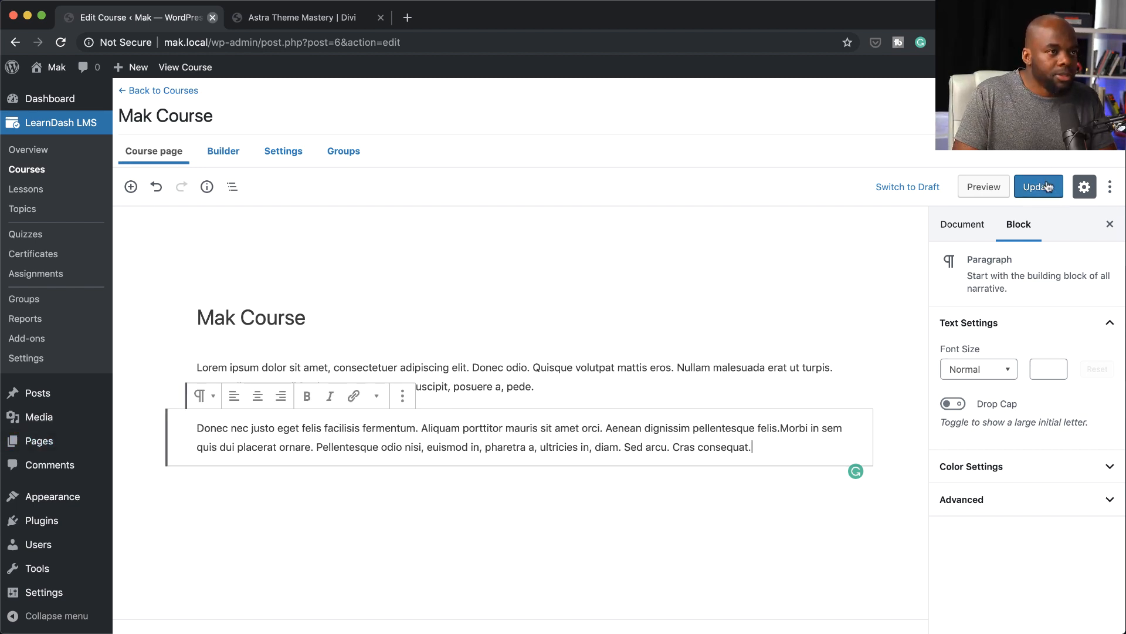
{"action": "left_click", "coordinate": [1038, 187]}
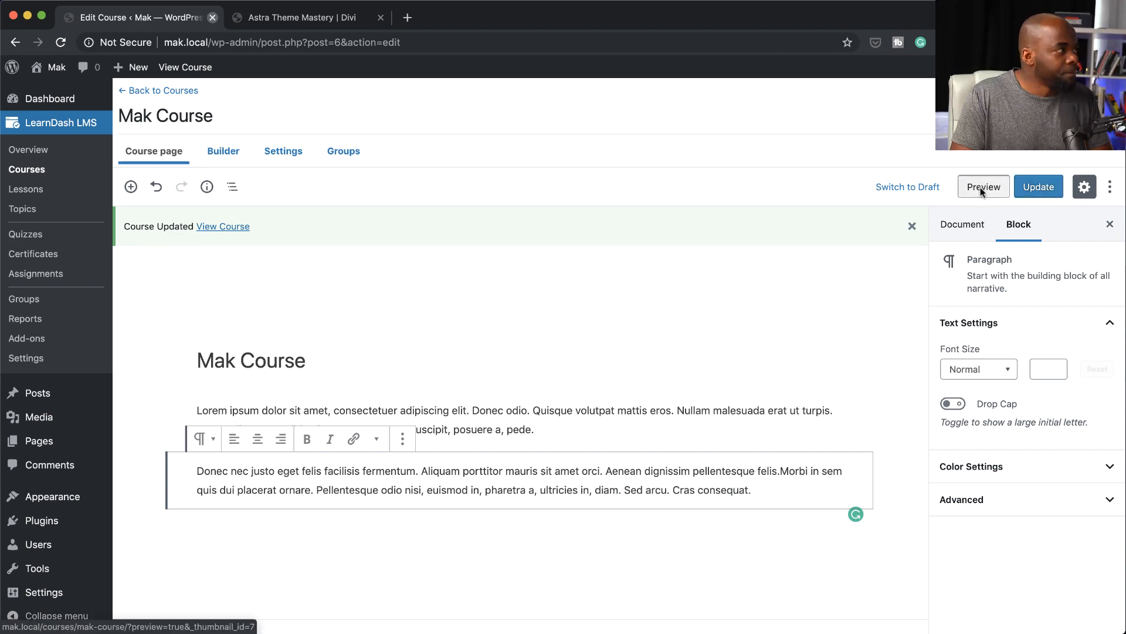
{"action": "left_click", "coordinate": [981, 187]}
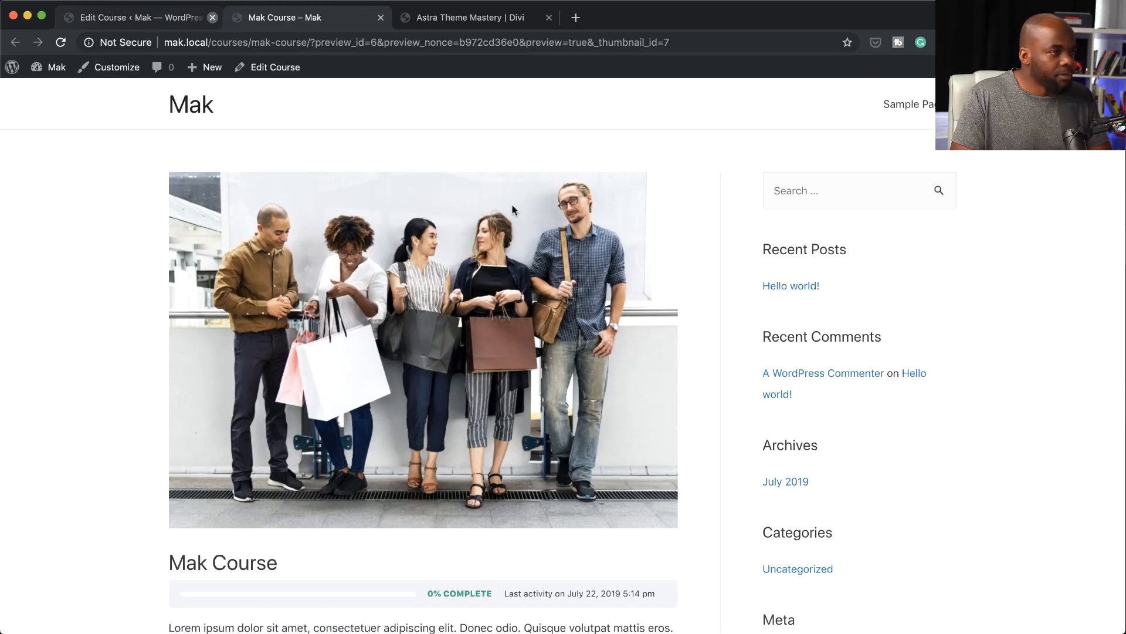
{"action": "scroll", "scroll_direction": "down", "scroll_amount": 3}
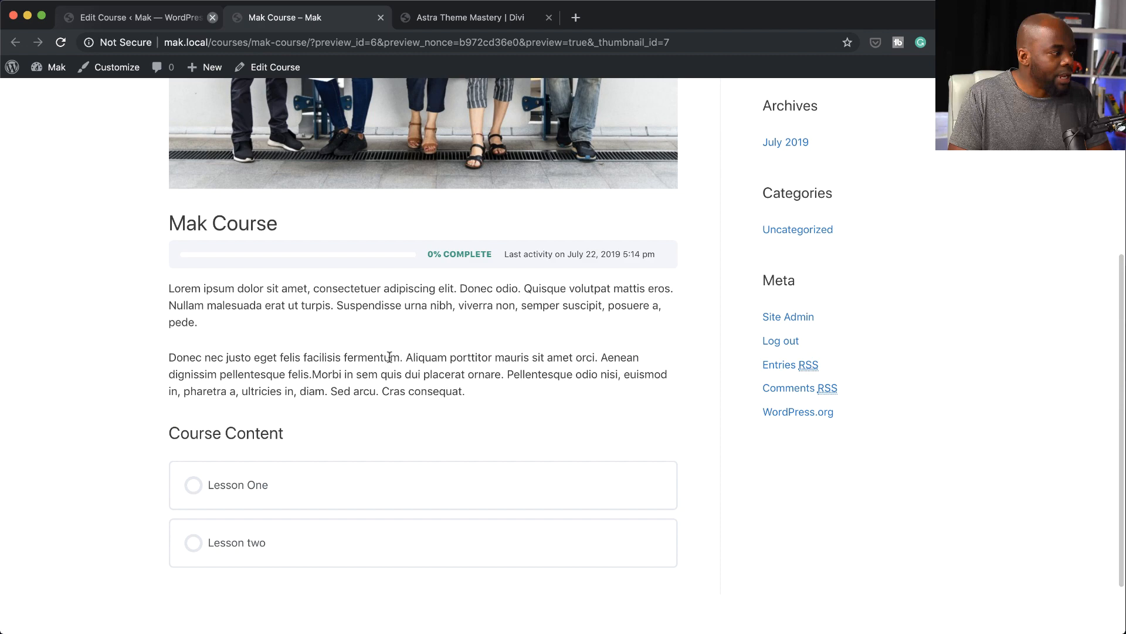
{"action": "scroll", "scroll_direction": "up", "scroll_amount": 3}
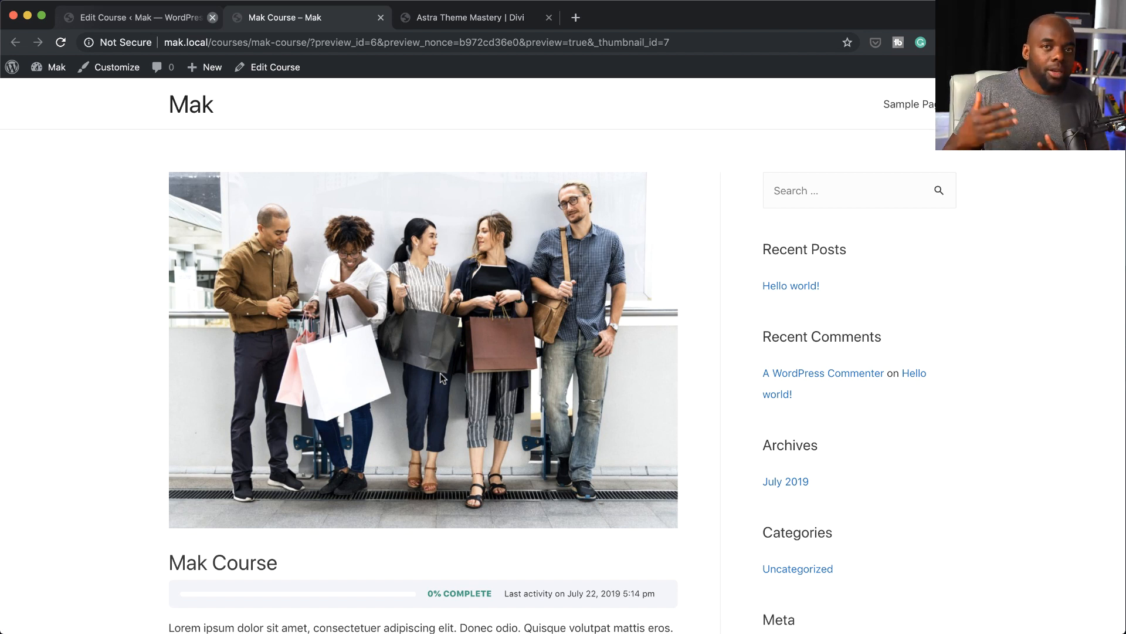
{"action": "mouse_move", "coordinate": [838, 339]}
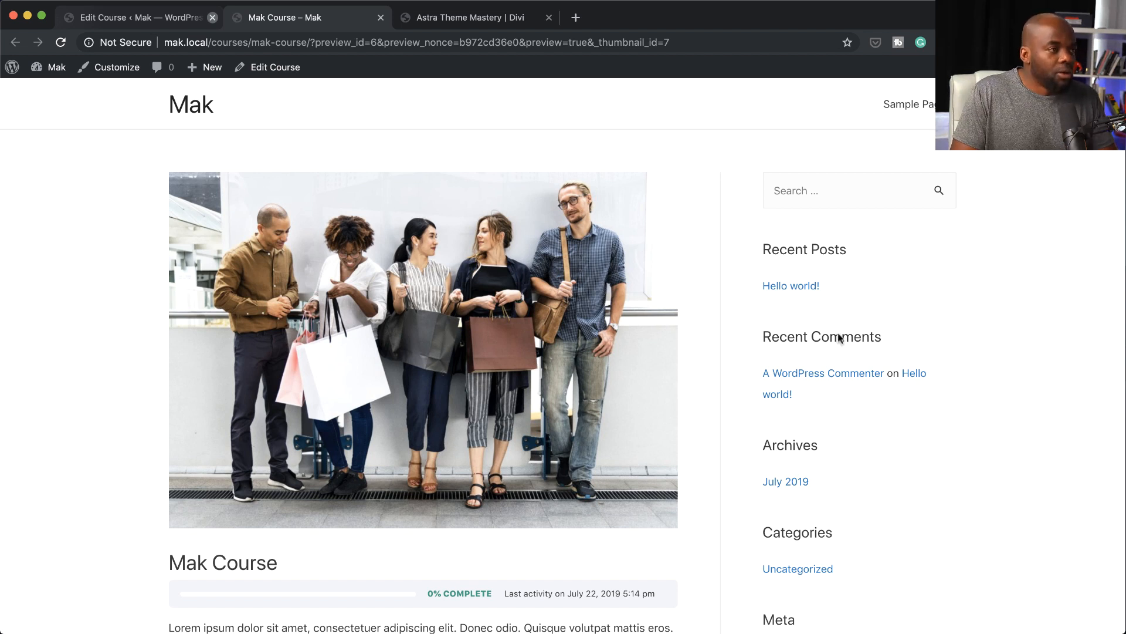
{"action": "mouse_move", "coordinate": [862, 282]}
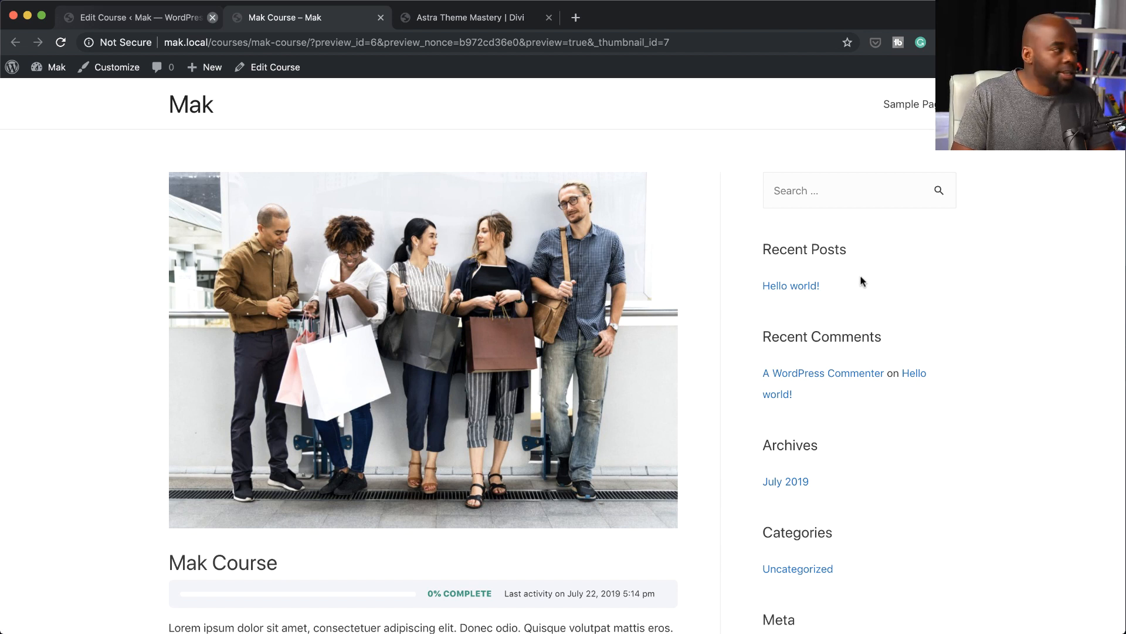
{"action": "mouse_move", "coordinate": [275, 67]}
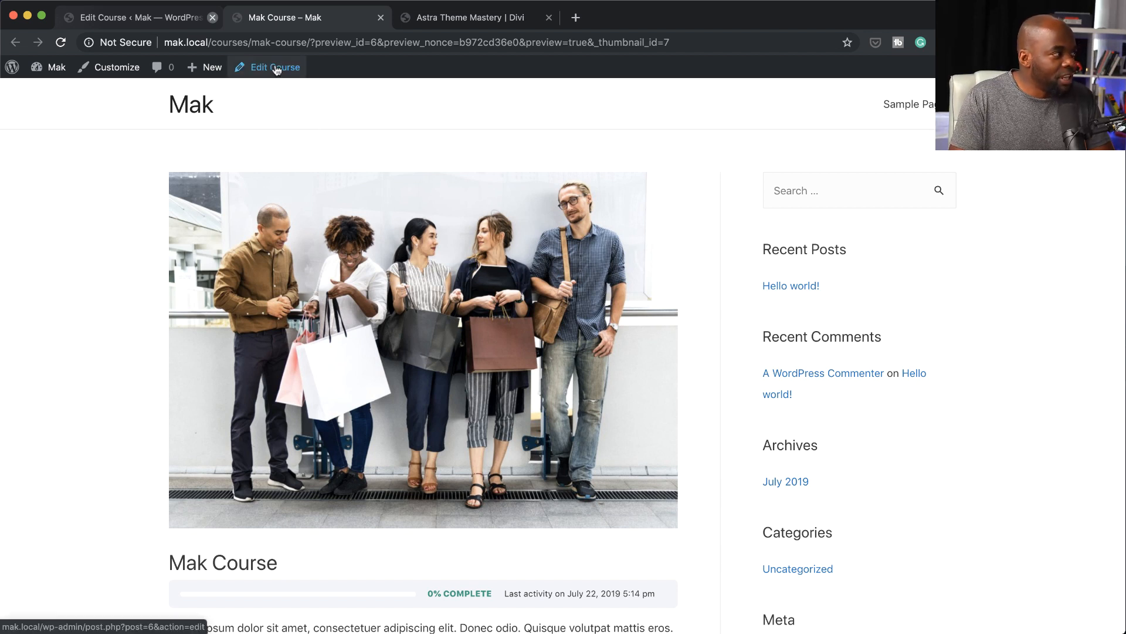
In Mak Course's Astra Settings set Sidebar to No Sidebar and update the course.
{"action": "left_click", "coordinate": [273, 67]}
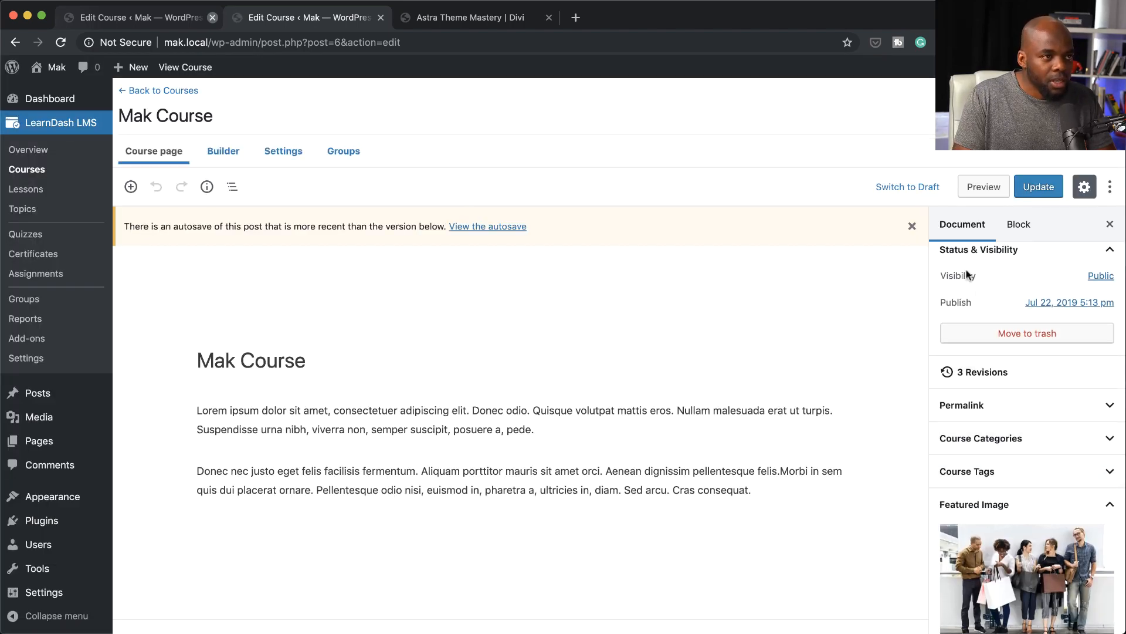
{"action": "scroll", "scroll_direction": "down", "scroll_amount": 3}
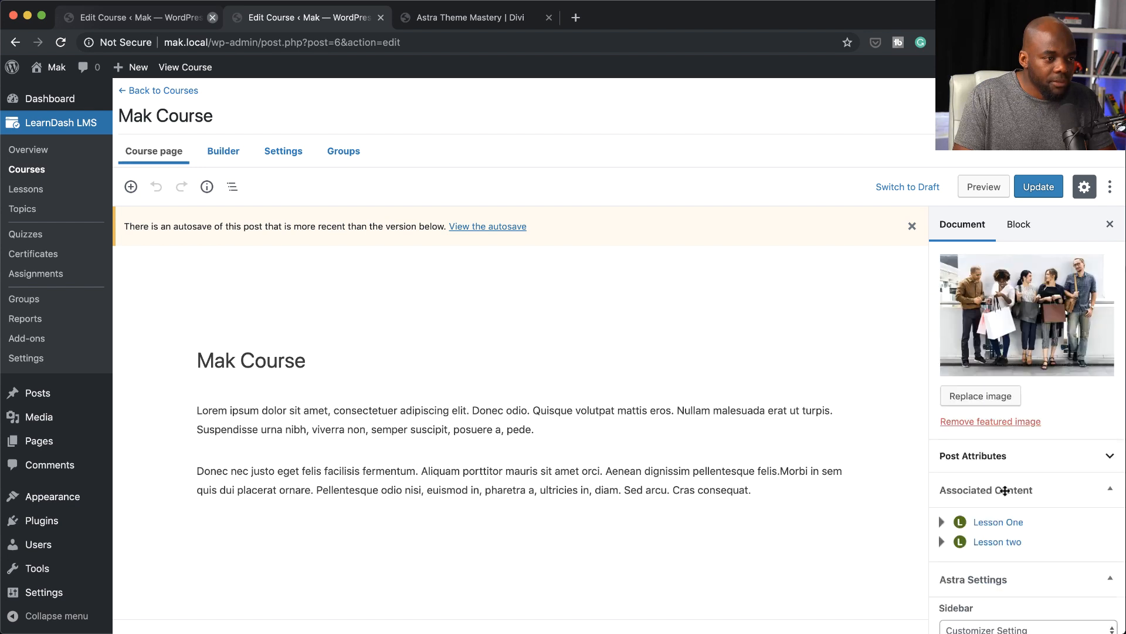
{"action": "scroll", "scroll_direction": "down", "scroll_amount": 3}
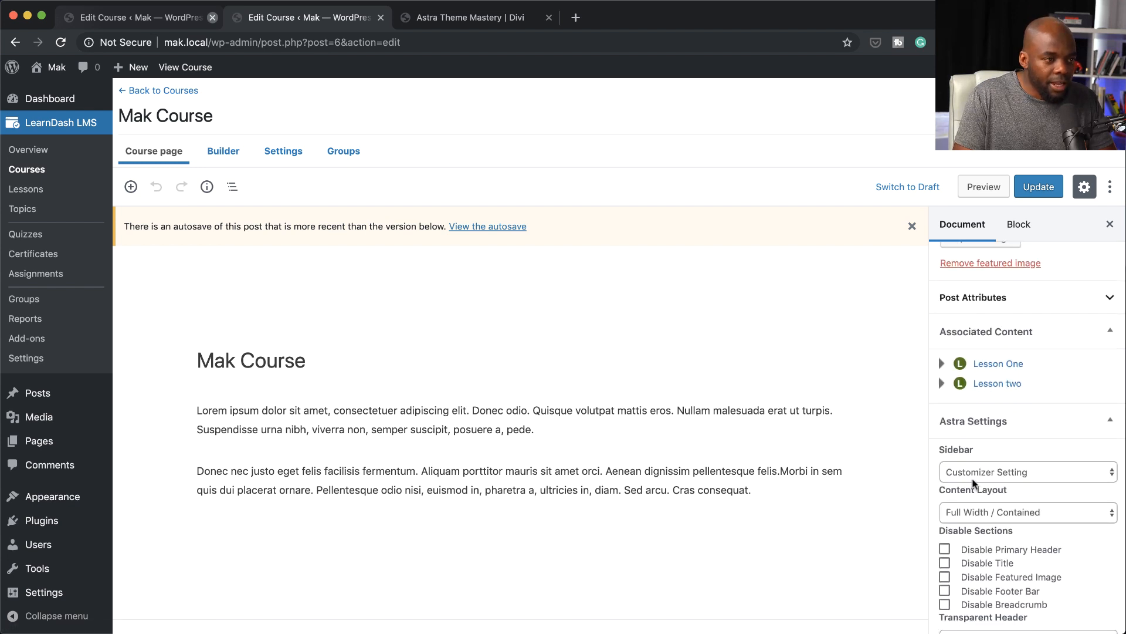
{"action": "left_click", "coordinate": [1027, 472]}
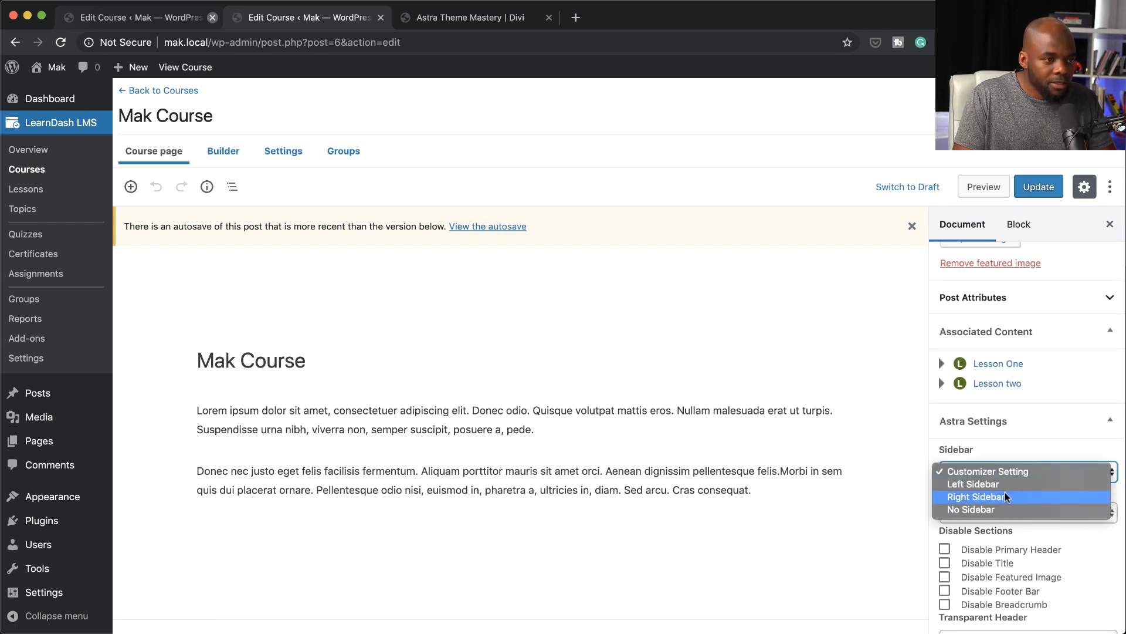
{"action": "left_click", "coordinate": [972, 508]}
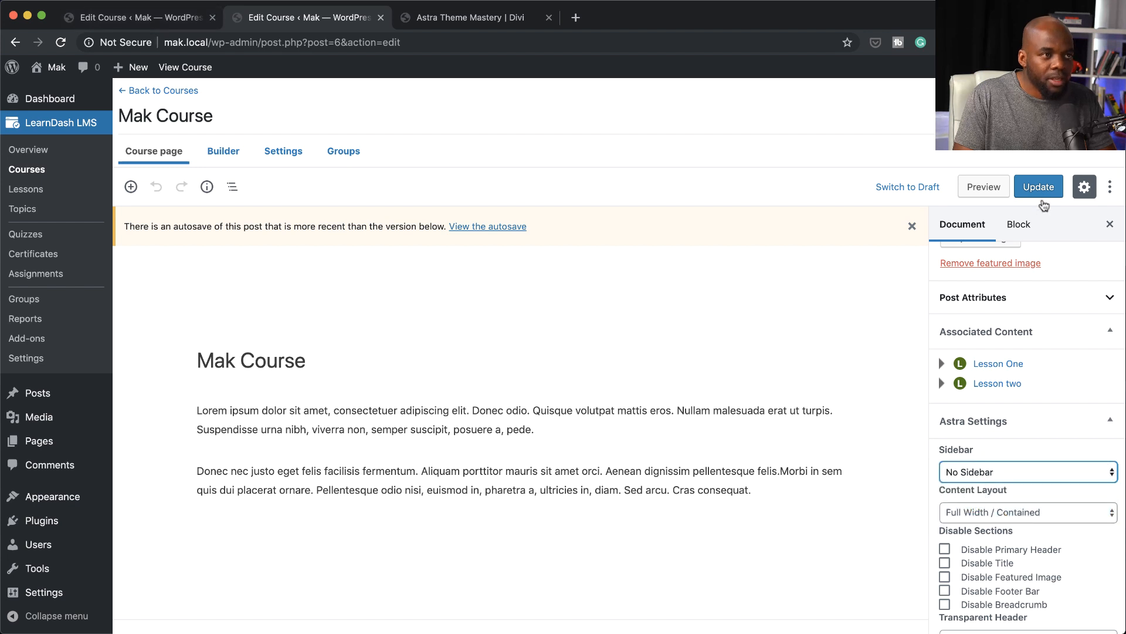
{"action": "left_click", "coordinate": [1039, 186]}
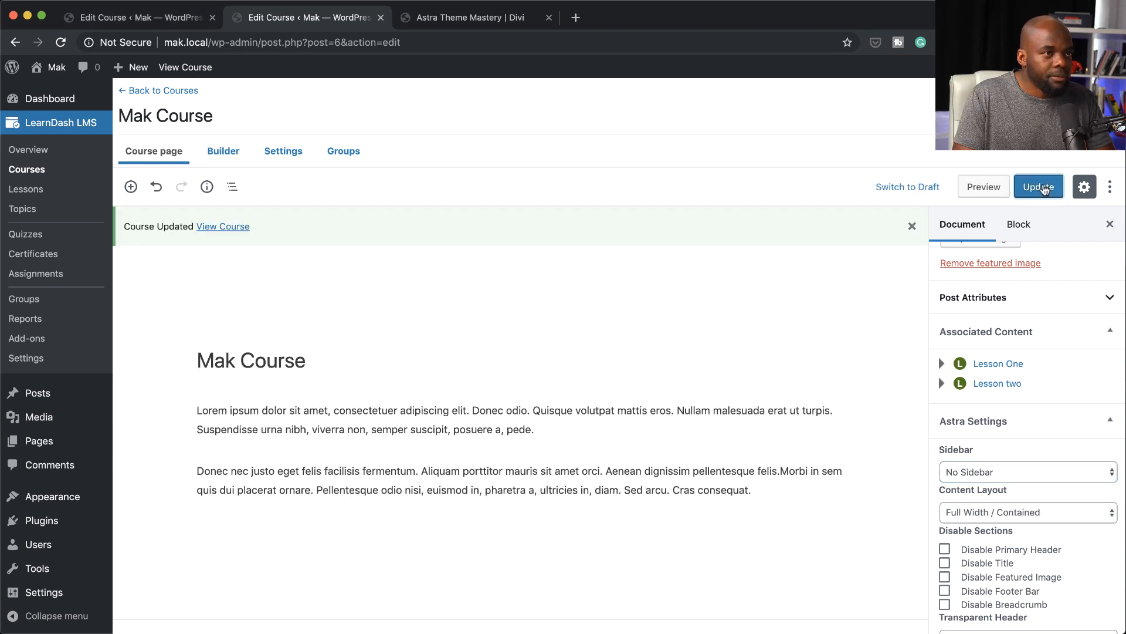
{"action": "mouse_move", "coordinate": [184, 67]}
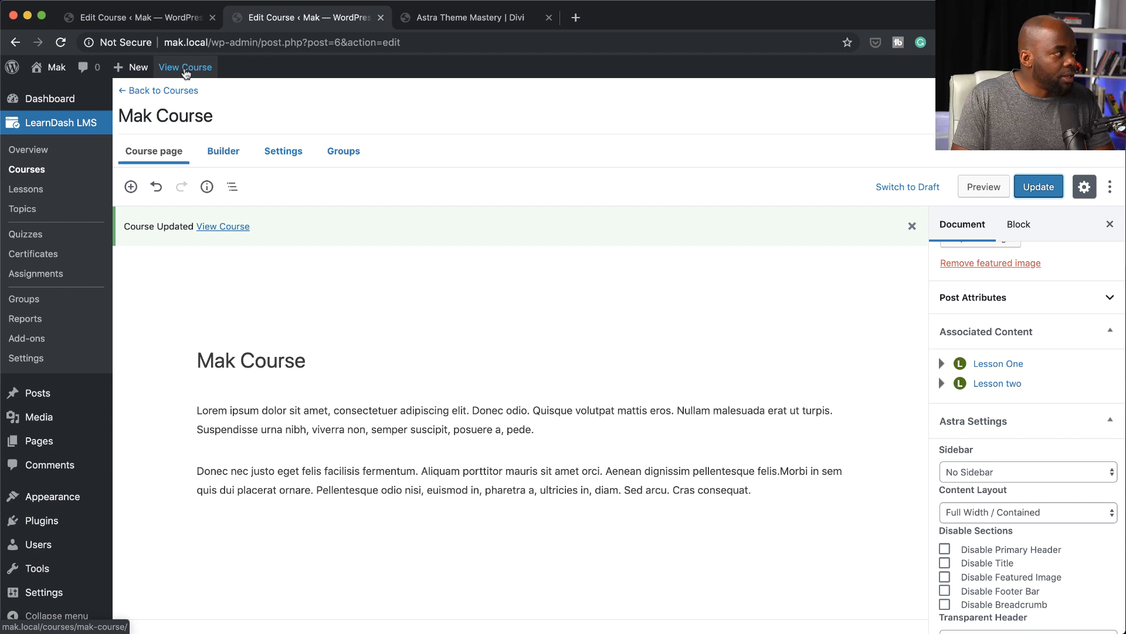
View the live Mak Course page without a sidebar and open Lesson One from Course Content.
{"action": "left_click", "coordinate": [184, 67]}
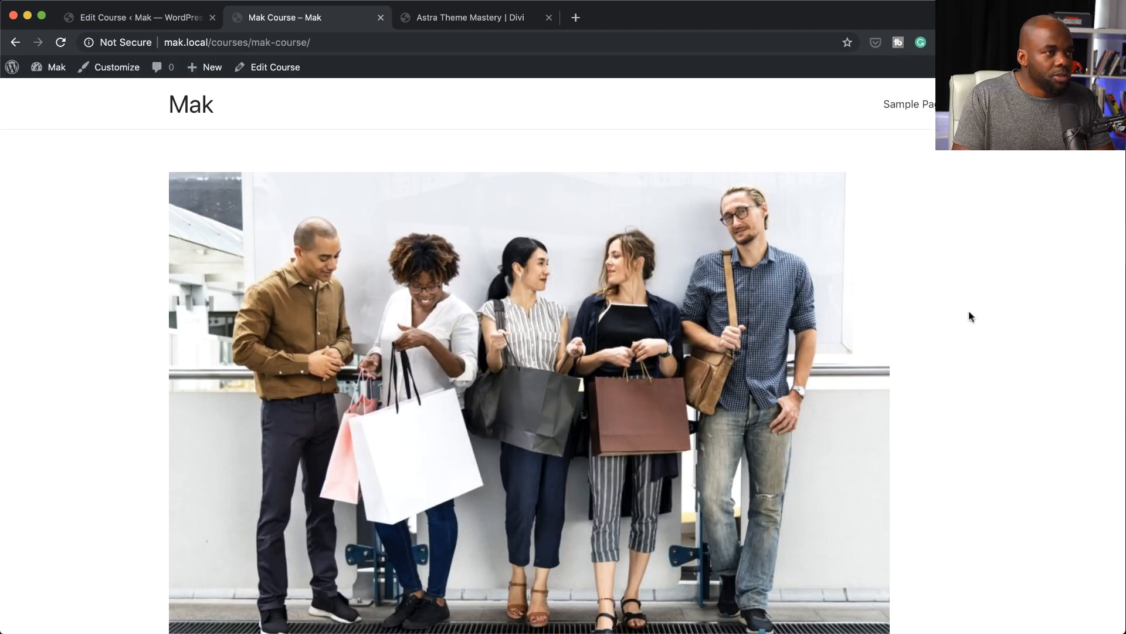
{"action": "scroll", "scroll_direction": "down", "scroll_amount": 3}
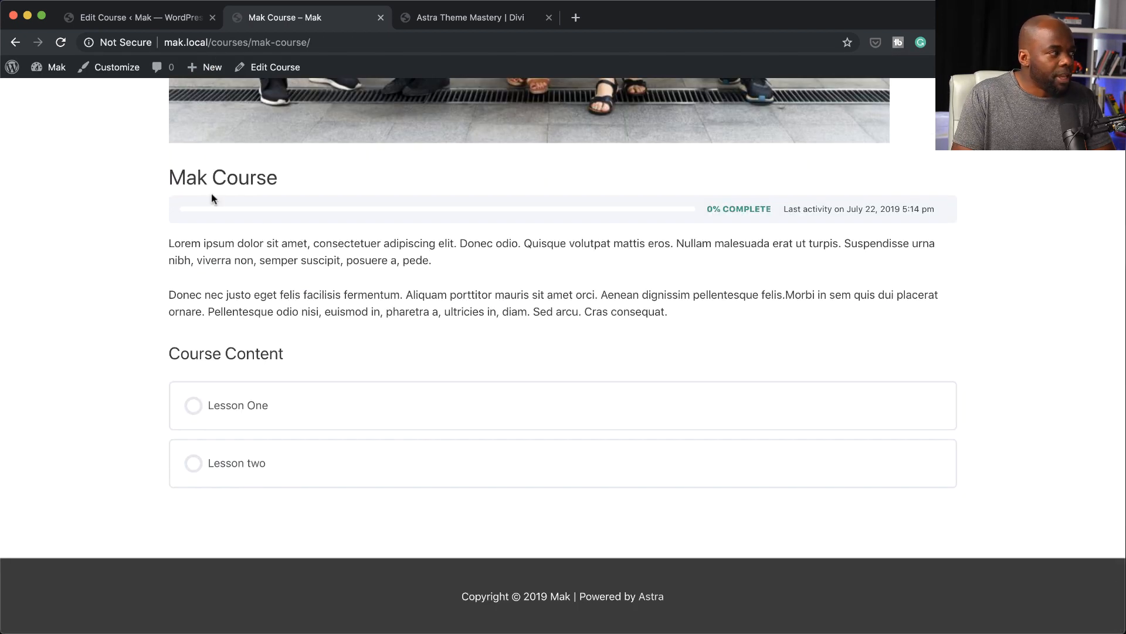
{"action": "mouse_move", "coordinate": [1020, 421]}
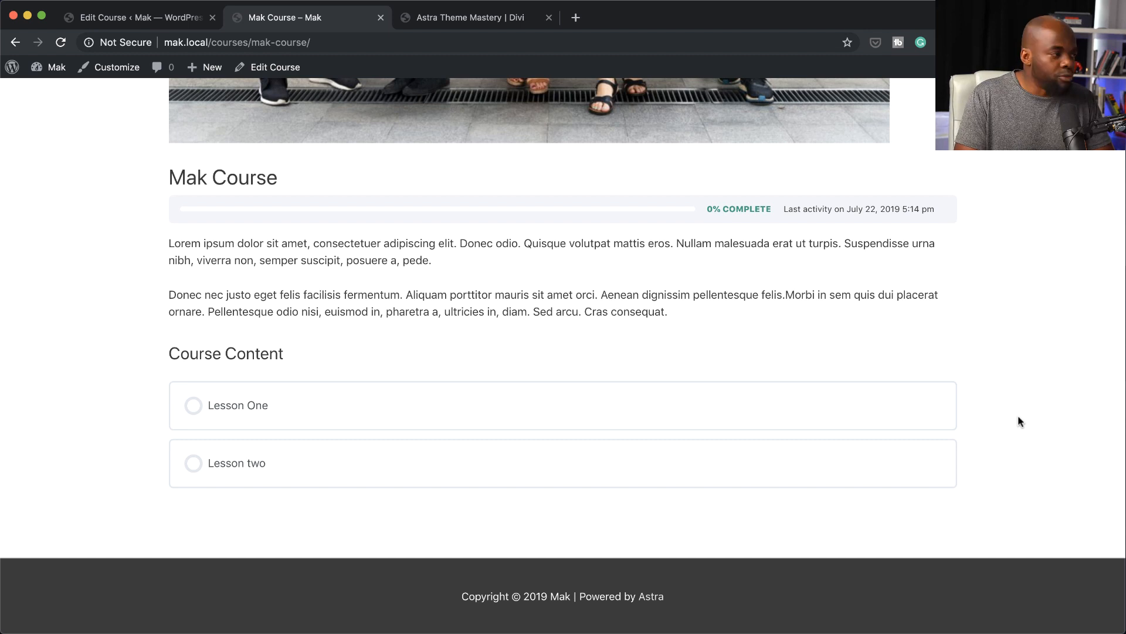
{"action": "mouse_move", "coordinate": [237, 405]}
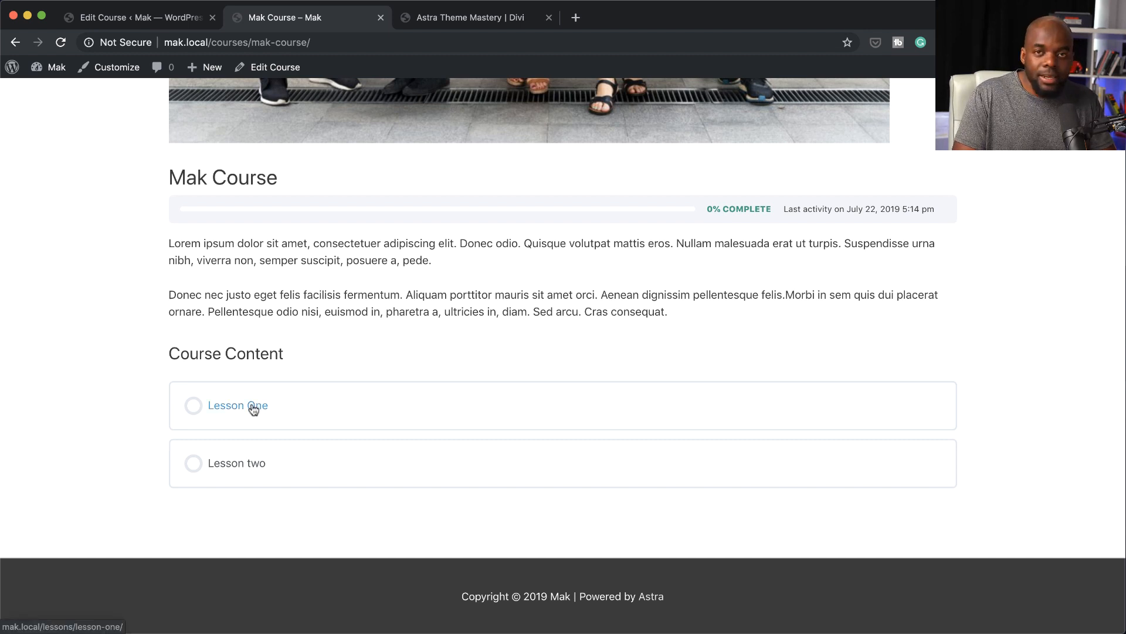
{"action": "left_click", "coordinate": [237, 405]}
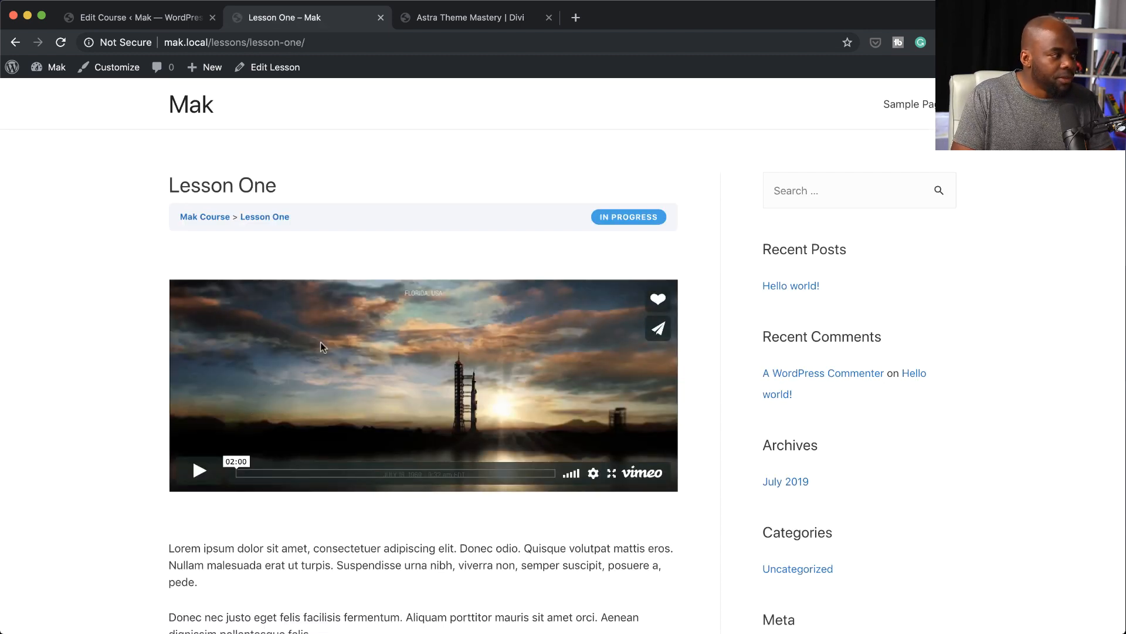
Look over the Lesson One page on the site, then open it for editing.
{"action": "scroll", "scroll_direction": "down", "scroll_amount": 3}
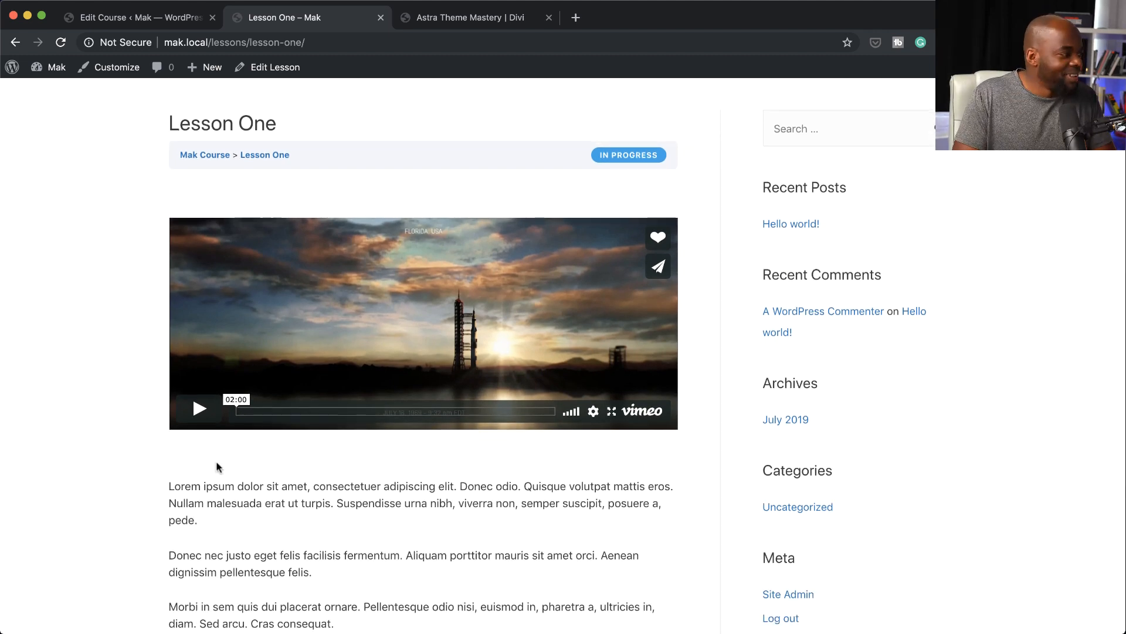
{"action": "scroll", "scroll_direction": "up", "scroll_amount": 3}
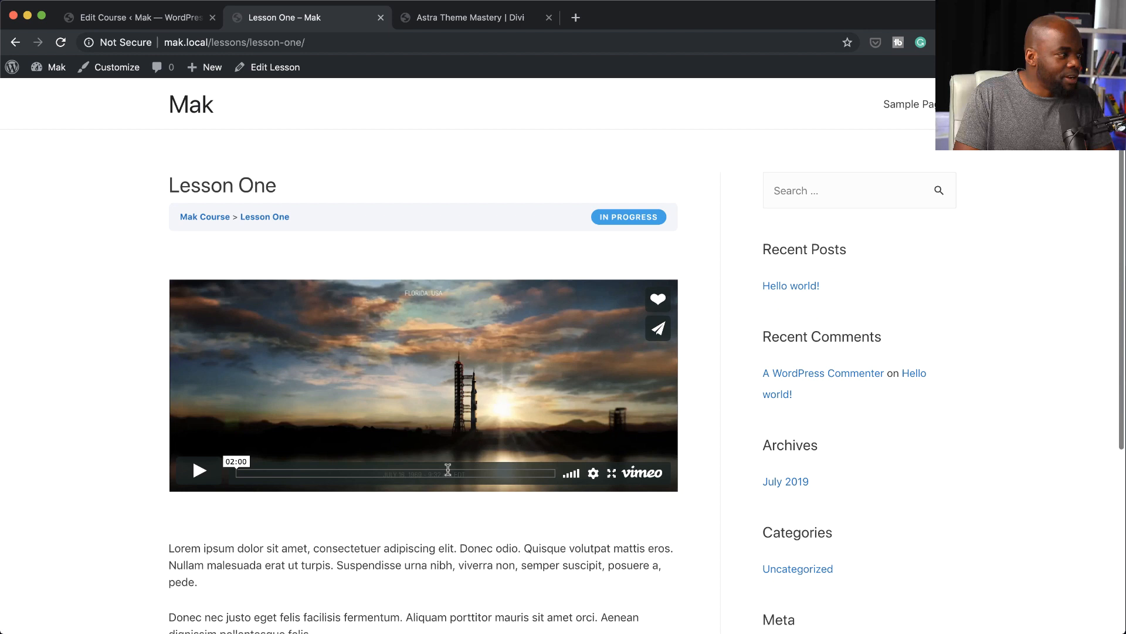
{"action": "mouse_move", "coordinate": [535, 226]}
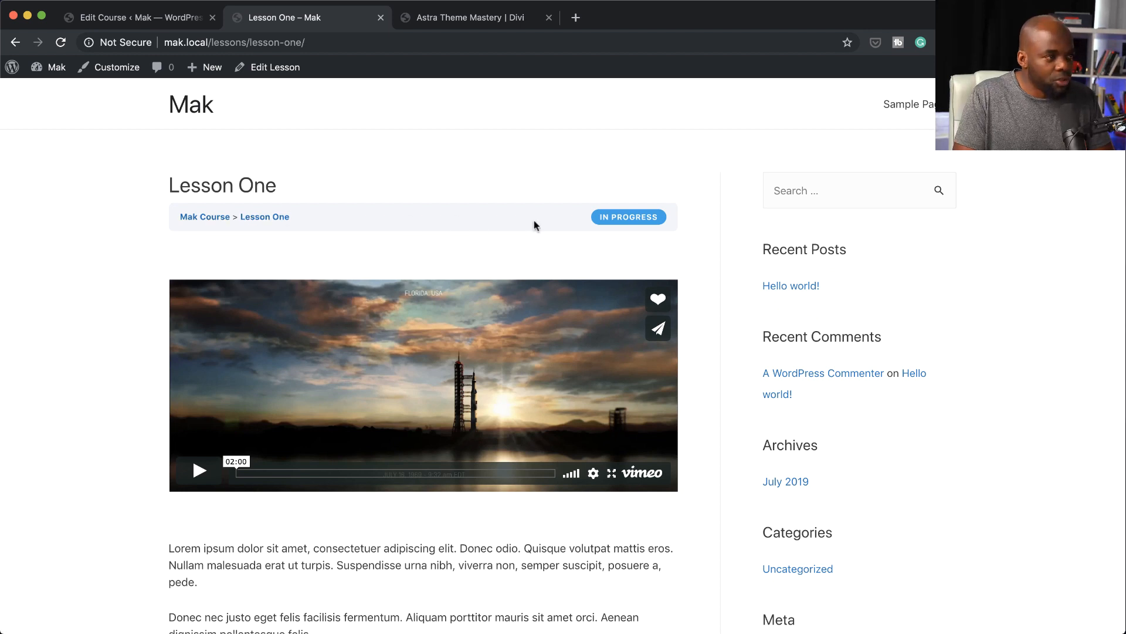
{"action": "mouse_move", "coordinate": [413, 59]}
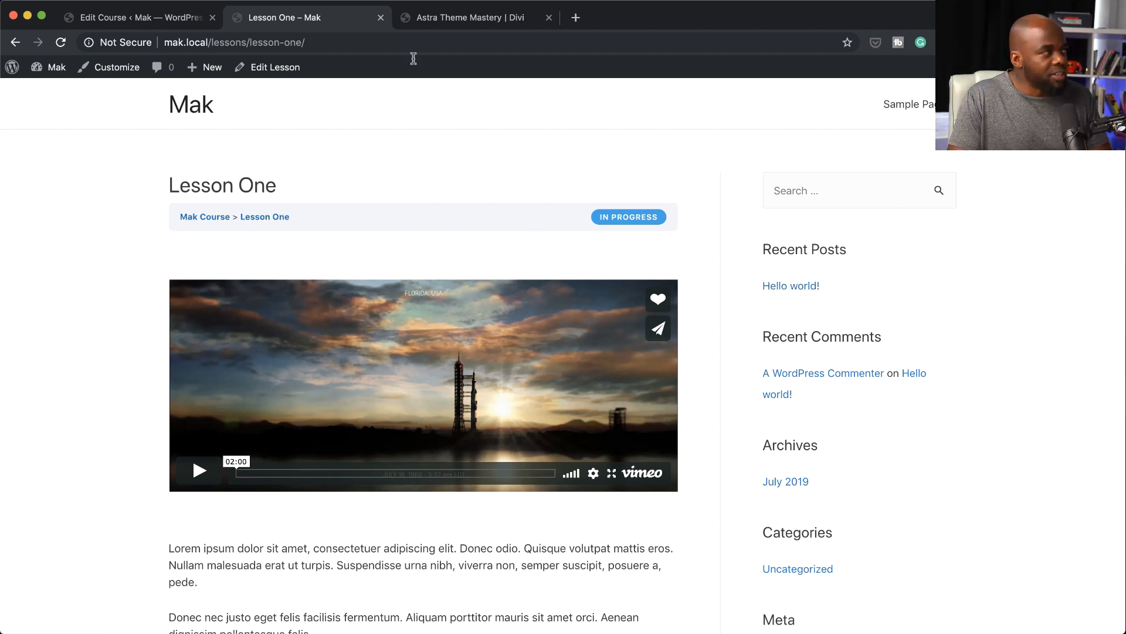
{"action": "left_click", "coordinate": [274, 67]}
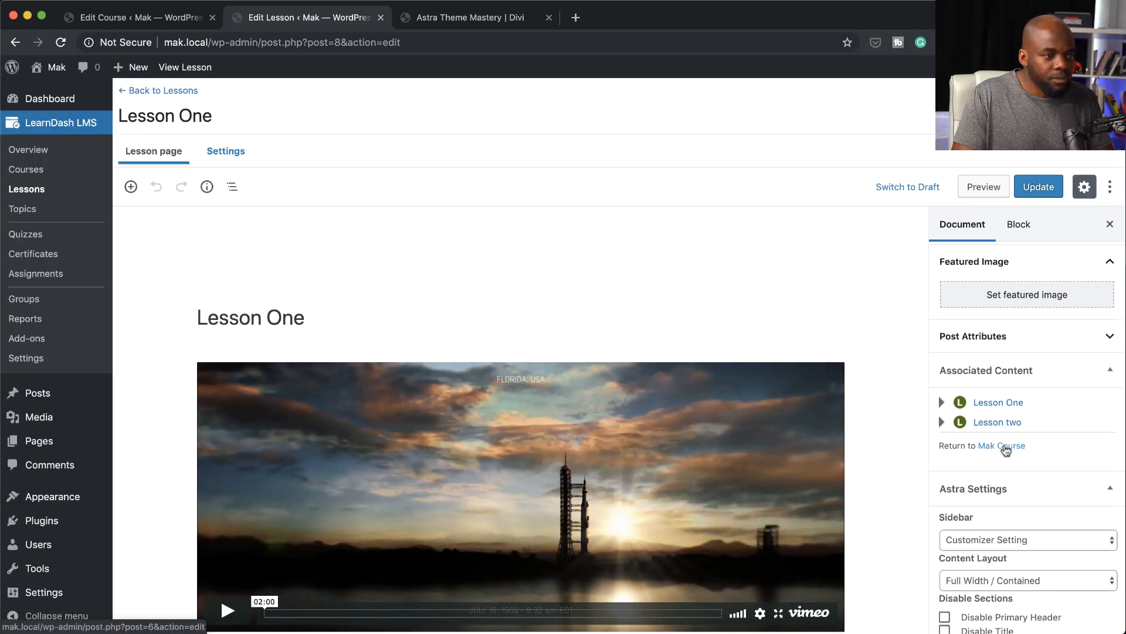
Update Lesson One with the No Sidebar layout and view the full-width lesson on the live site.
{"action": "left_click", "coordinate": [1027, 539]}
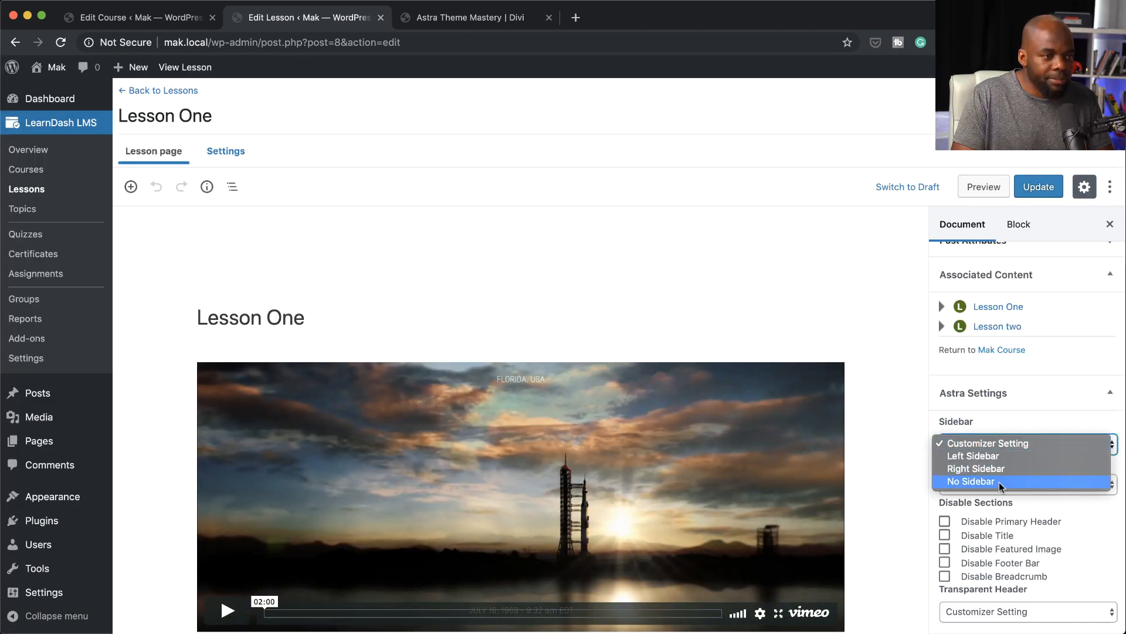
{"action": "left_click", "coordinate": [970, 481]}
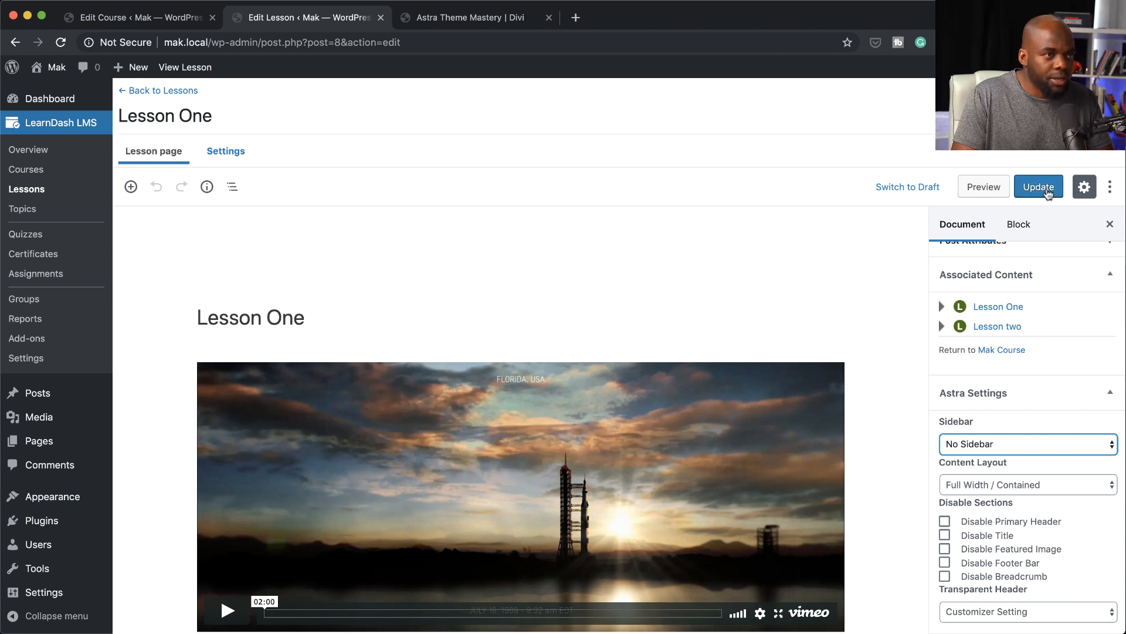
{"action": "left_click", "coordinate": [1038, 186]}
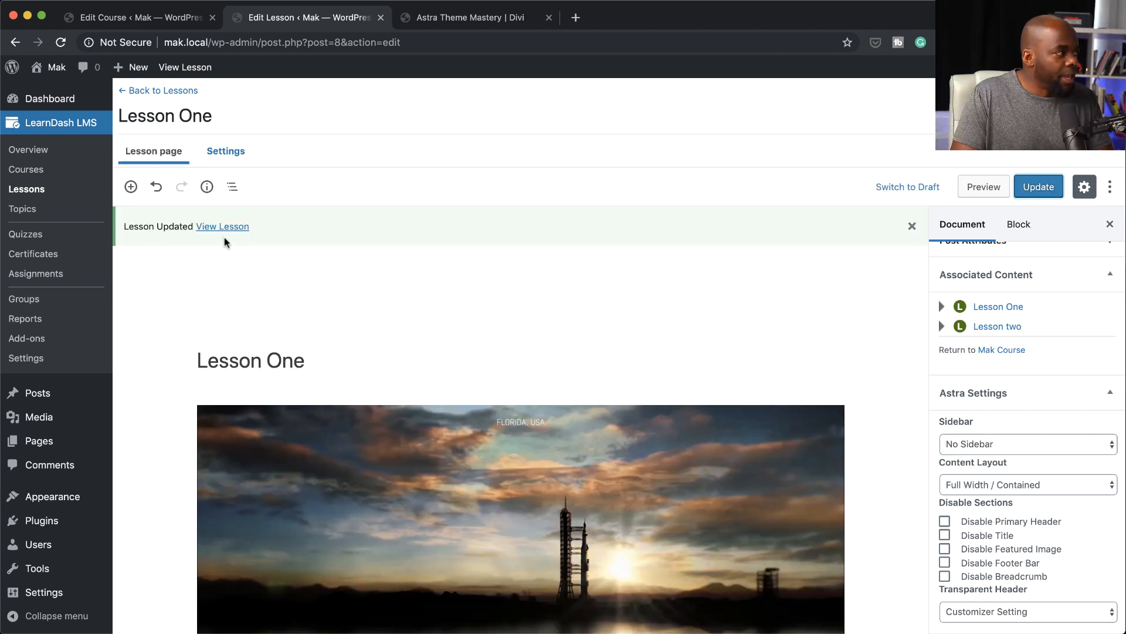
{"action": "left_click", "coordinate": [222, 225]}
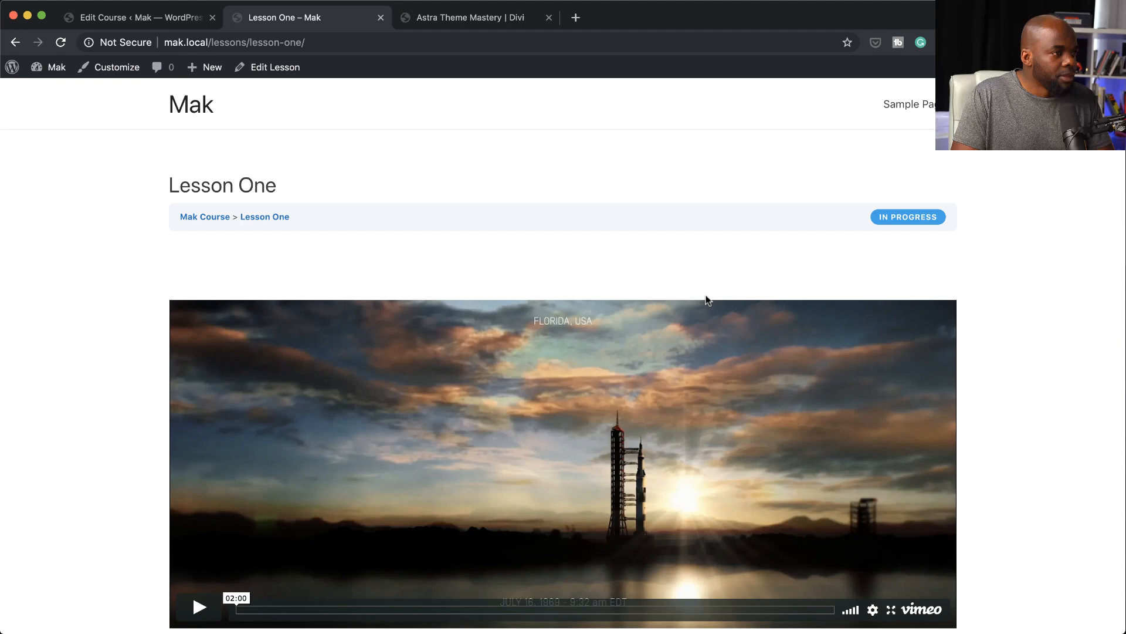
Return from Lesson One to the full-width Mak Course page via Back to Course and review it.
{"action": "scroll", "scroll_direction": "down", "scroll_amount": 3}
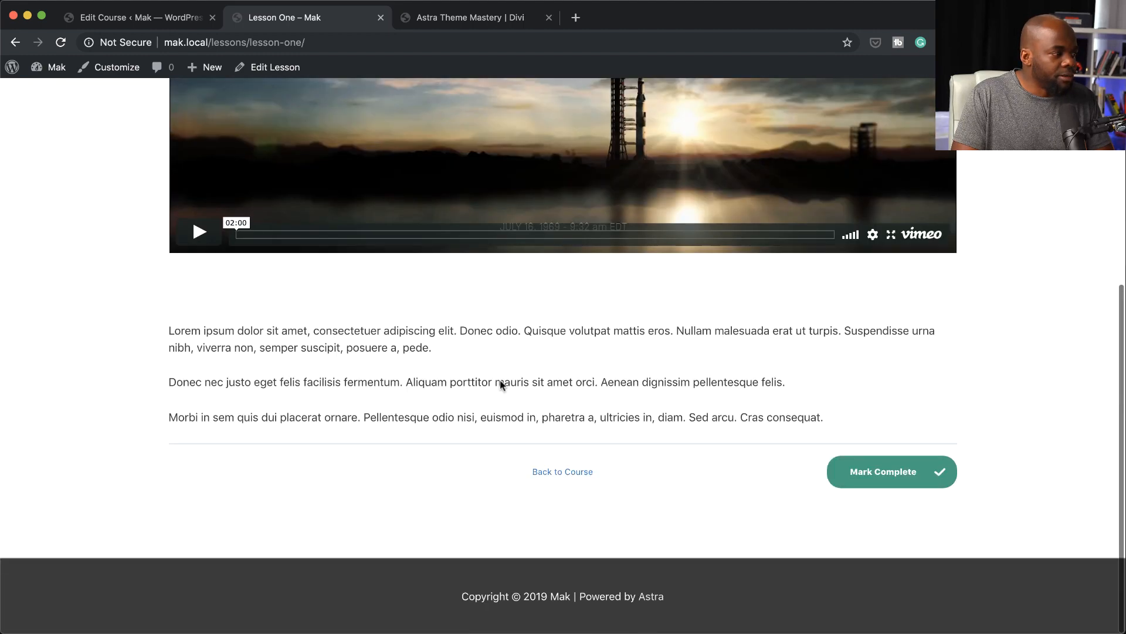
{"action": "mouse_move", "coordinate": [587, 467]}
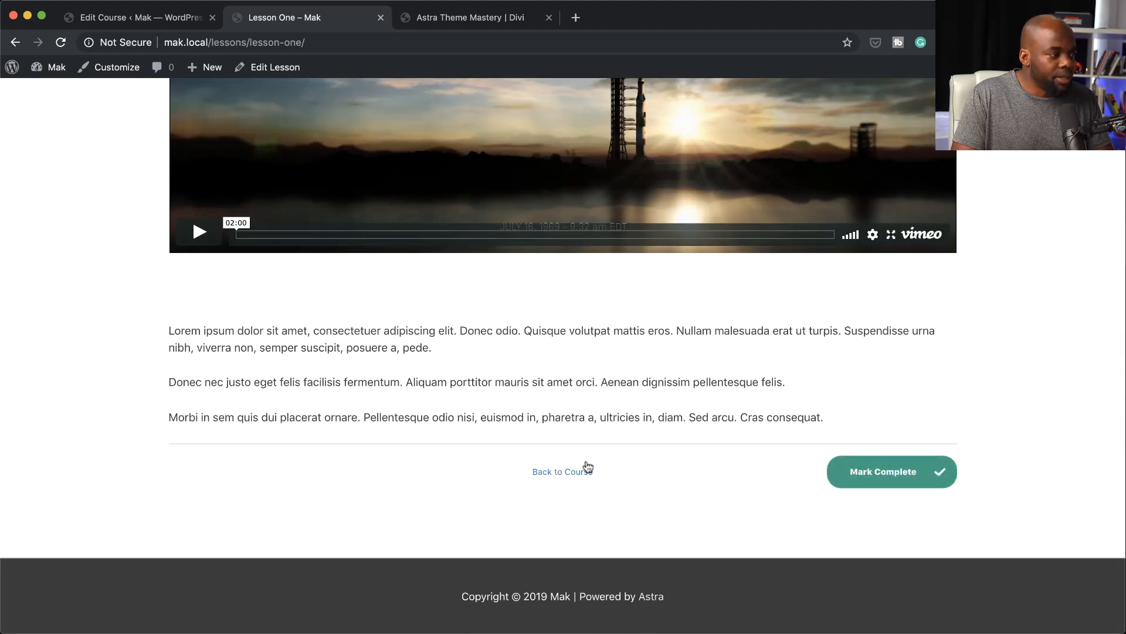
{"action": "left_click", "coordinate": [562, 472]}
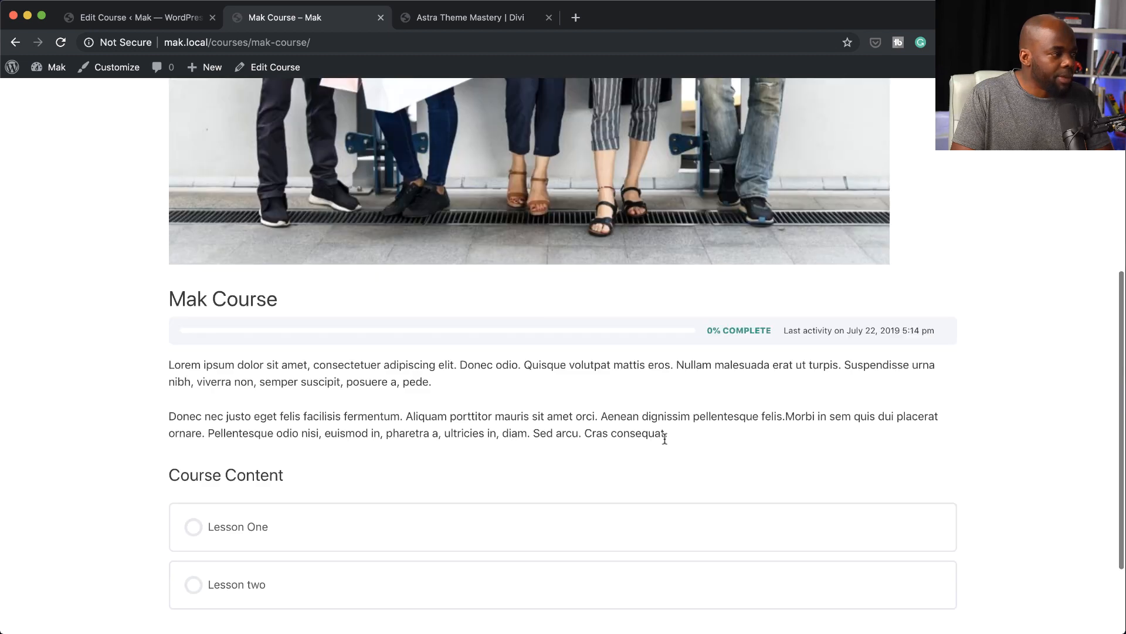
{"action": "scroll", "scroll_direction": "down", "scroll_amount": 3}
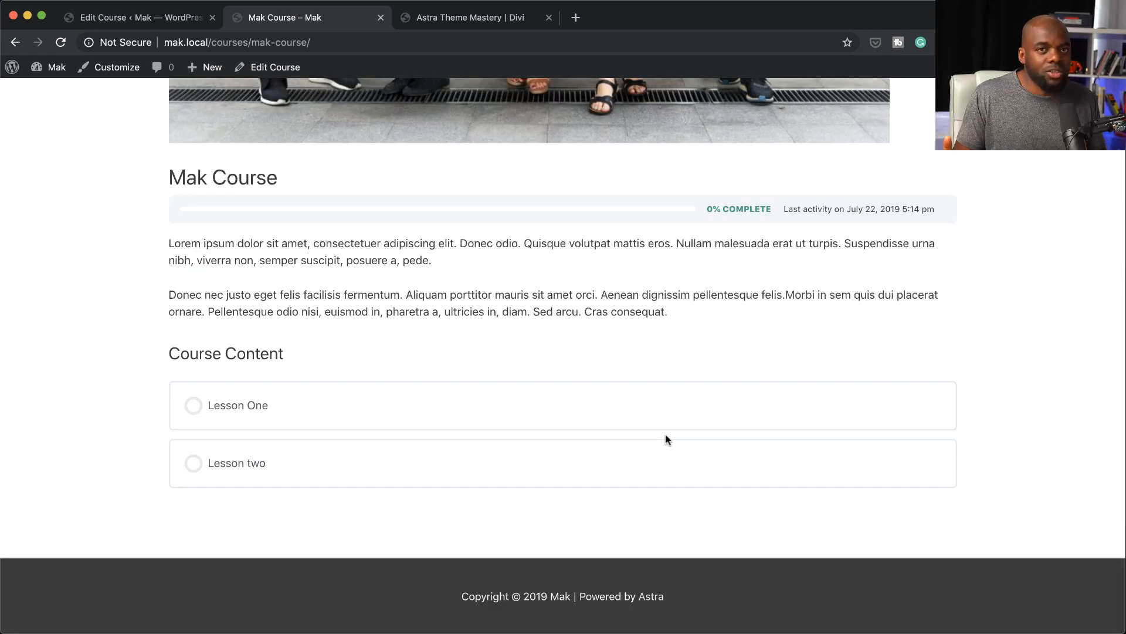
{"action": "mouse_move", "coordinate": [601, 474]}
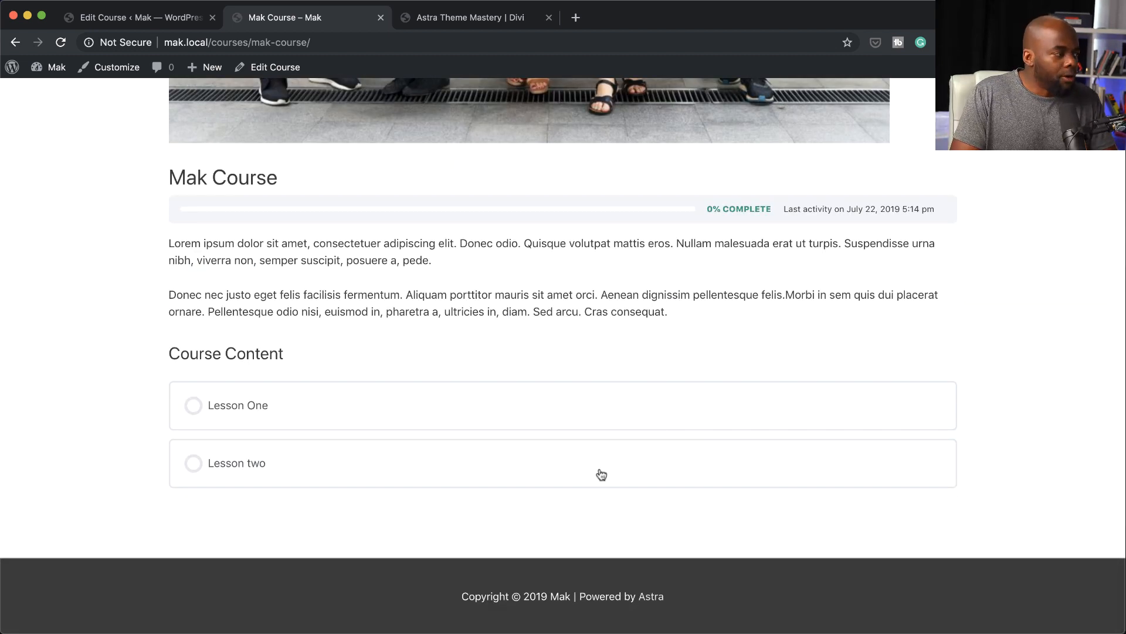
{"action": "scroll", "scroll_direction": "up", "scroll_amount": 3}
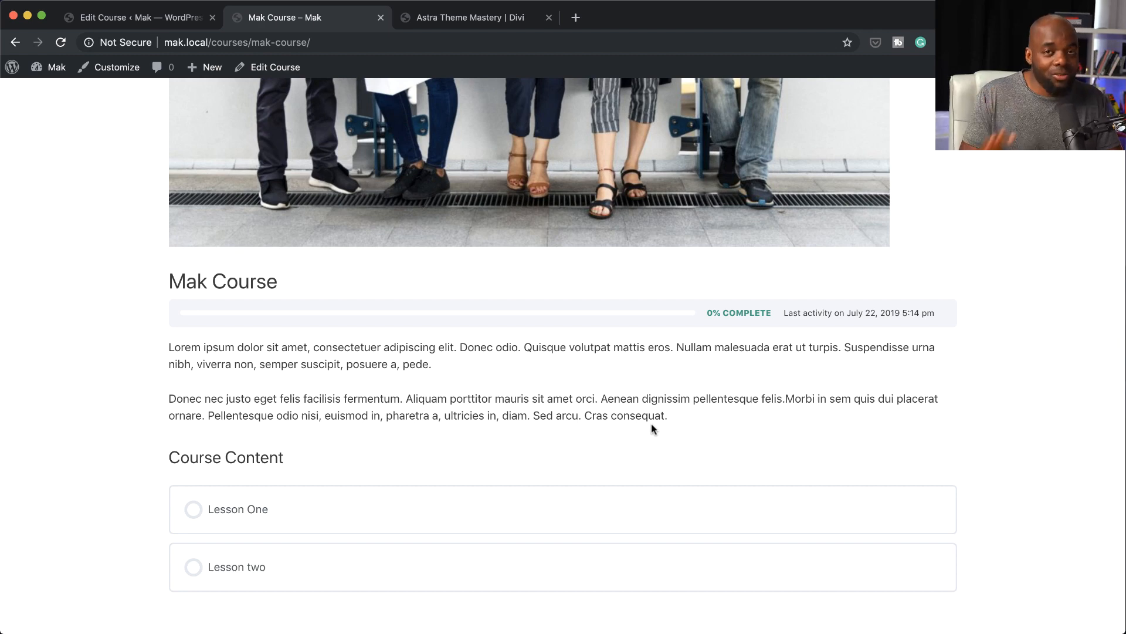
{"action": "scroll", "scroll_direction": "up", "scroll_amount": 3}
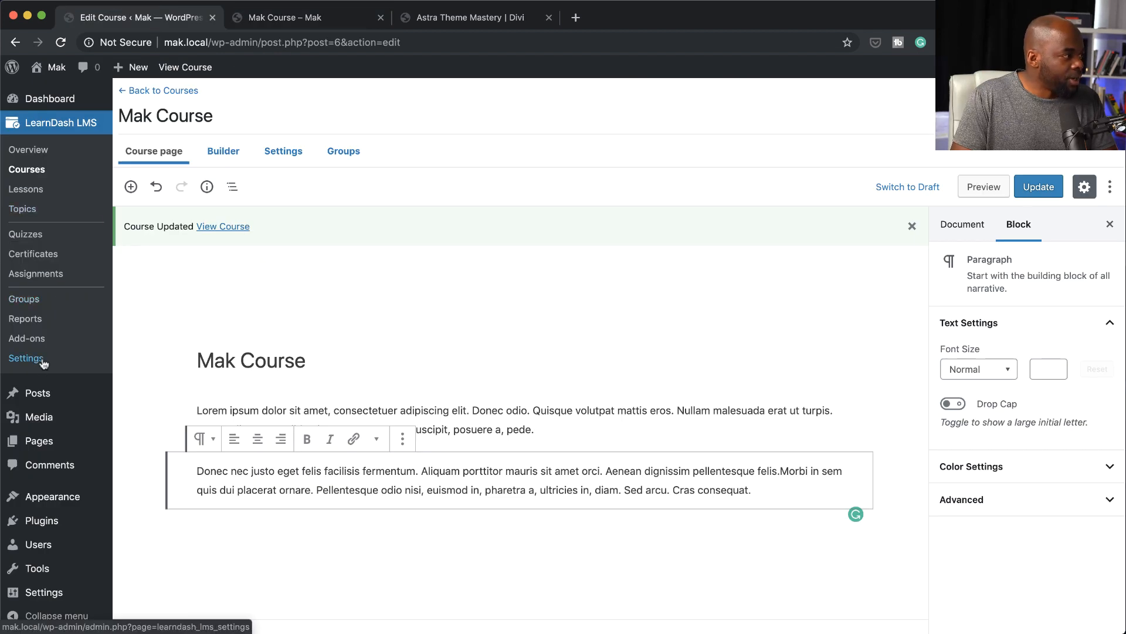
Enable LearnDash Focus Mode in settings, then go back to the live Mak Course page.
{"action": "left_click", "coordinate": [27, 359]}
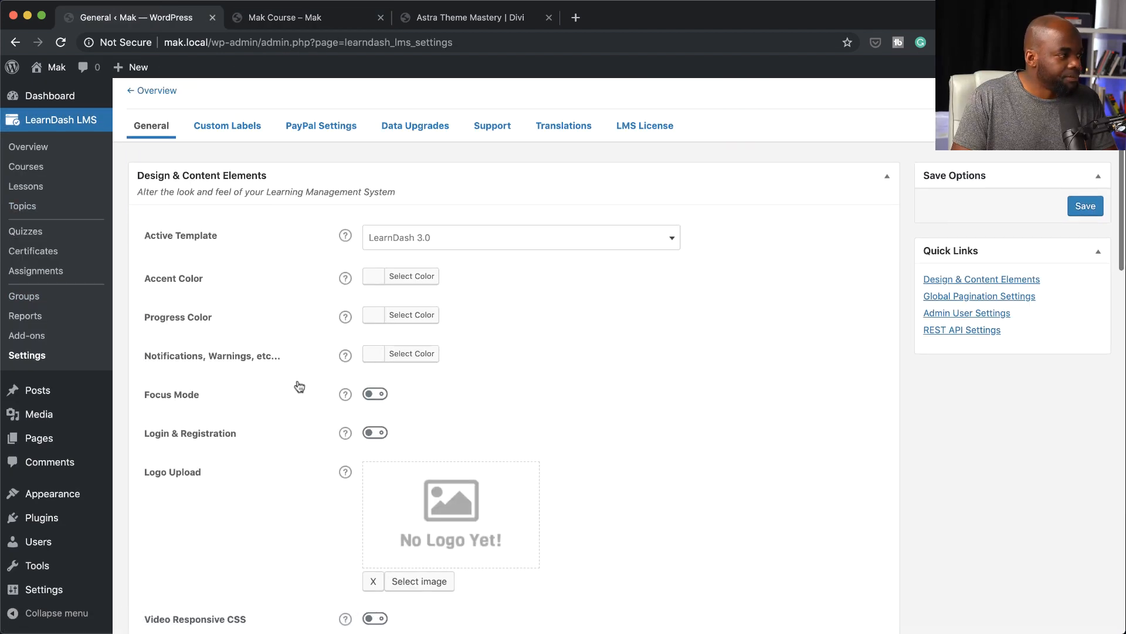
{"action": "left_click", "coordinate": [376, 394]}
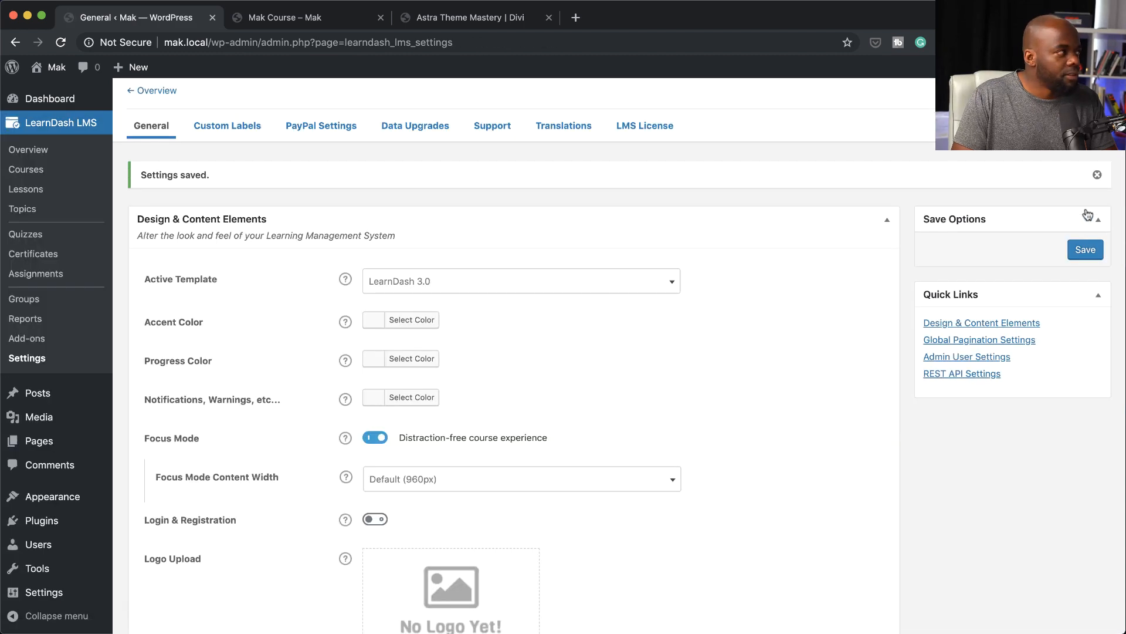
{"action": "left_click", "coordinate": [301, 17]}
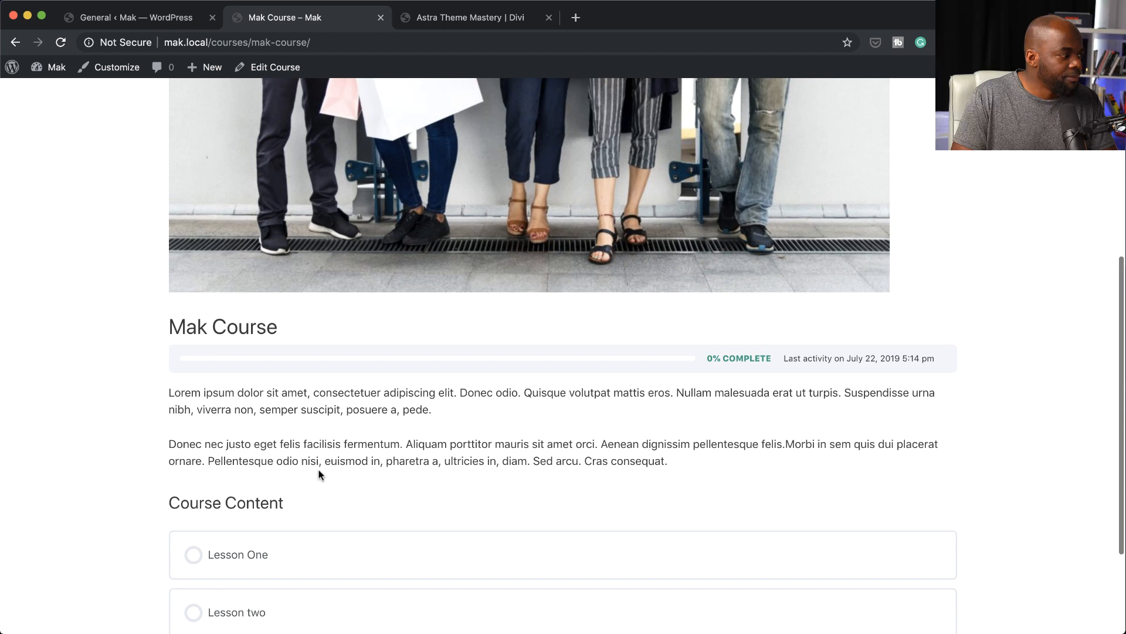
View Lesson One in Focus Mode with its course outline sidebar, scrolling through the lesson.
{"action": "left_click", "coordinate": [238, 554]}
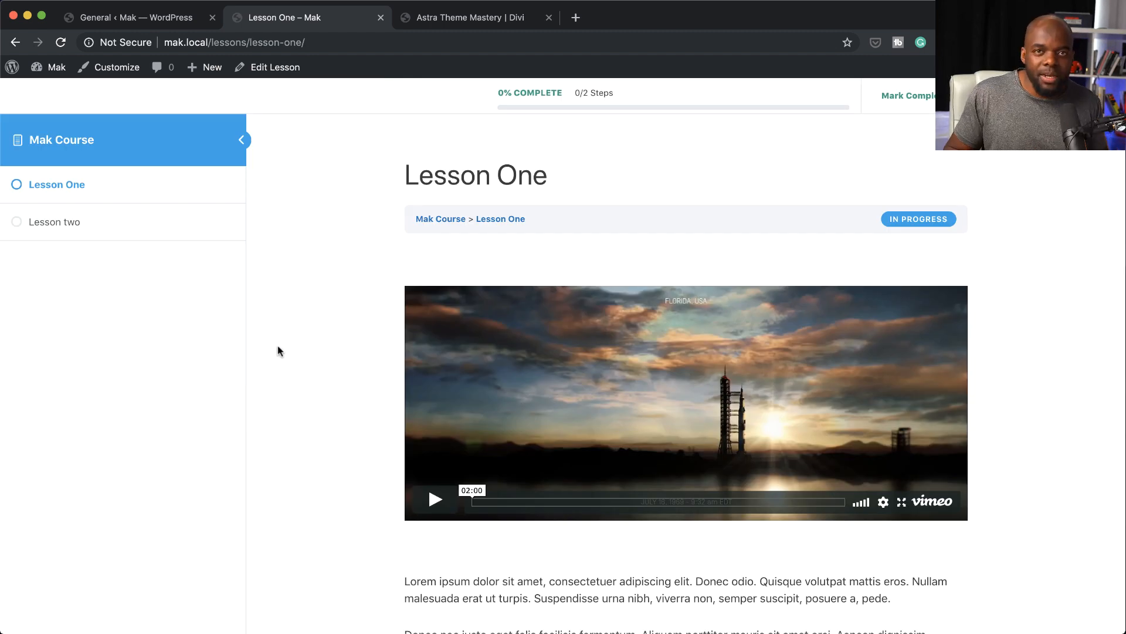
{"action": "mouse_move", "coordinate": [301, 386]}
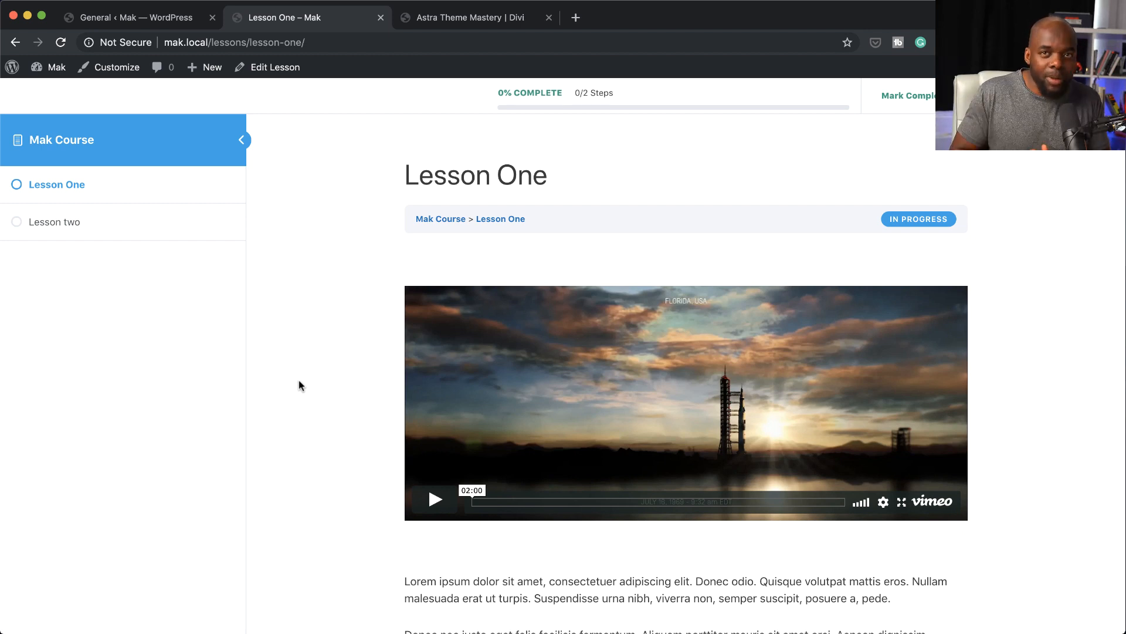
{"action": "scroll", "scroll_direction": "down", "scroll_amount": 3}
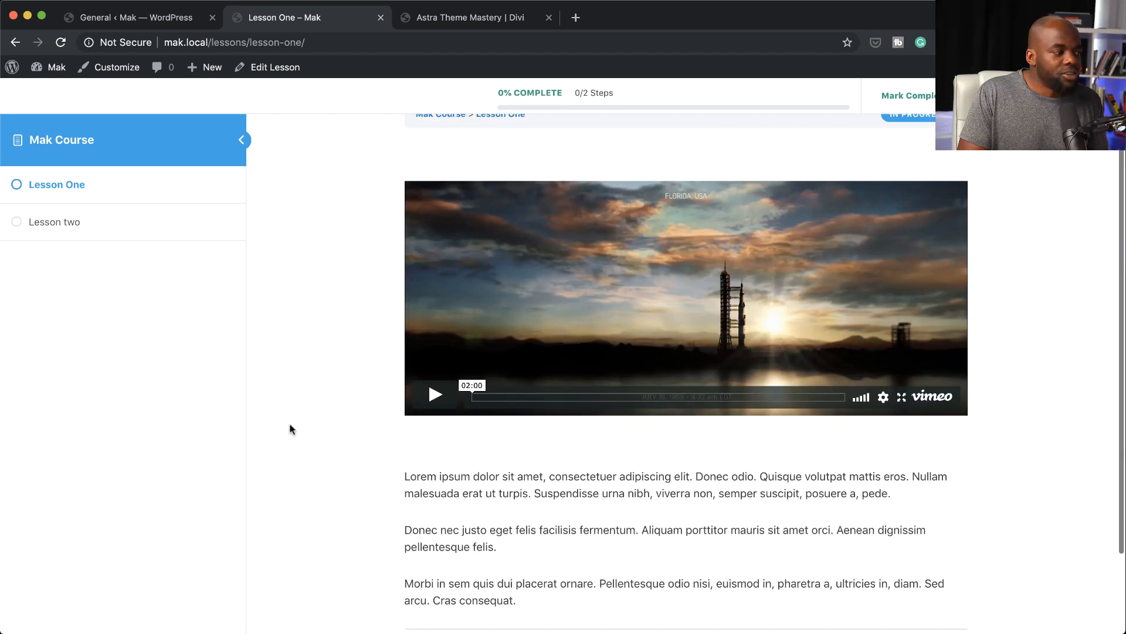
{"action": "scroll", "scroll_direction": "down", "scroll_amount": 3}
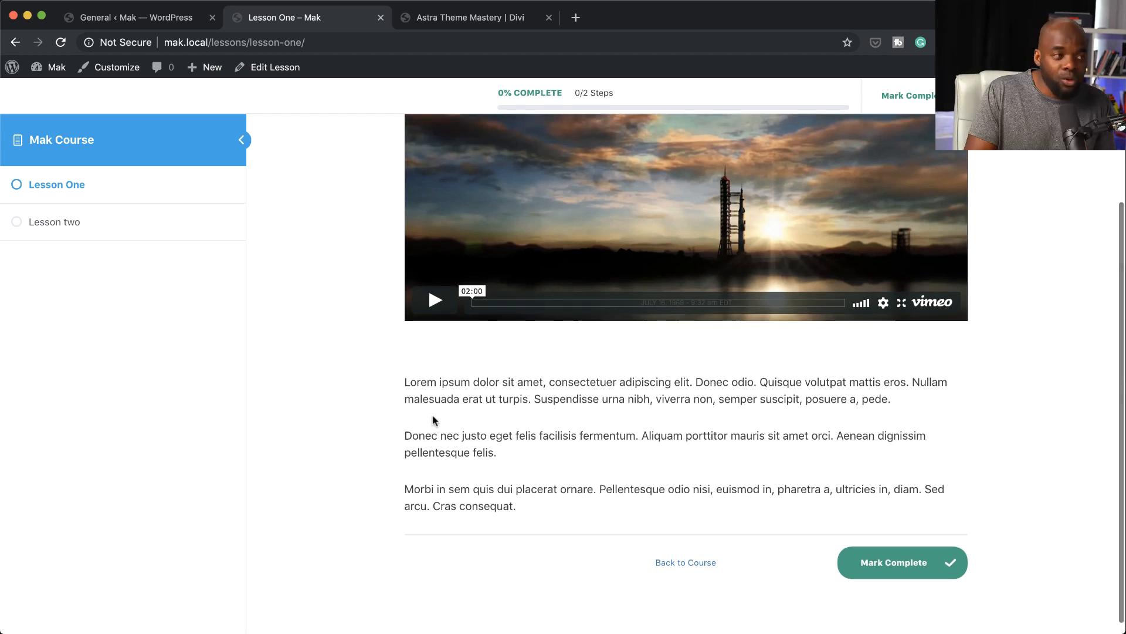
{"action": "scroll", "scroll_direction": "up", "scroll_amount": 3}
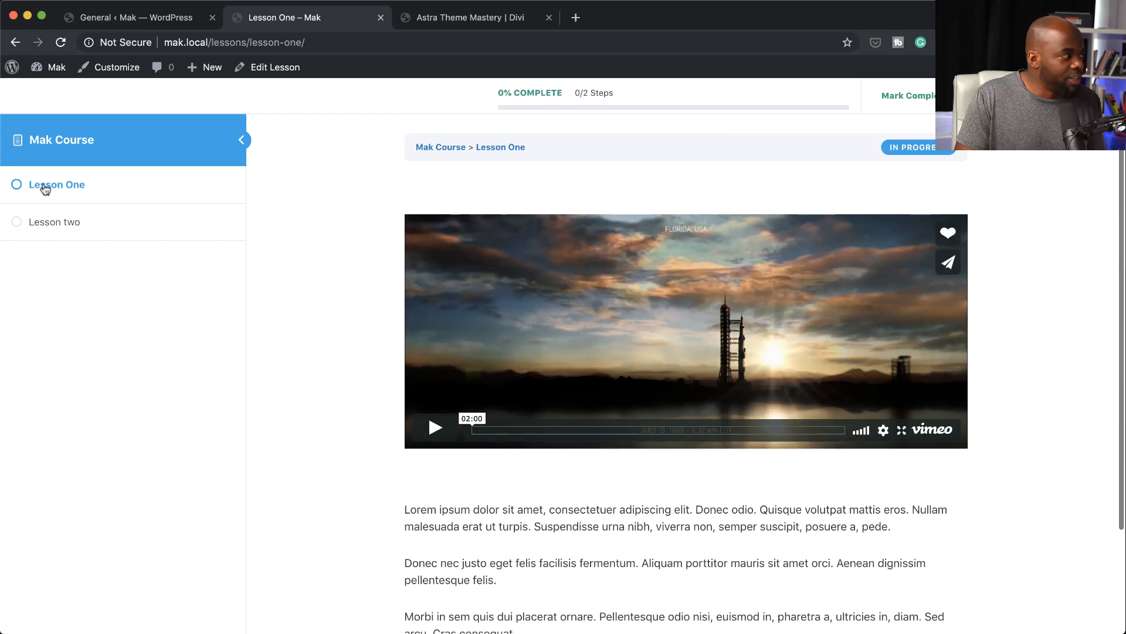
{"action": "scroll", "scroll_direction": "up", "scroll_amount": 3}
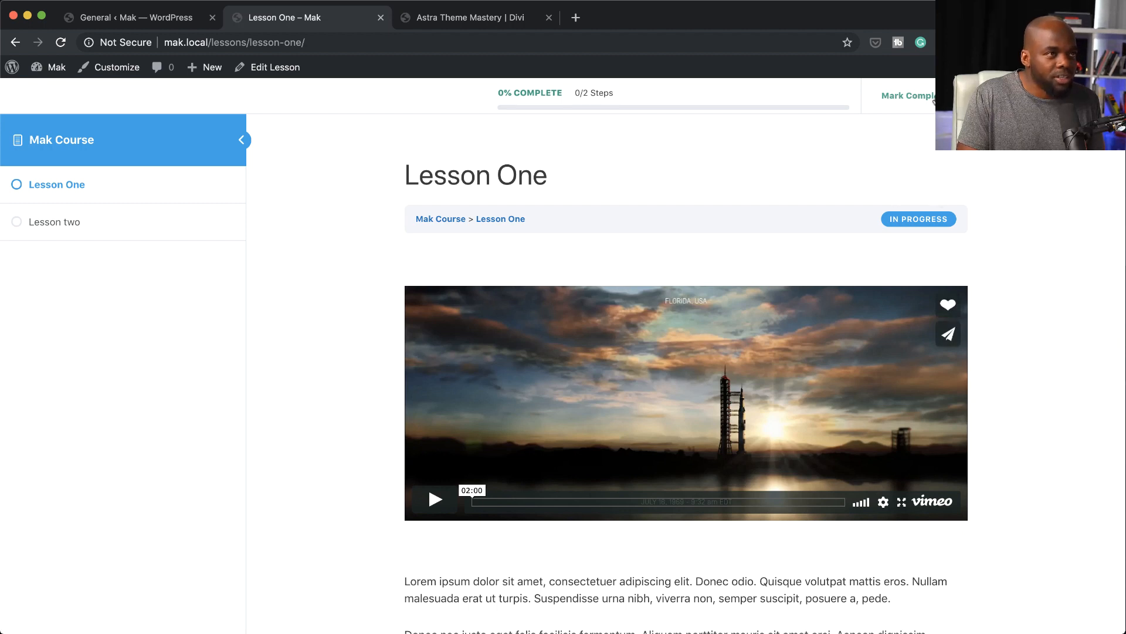
{"action": "scroll", "scroll_direction": "down", "scroll_amount": 3}
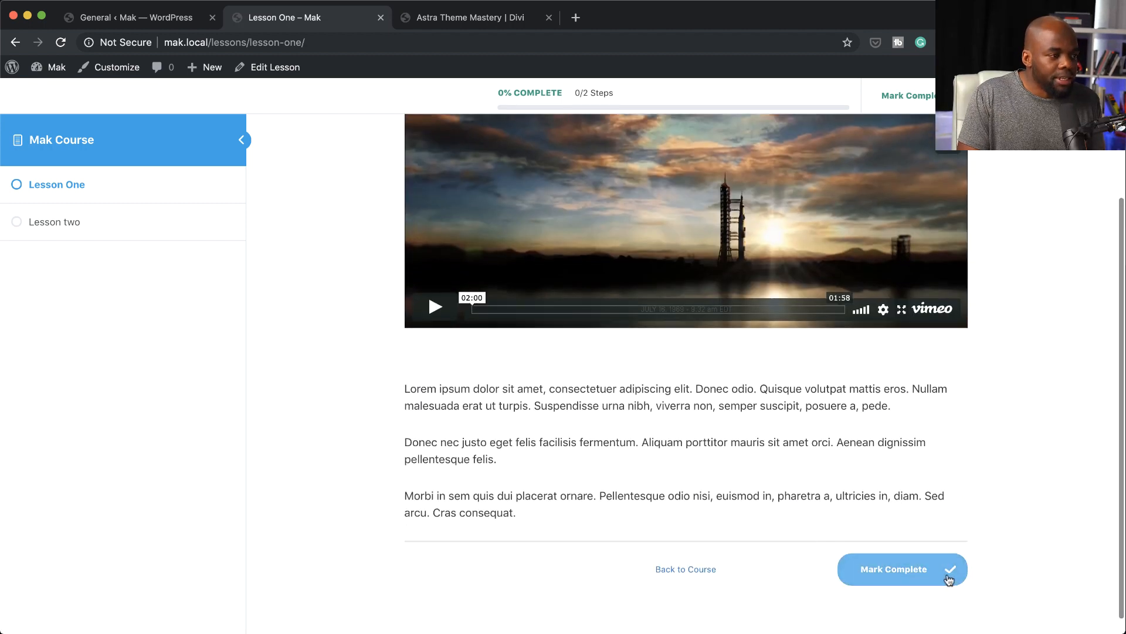
{"action": "mouse_move", "coordinate": [701, 549]}
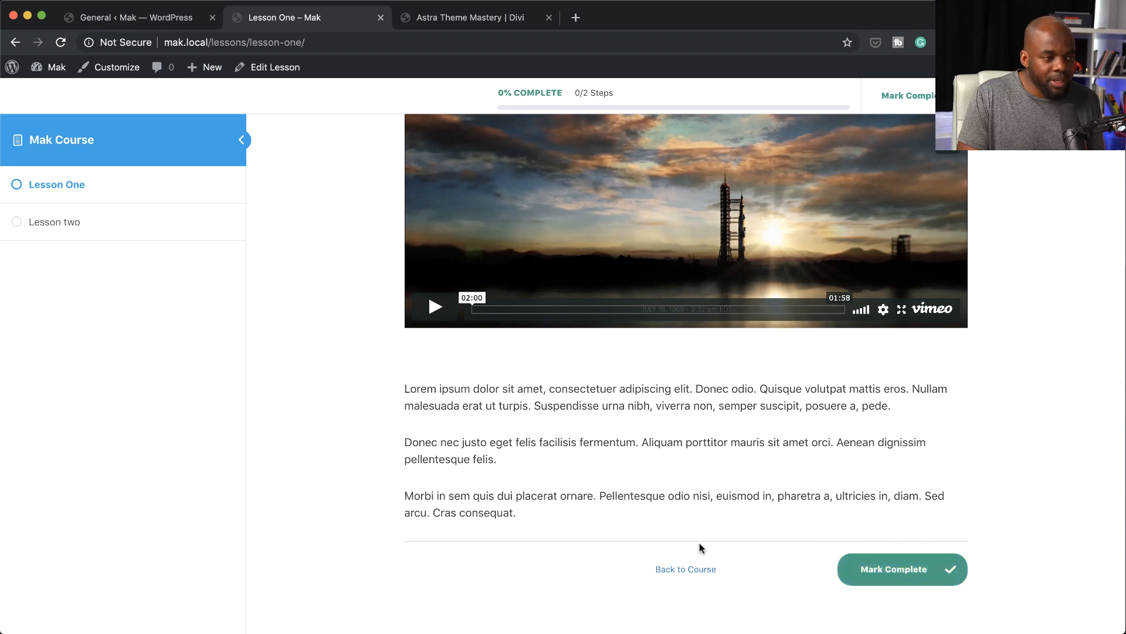
{"action": "scroll", "scroll_direction": "up", "scroll_amount": 3}
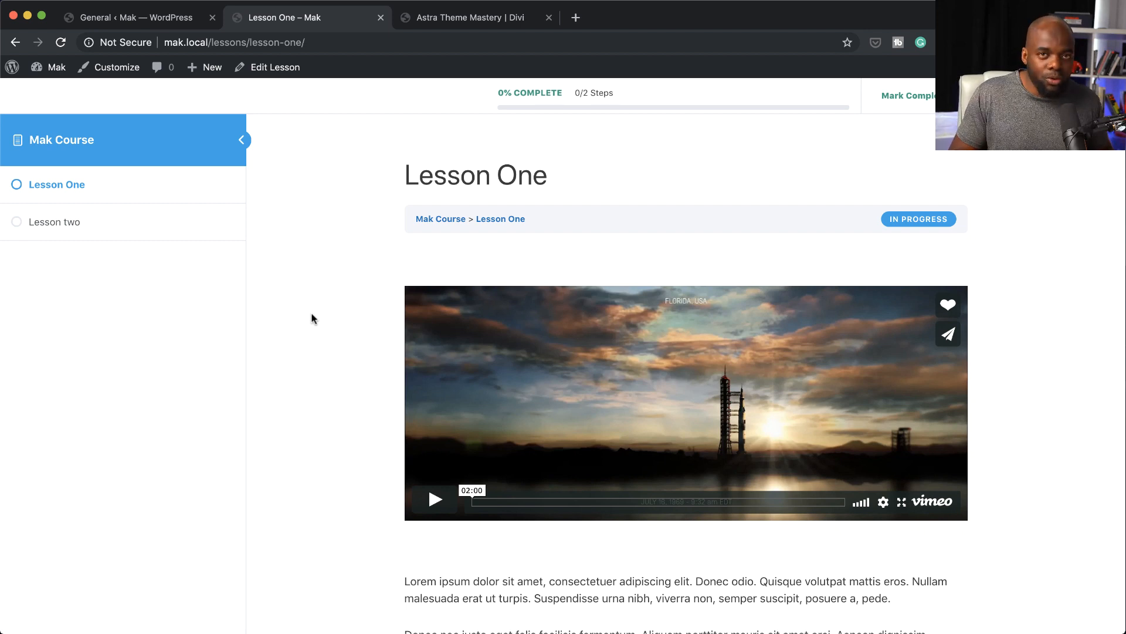
{"action": "mouse_move", "coordinate": [676, 233]}
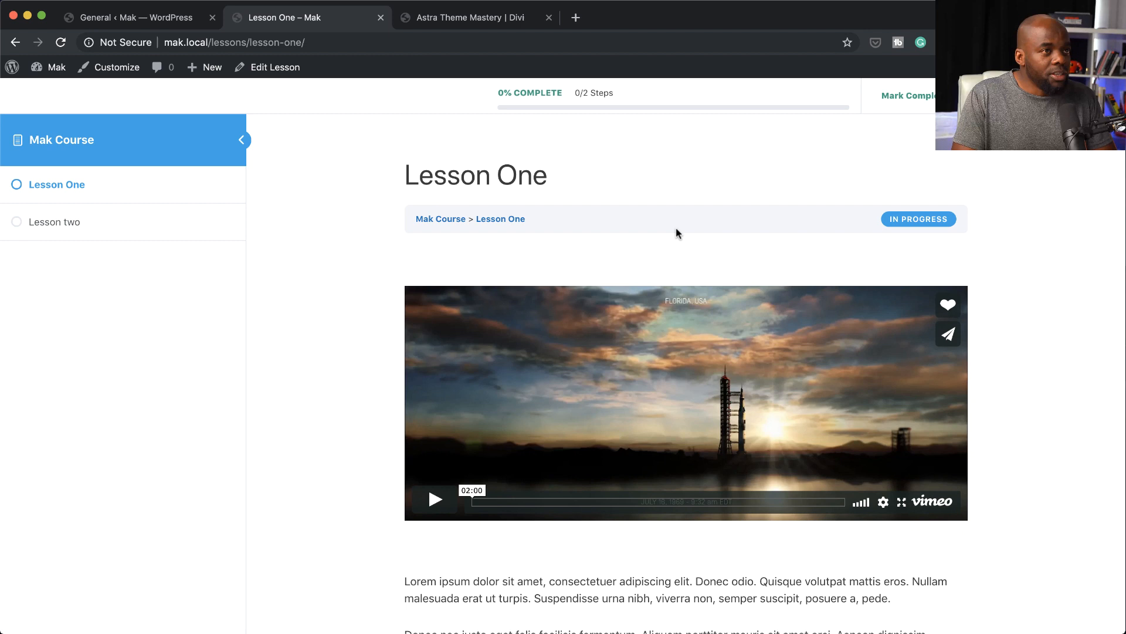
{"action": "mouse_move", "coordinate": [395, 243]}
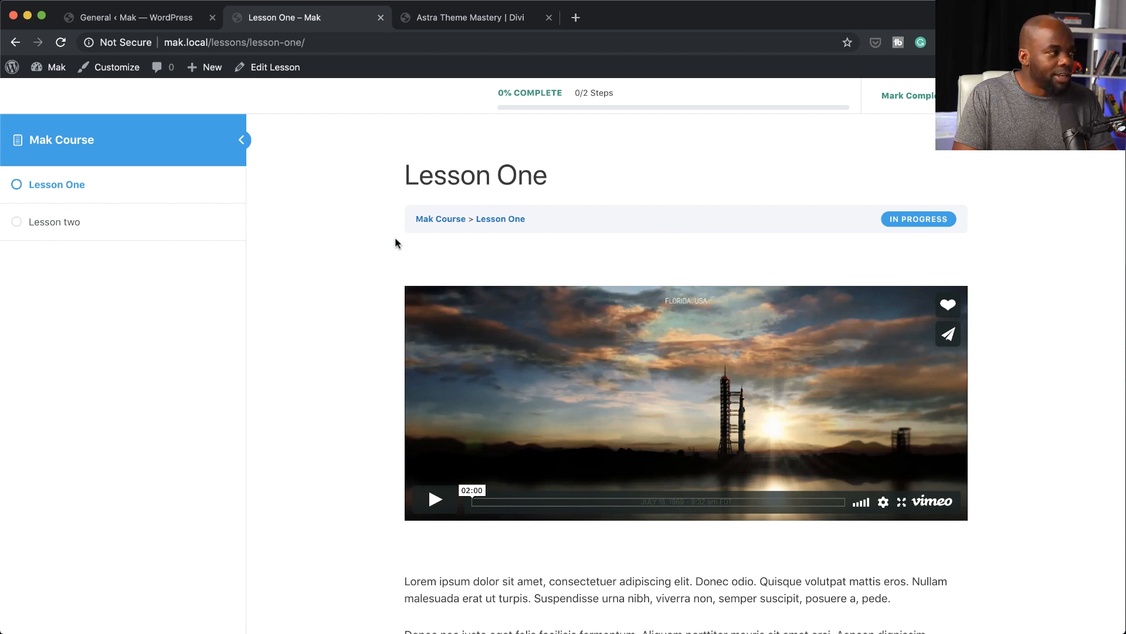
{"action": "mouse_move", "coordinate": [381, 304]}
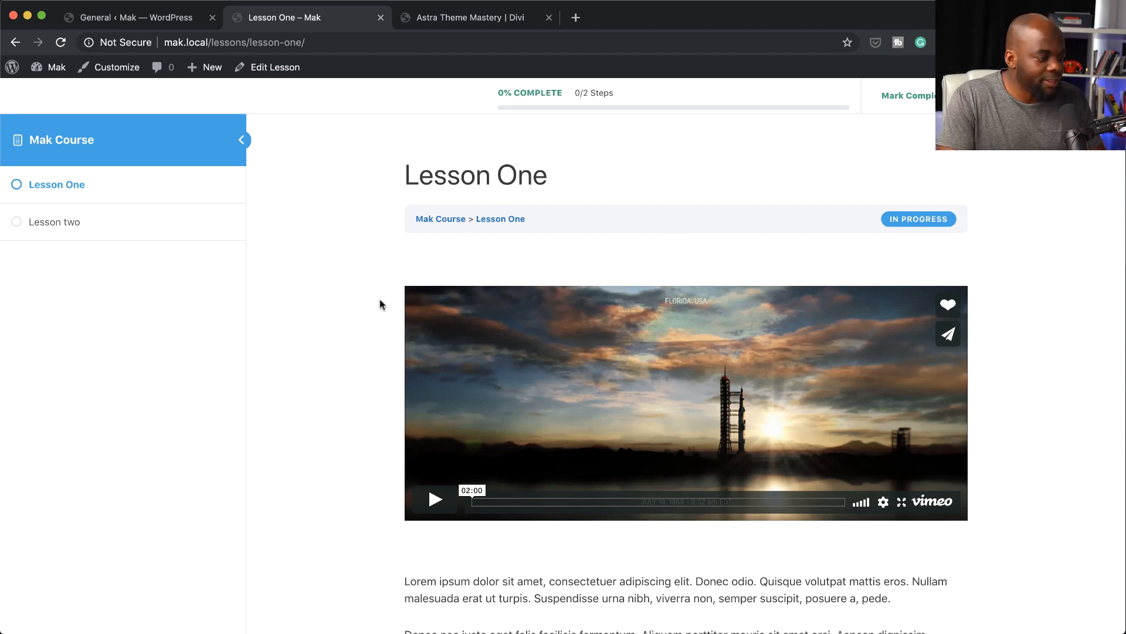
{"action": "mouse_move", "coordinate": [414, 322]}
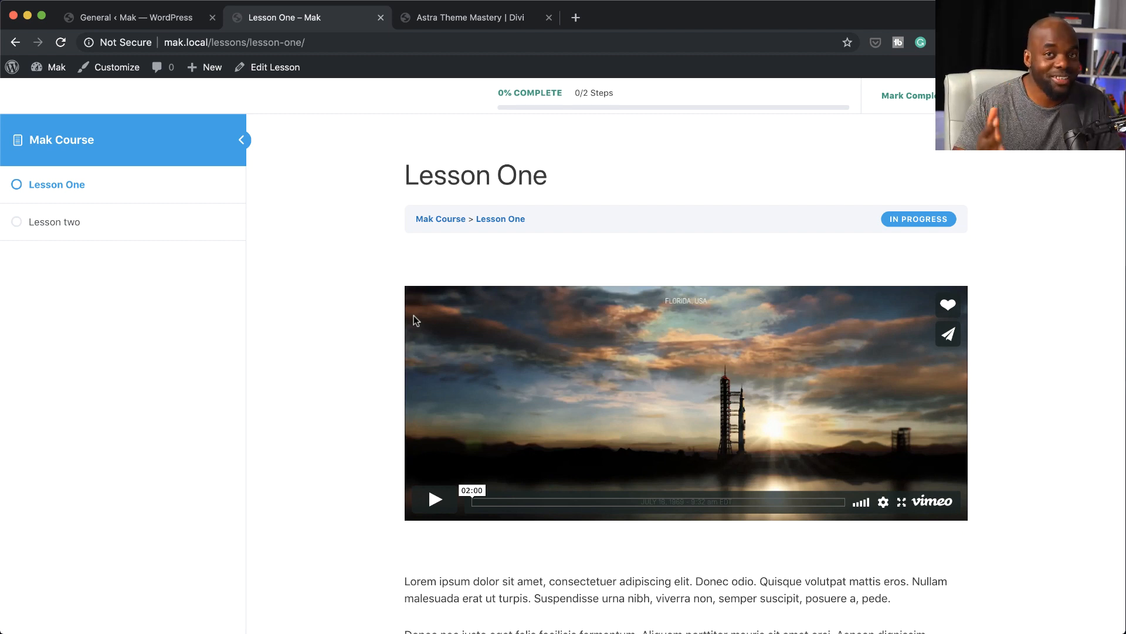
{"action": "left_click", "coordinate": [470, 17]}
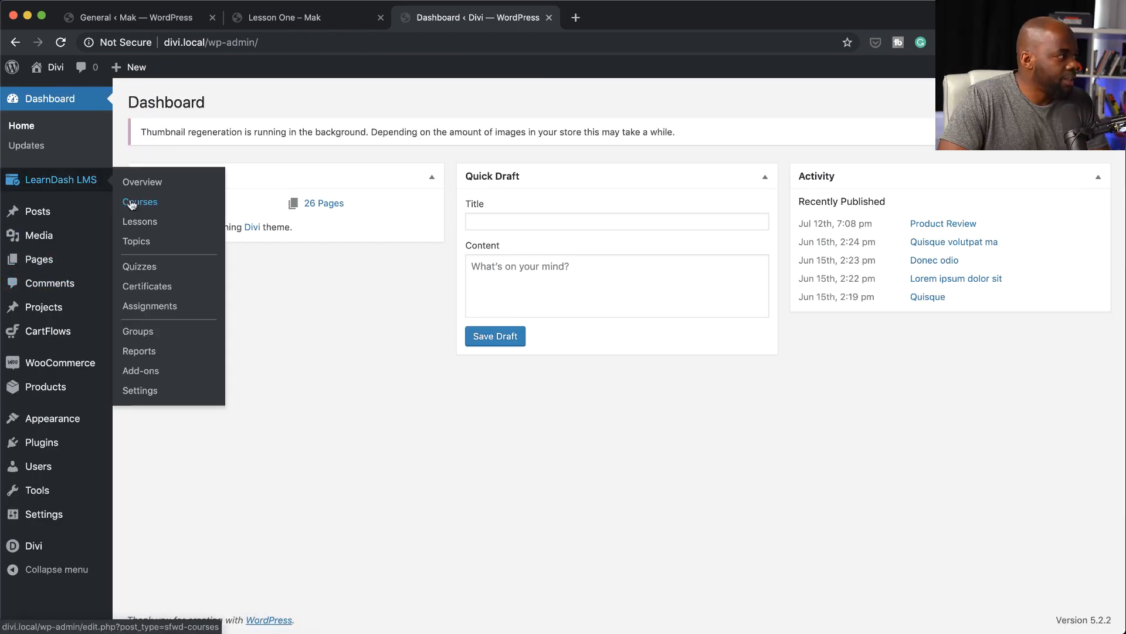
On the Divi site, list the LearnDash courses and bring up Astra Theme Mastery.
{"action": "left_click", "coordinate": [139, 202]}
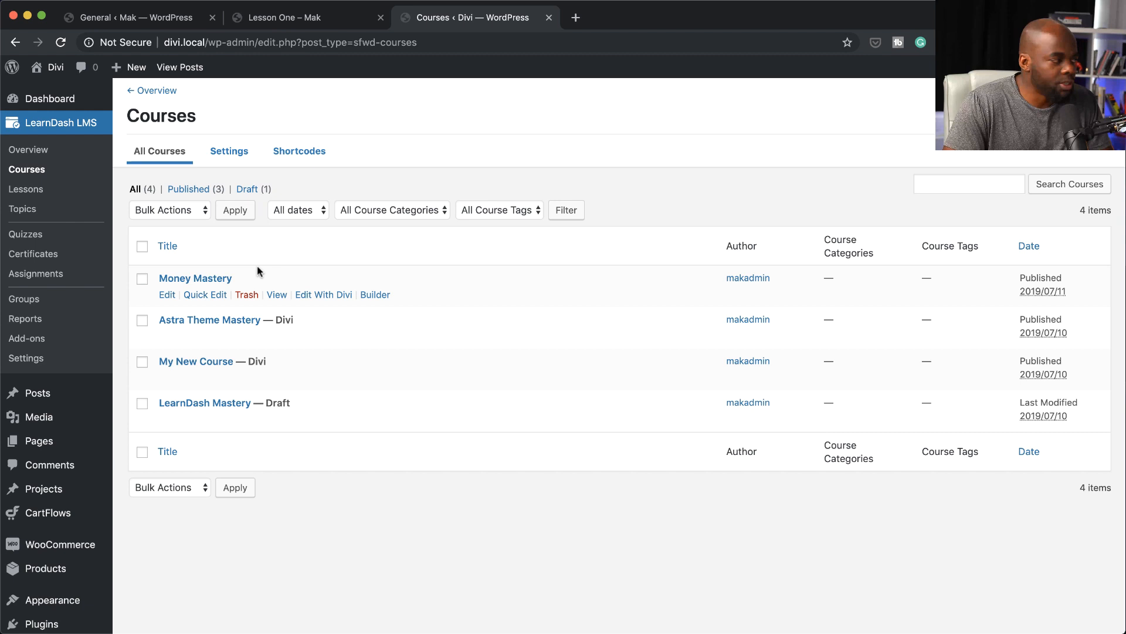
{"action": "mouse_move", "coordinate": [190, 331]}
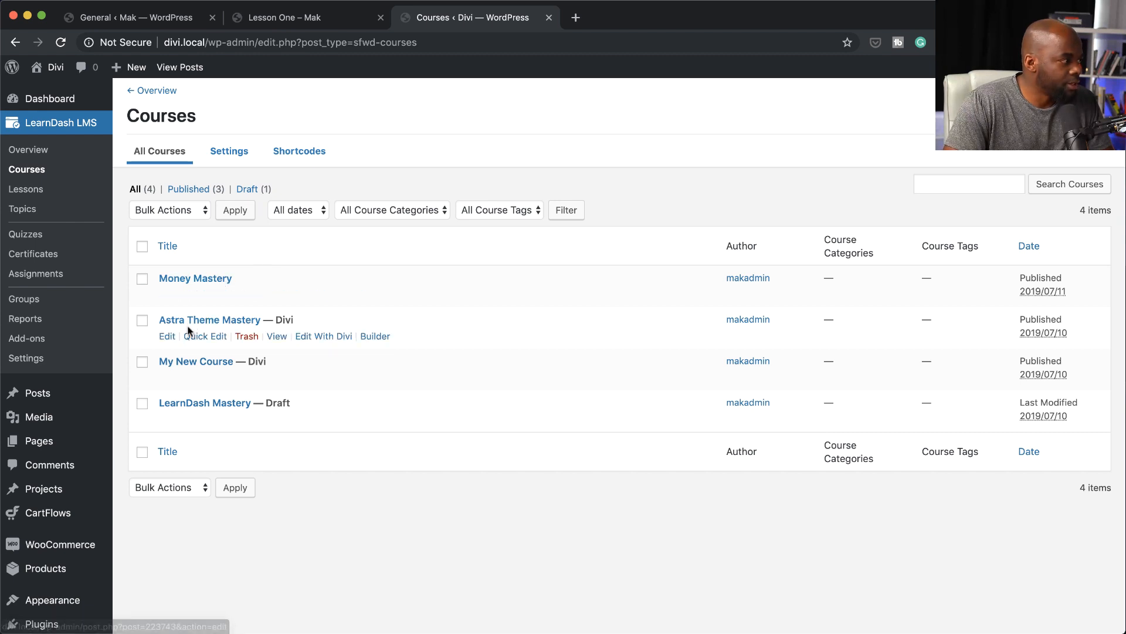
{"action": "mouse_move", "coordinate": [323, 336]}
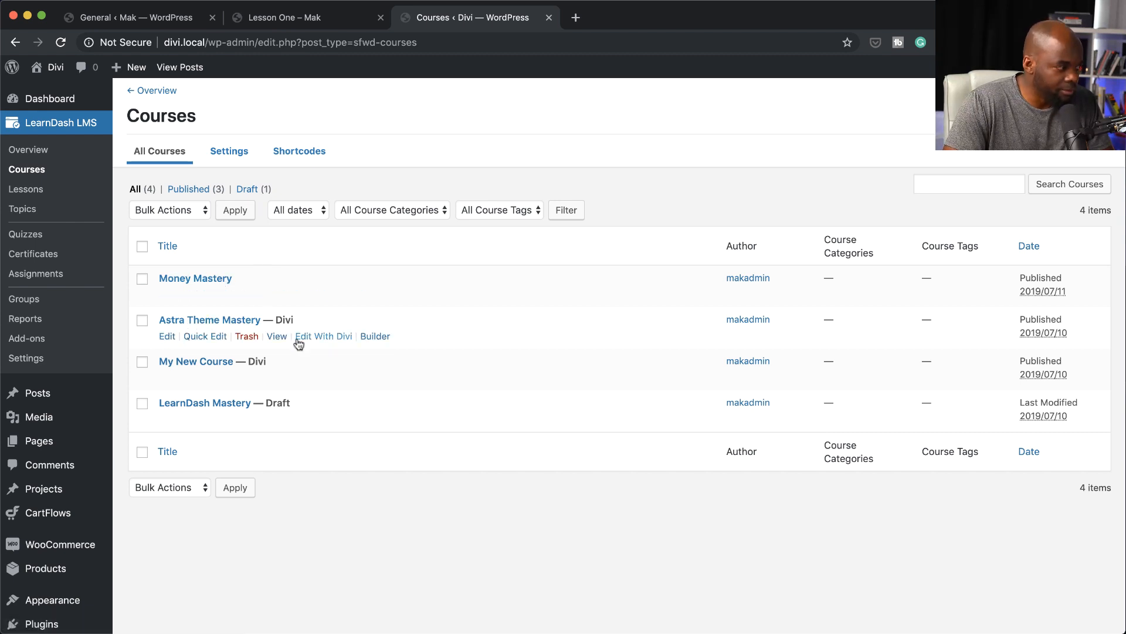
{"action": "left_click", "coordinate": [277, 337]}
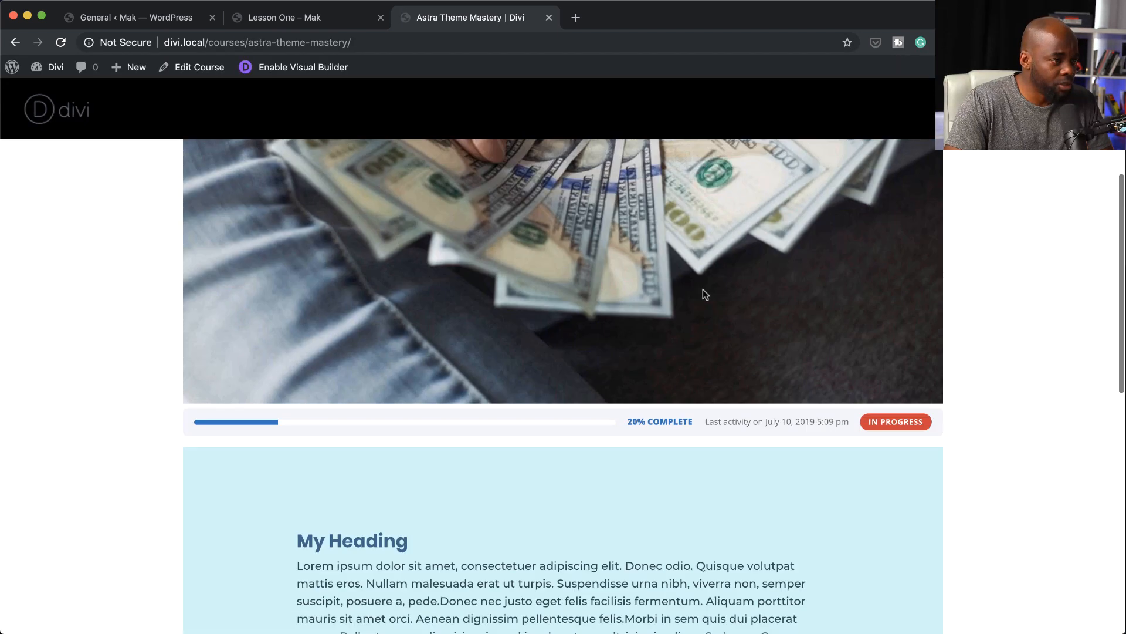
Browse the Astra Theme Mastery course page and open its Lesson one.
{"action": "scroll", "scroll_direction": "down", "scroll_amount": 3}
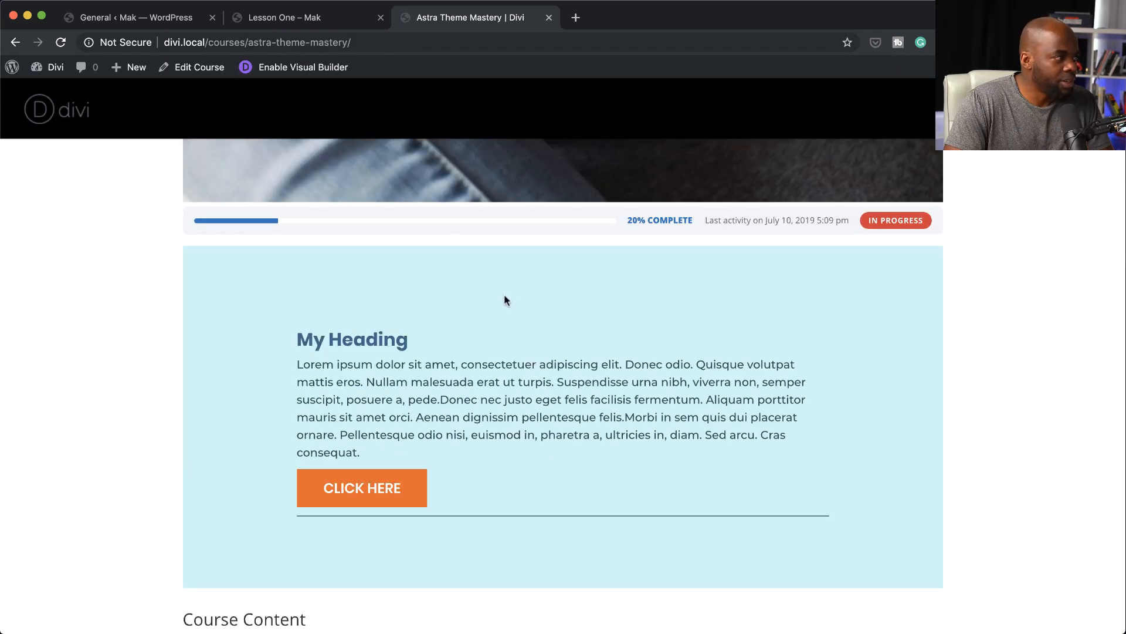
{"action": "scroll", "scroll_direction": "down", "scroll_amount": 3}
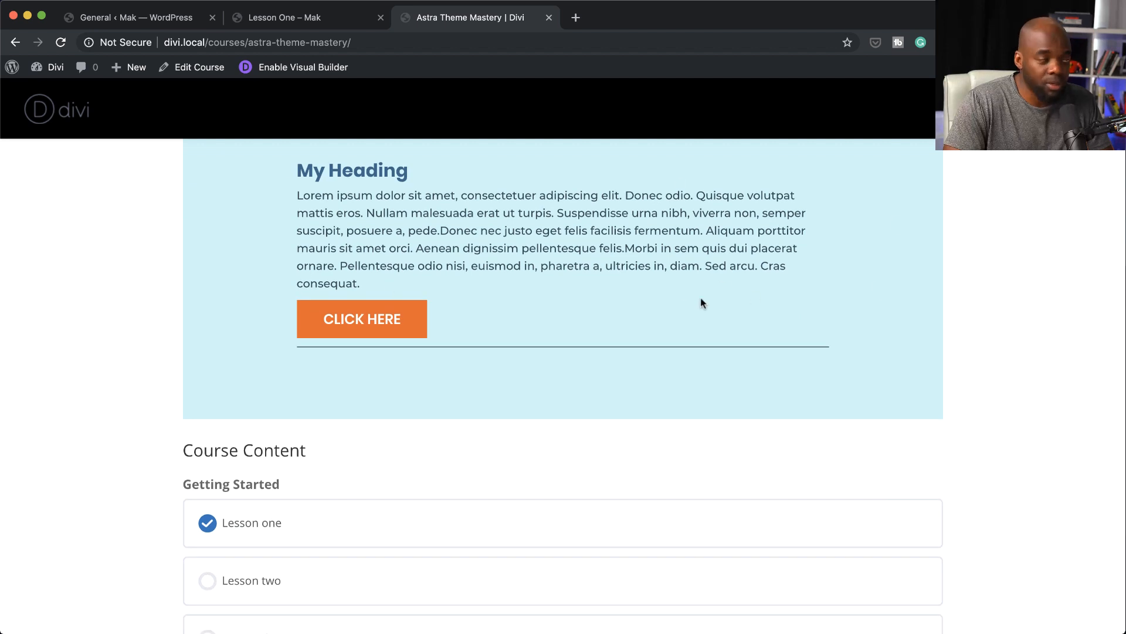
{"action": "scroll", "scroll_direction": "down", "scroll_amount": 3}
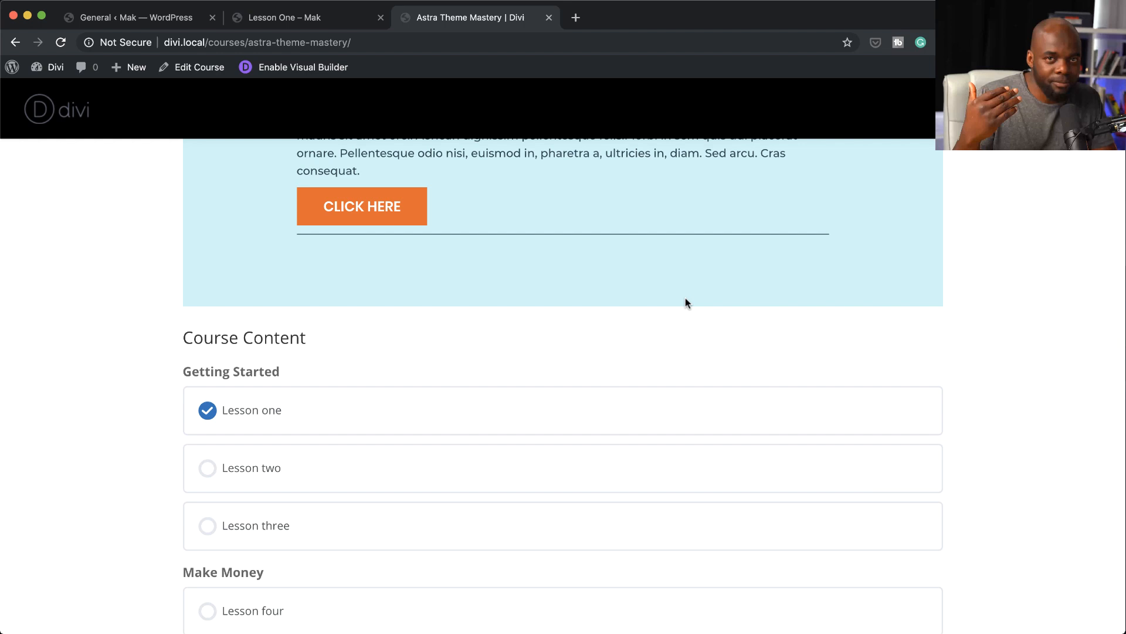
{"action": "mouse_move", "coordinate": [676, 351]}
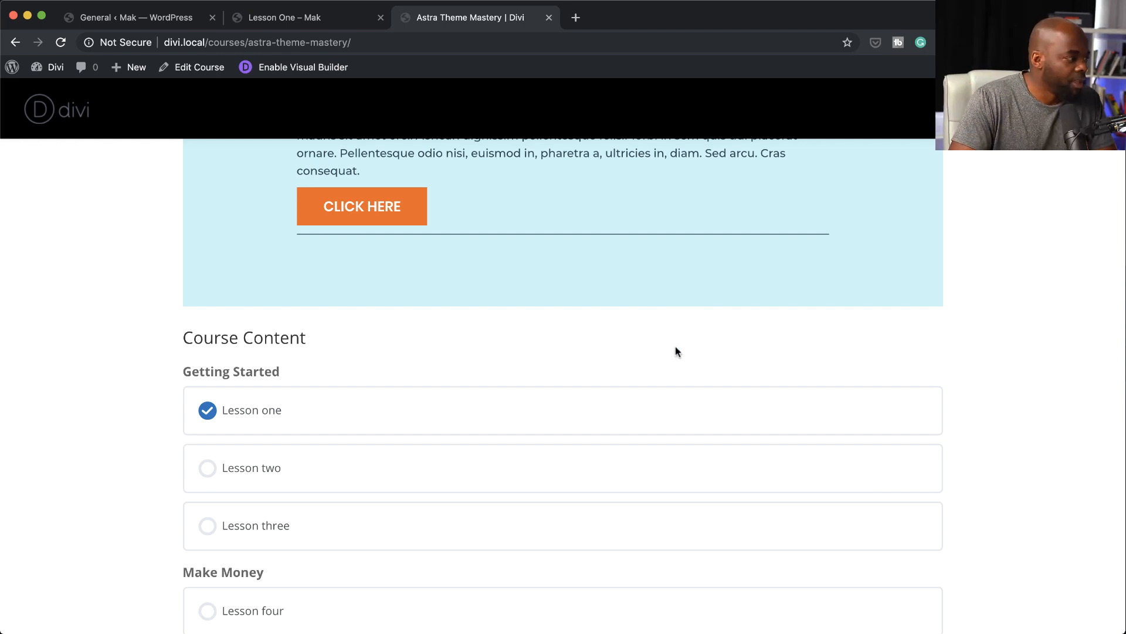
{"action": "scroll", "scroll_direction": "down", "scroll_amount": 3}
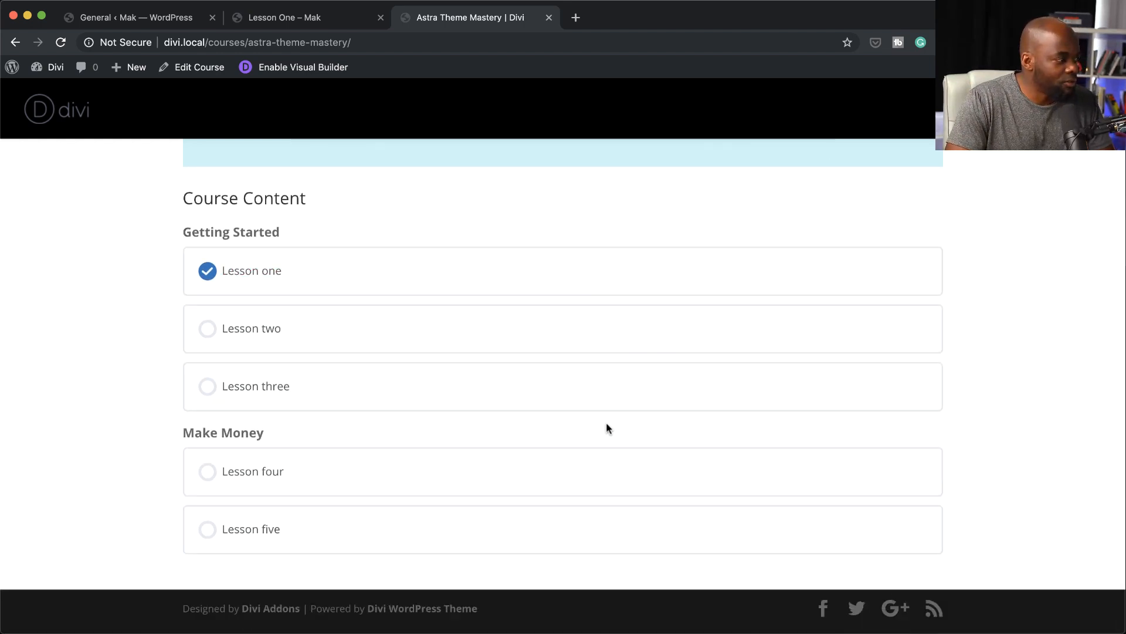
{"action": "scroll", "scroll_direction": "up", "scroll_amount": 3}
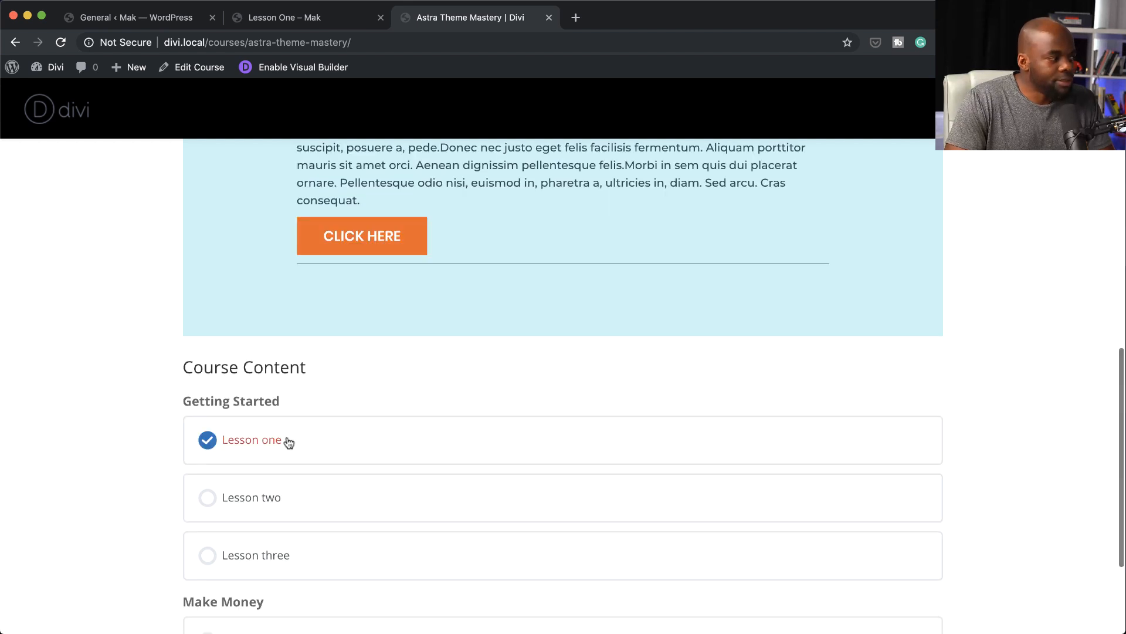
{"action": "left_click", "coordinate": [251, 440]}
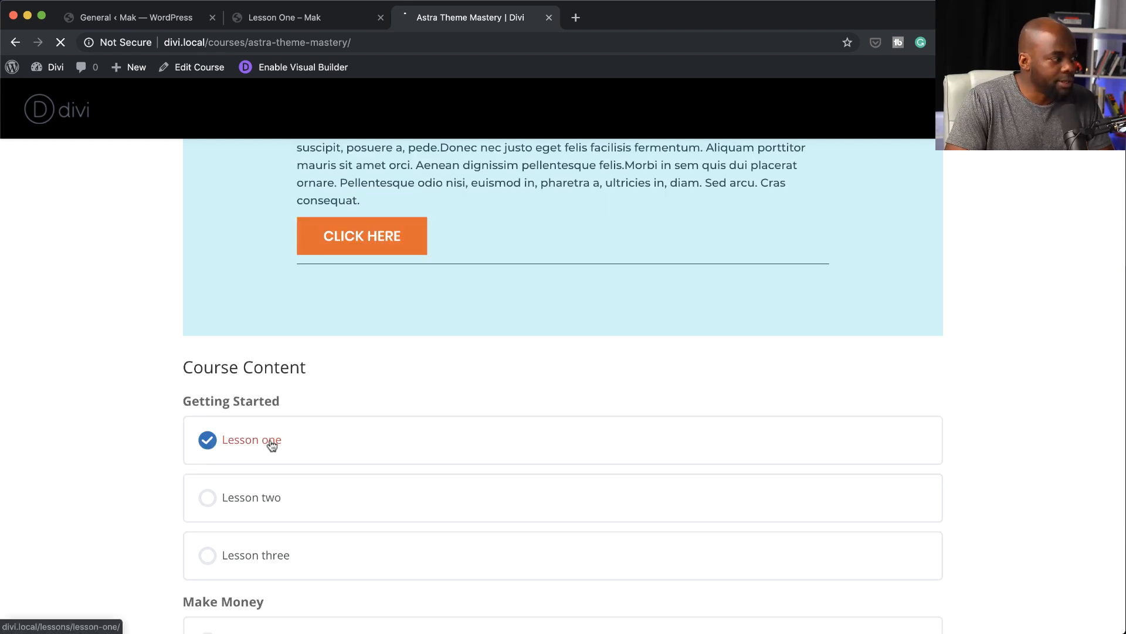
{"action": "left_click", "coordinate": [251, 439]}
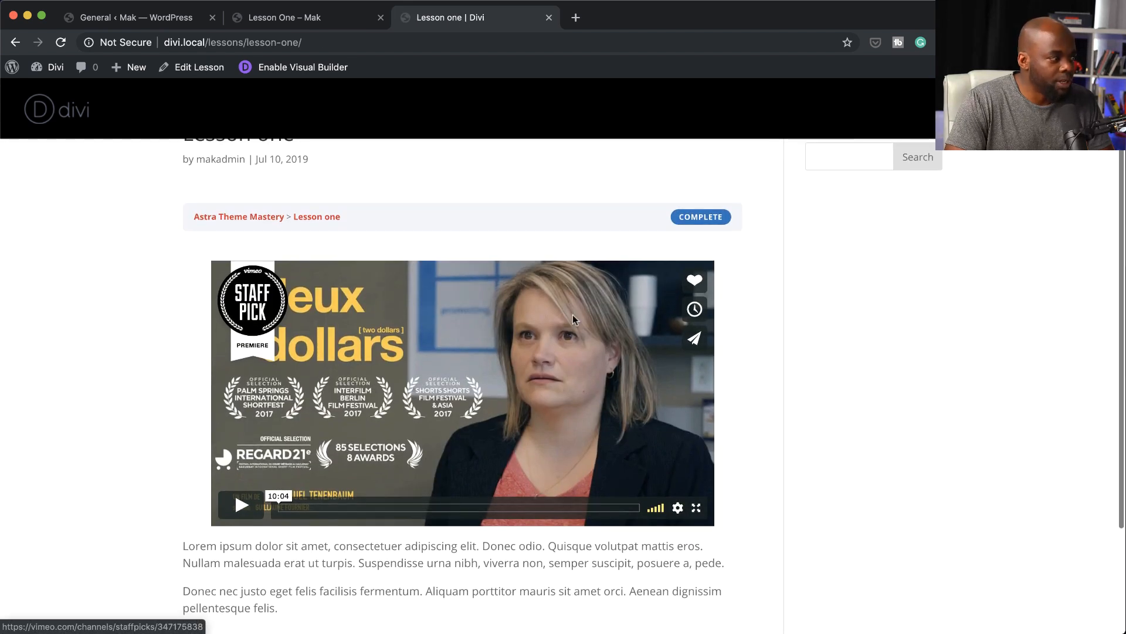
Review the Divi Lesson one page, then show the Mak site's Focus Mode Lesson One for comparison.
{"action": "scroll", "scroll_direction": "down", "scroll_amount": 3}
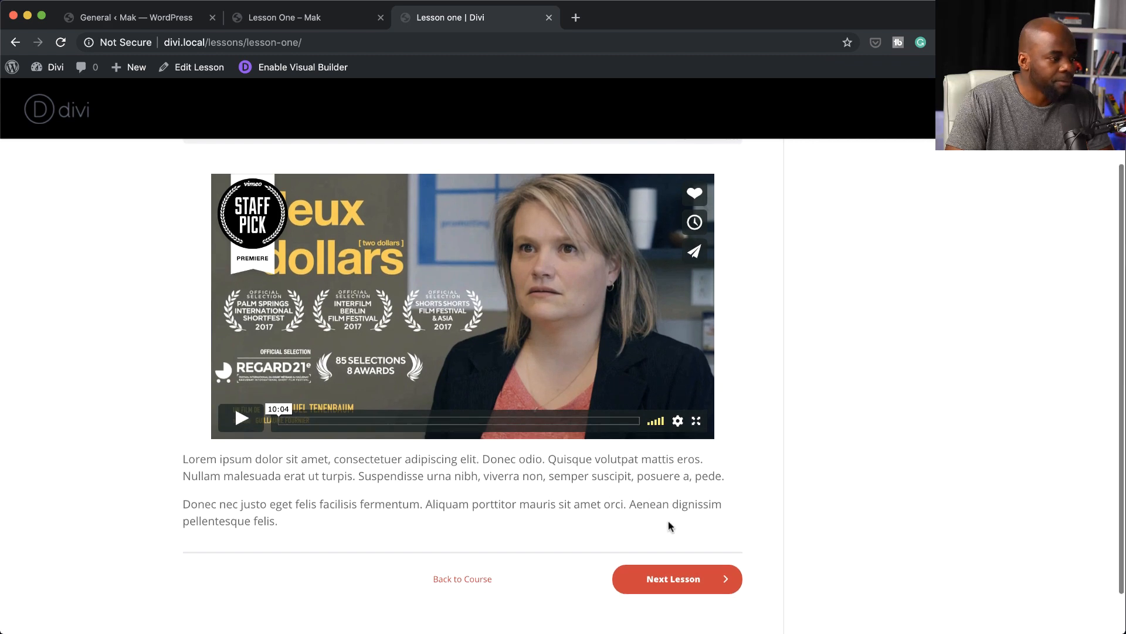
{"action": "scroll", "scroll_direction": "up", "scroll_amount": 3}
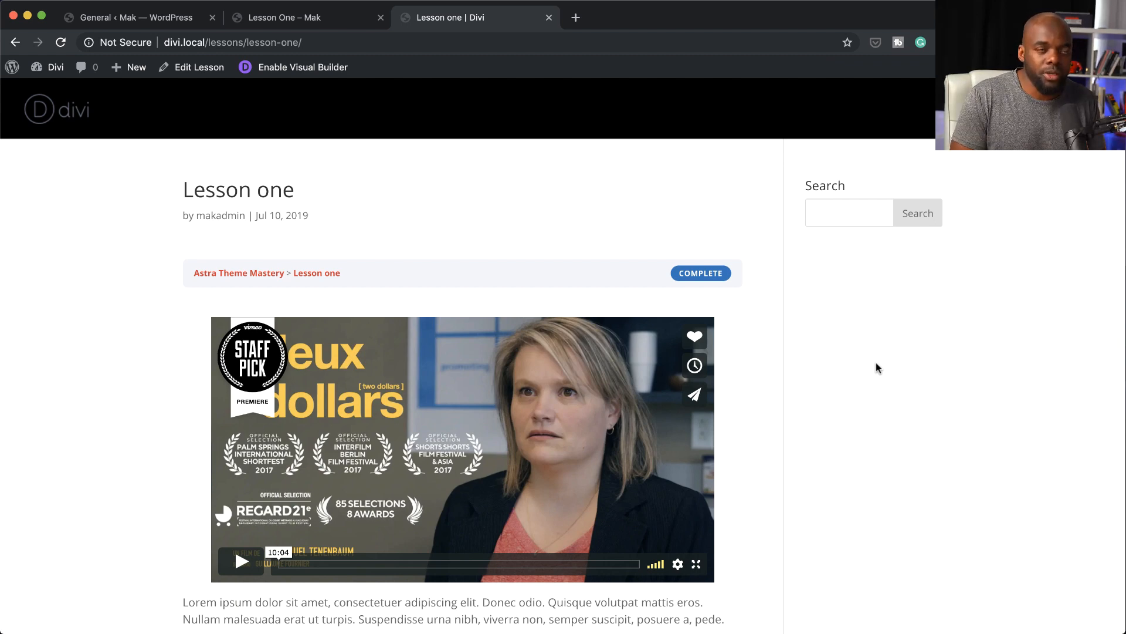
{"action": "left_click", "coordinate": [288, 18]}
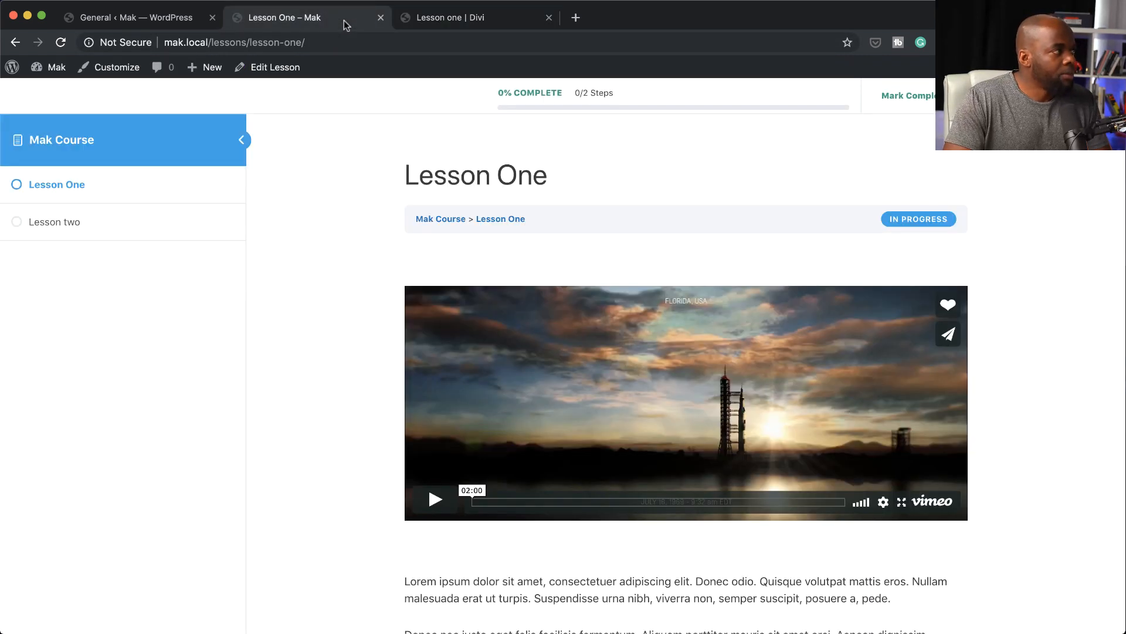
From the Divi dashboard's LearnDash Courses list, open Astra Theme Mastery for editing.
{"action": "left_click", "coordinate": [474, 17]}
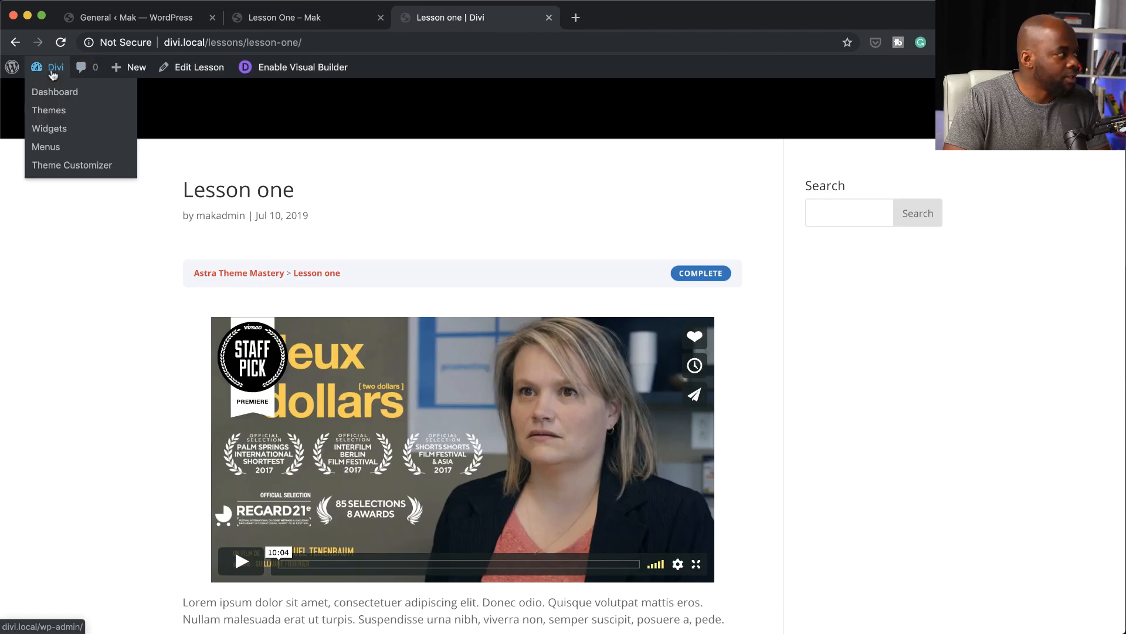
{"action": "left_click", "coordinate": [55, 91]}
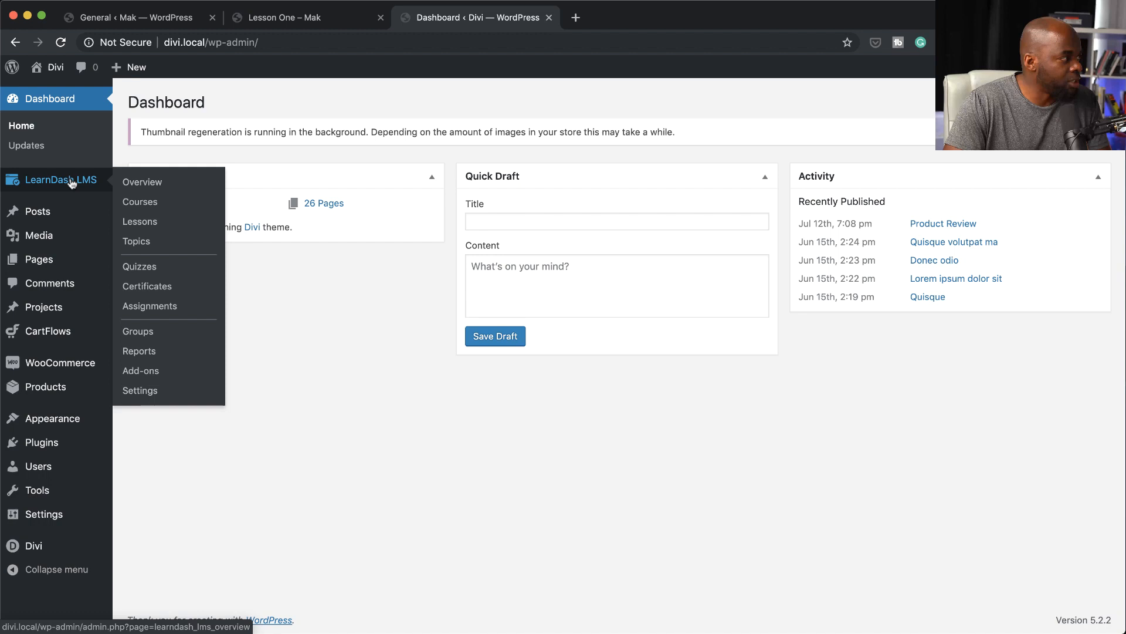
{"action": "left_click", "coordinate": [140, 201]}
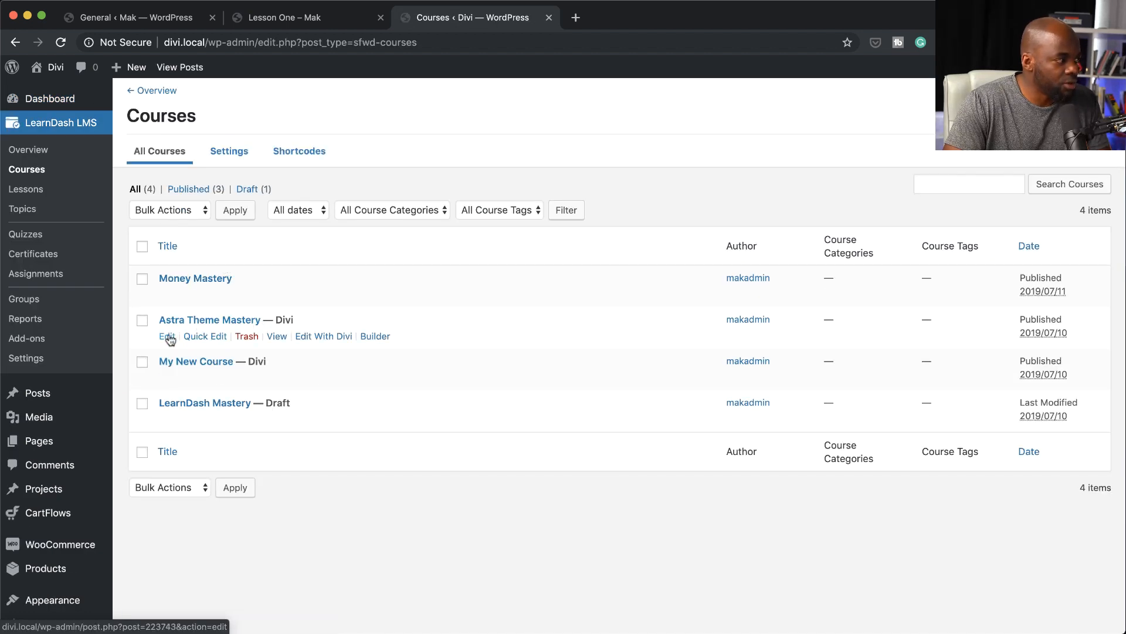
{"action": "left_click", "coordinate": [165, 336]}
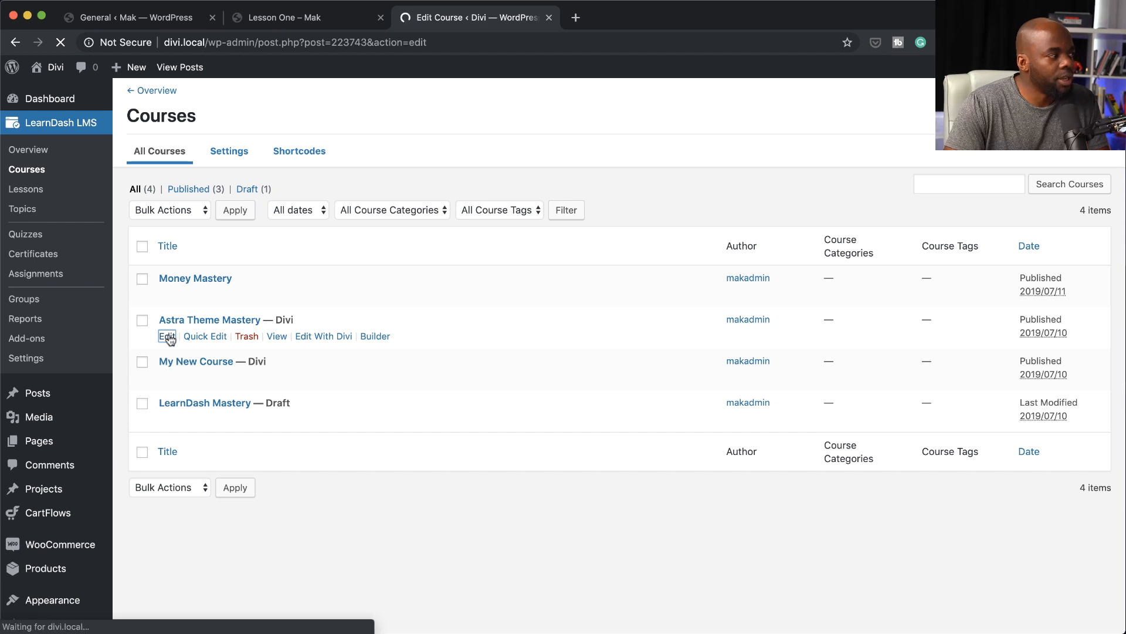
{"action": "left_click", "coordinate": [166, 337]}
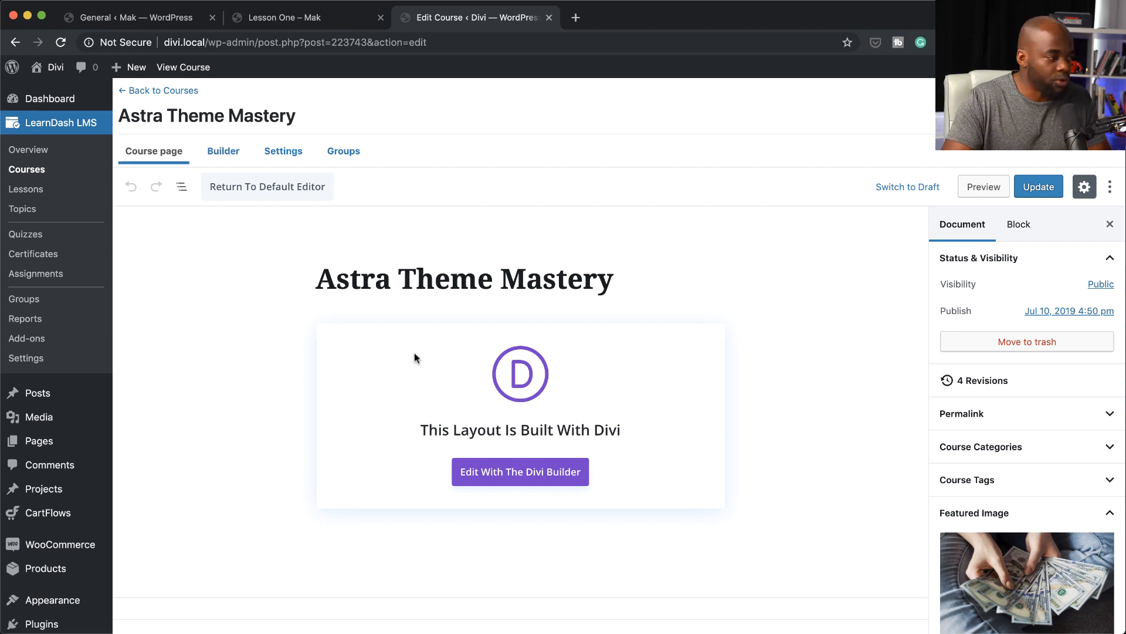
{"action": "left_click", "coordinate": [520, 472]}
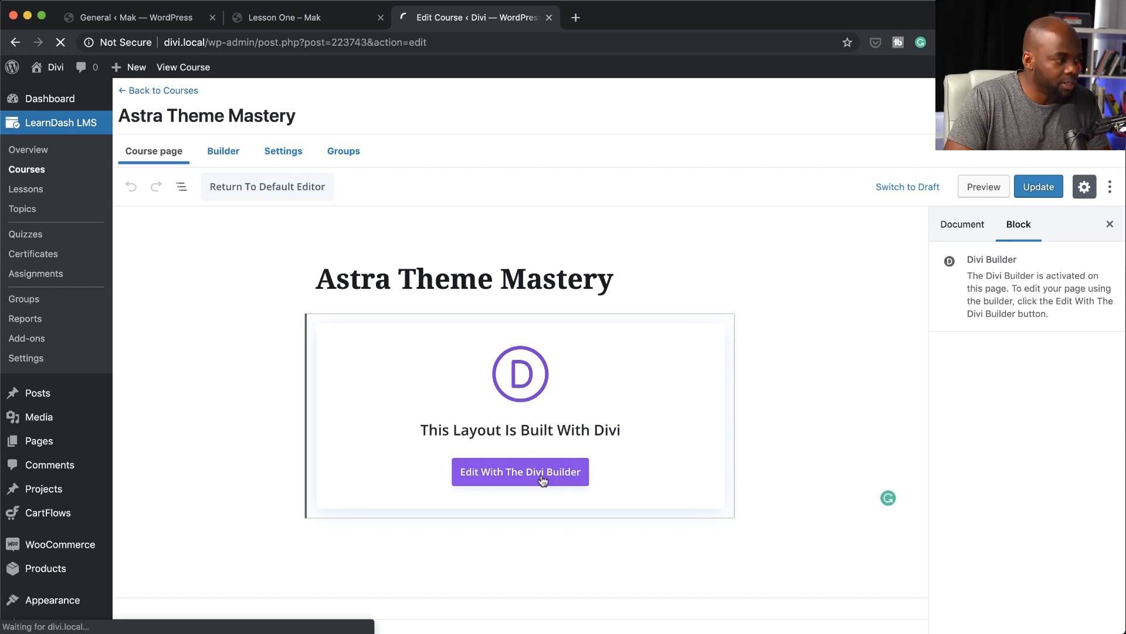
Launch the Divi visual builder on the course, browse the Insert Module list without adding, and reach the blue section.
{"action": "left_click", "coordinate": [520, 471]}
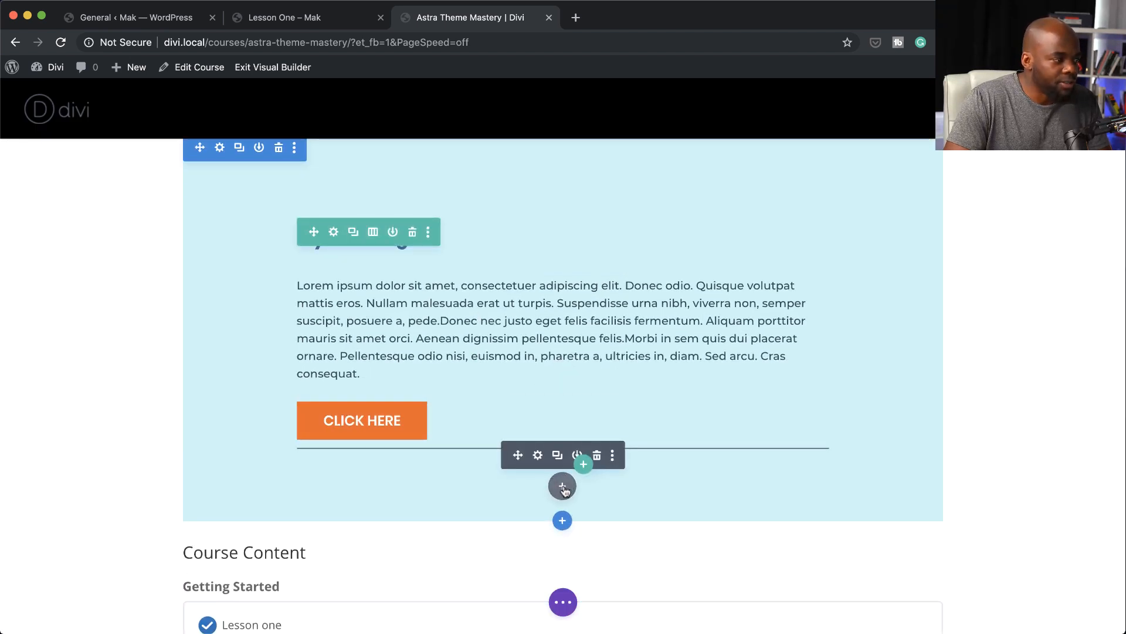
{"action": "left_click", "coordinate": [561, 485]}
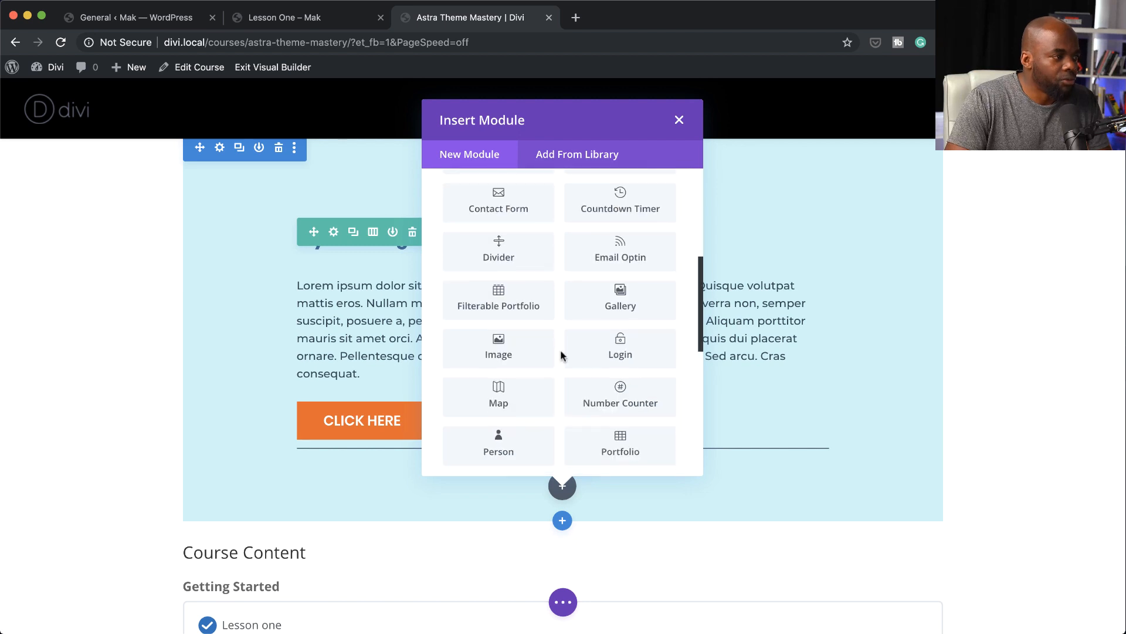
{"action": "scroll", "scroll_direction": "down", "scroll_amount": 3}
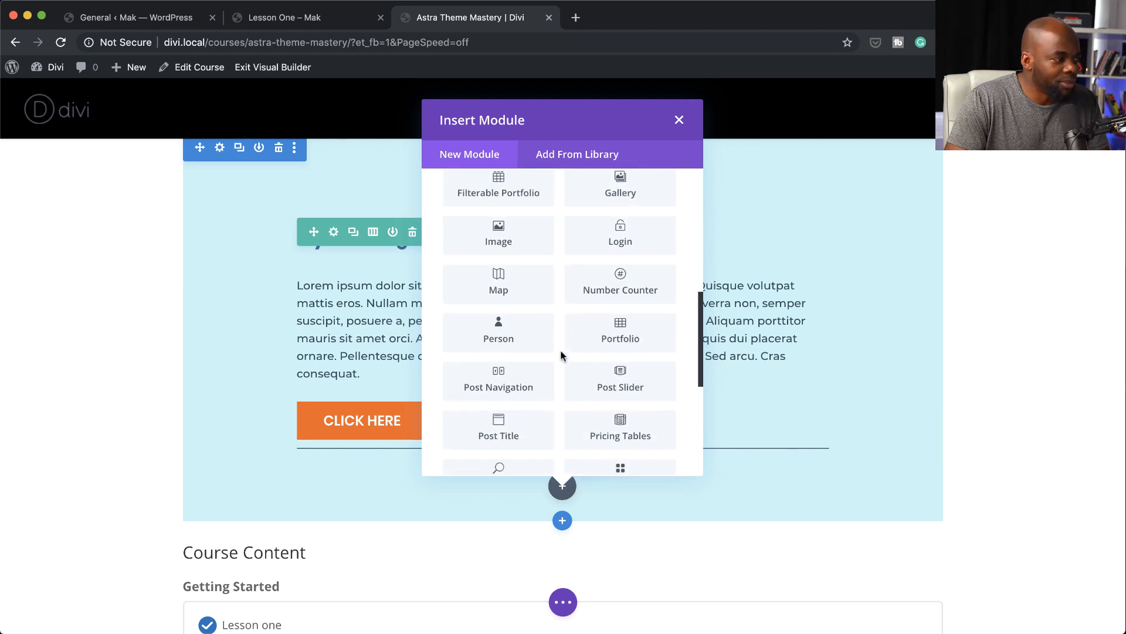
{"action": "scroll", "scroll_direction": "down", "scroll_amount": 3}
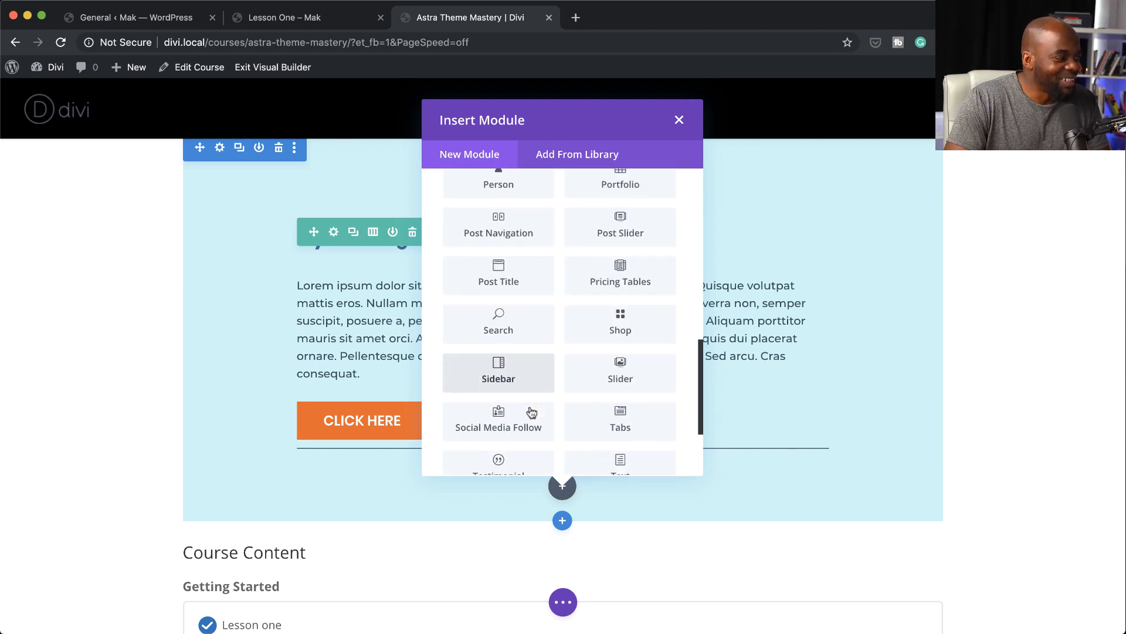
{"action": "scroll", "scroll_direction": "down", "scroll_amount": 3}
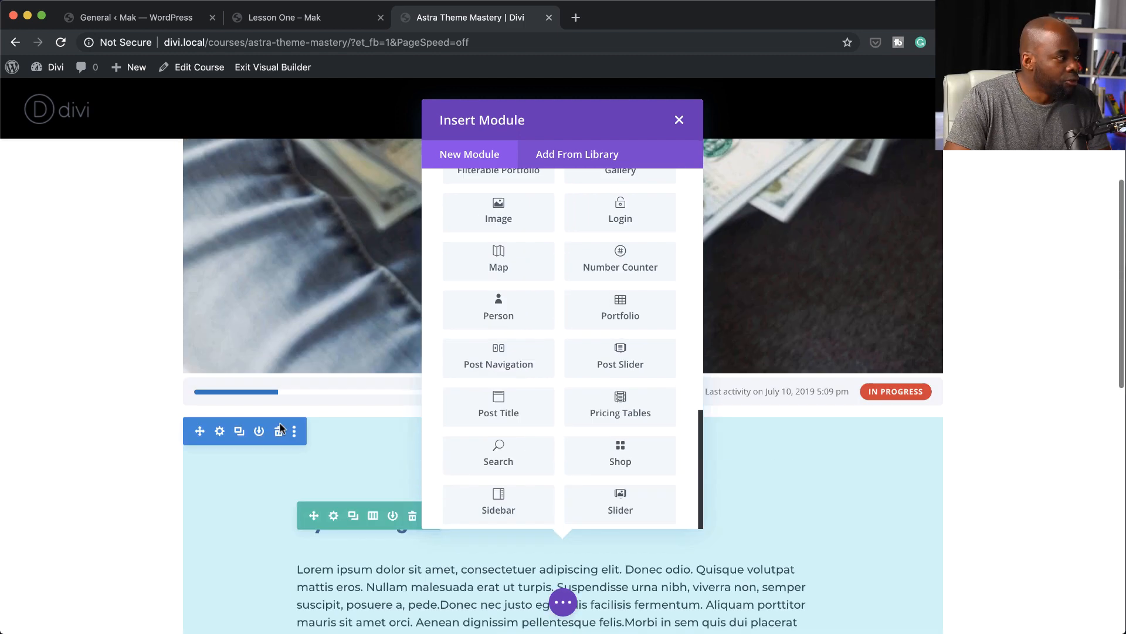
{"action": "left_click", "coordinate": [677, 120]}
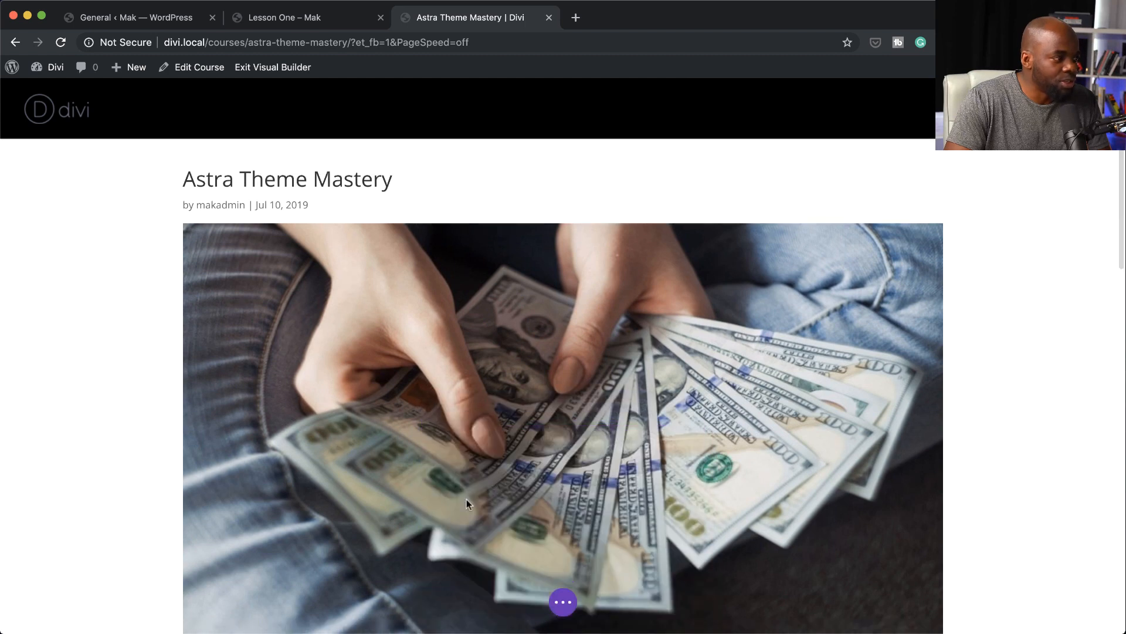
{"action": "scroll", "scroll_direction": "down", "scroll_amount": 3}
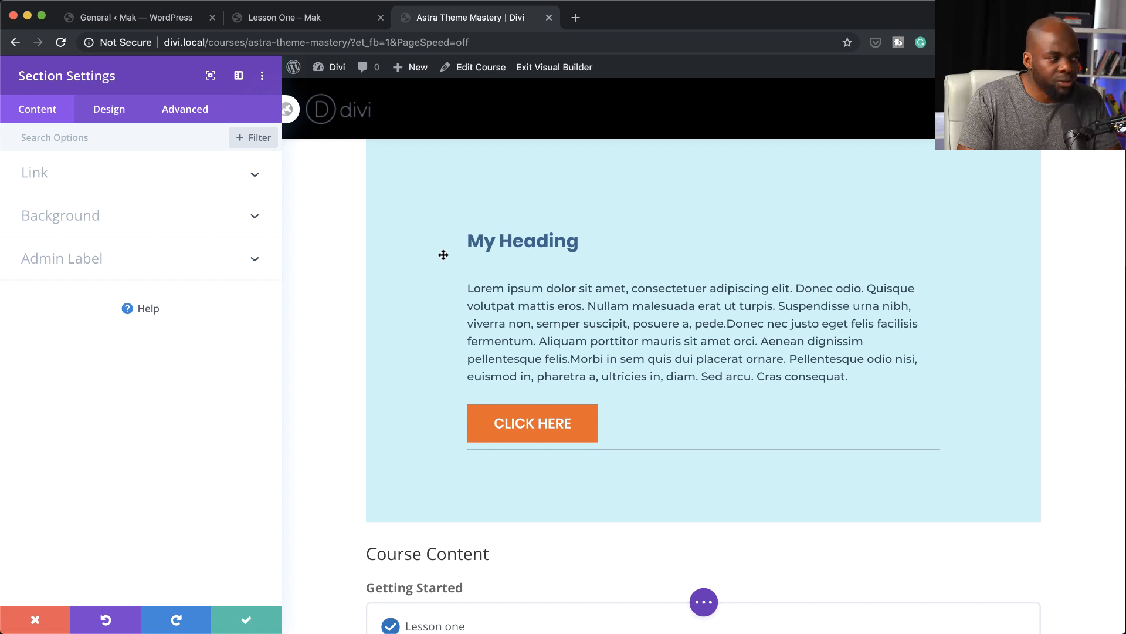
{"action": "mouse_move", "coordinate": [431, 185]}
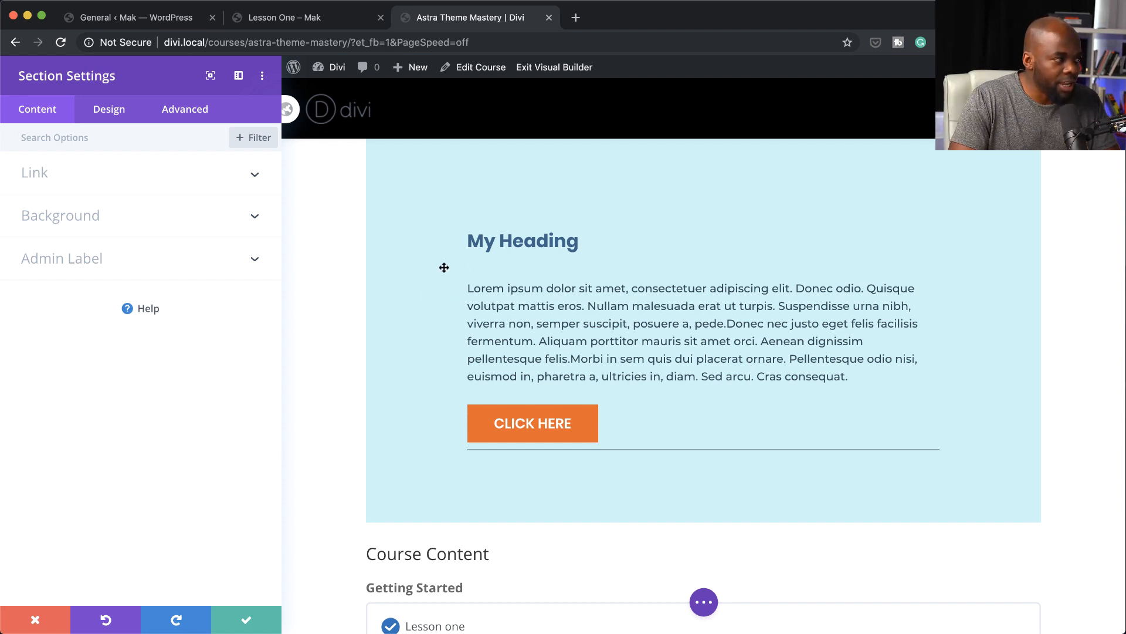
{"action": "mouse_move", "coordinate": [63, 219]}
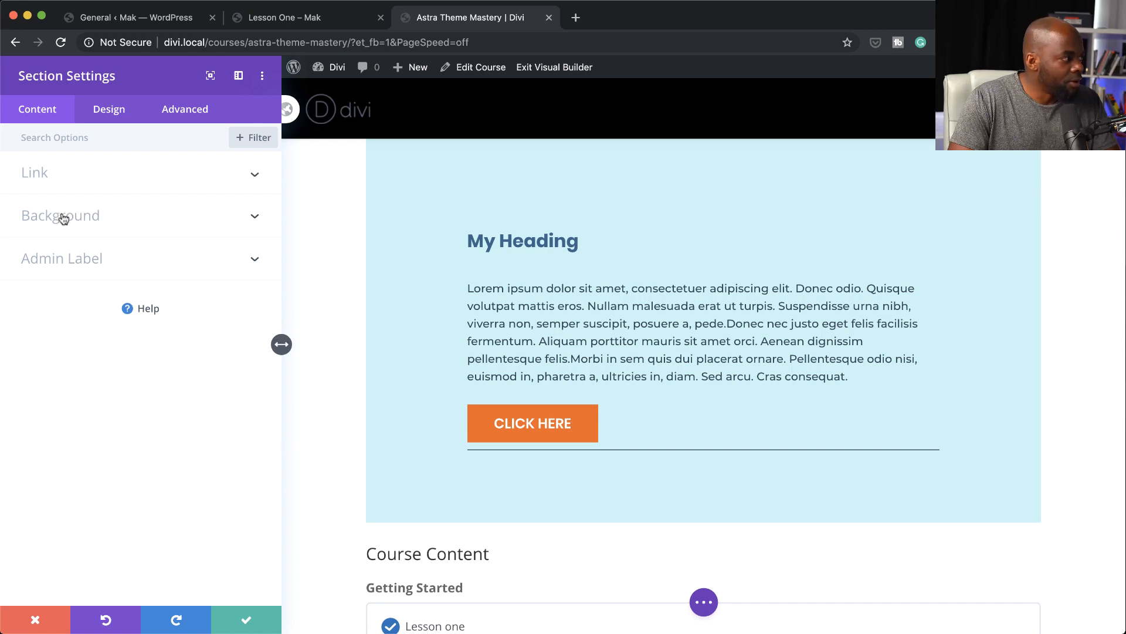
{"action": "left_click", "coordinate": [59, 215]}
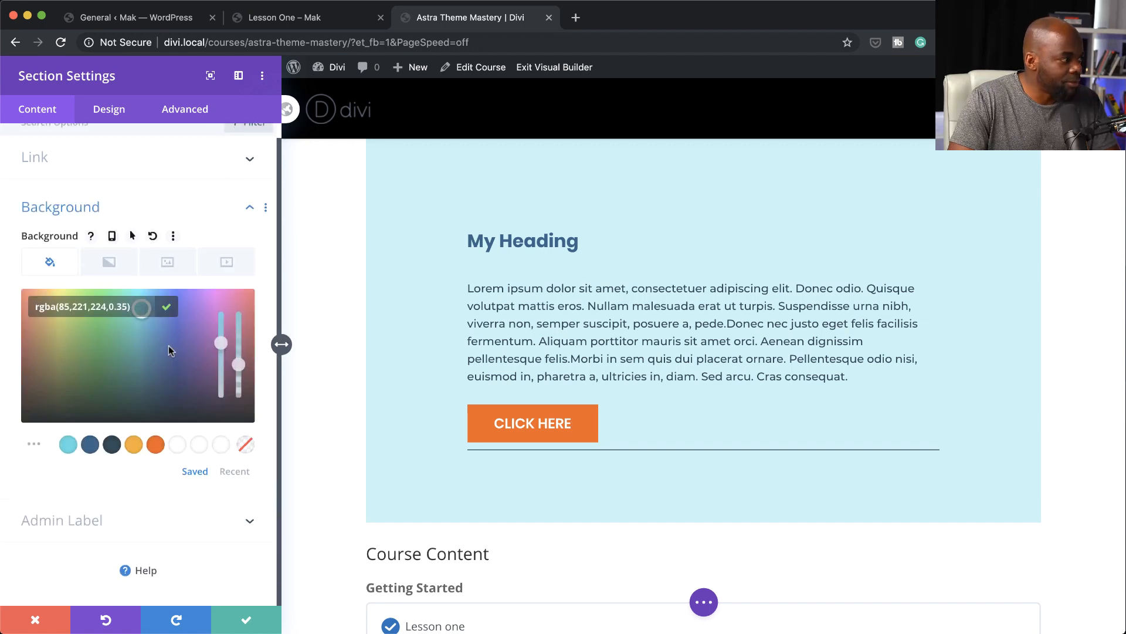
{"action": "left_click", "coordinate": [154, 443]}
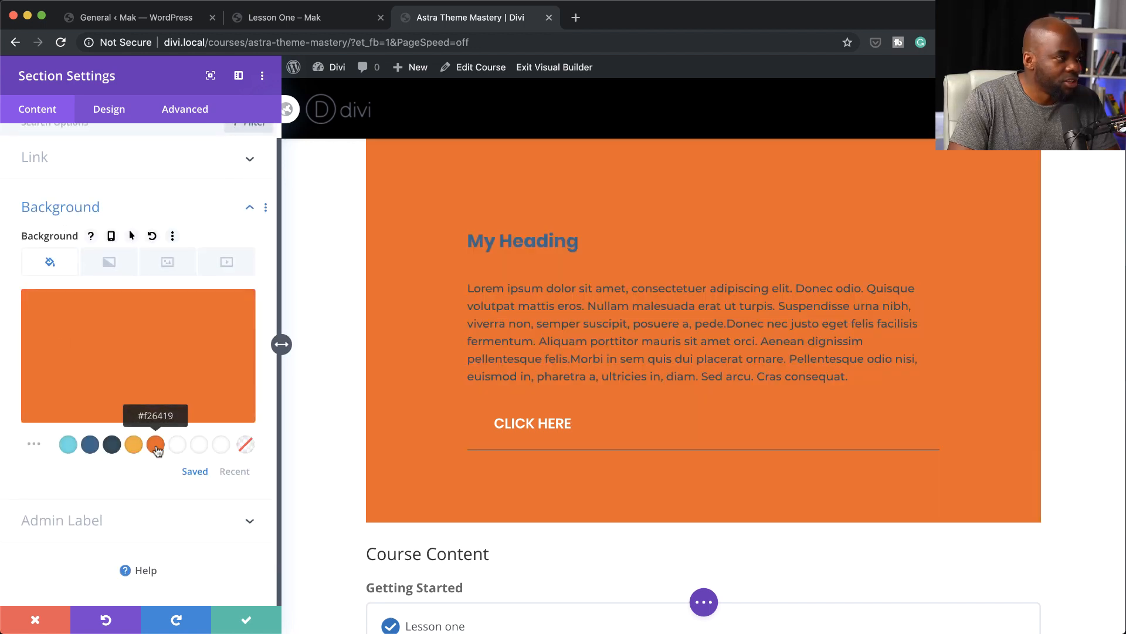
{"action": "scroll", "scroll_direction": "up", "scroll_amount": 3}
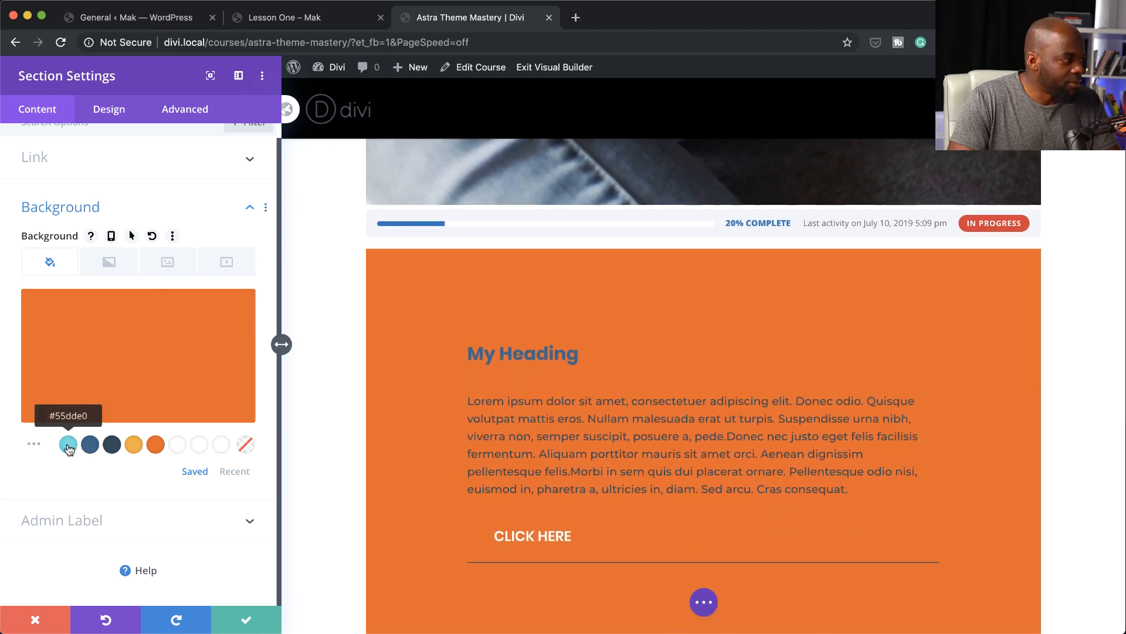
{"action": "left_click", "coordinate": [68, 443]}
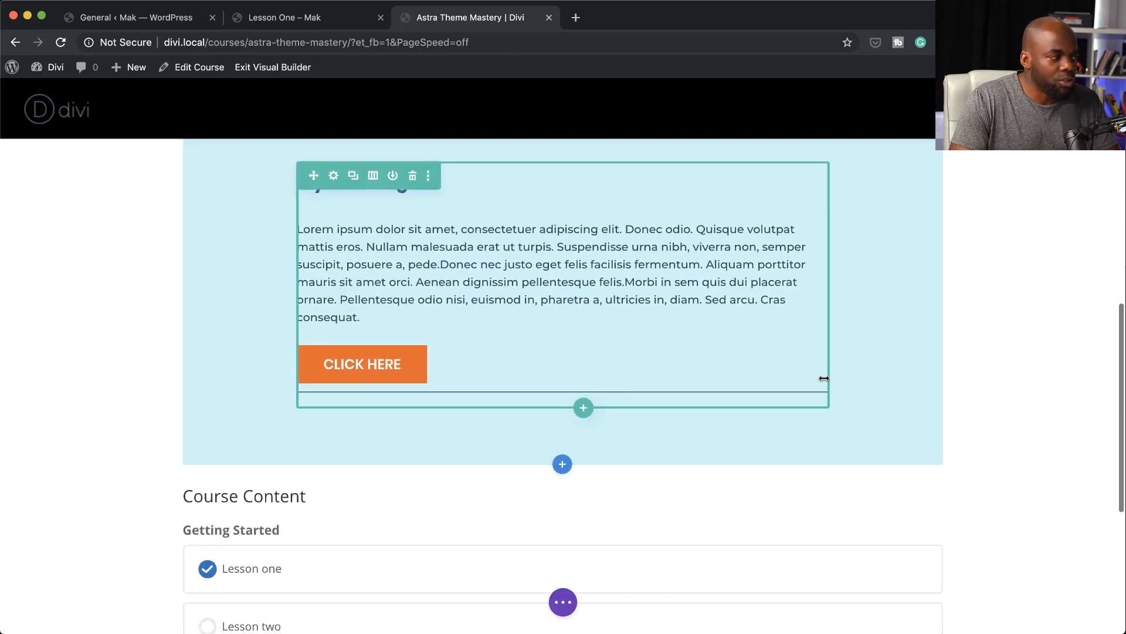
{"action": "scroll", "scroll_direction": "down", "scroll_amount": 3}
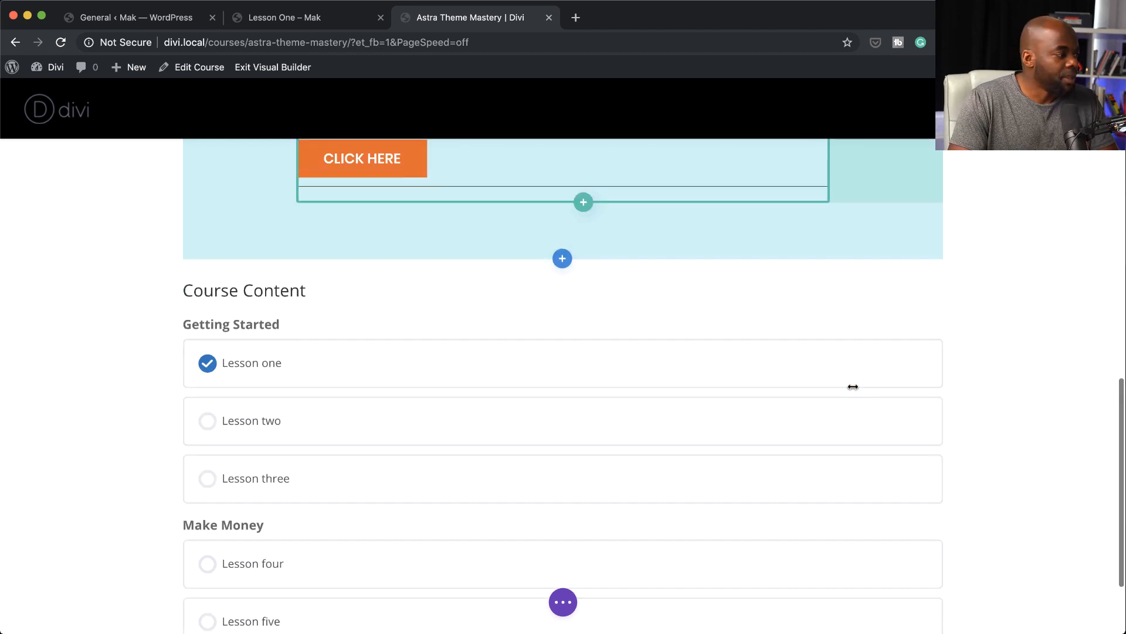
{"action": "scroll", "scroll_direction": "down", "scroll_amount": 3}
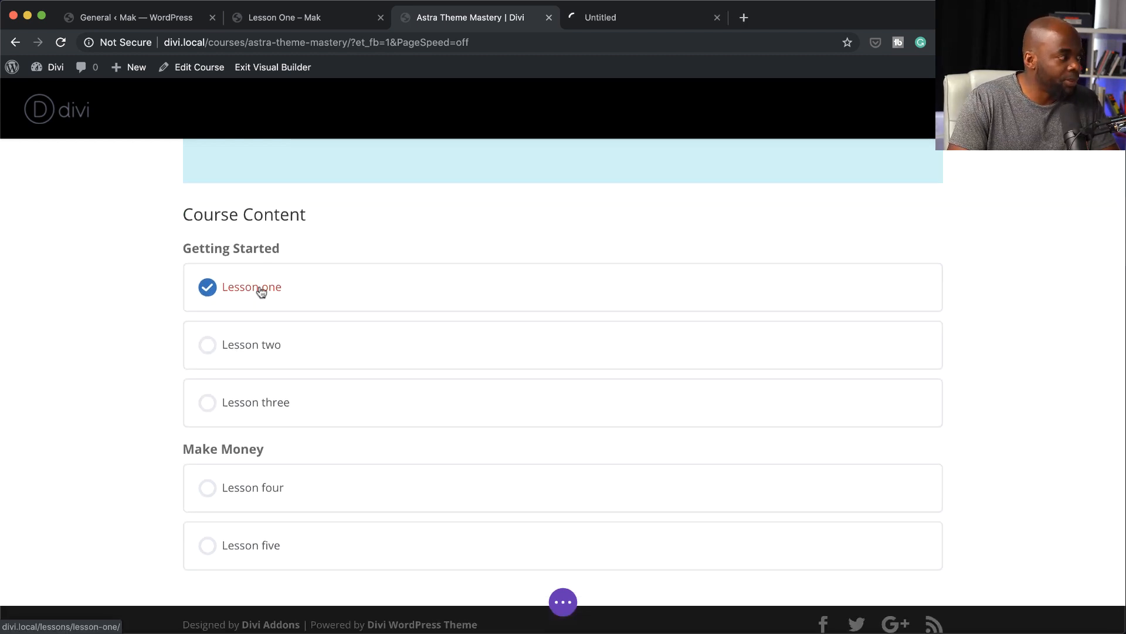
Enable the Divi visual builder on Lesson one using its existing video link and text.
{"action": "left_click", "coordinate": [251, 286]}
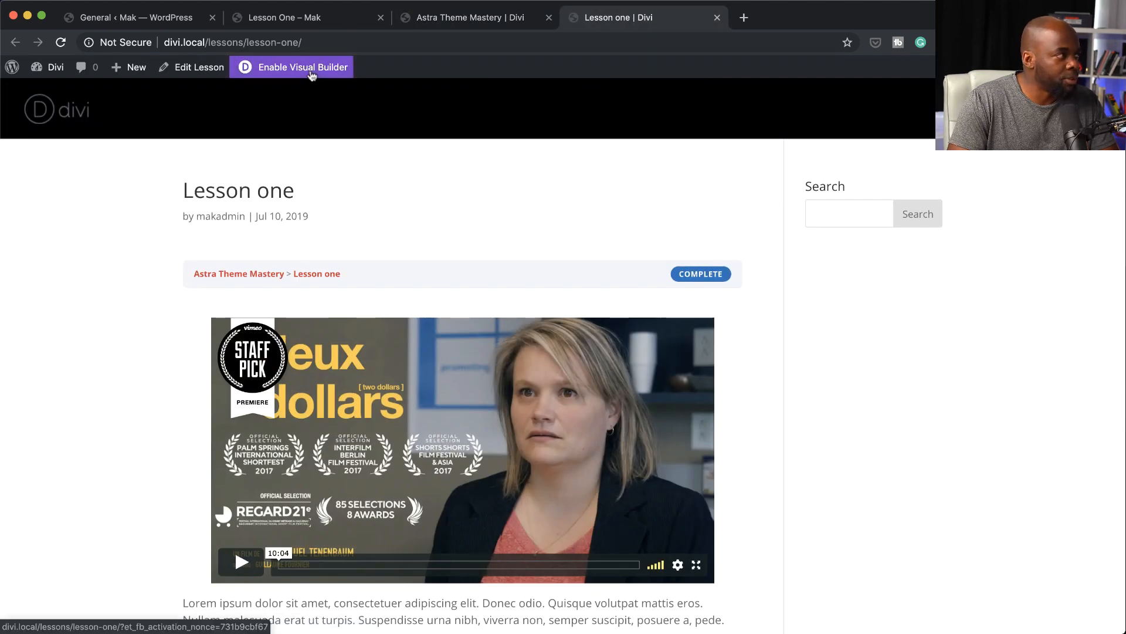
{"action": "left_click", "coordinate": [302, 67]}
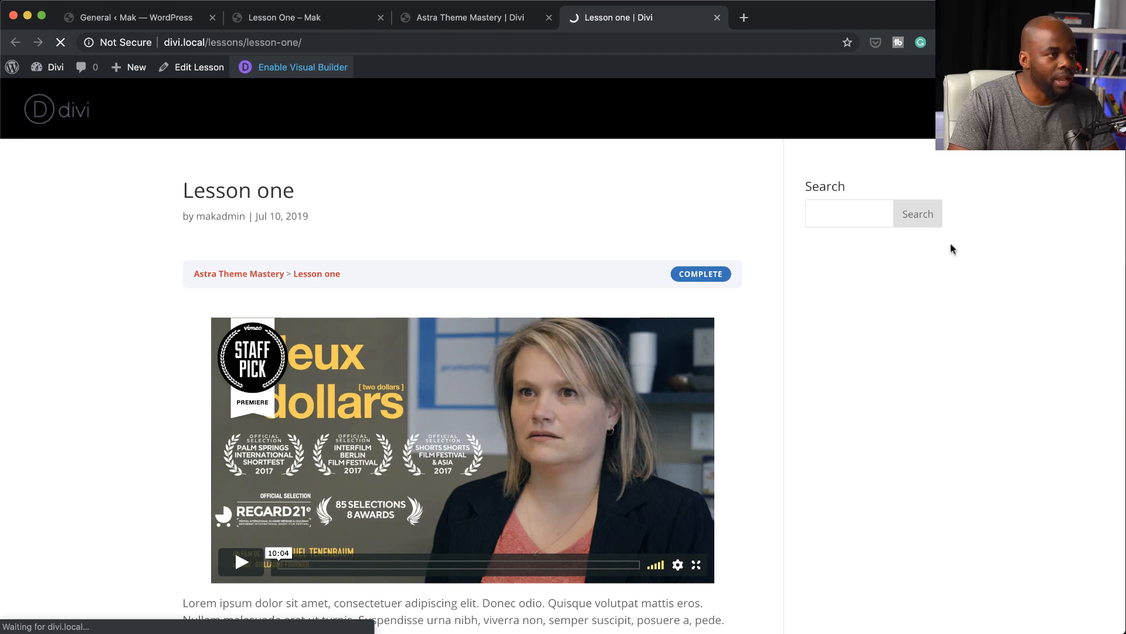
{"action": "left_click", "coordinate": [303, 67]}
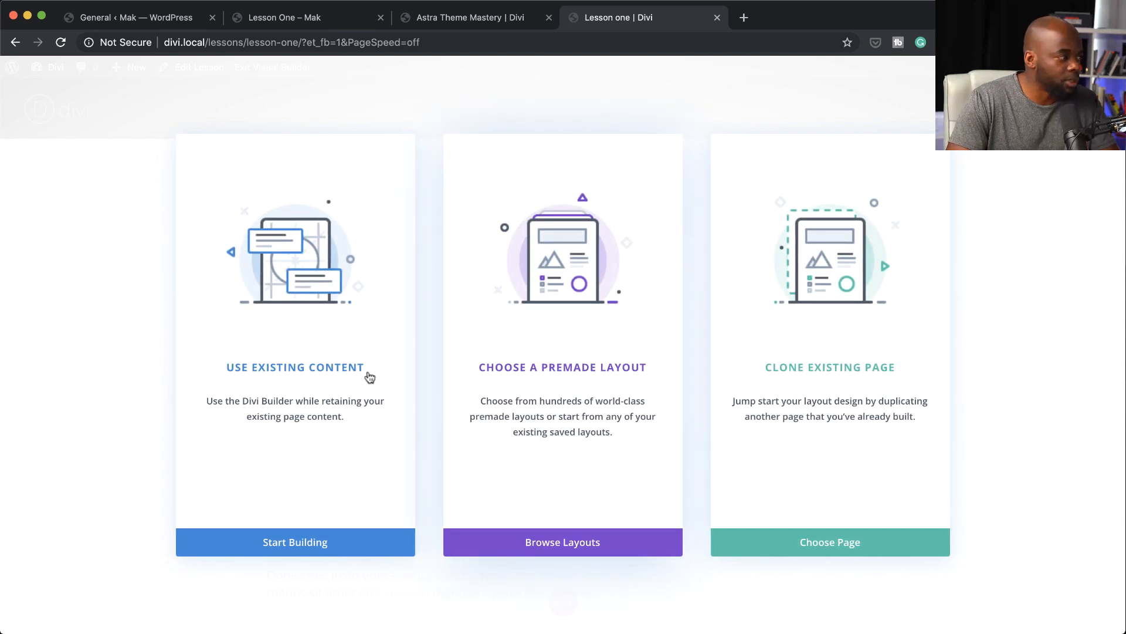
{"action": "mouse_move", "coordinate": [331, 373]}
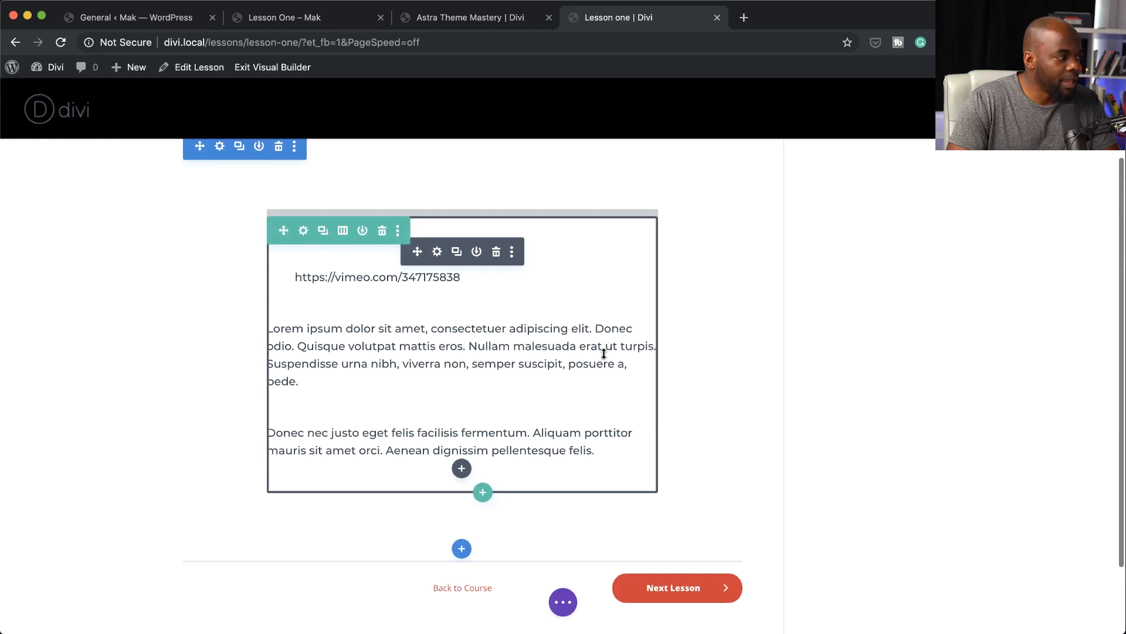
{"action": "scroll", "scroll_direction": "up", "scroll_amount": 3}
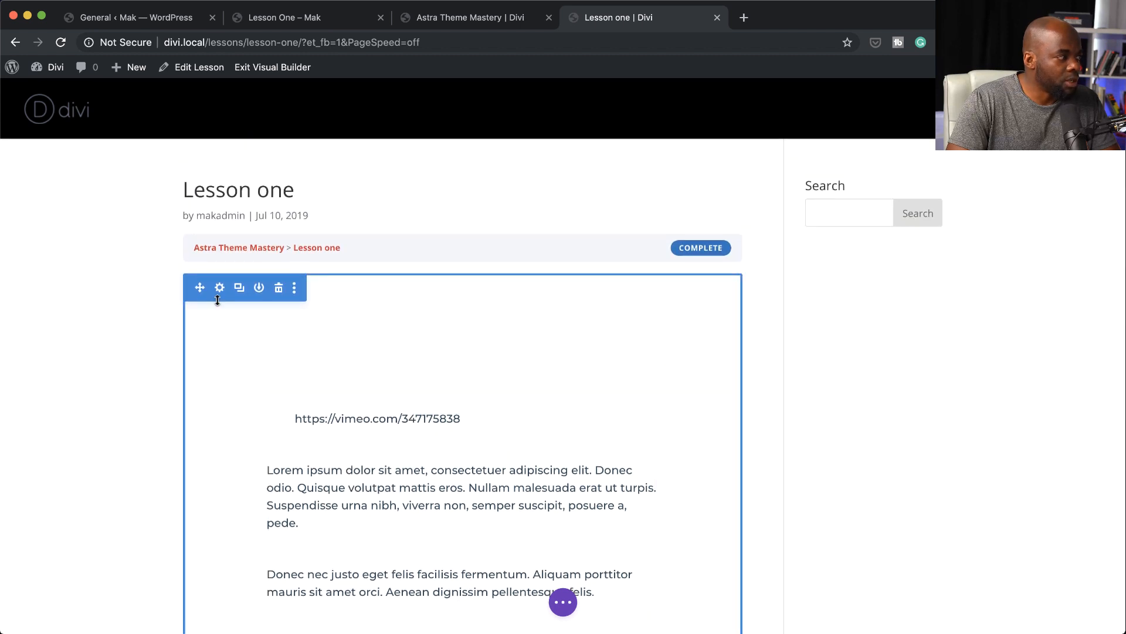
Add a Regular section below the lesson text with a three-column row and a Blurb in the first column.
{"action": "scroll", "scroll_direction": "down", "scroll_amount": 3}
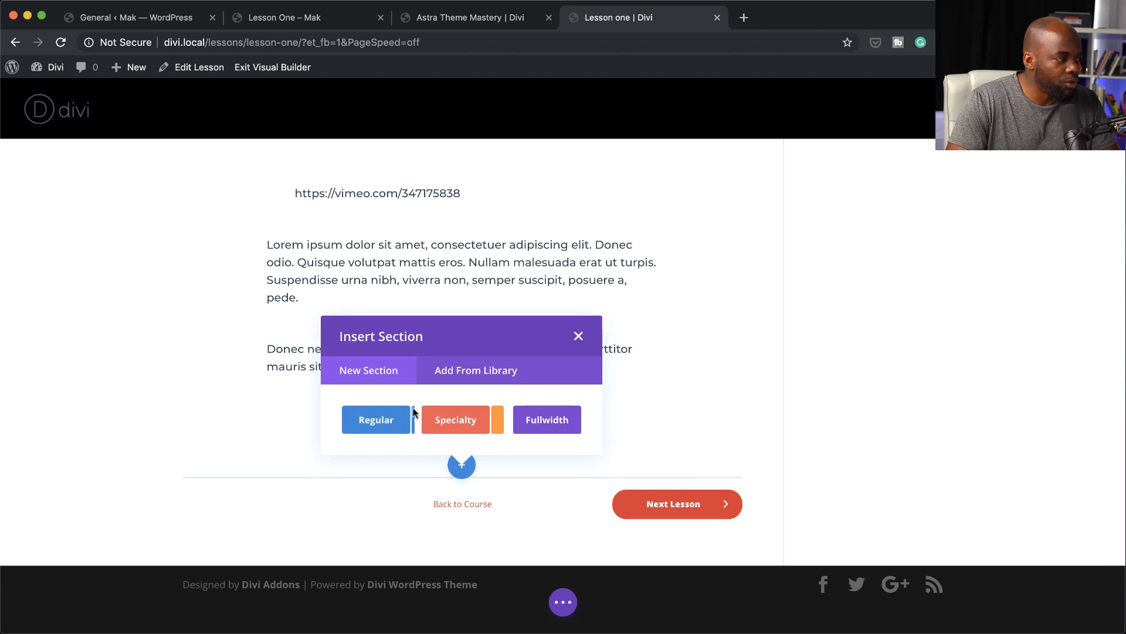
{"action": "left_click", "coordinate": [578, 336]}
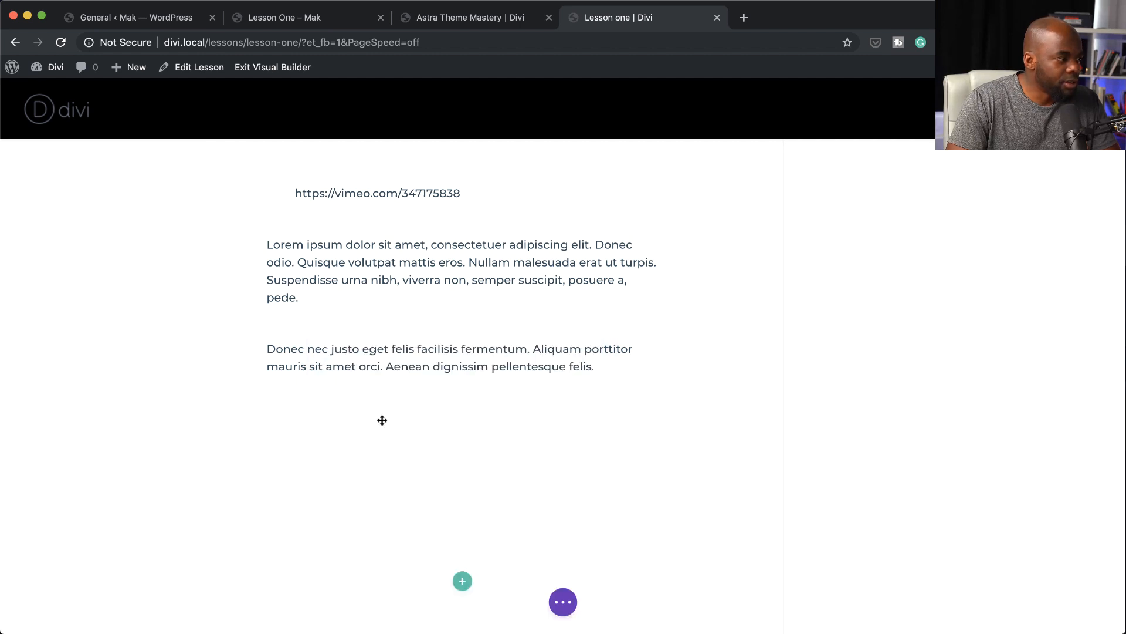
{"action": "left_click", "coordinate": [463, 581]}
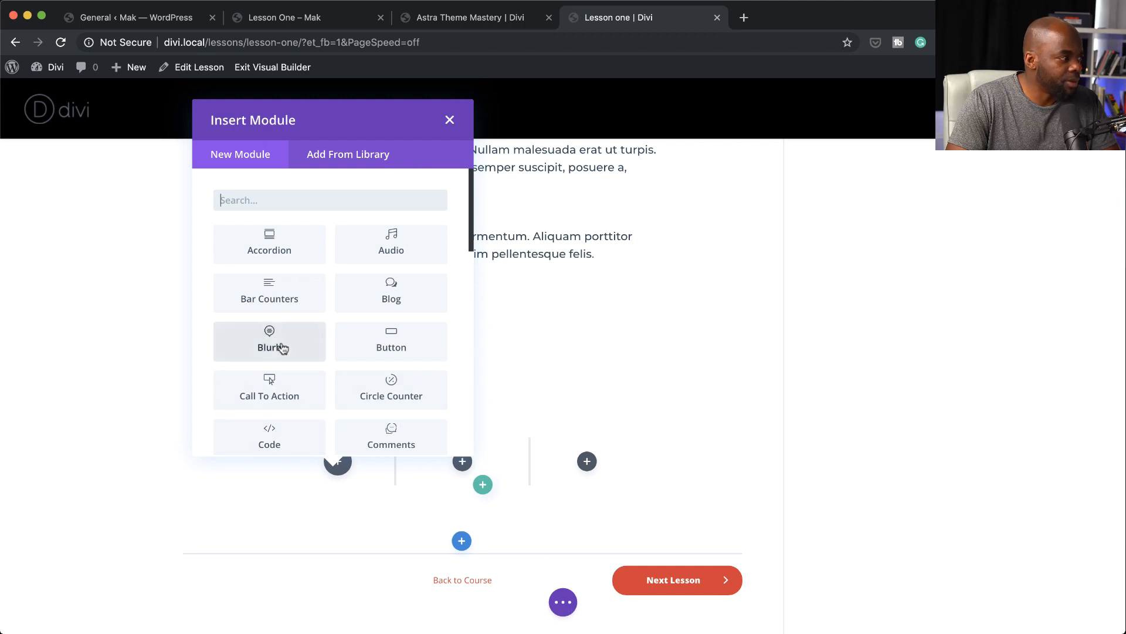
{"action": "left_click", "coordinate": [270, 347]}
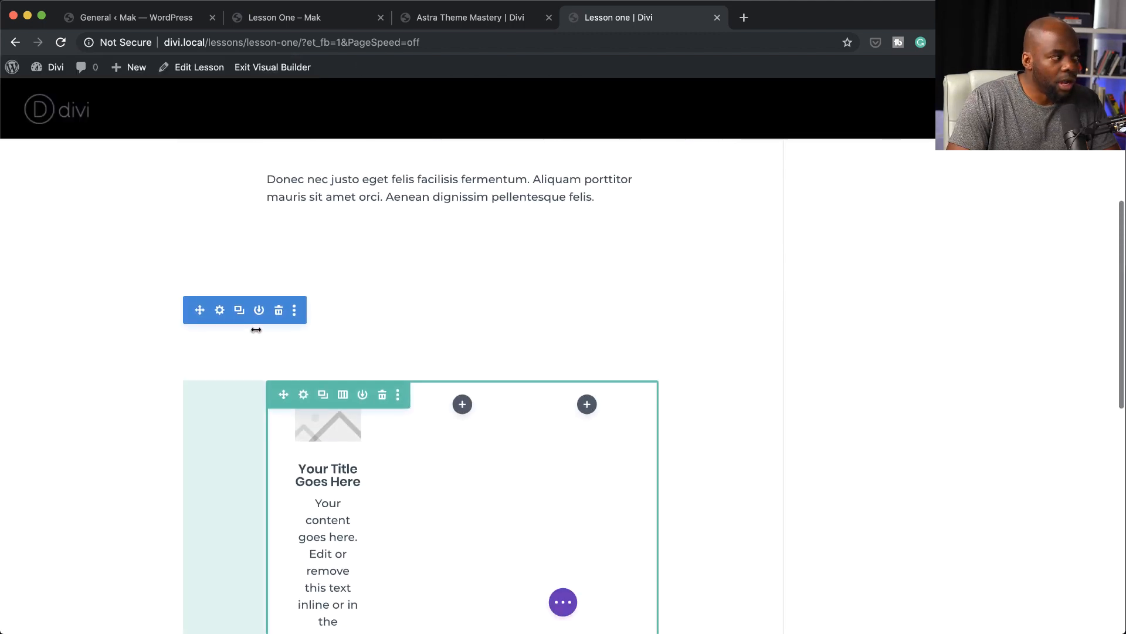
Give the new section a background colour from its Section Settings.
{"action": "left_click", "coordinate": [220, 310]}
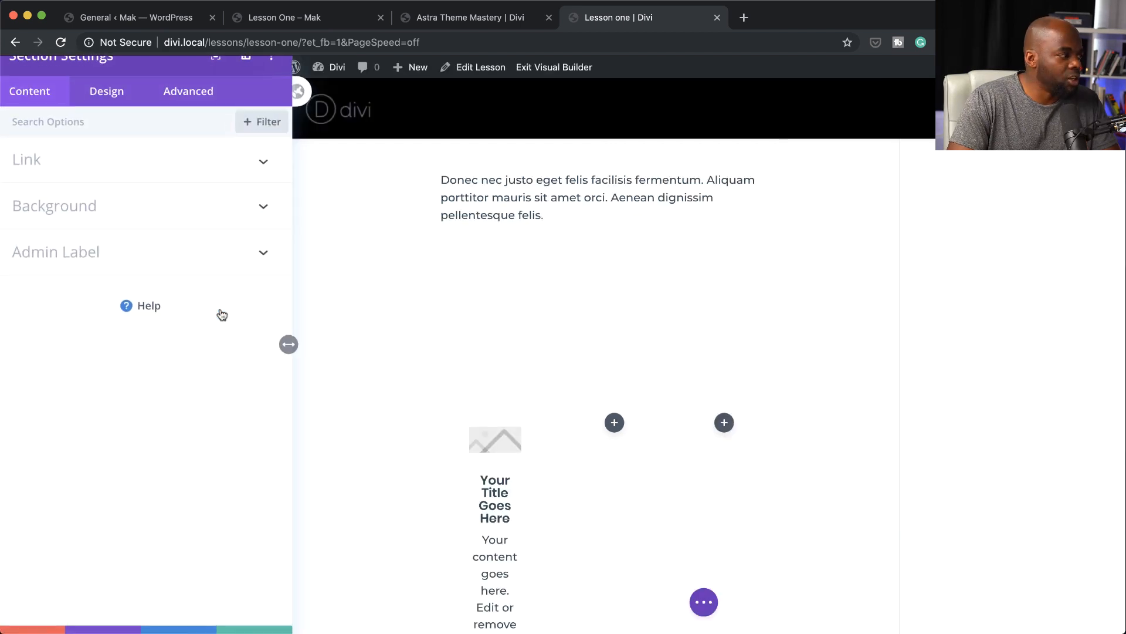
{"action": "left_click", "coordinate": [54, 206]}
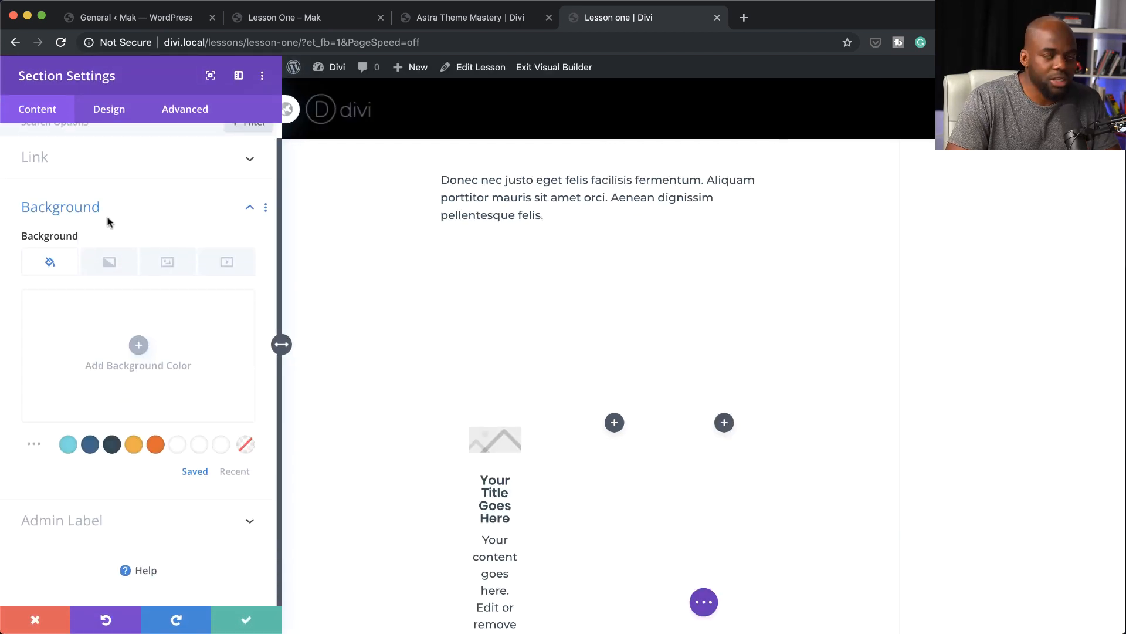
{"action": "left_click", "coordinate": [68, 444]}
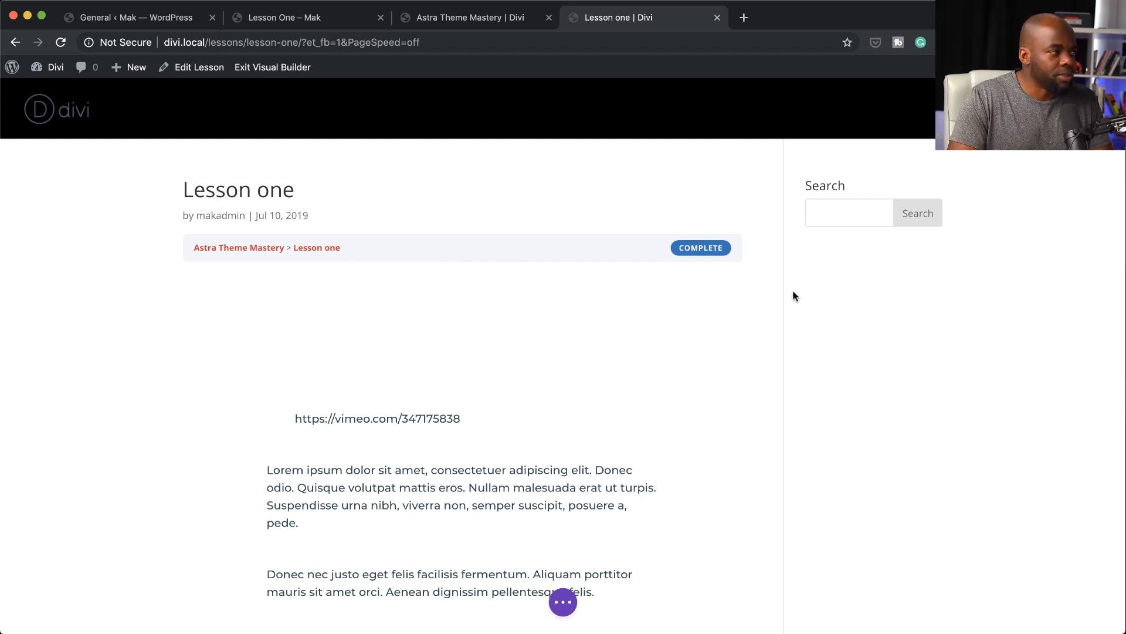
{"action": "mouse_move", "coordinate": [895, 288]}
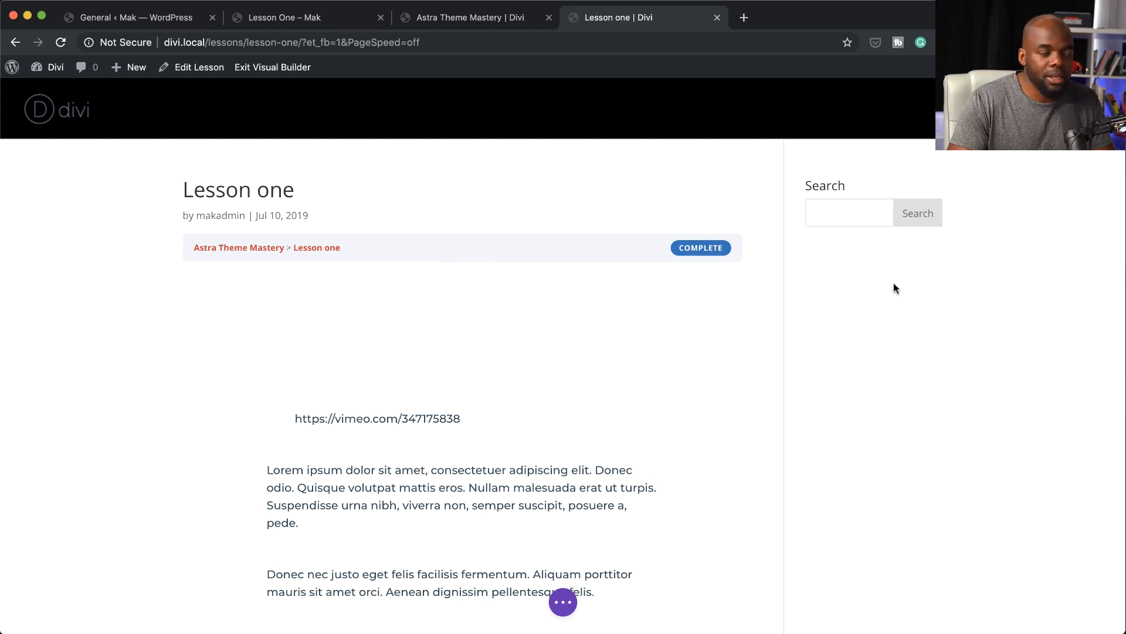
Save the builder changes from the page-level actions and exit the Visual Builder.
{"action": "left_click", "coordinate": [562, 600]}
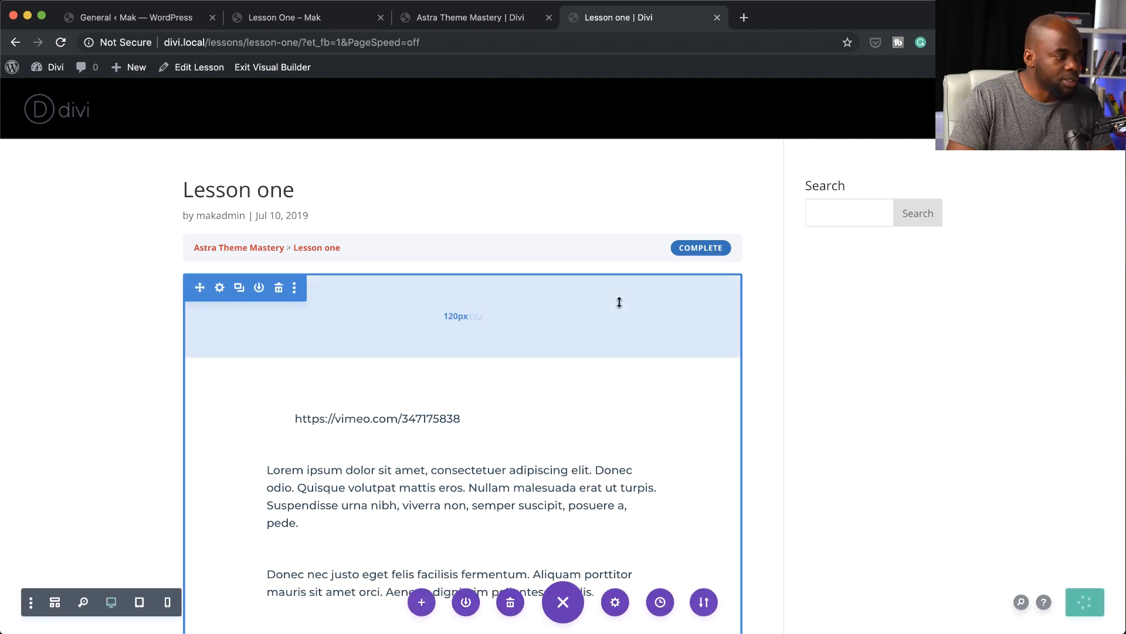
{"action": "left_click", "coordinate": [272, 67]}
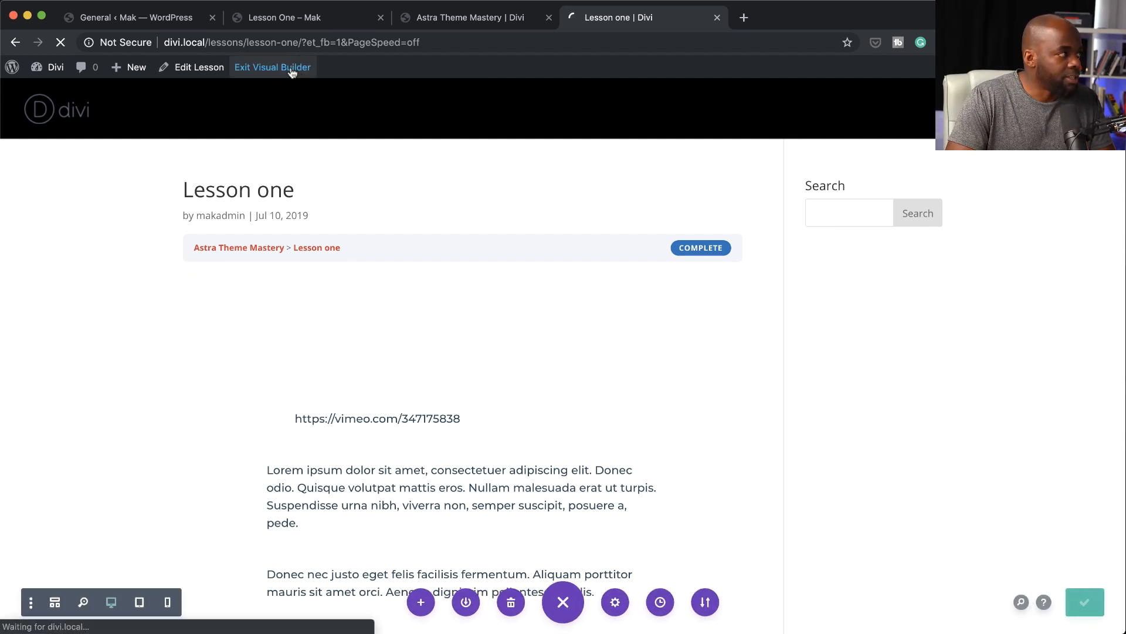
{"action": "left_click", "coordinate": [273, 67]}
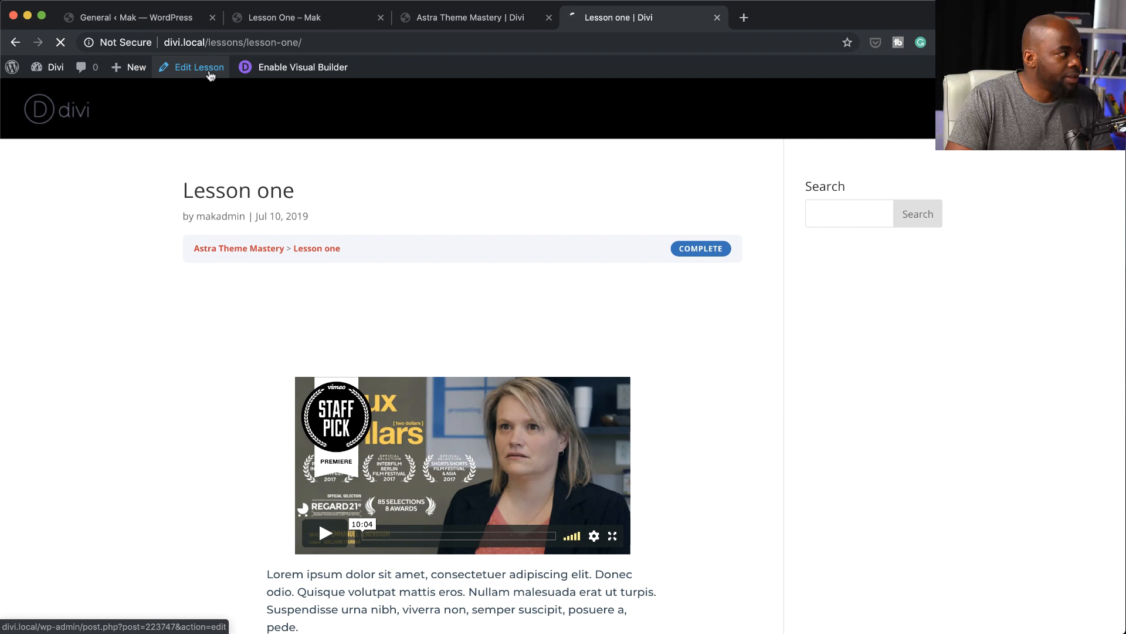
Set Lesson one's Divi Page Layout to No Sidebar and update the lesson.
{"action": "left_click", "coordinate": [198, 67]}
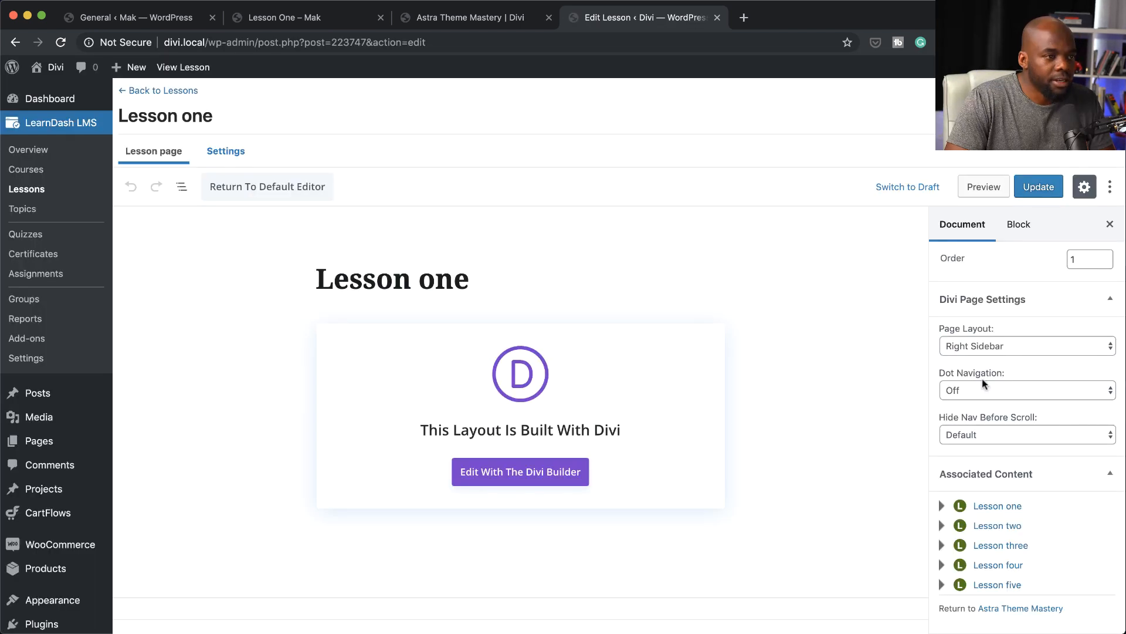
{"action": "left_click", "coordinate": [1027, 345]}
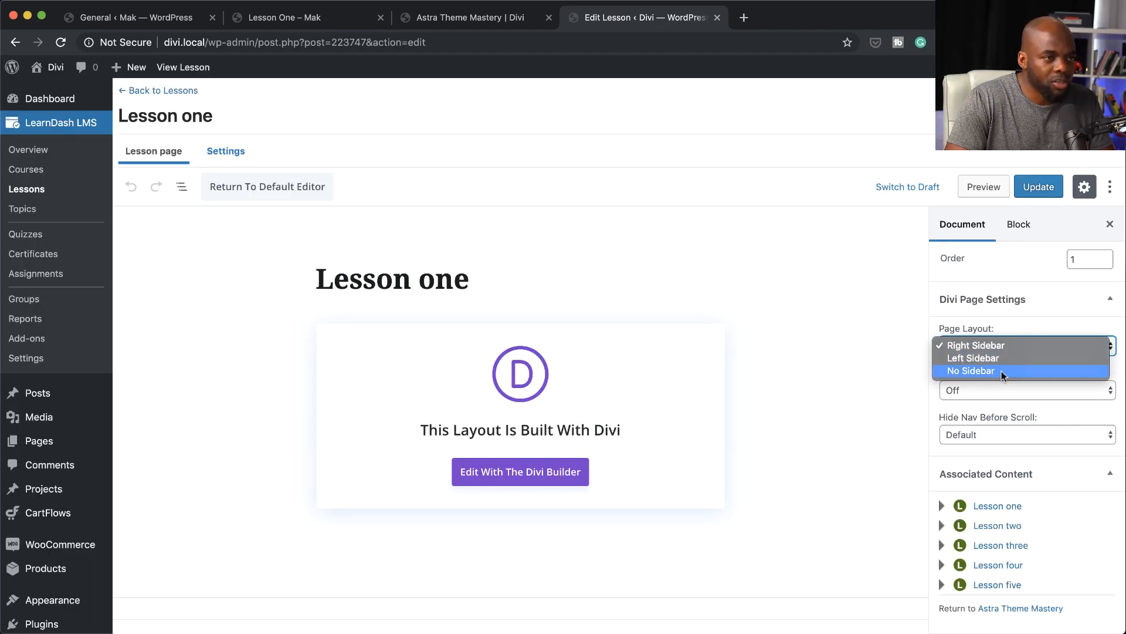
{"action": "left_click", "coordinate": [970, 371]}
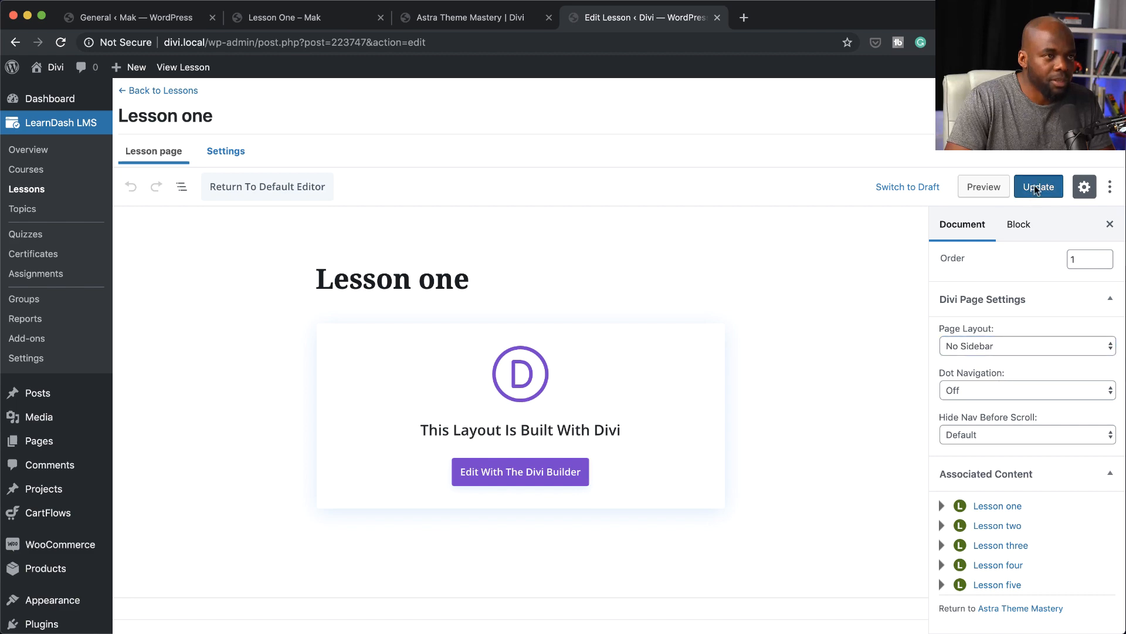
{"action": "left_click", "coordinate": [983, 187]}
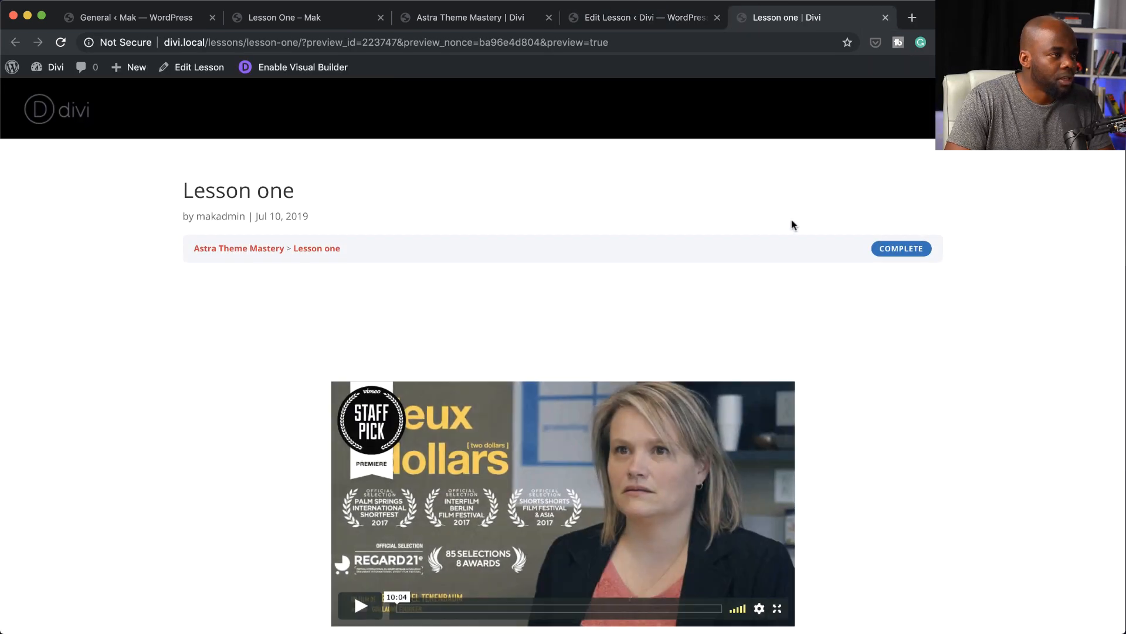
Scroll the full-width Lesson one preview down to the light blue blurb section and back up.
{"action": "scroll", "scroll_direction": "down", "scroll_amount": 3}
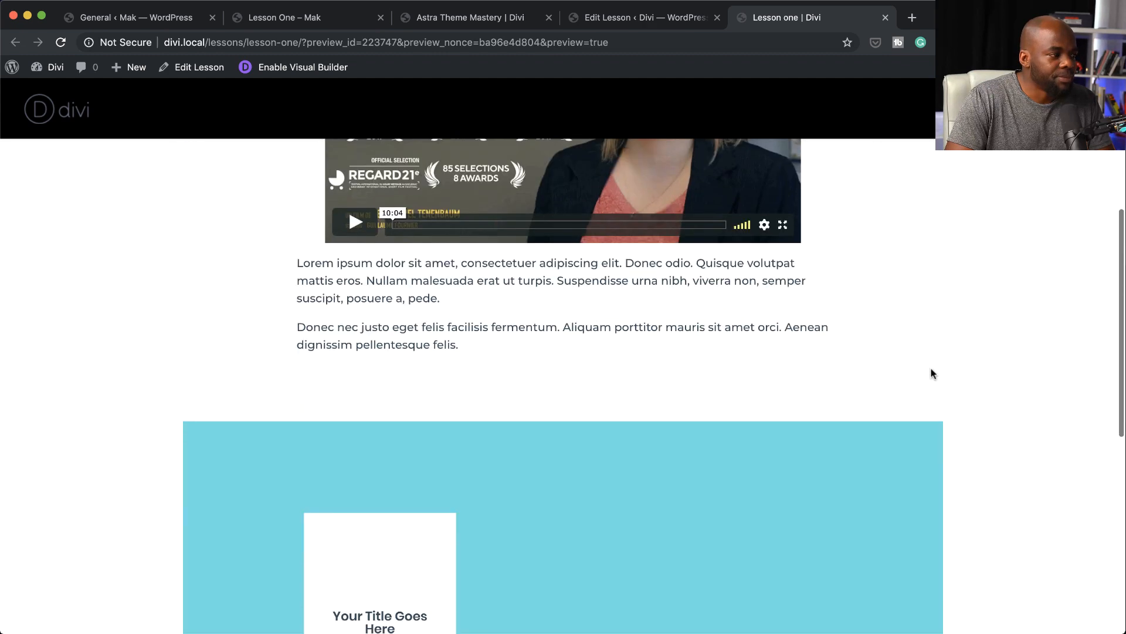
{"action": "scroll", "scroll_direction": "down", "scroll_amount": 3}
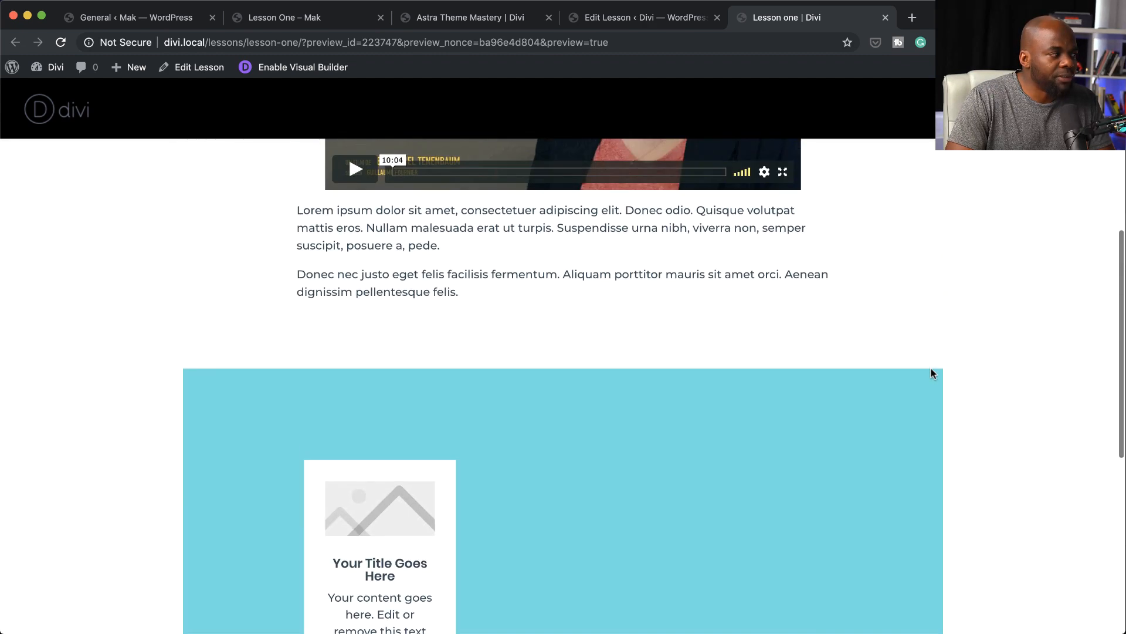
{"action": "scroll", "scroll_direction": "up", "scroll_amount": 3}
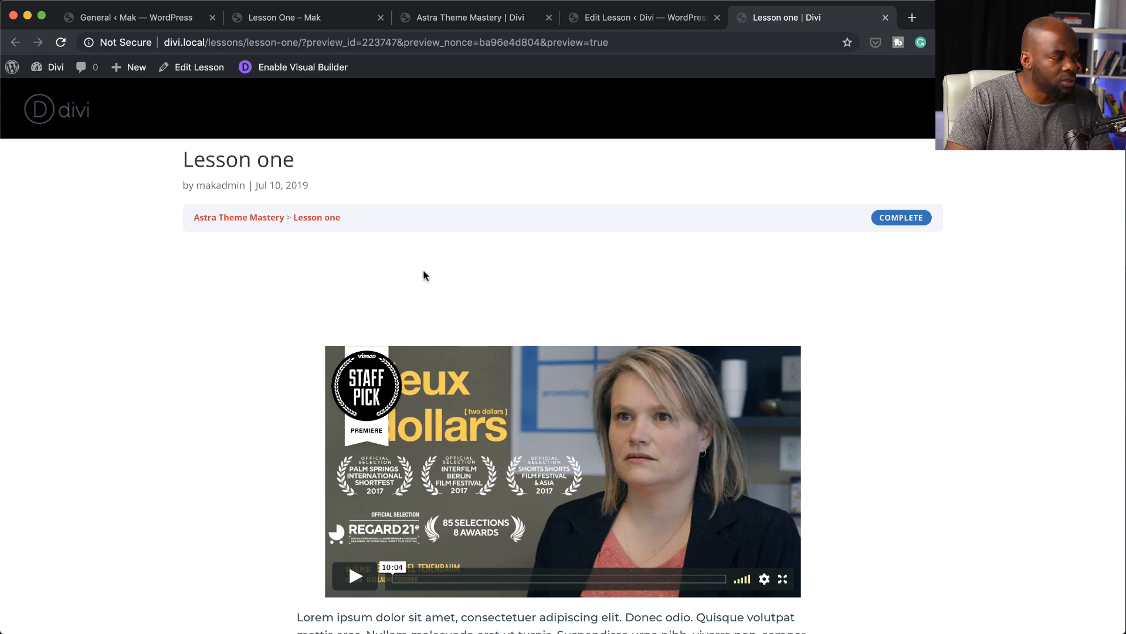
{"action": "mouse_move", "coordinate": [831, 299]}
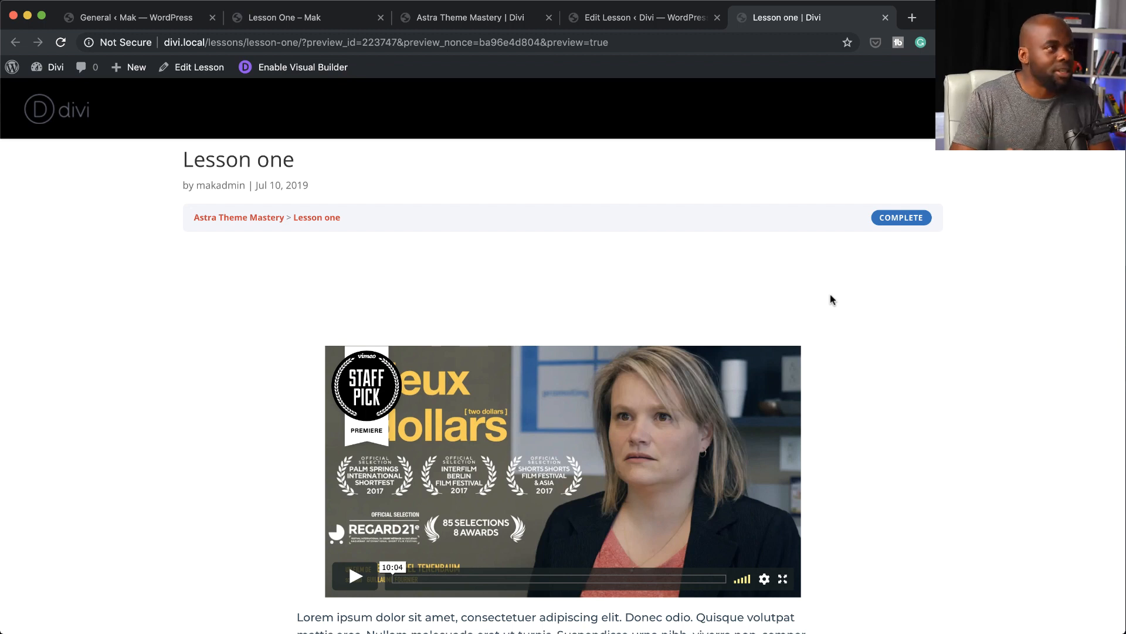
Return to the Astra Theme Mastery course page, exit its Visual Builder and go to the Divi site dashboard.
{"action": "left_click", "coordinate": [467, 17]}
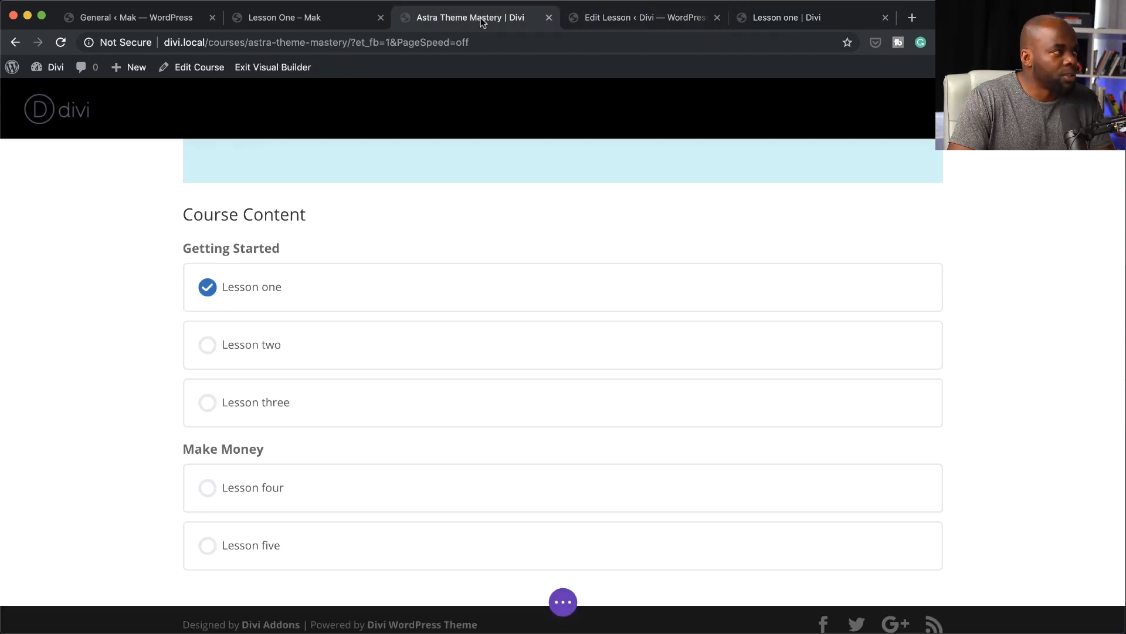
{"action": "left_click", "coordinate": [56, 67]}
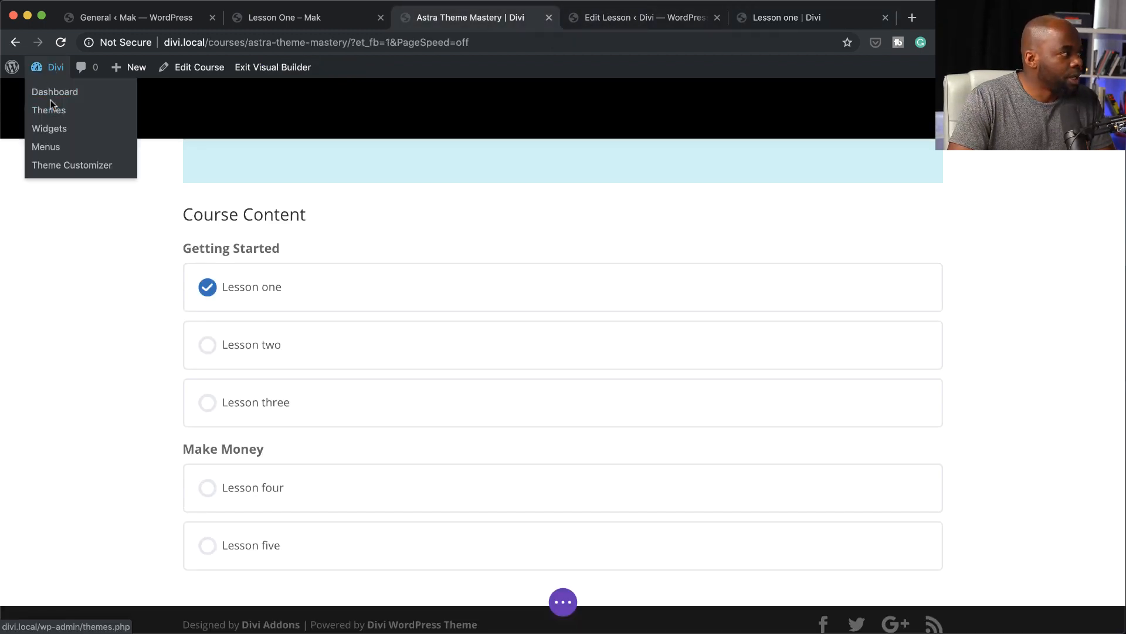
{"action": "left_click", "coordinate": [273, 67]}
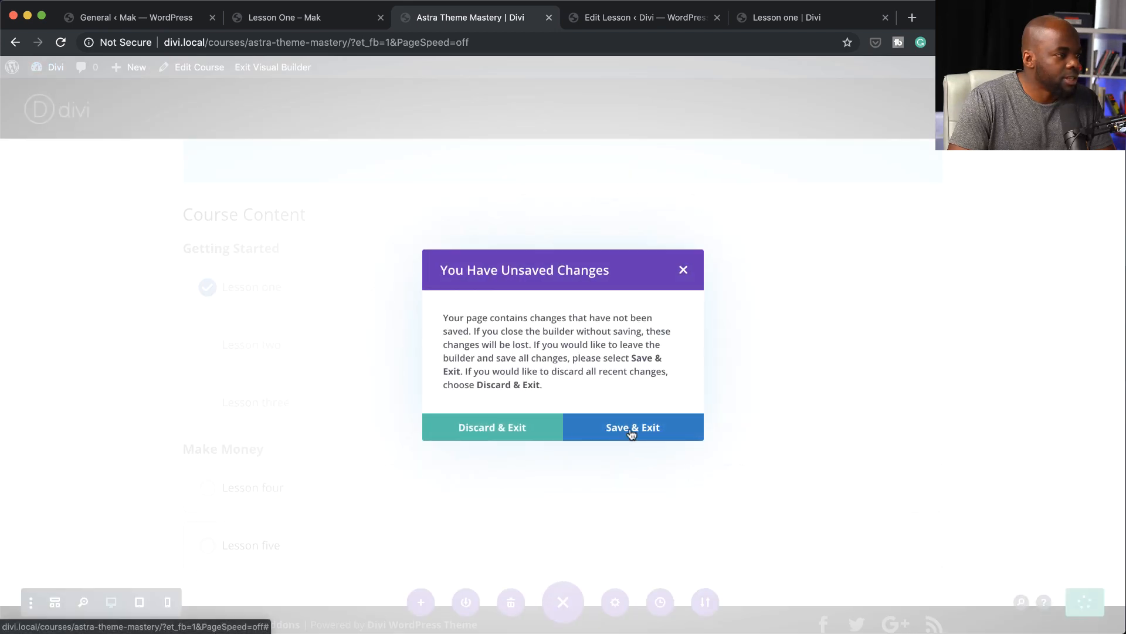
{"action": "left_click", "coordinate": [631, 427]}
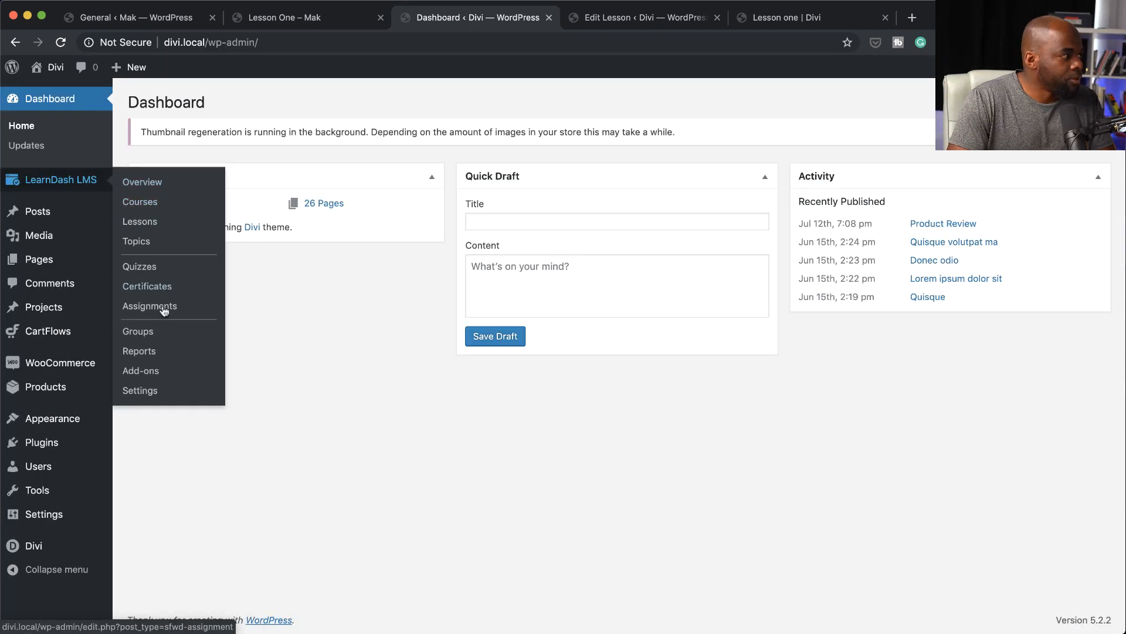
In LearnDash settings, enable Focus Mode with Wide (1180px) content width and save.
{"action": "left_click", "coordinate": [139, 389]}
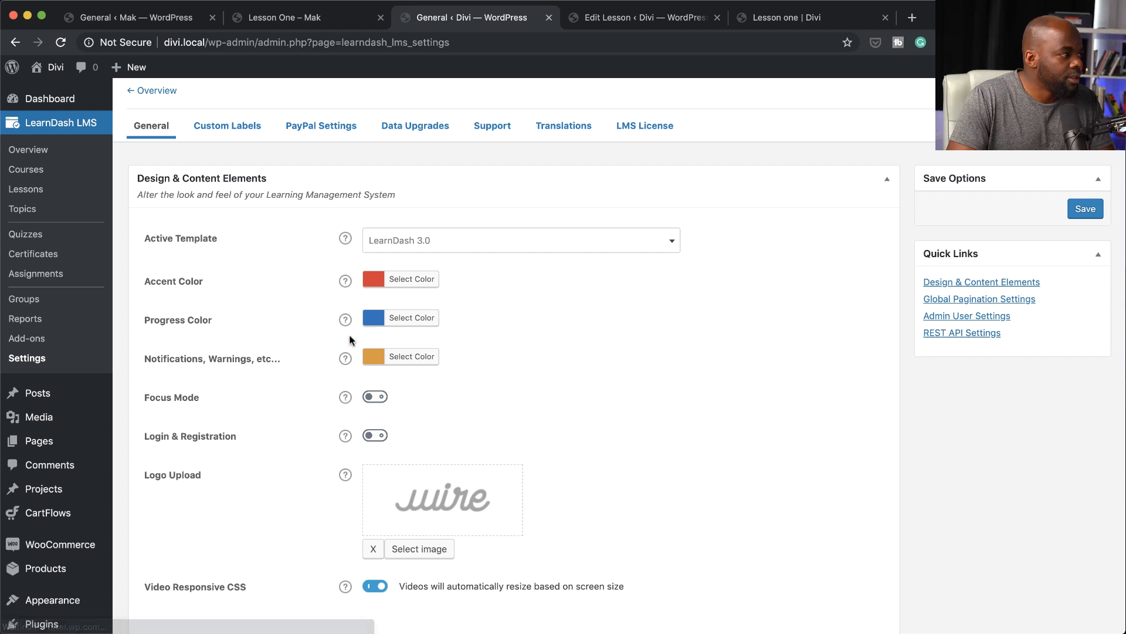
{"action": "left_click", "coordinate": [374, 396]}
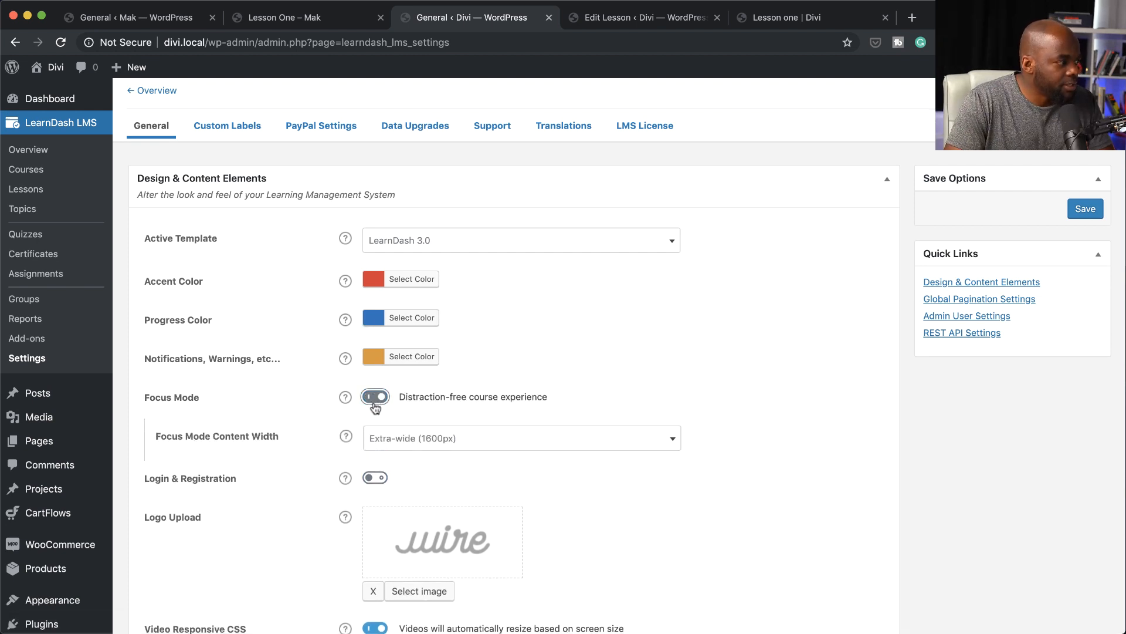
{"action": "left_click", "coordinate": [521, 437]}
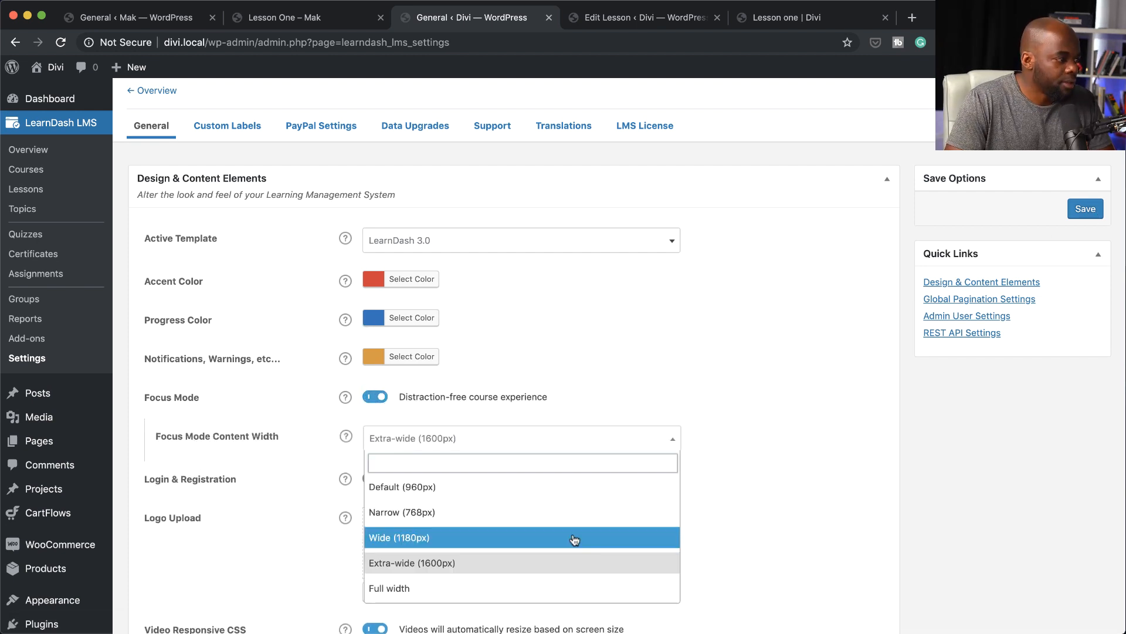
{"action": "left_click", "coordinate": [399, 538]}
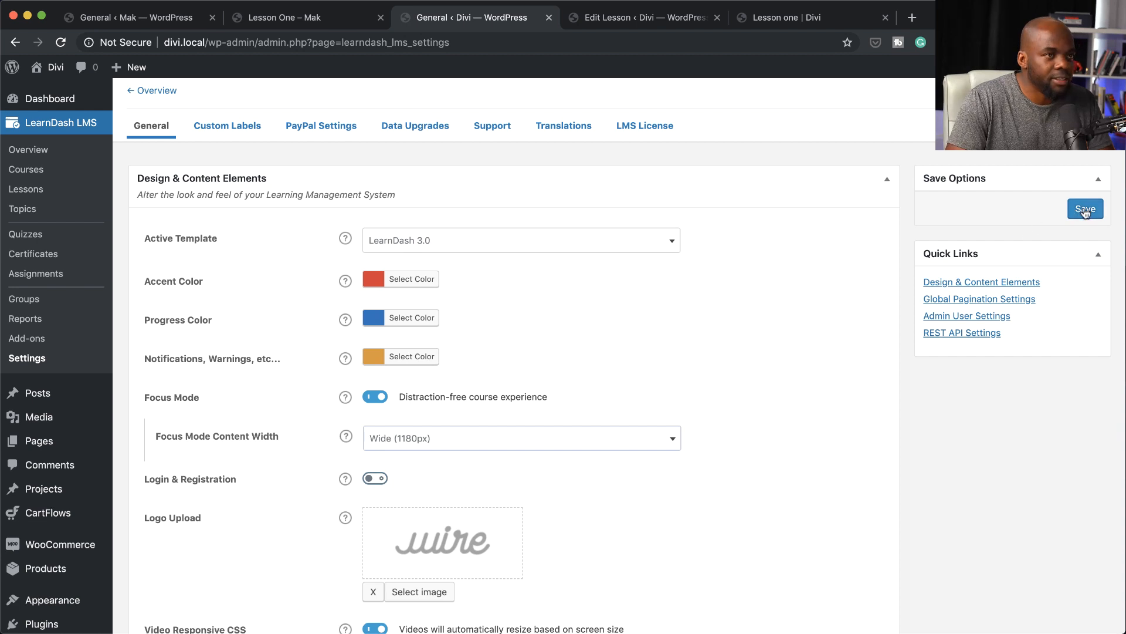
{"action": "left_click", "coordinate": [790, 18]}
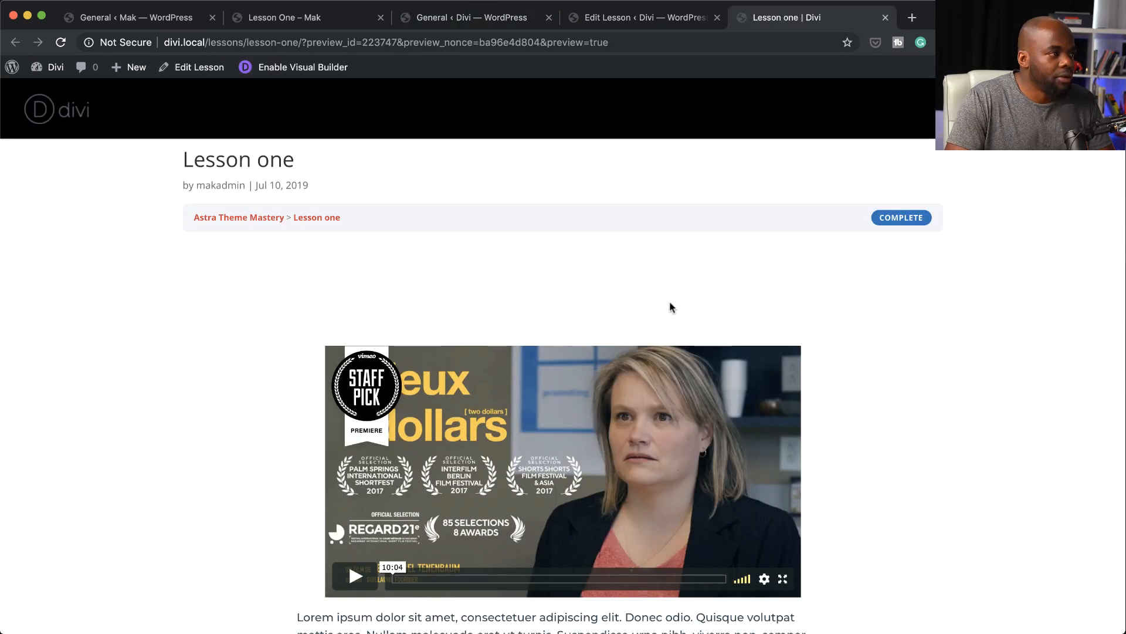
{"action": "mouse_move", "coordinate": [945, 345]}
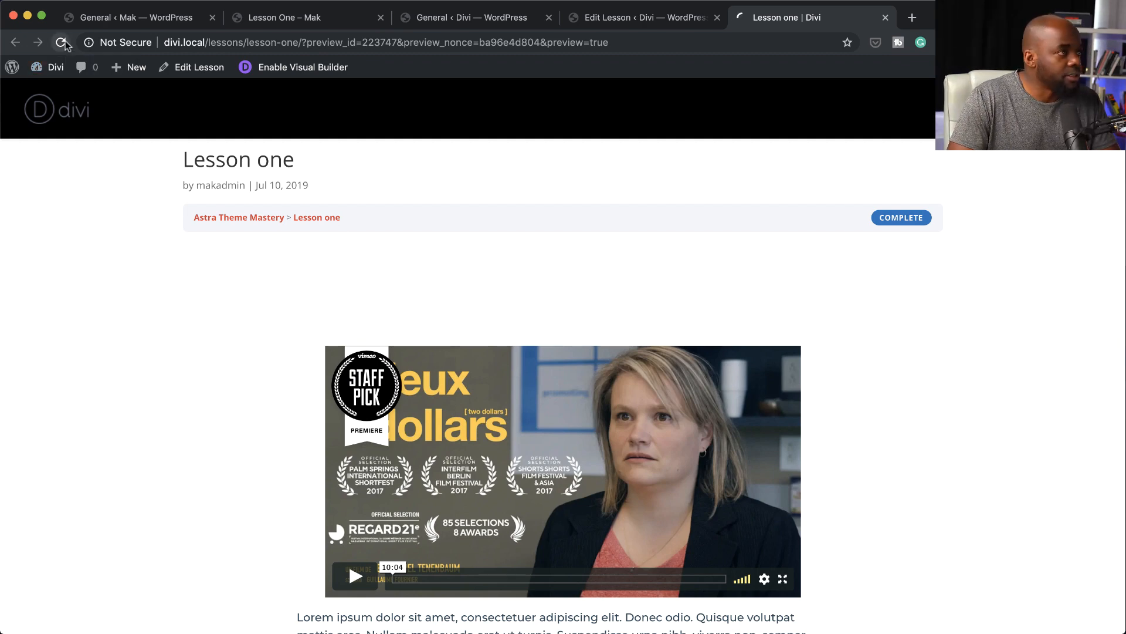
Reload the Lesson one preview to see Focus Mode, scroll through it, then collapse the course navigation sidebar.
{"action": "left_click", "coordinate": [62, 42]}
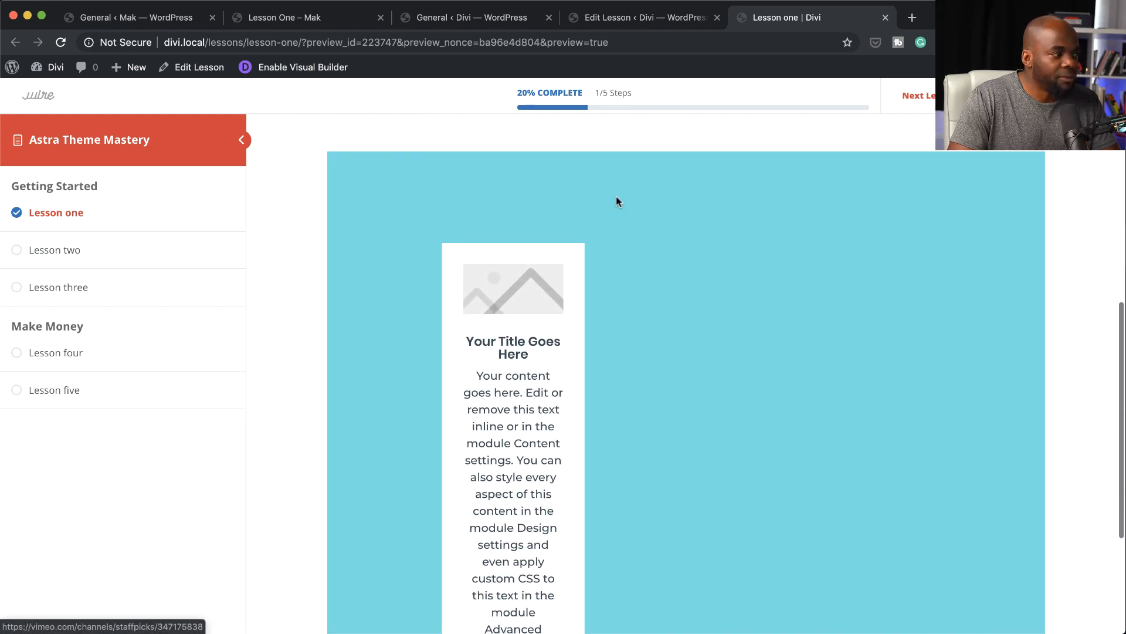
{"action": "scroll", "scroll_direction": "down", "scroll_amount": 3}
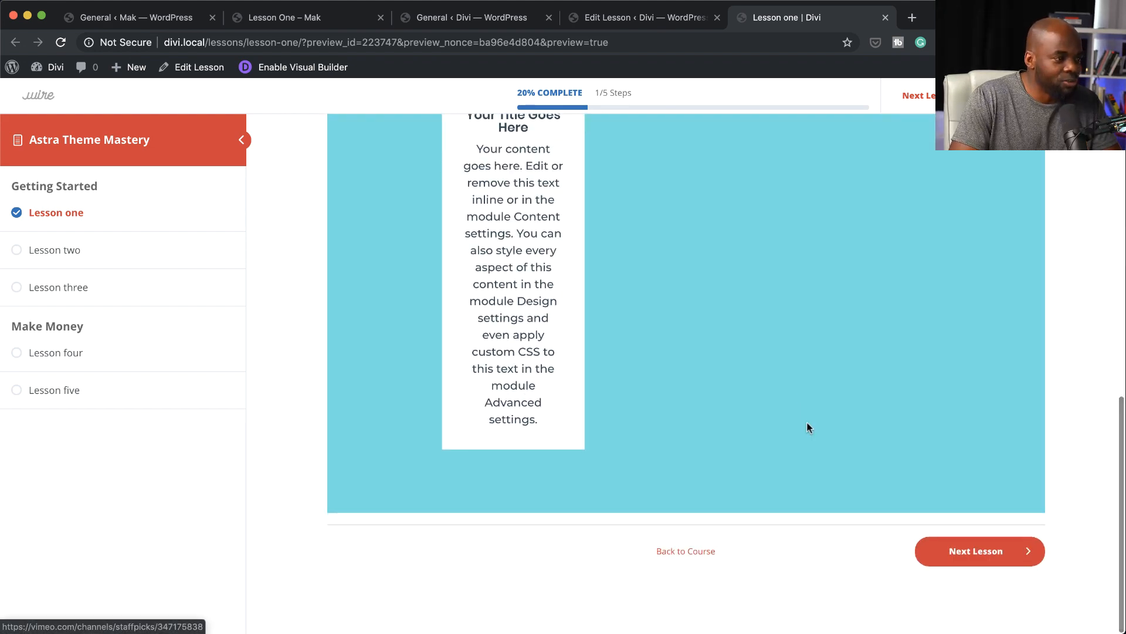
{"action": "scroll", "scroll_direction": "up", "scroll_amount": 3}
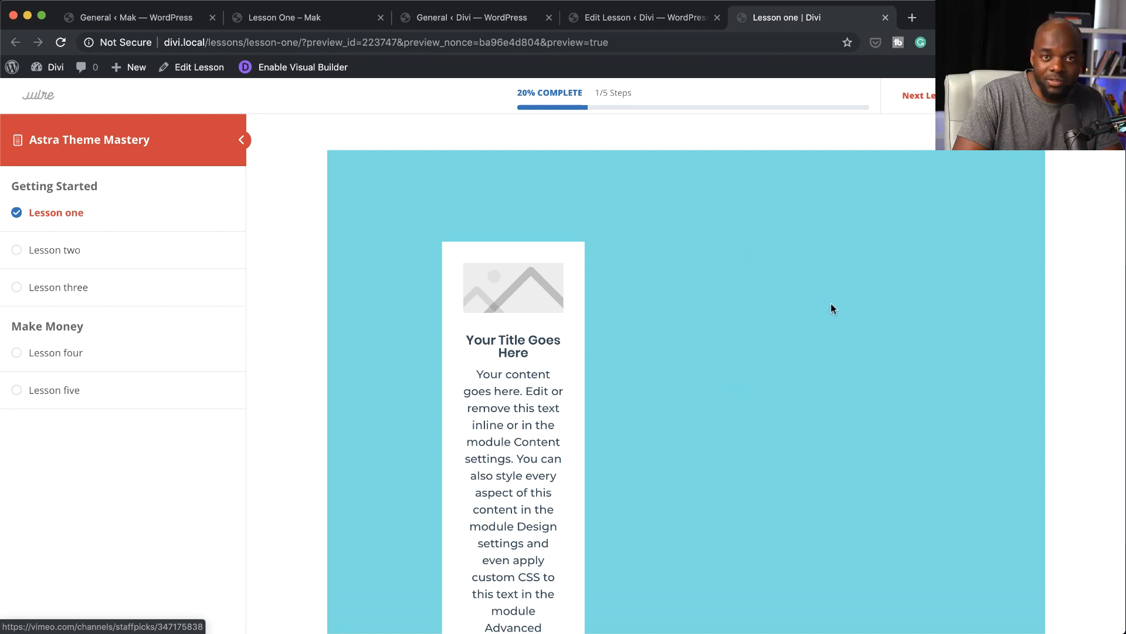
{"action": "mouse_move", "coordinate": [862, 367]}
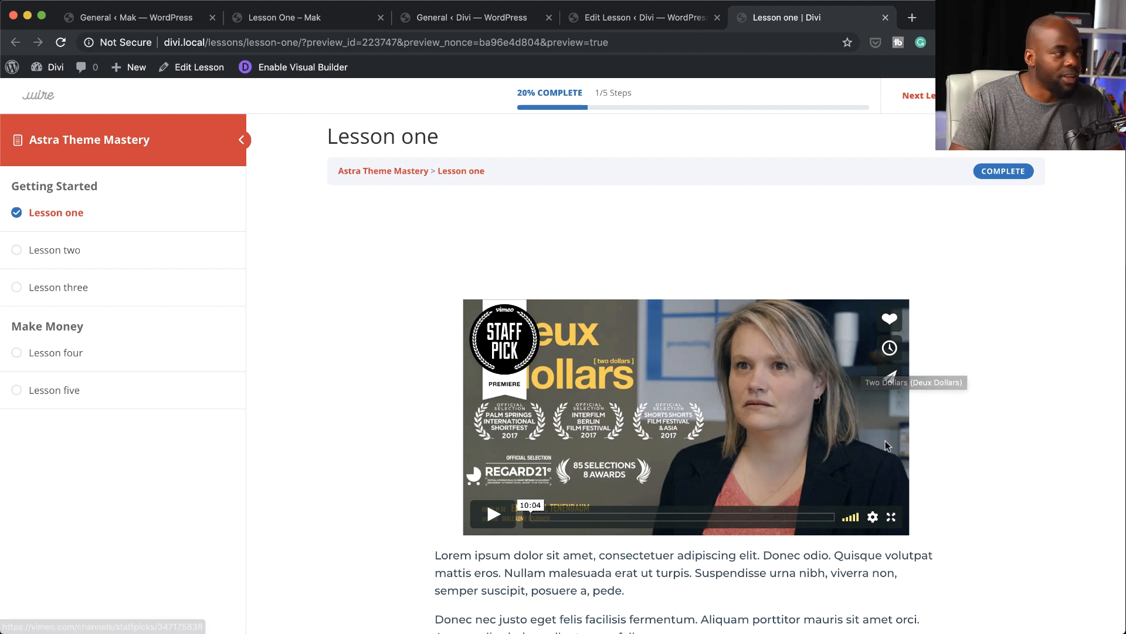
{"action": "scroll", "scroll_direction": "down", "scroll_amount": 3}
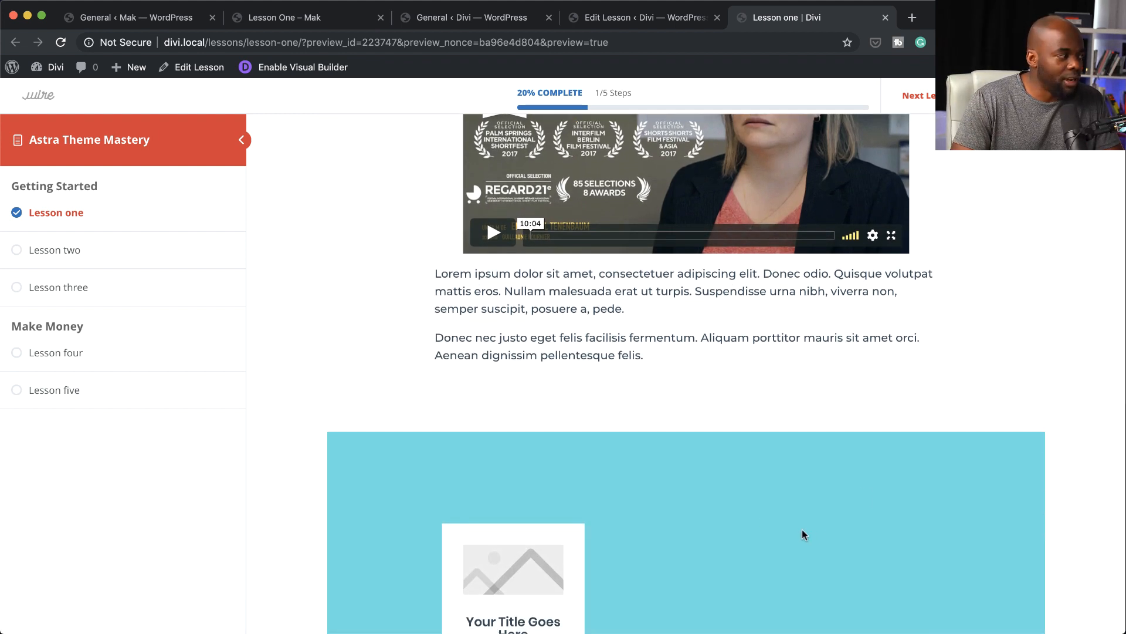
{"action": "scroll", "scroll_direction": "up", "scroll_amount": 3}
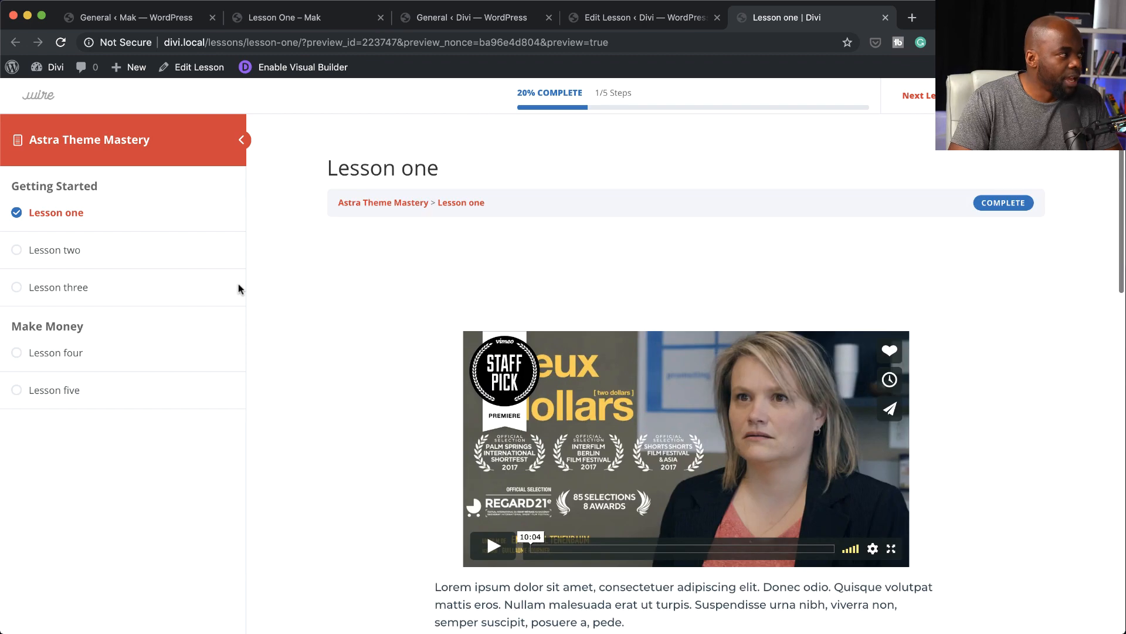
{"action": "left_click", "coordinate": [242, 140]}
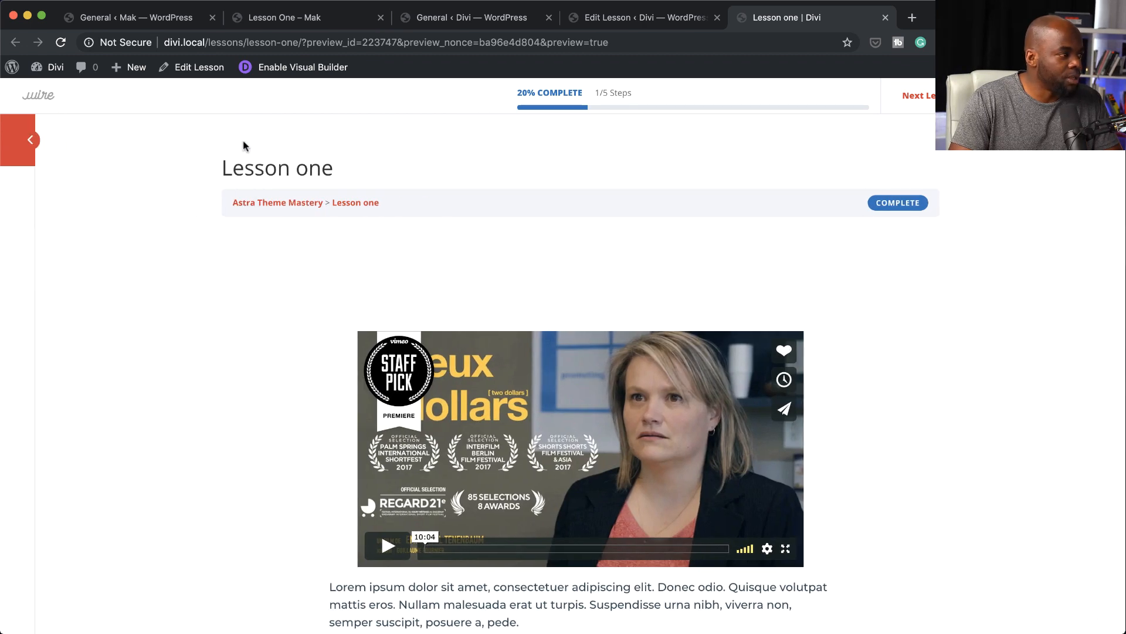
{"action": "mouse_move", "coordinate": [29, 143]}
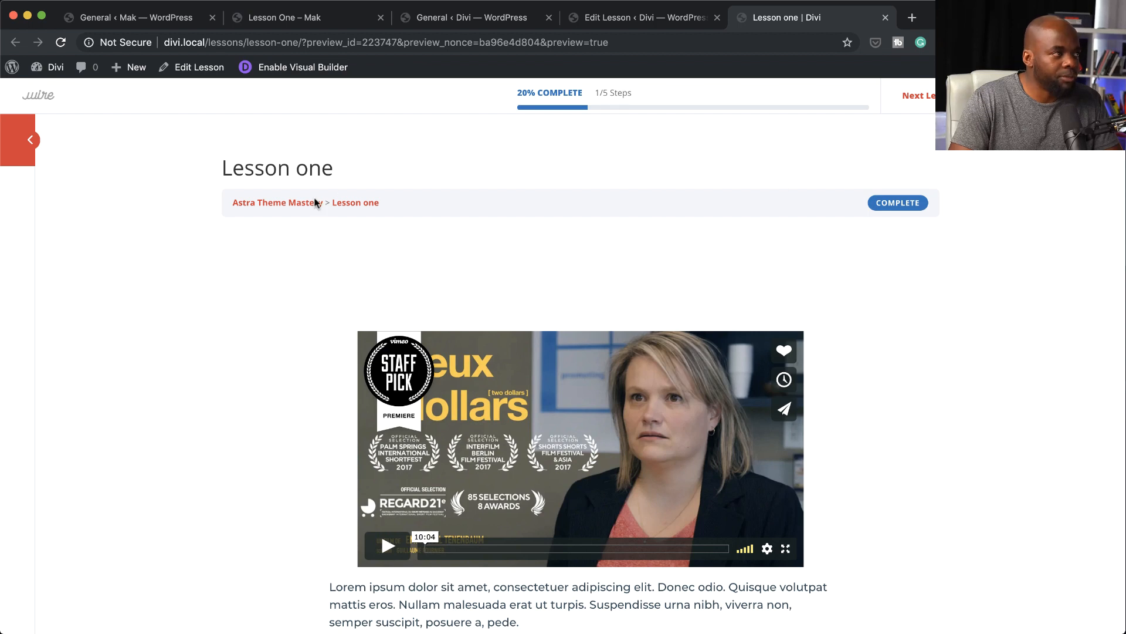
{"action": "mouse_move", "coordinate": [524, 97]}
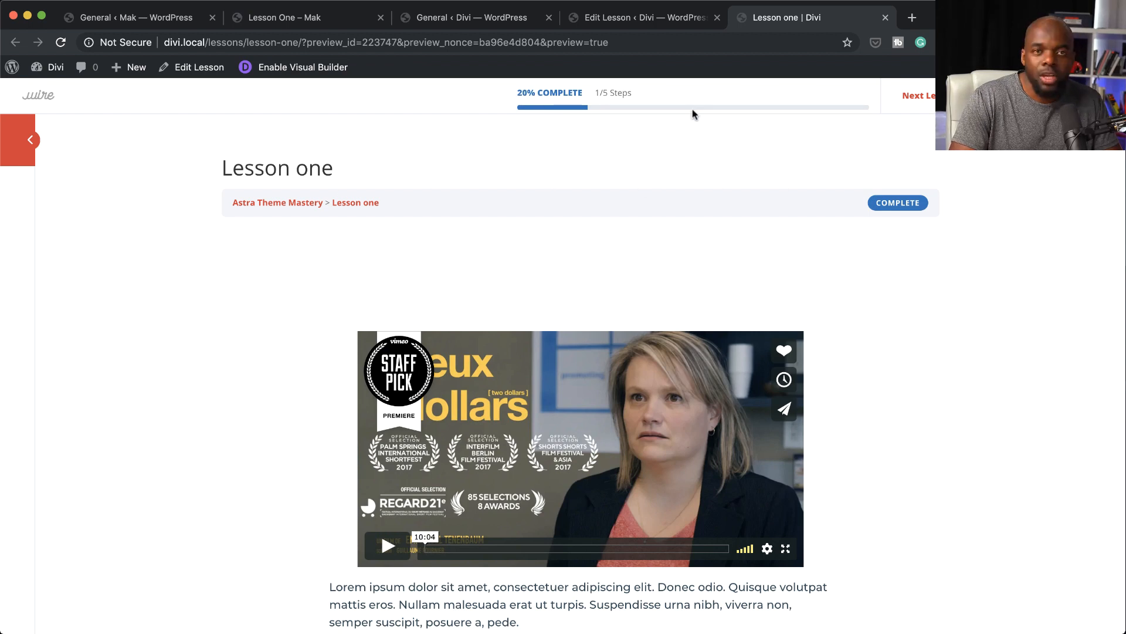
{"action": "mouse_move", "coordinate": [884, 108]}
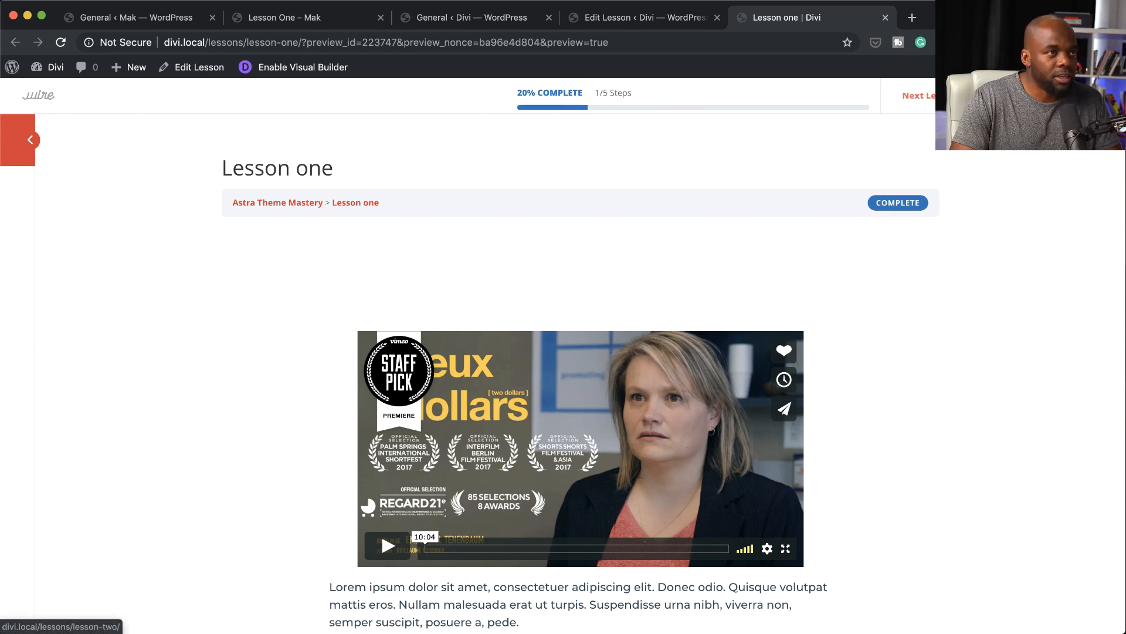
Go to Lesson two via the next-lesson link and scroll through its focus-mode page.
{"action": "left_click", "coordinate": [920, 95]}
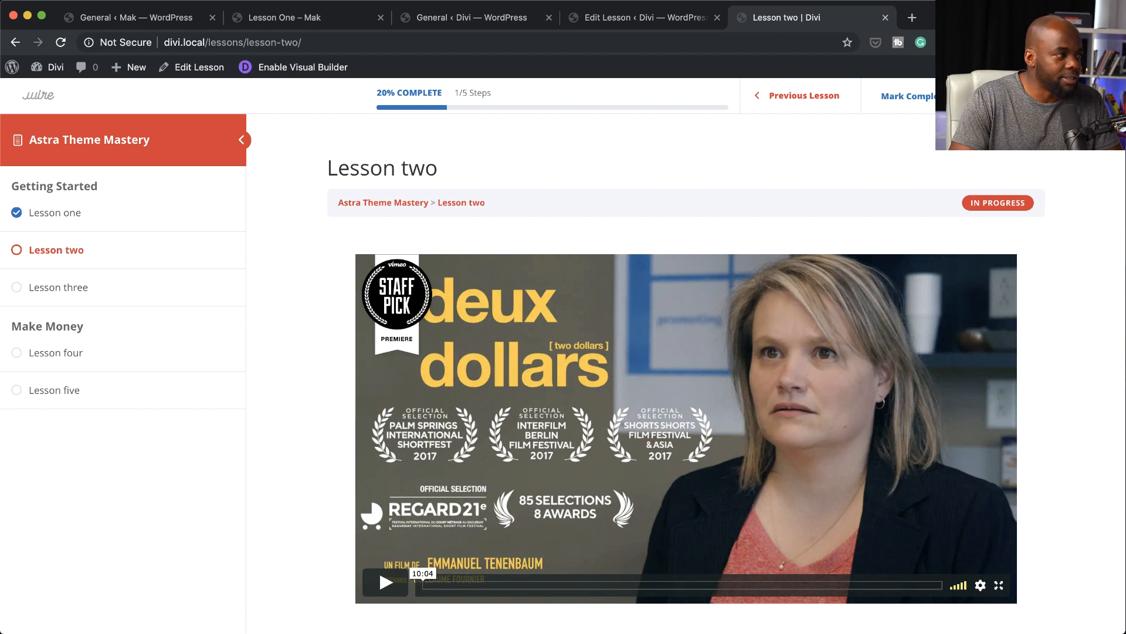
{"action": "scroll", "scroll_direction": "down", "scroll_amount": 3}
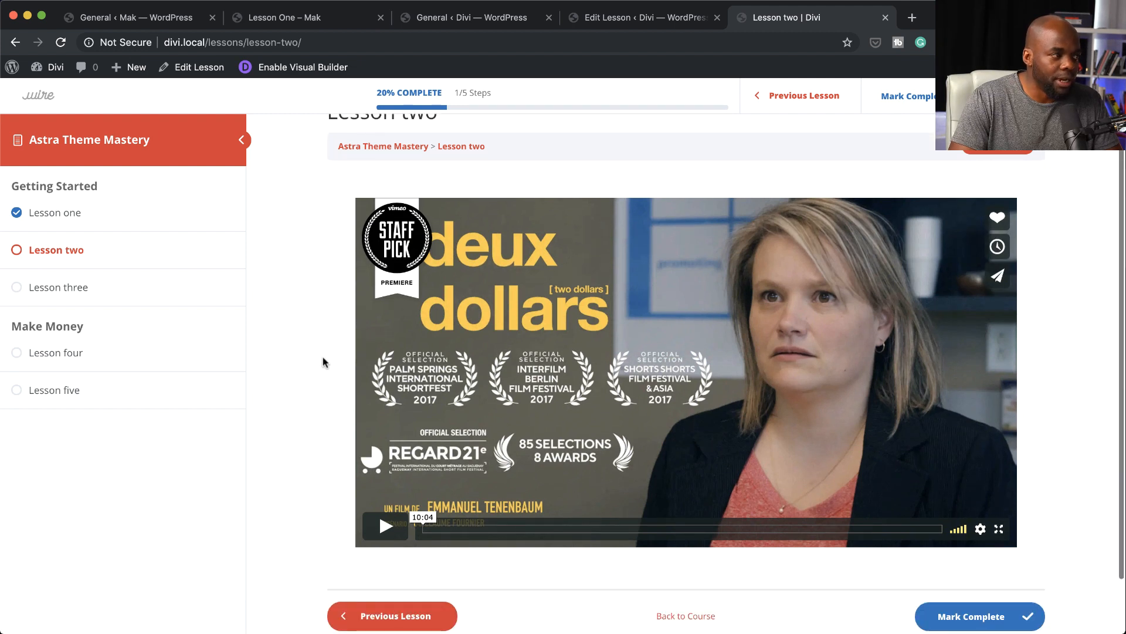
{"action": "mouse_move", "coordinate": [327, 304]}
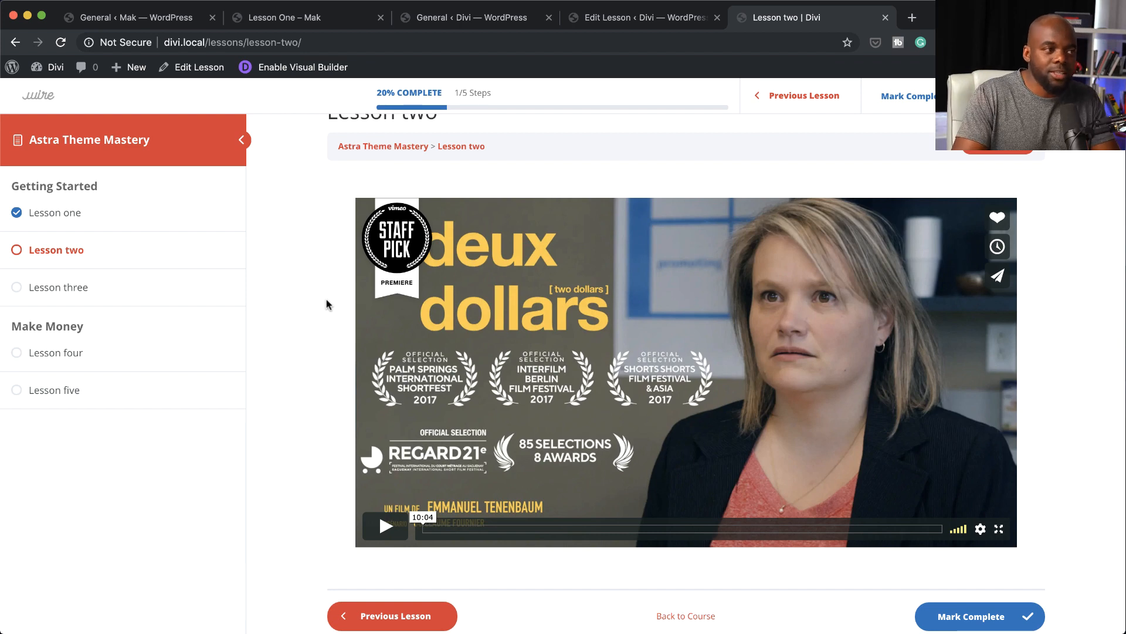
{"action": "scroll", "scroll_direction": "down", "scroll_amount": 3}
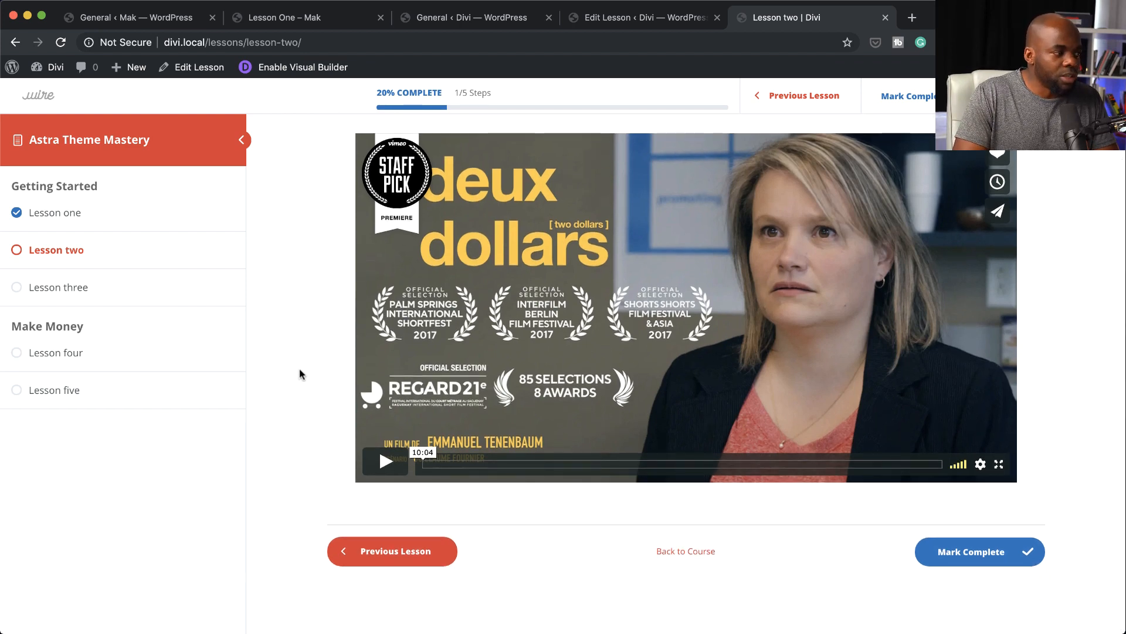
{"action": "scroll", "scroll_direction": "up", "scroll_amount": 3}
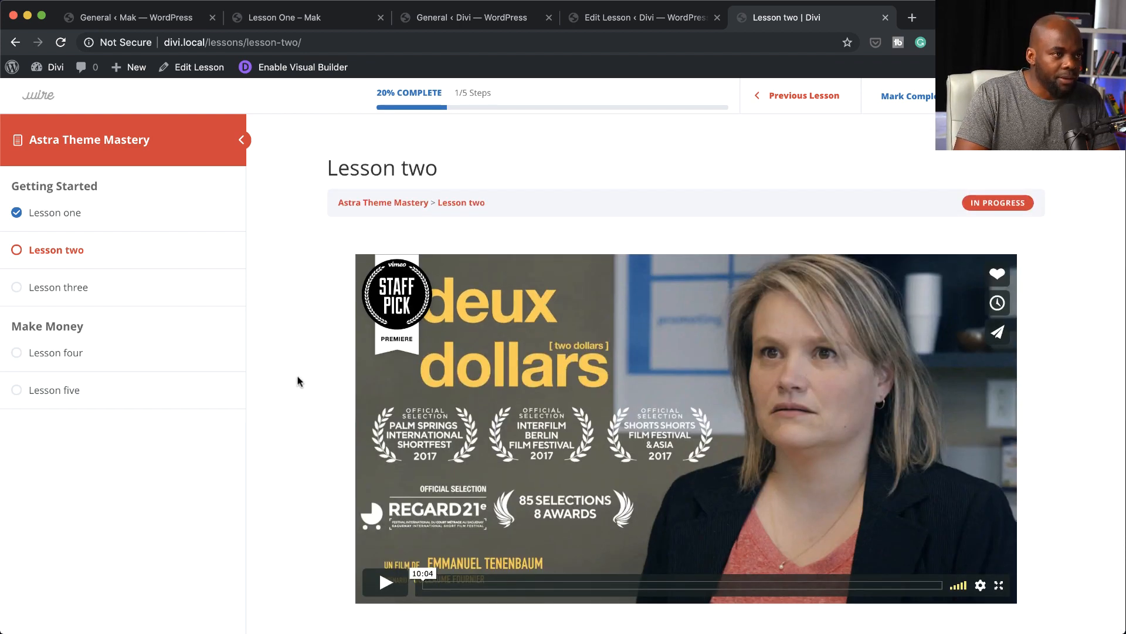
{"action": "scroll", "scroll_direction": "down", "scroll_amount": 3}
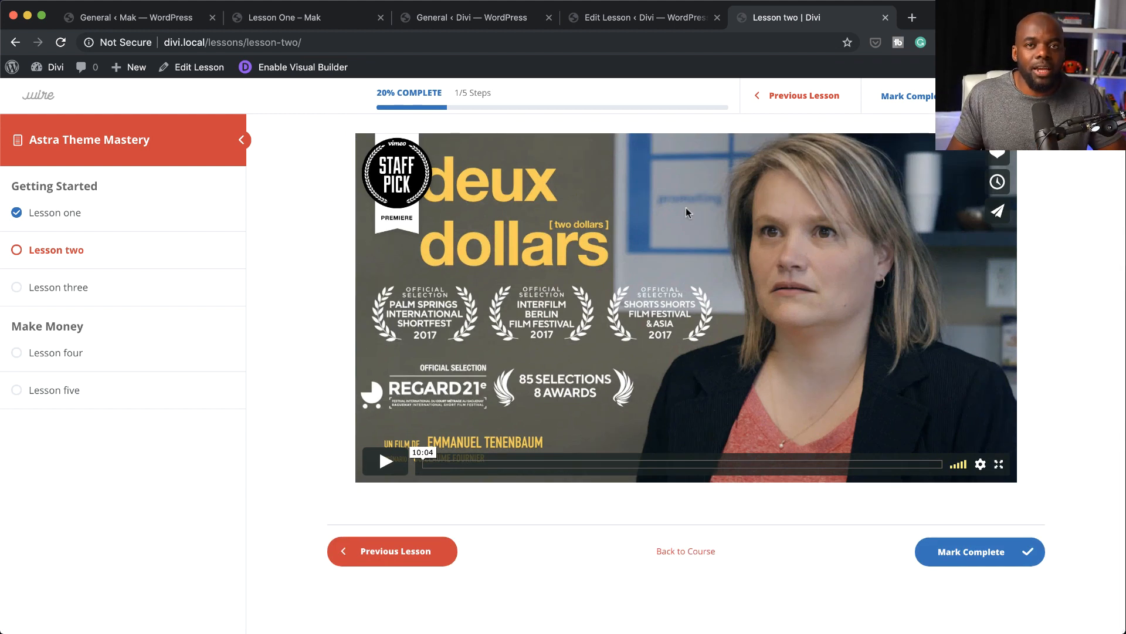
{"action": "mouse_move", "coordinate": [746, 248]}
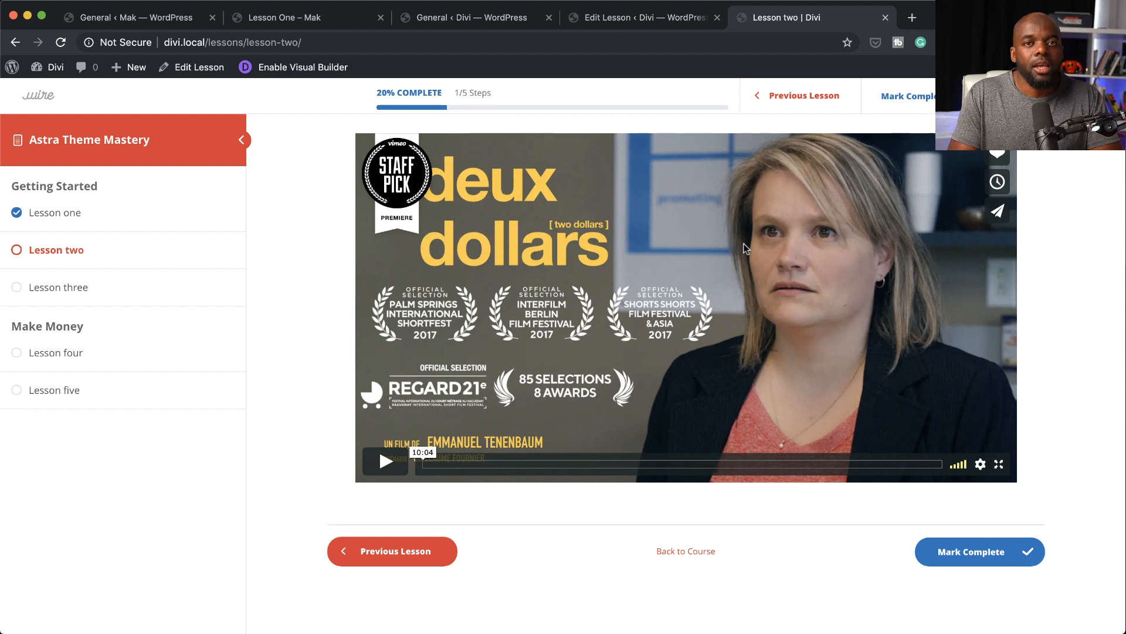